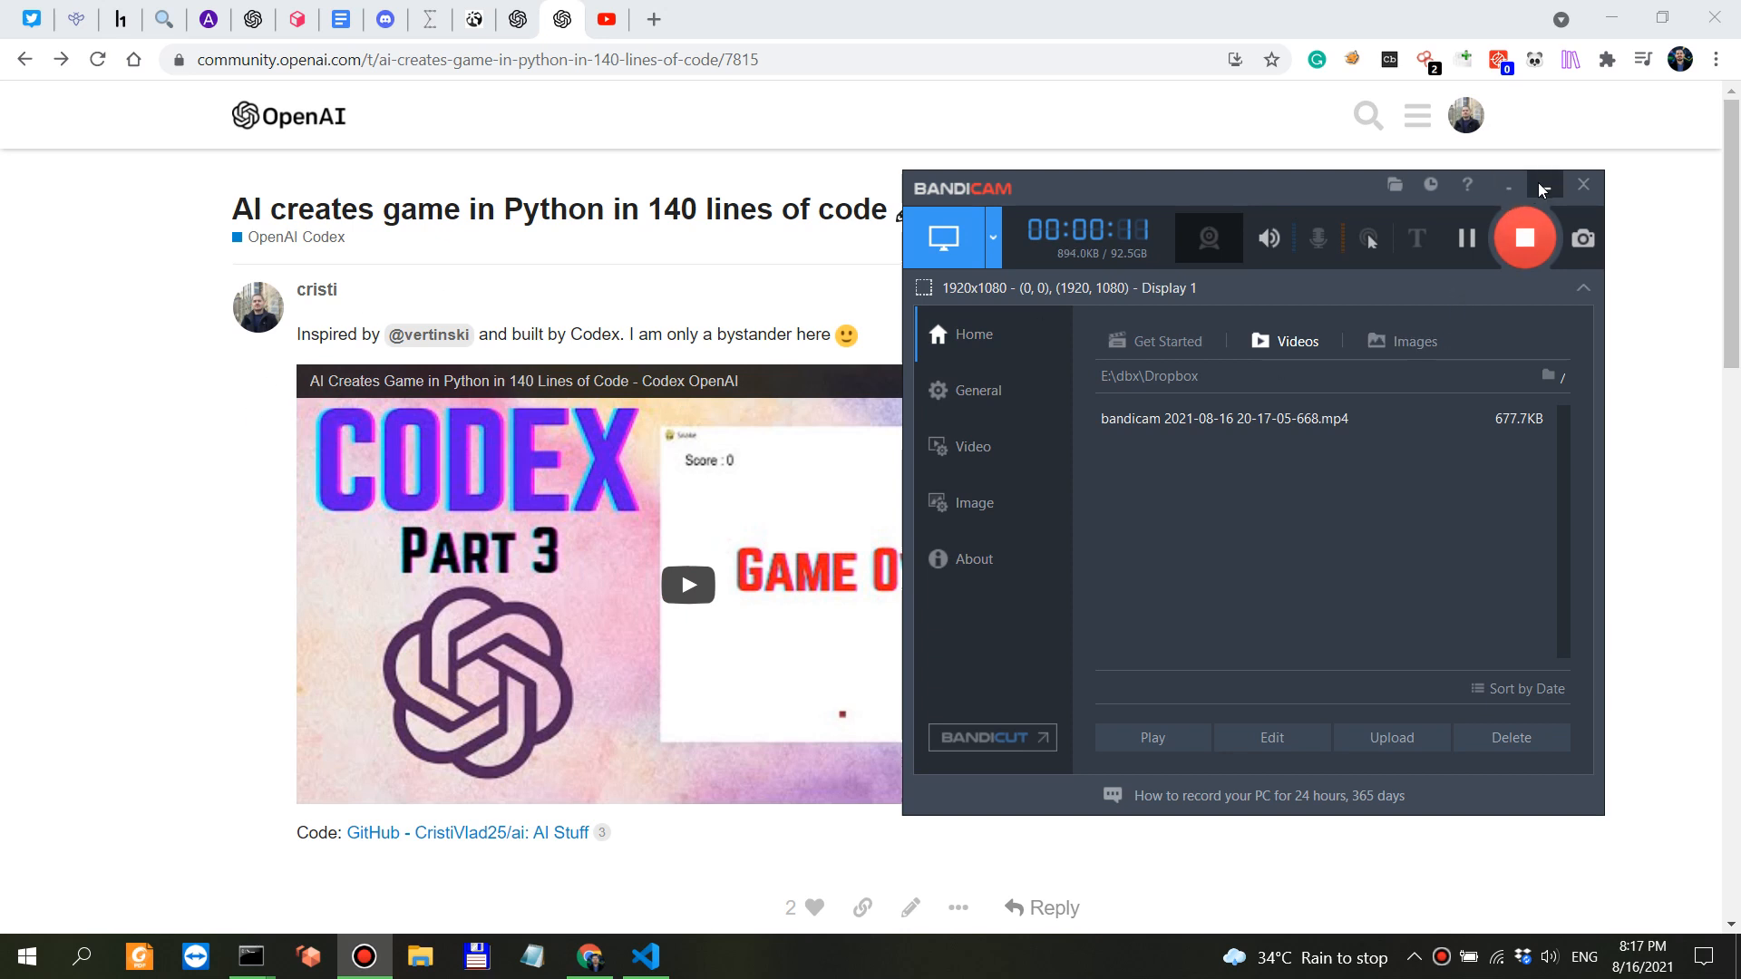
# Step: Return to the YouTube video 'AI Creates Game in Python in 140 Lines of Code'
pyautogui.click(1582, 184)
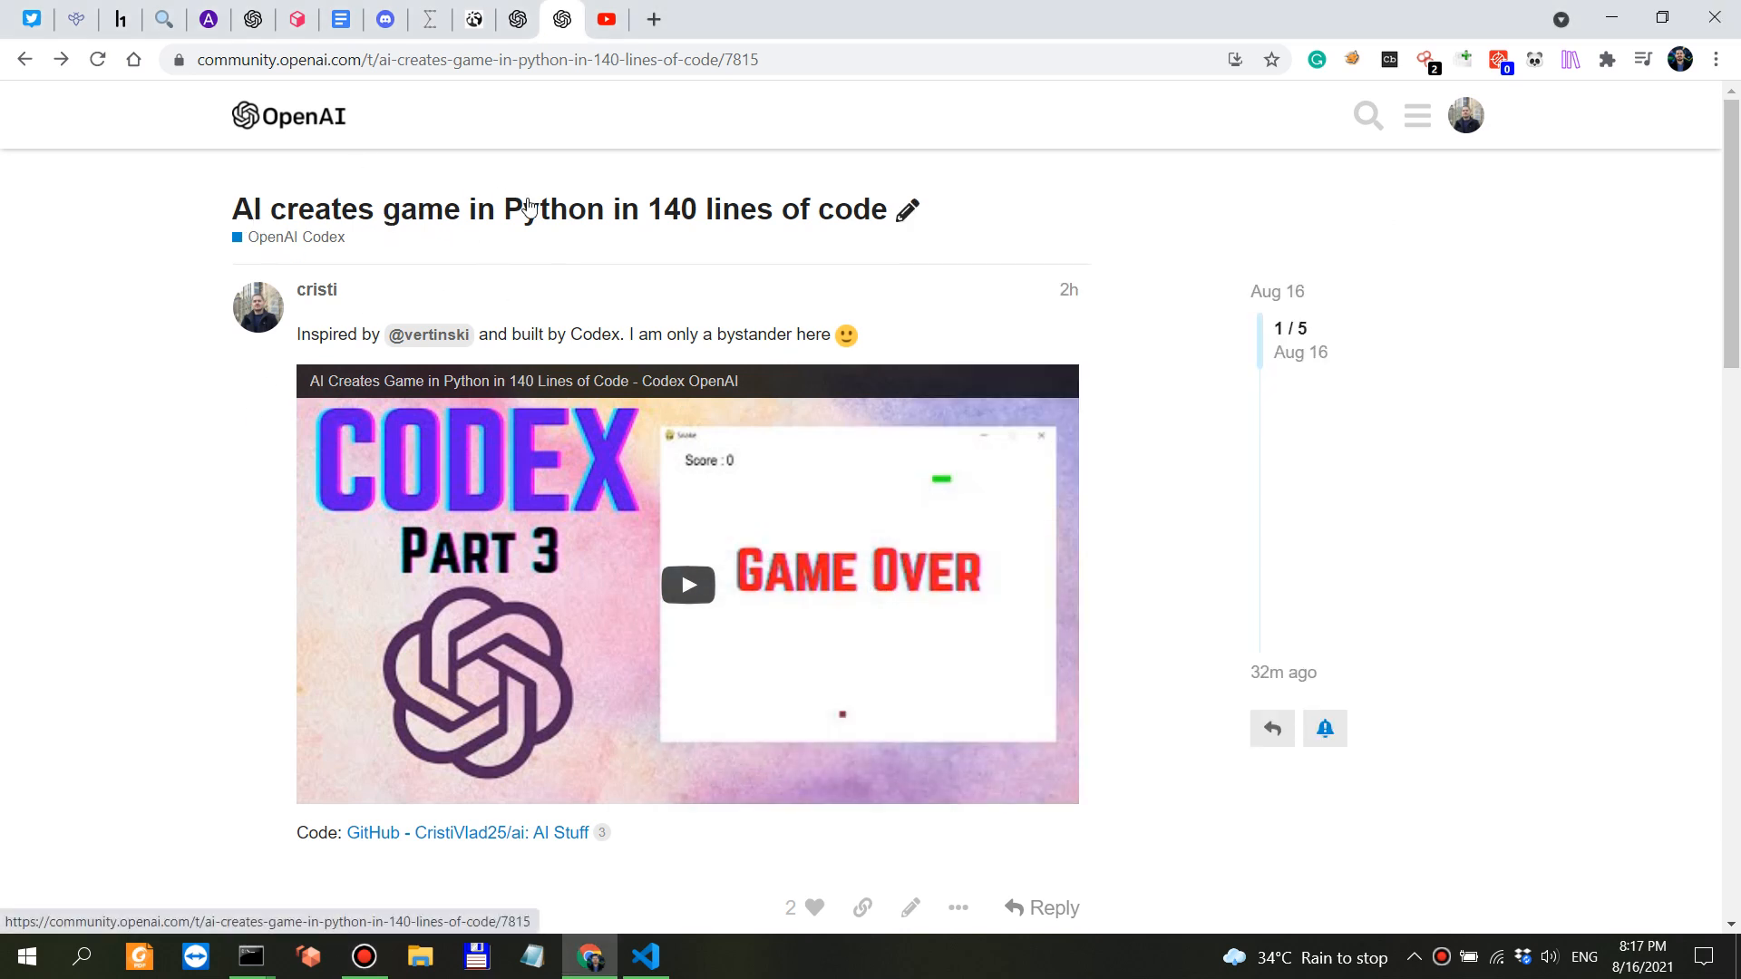
pyautogui.moveTo(865, 223)
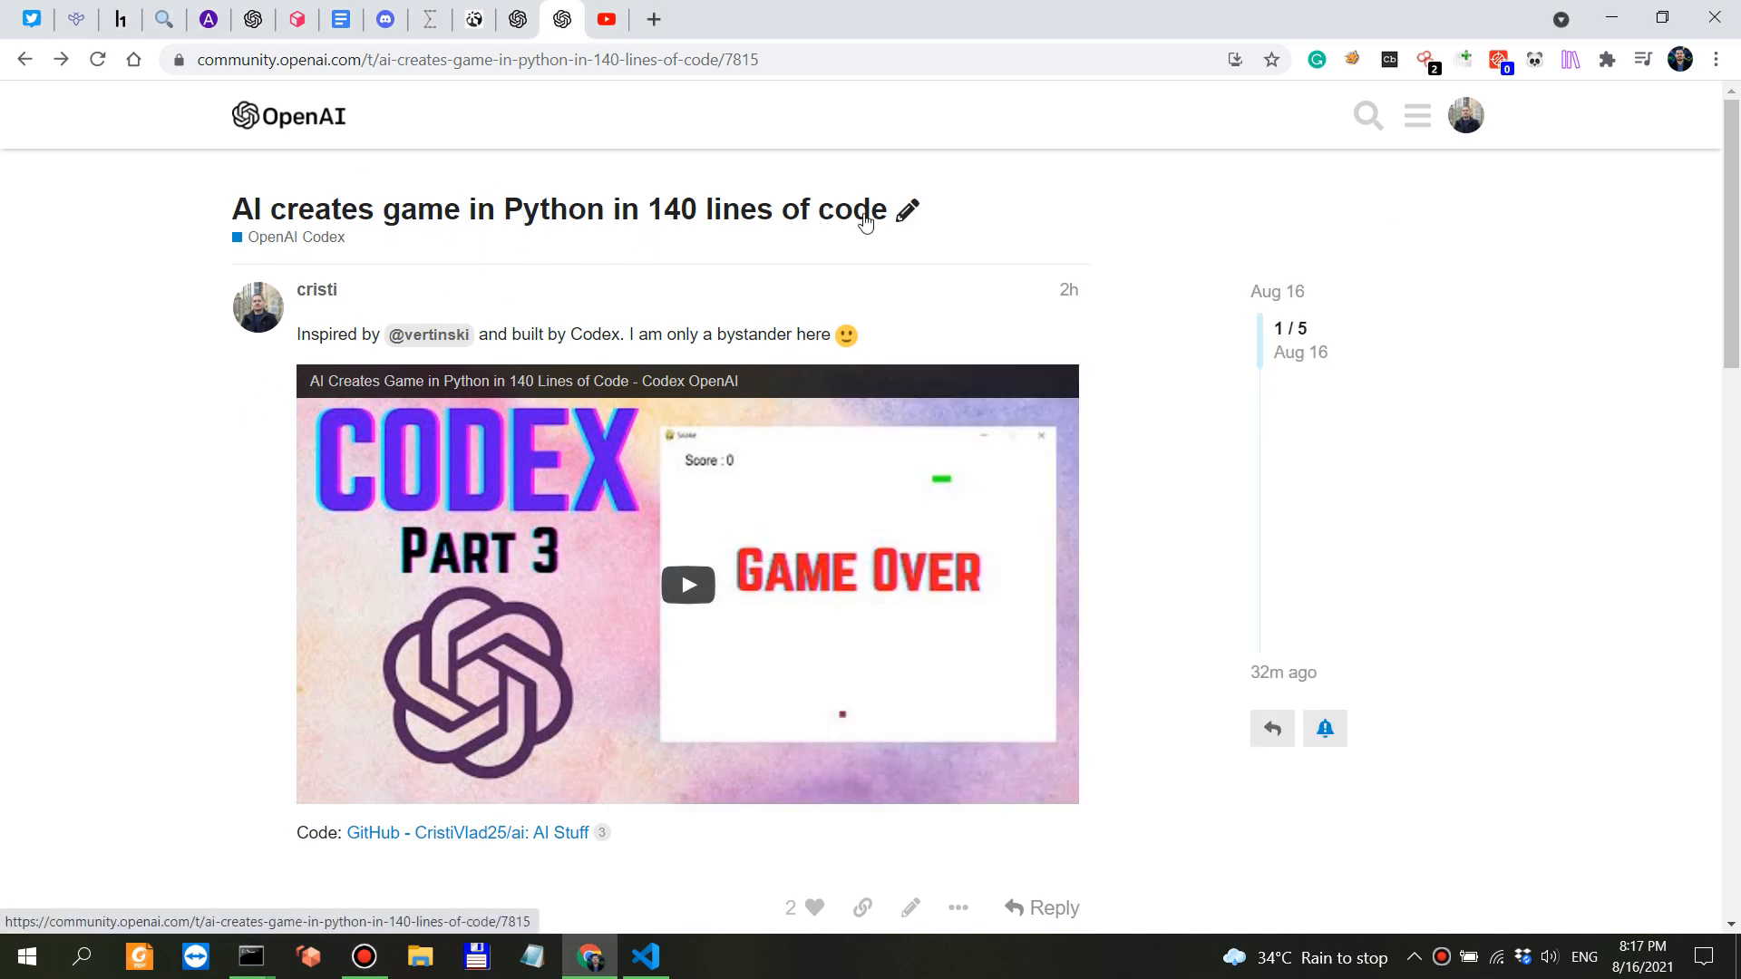
pyautogui.moveTo(961, 243)
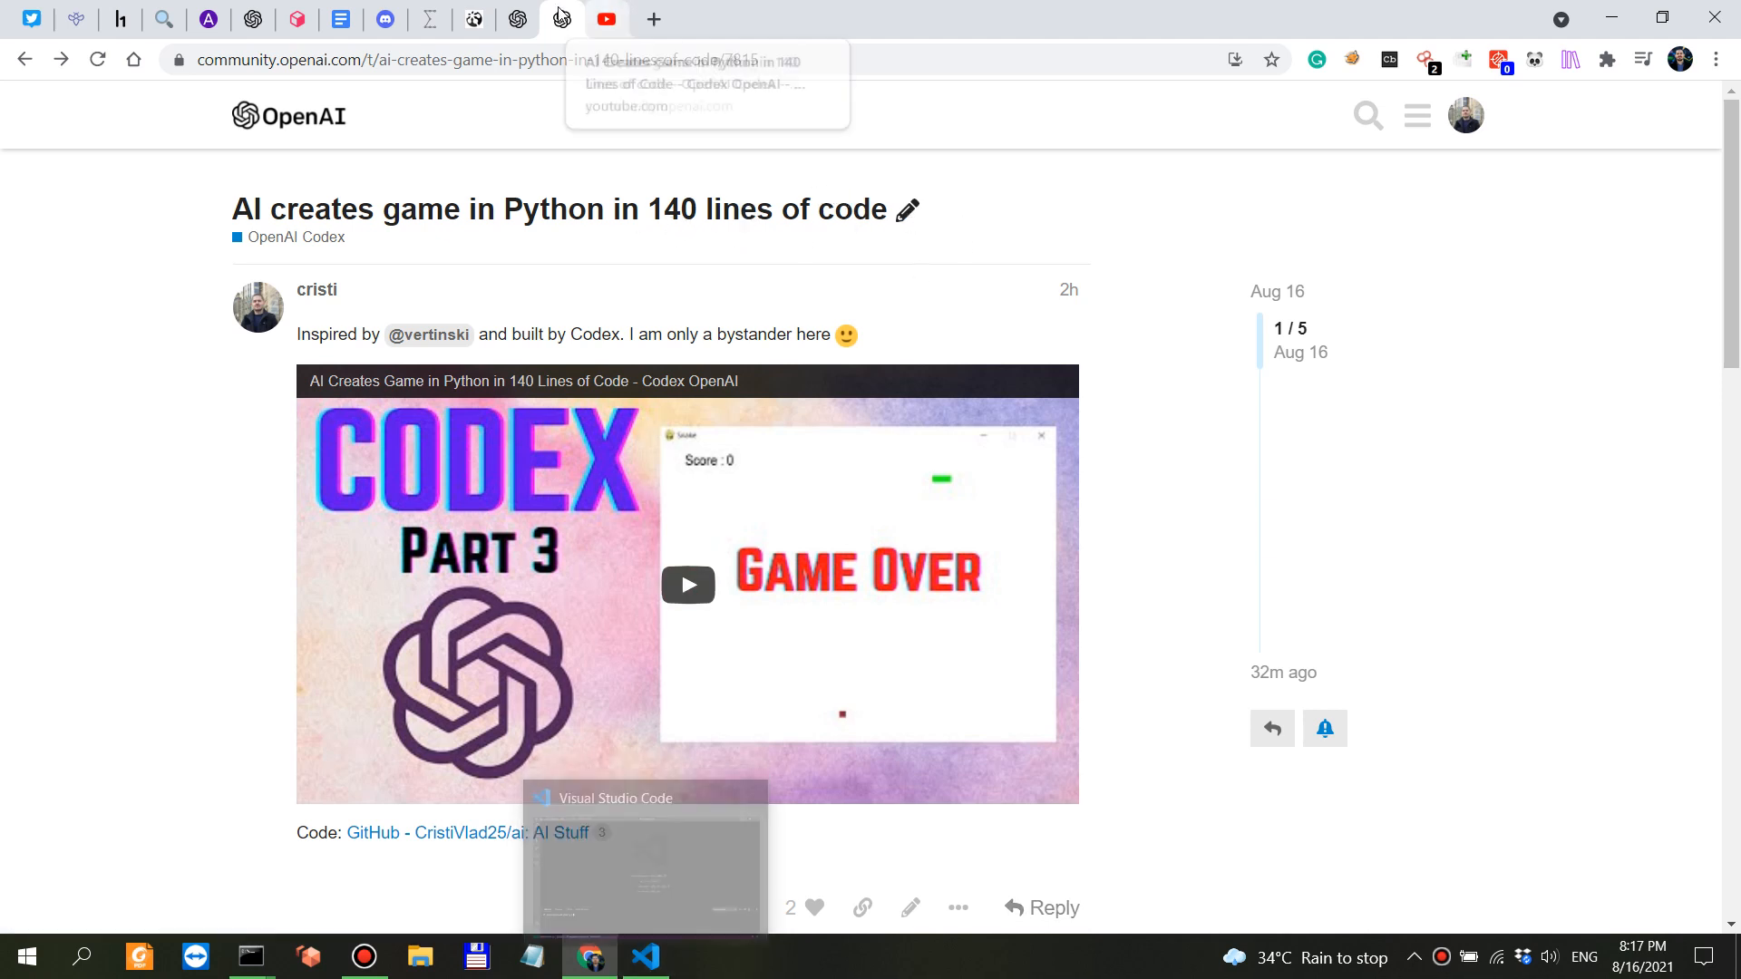
pyautogui.moveTo(500, 832)
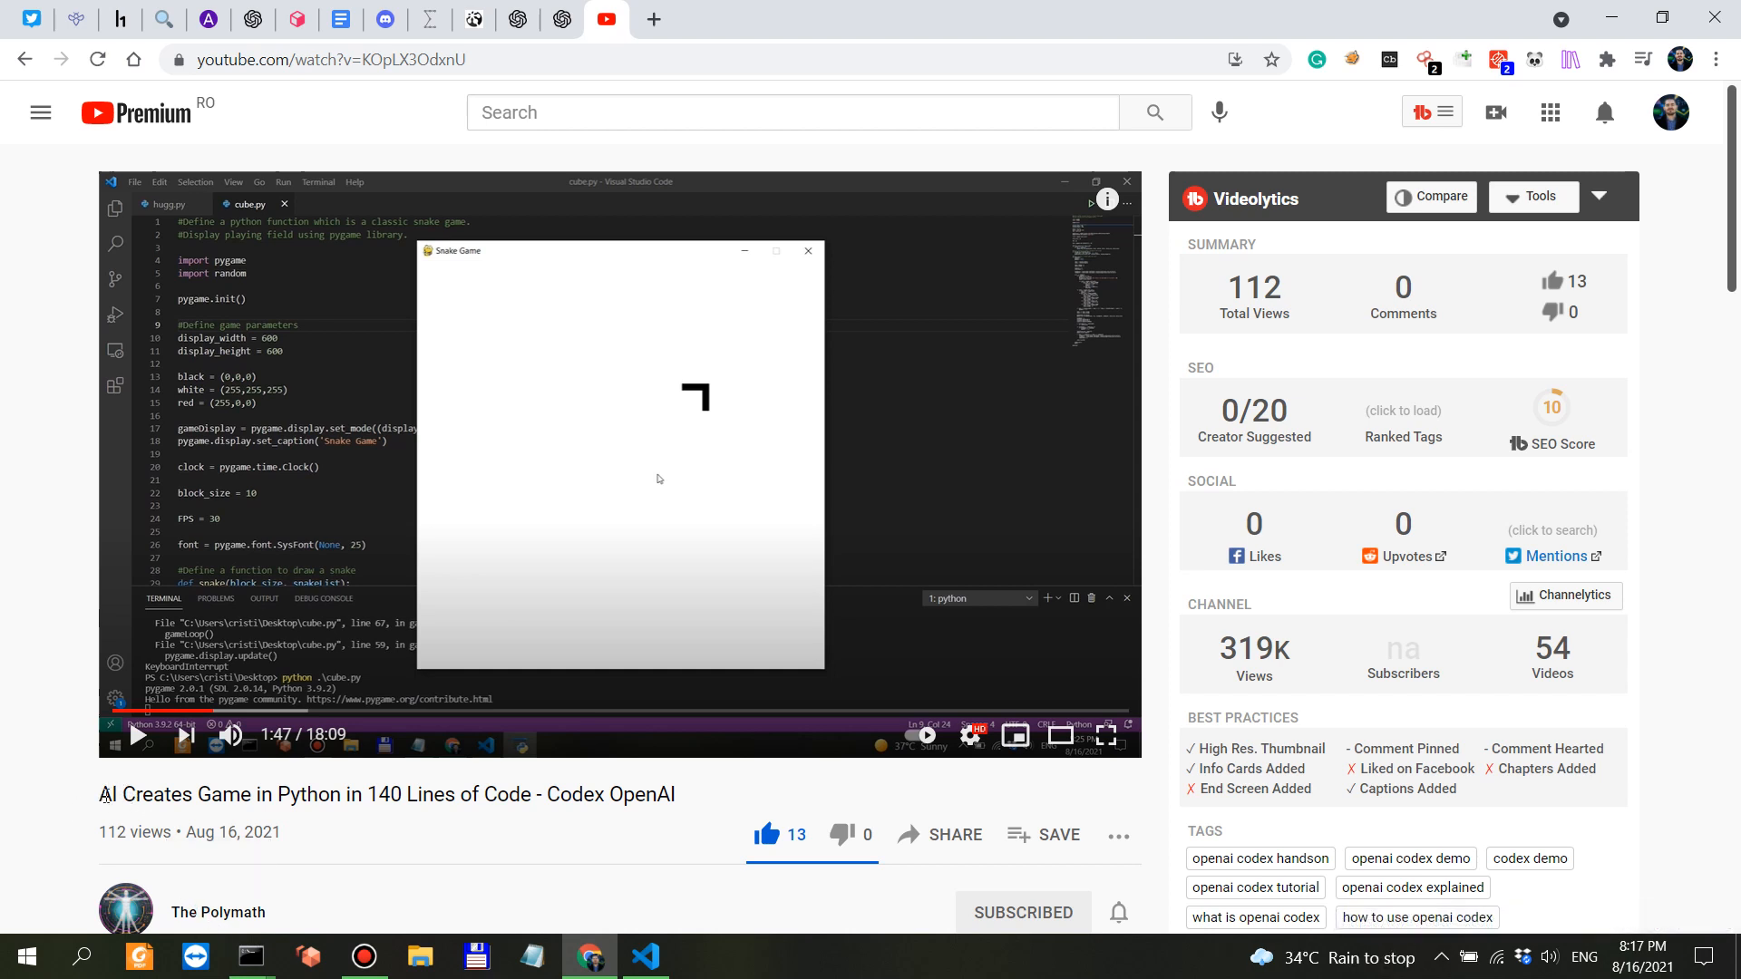
pyautogui.moveTo(689, 139)
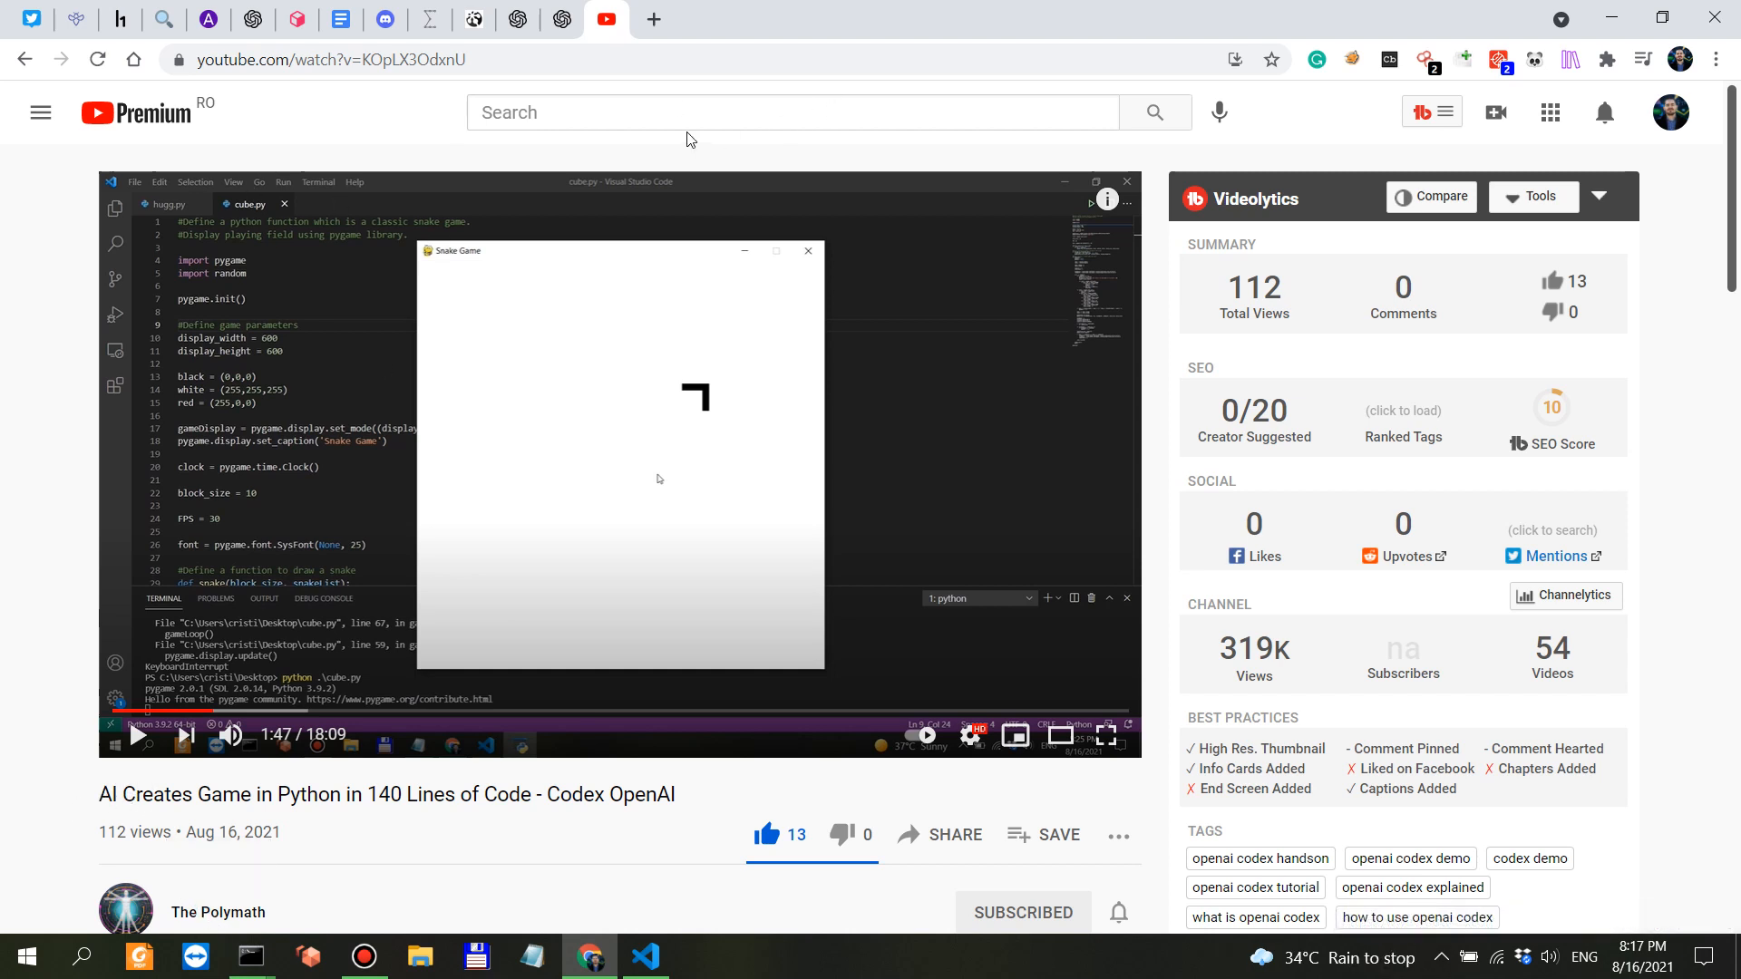
pyautogui.moveTo(294, 808)
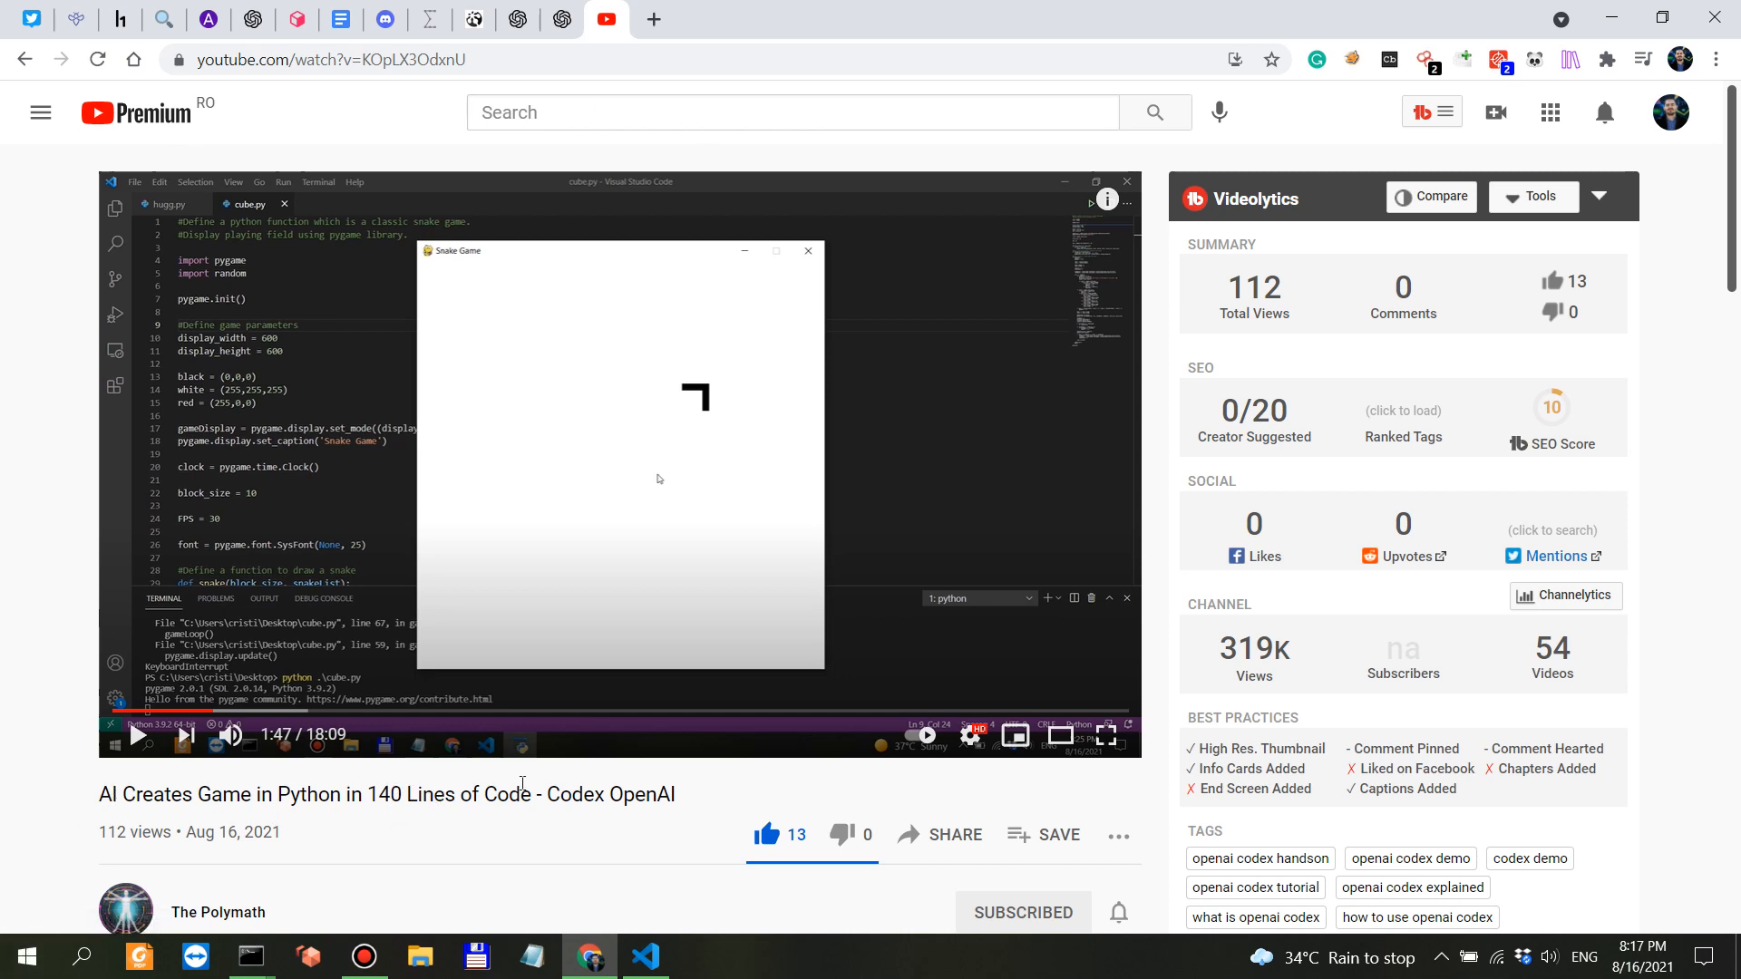
pyautogui.moveTo(560, 19)
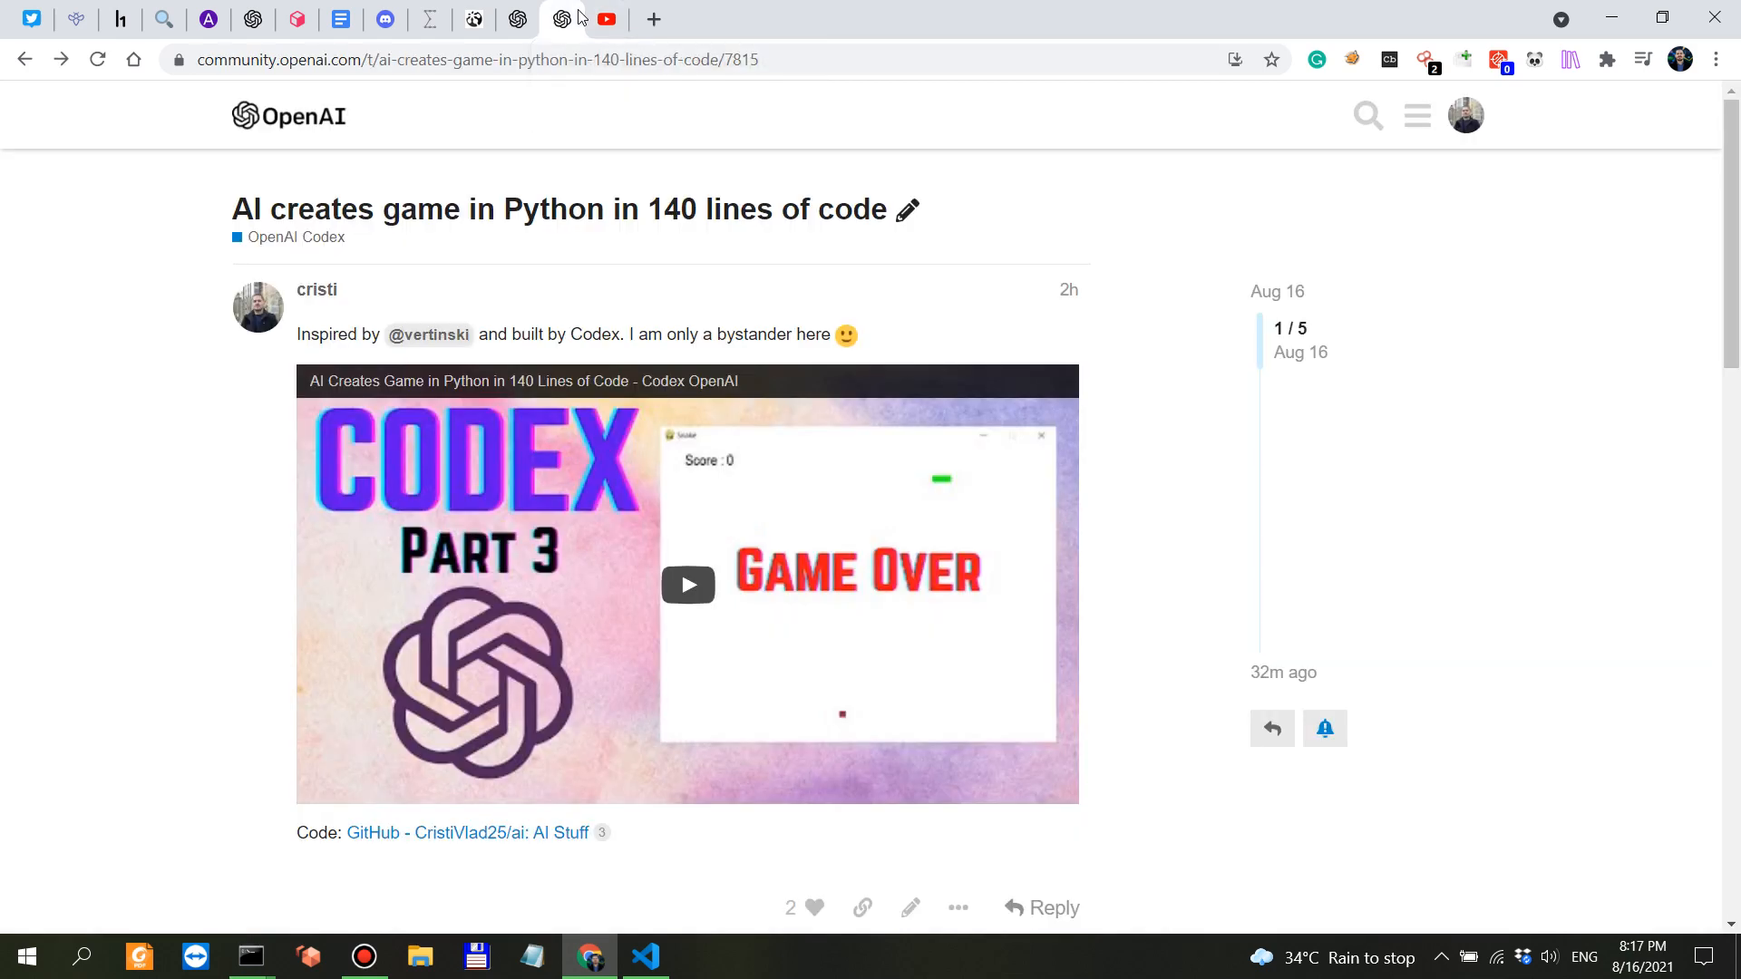
pyautogui.click(602, 19)
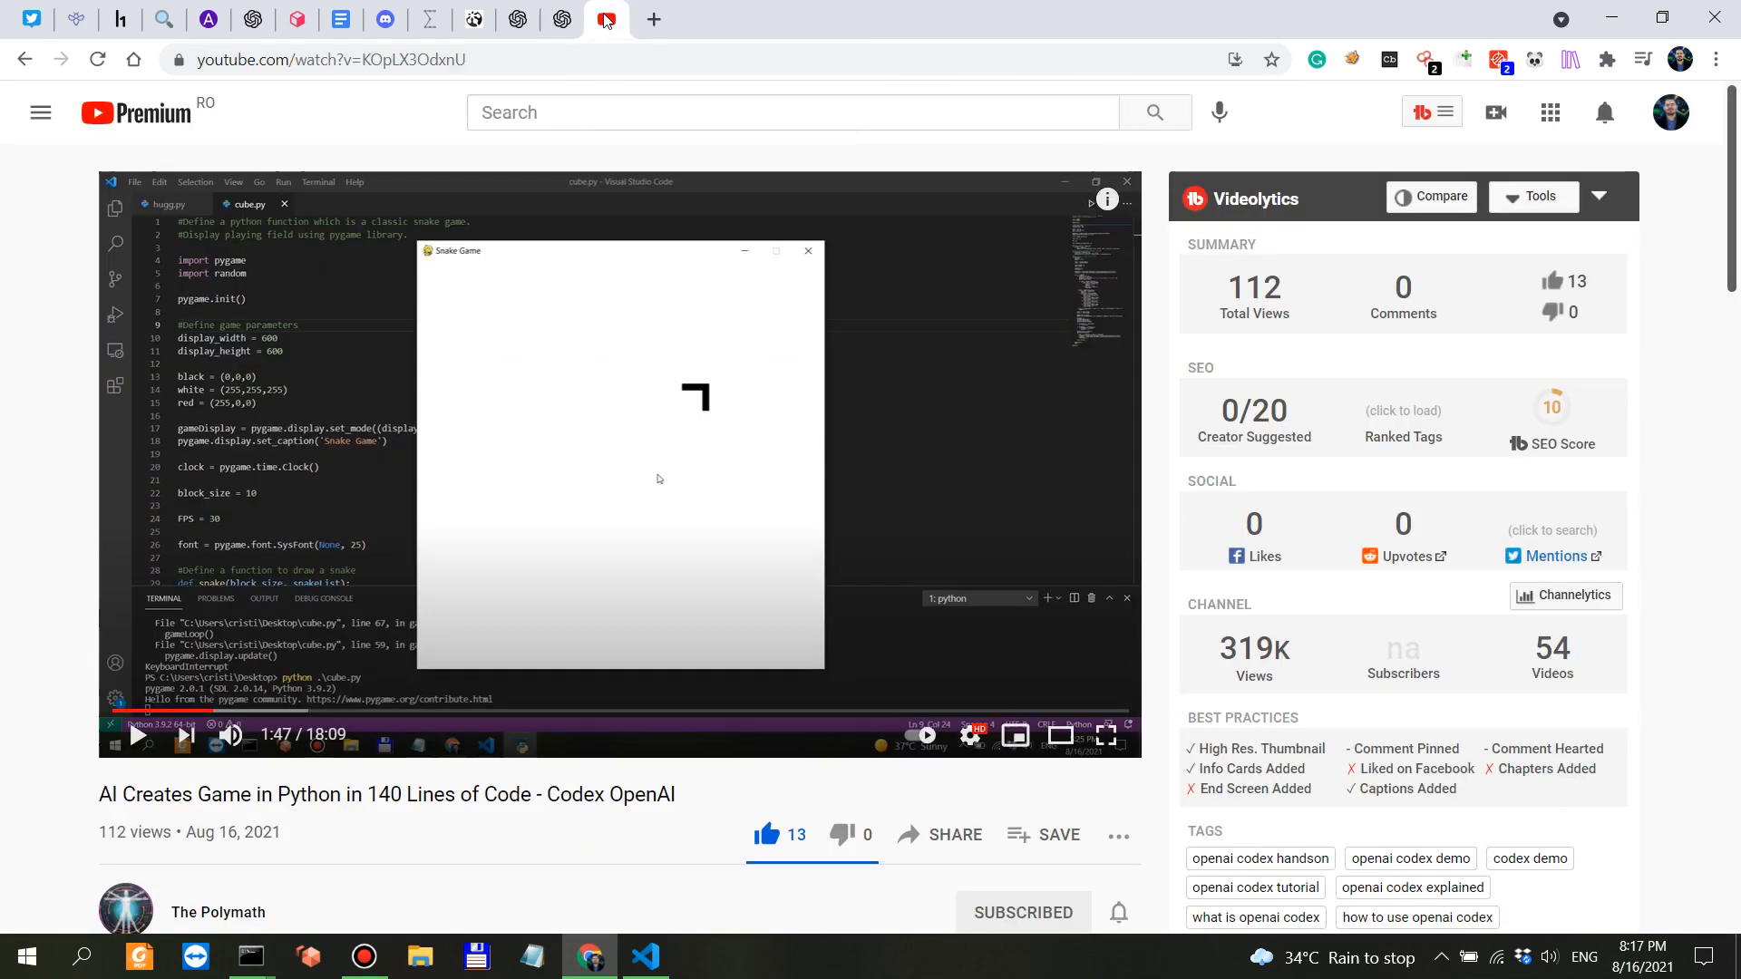
pyautogui.moveTo(689, 571)
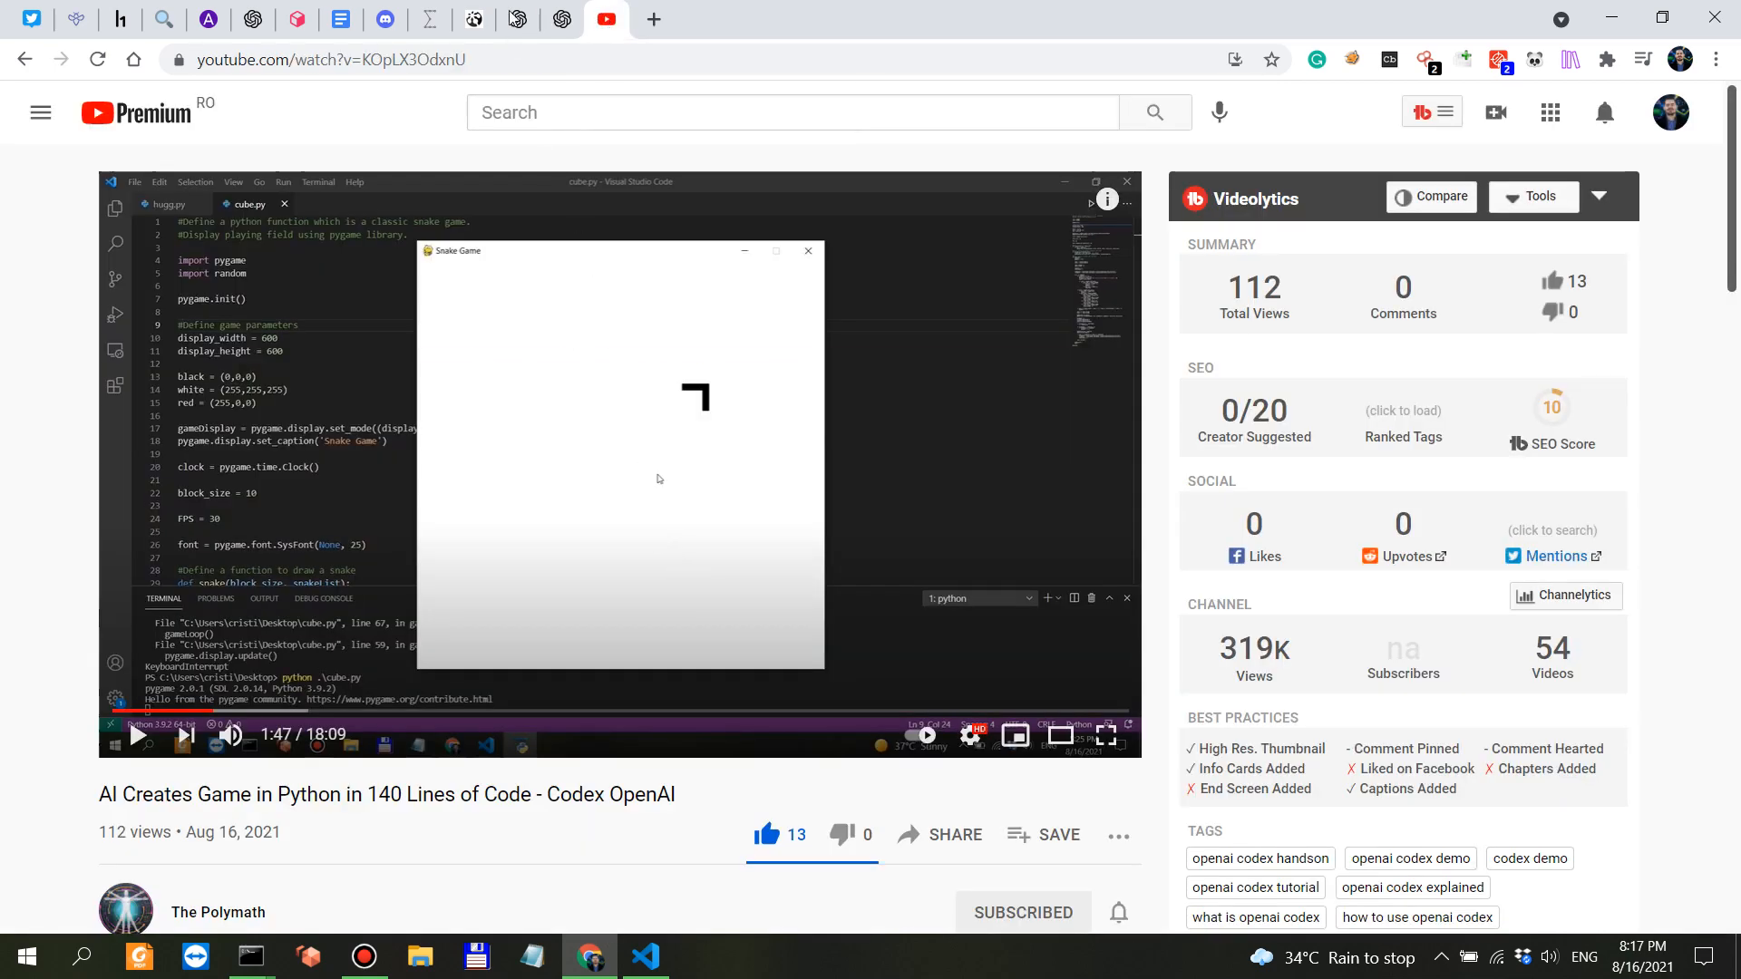
pyautogui.moveTo(520, 19)
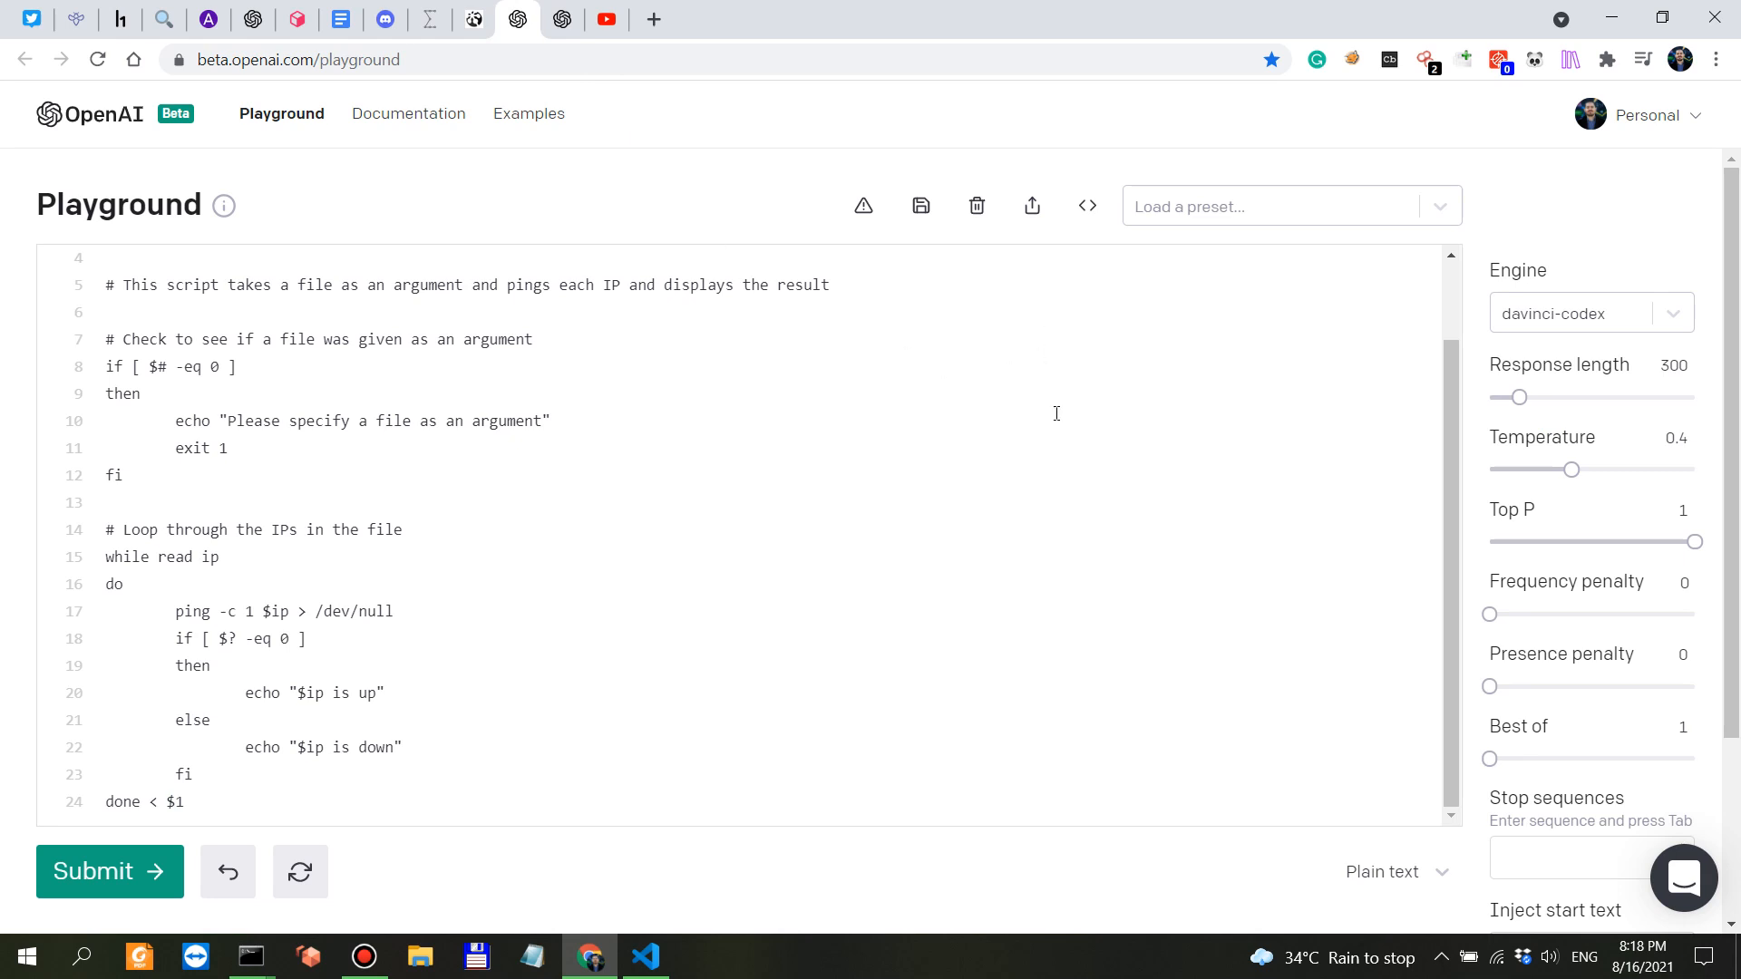
# Step: Search 'codex' in a new tab and open OpenAI's August 2021 Codex blog post
pyautogui.scroll(3)
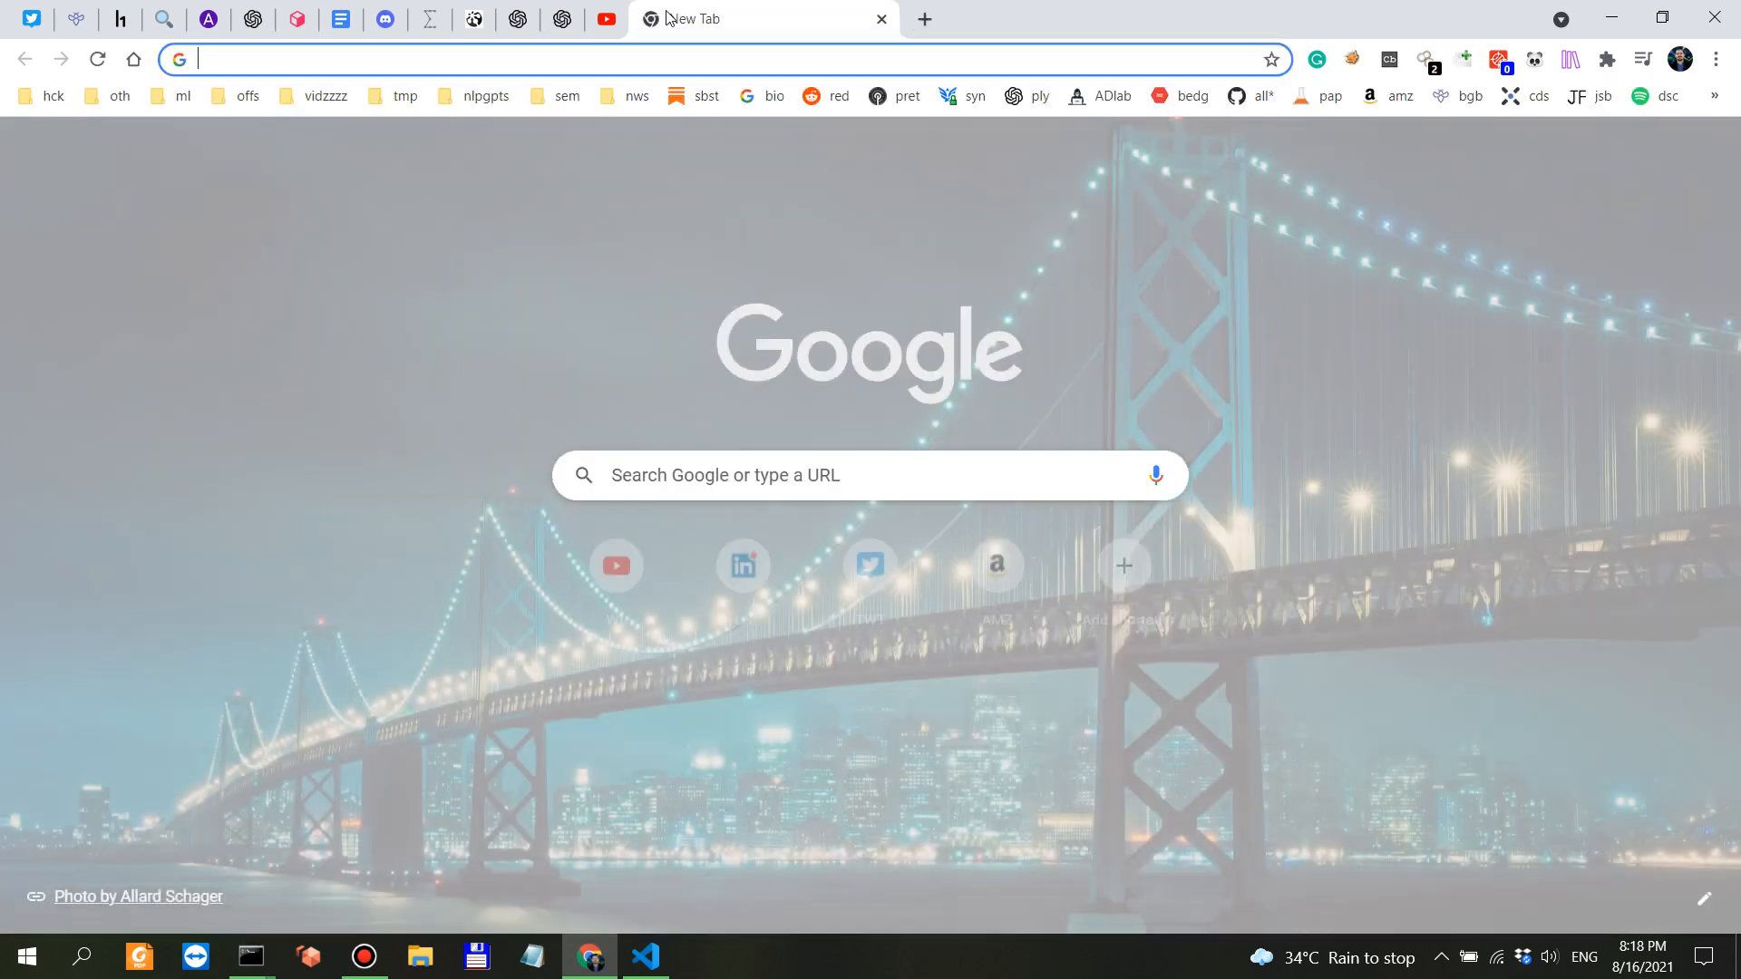
pyautogui.write('codex')
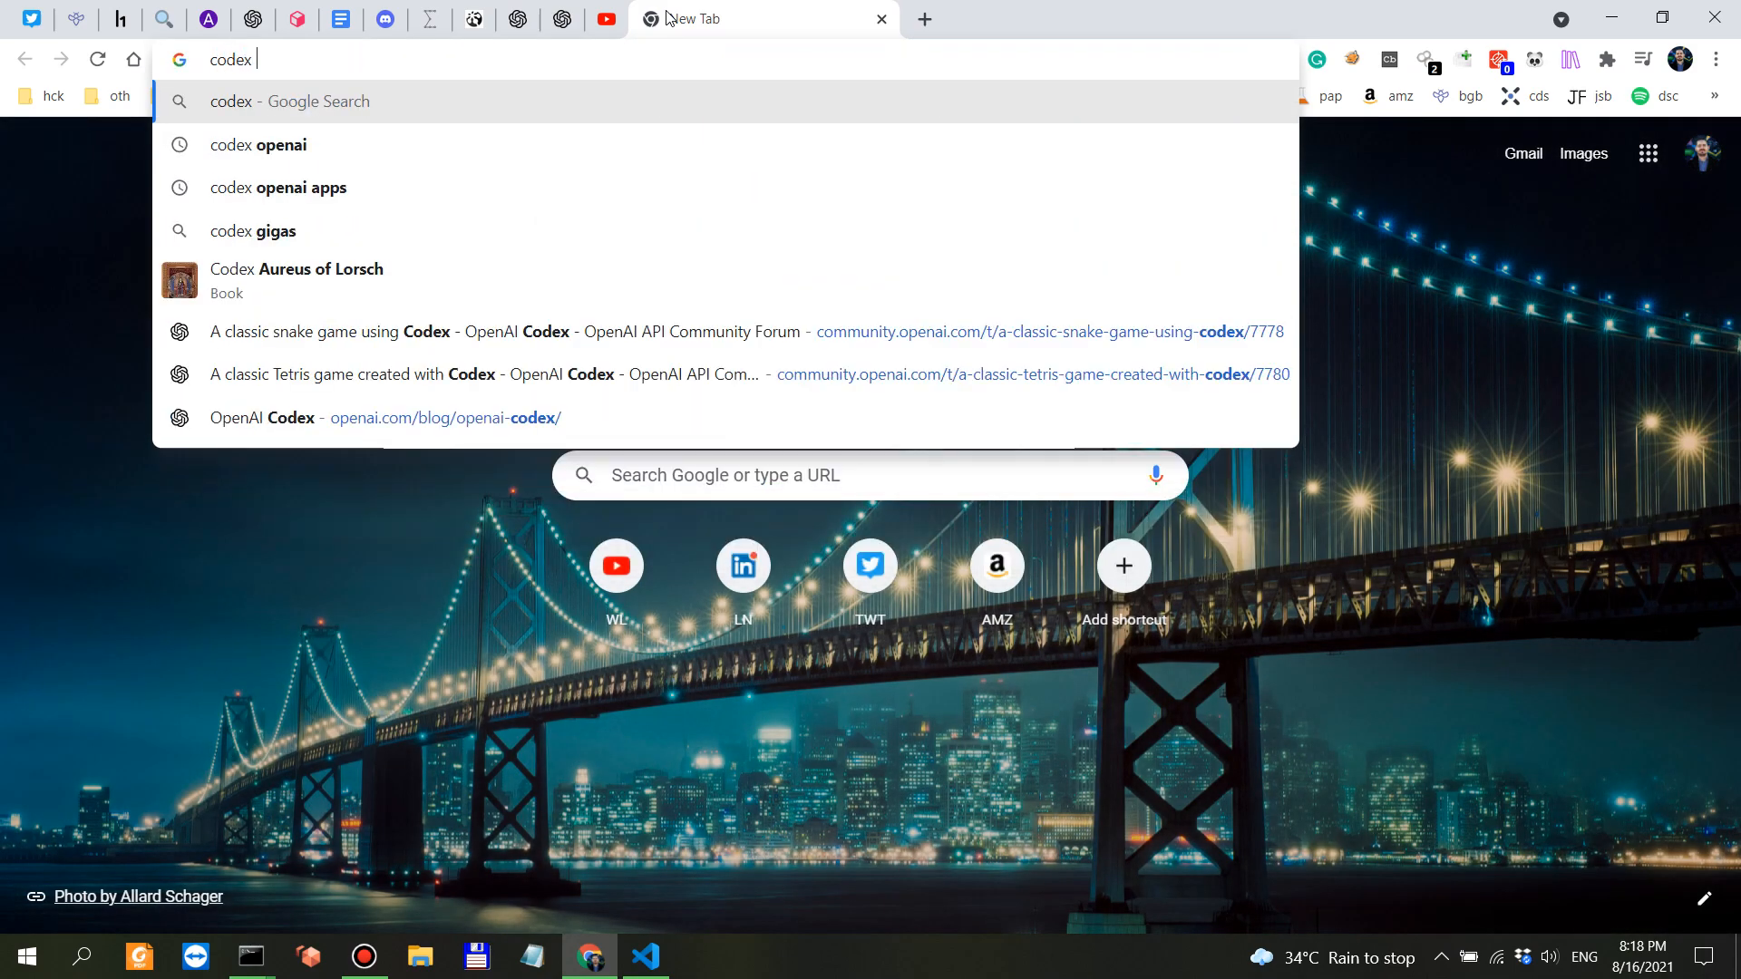
pyautogui.click(261, 145)
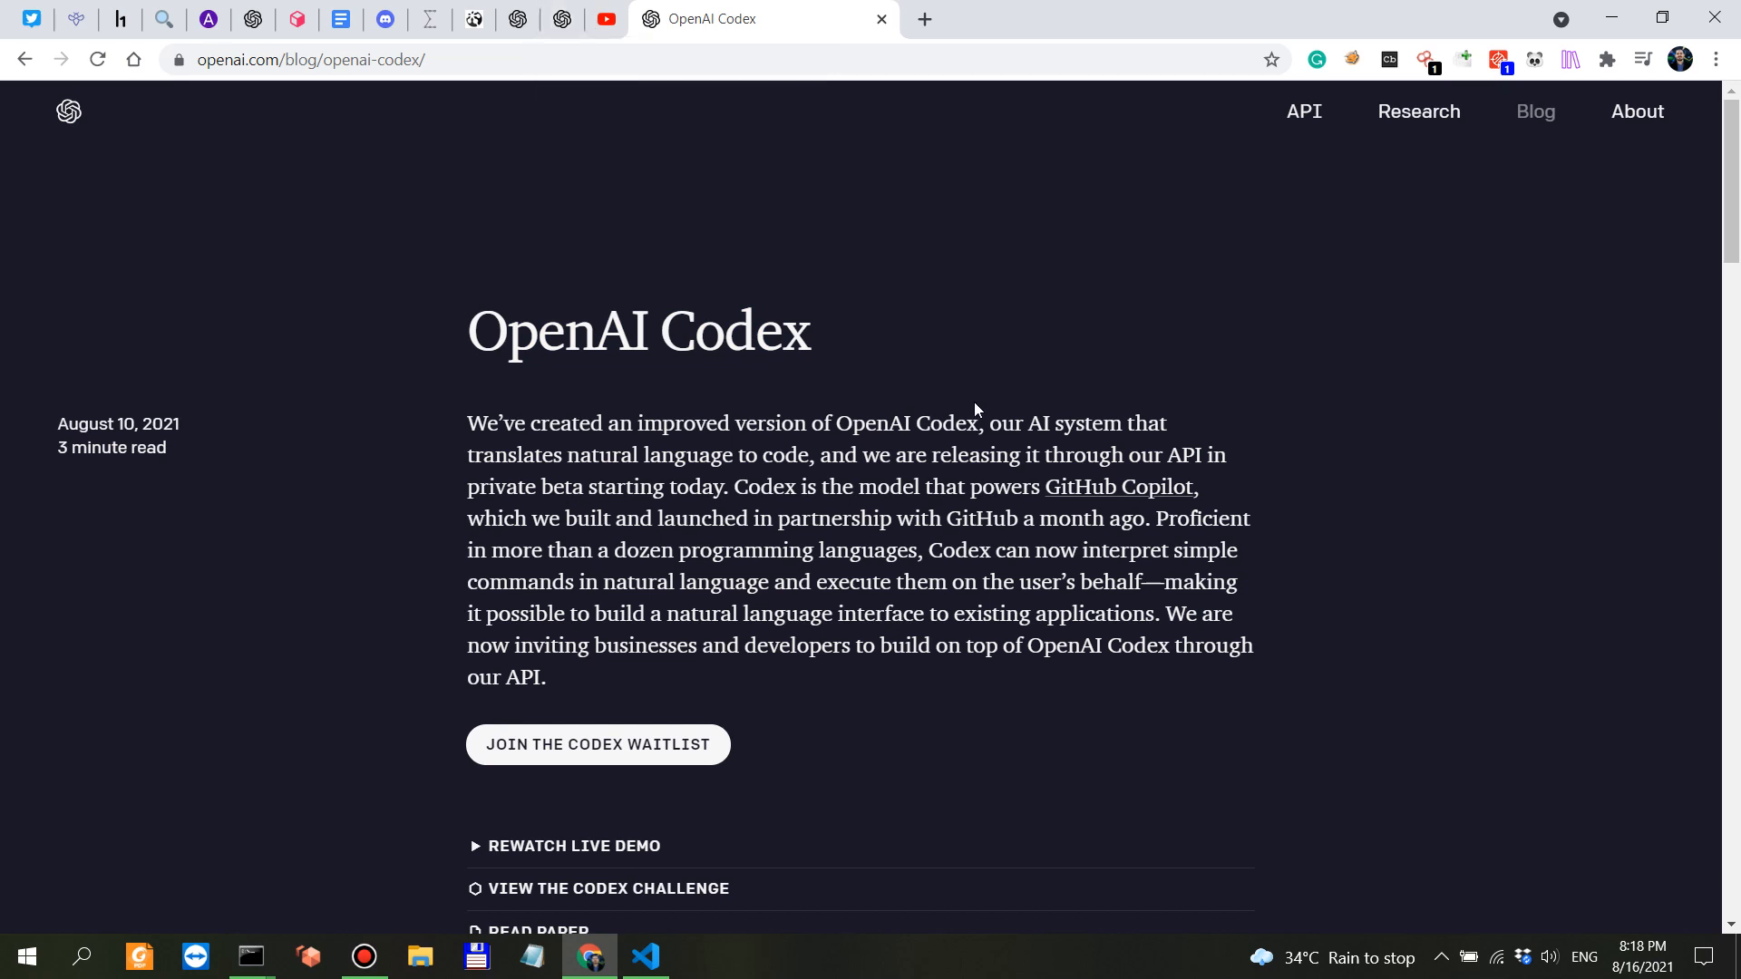
pyautogui.moveTo(560, 19)
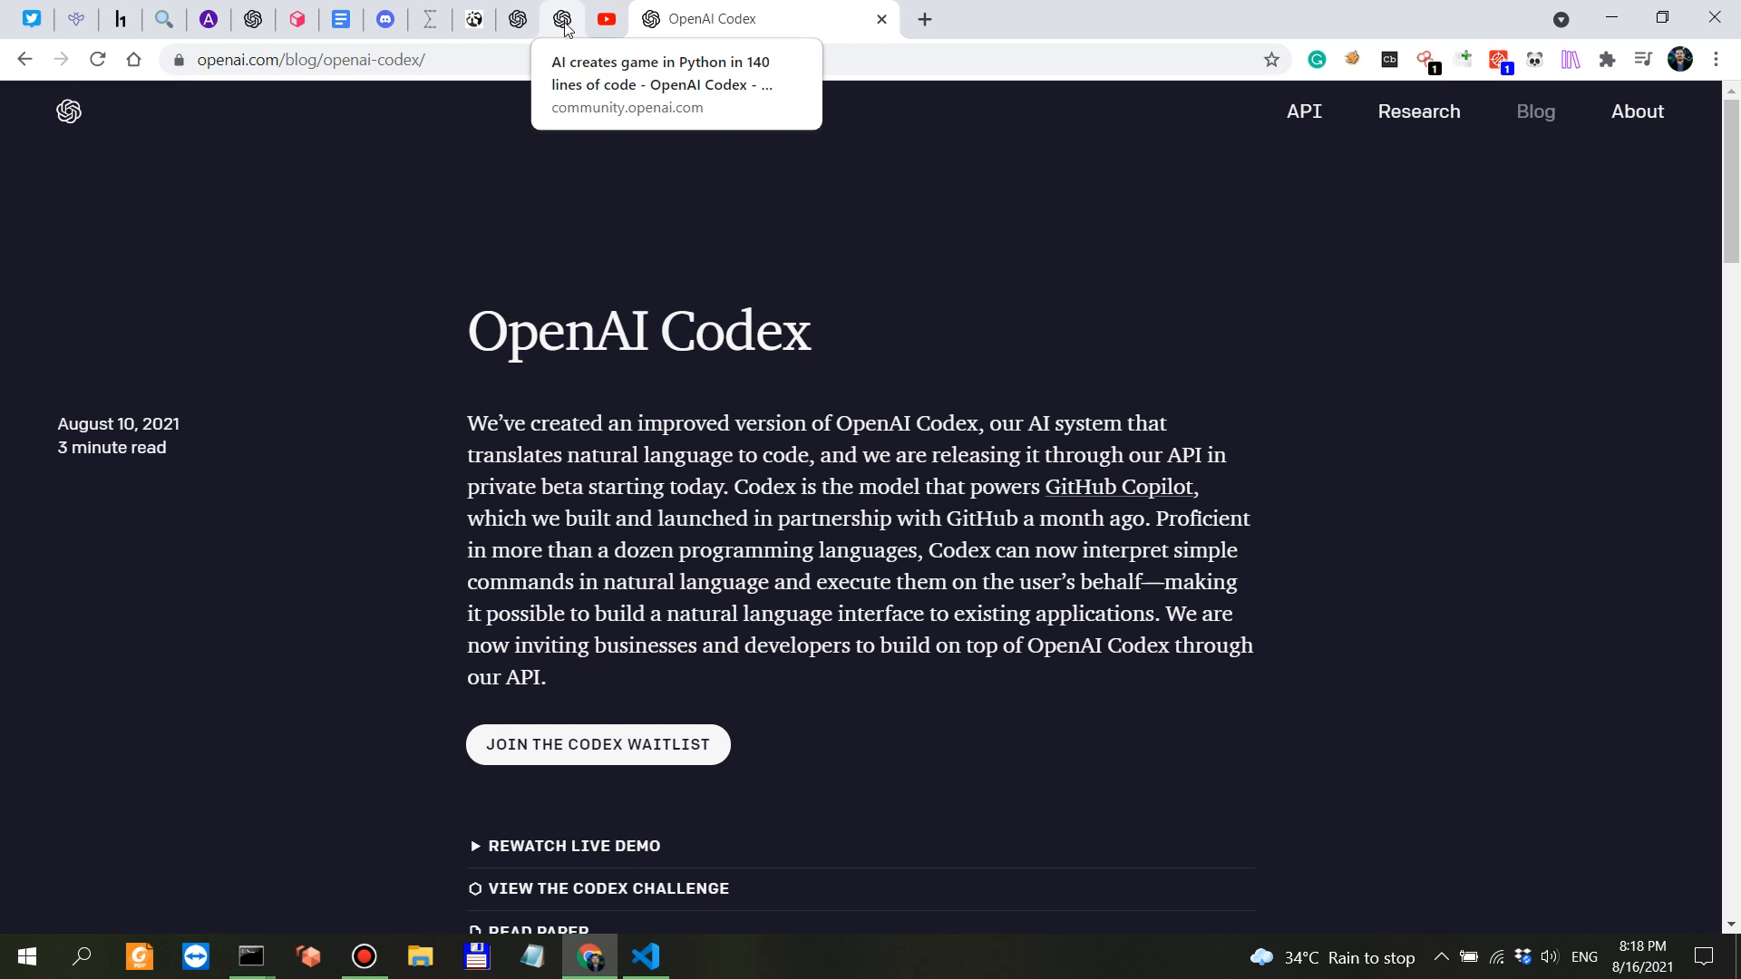
pyautogui.moveTo(716, 241)
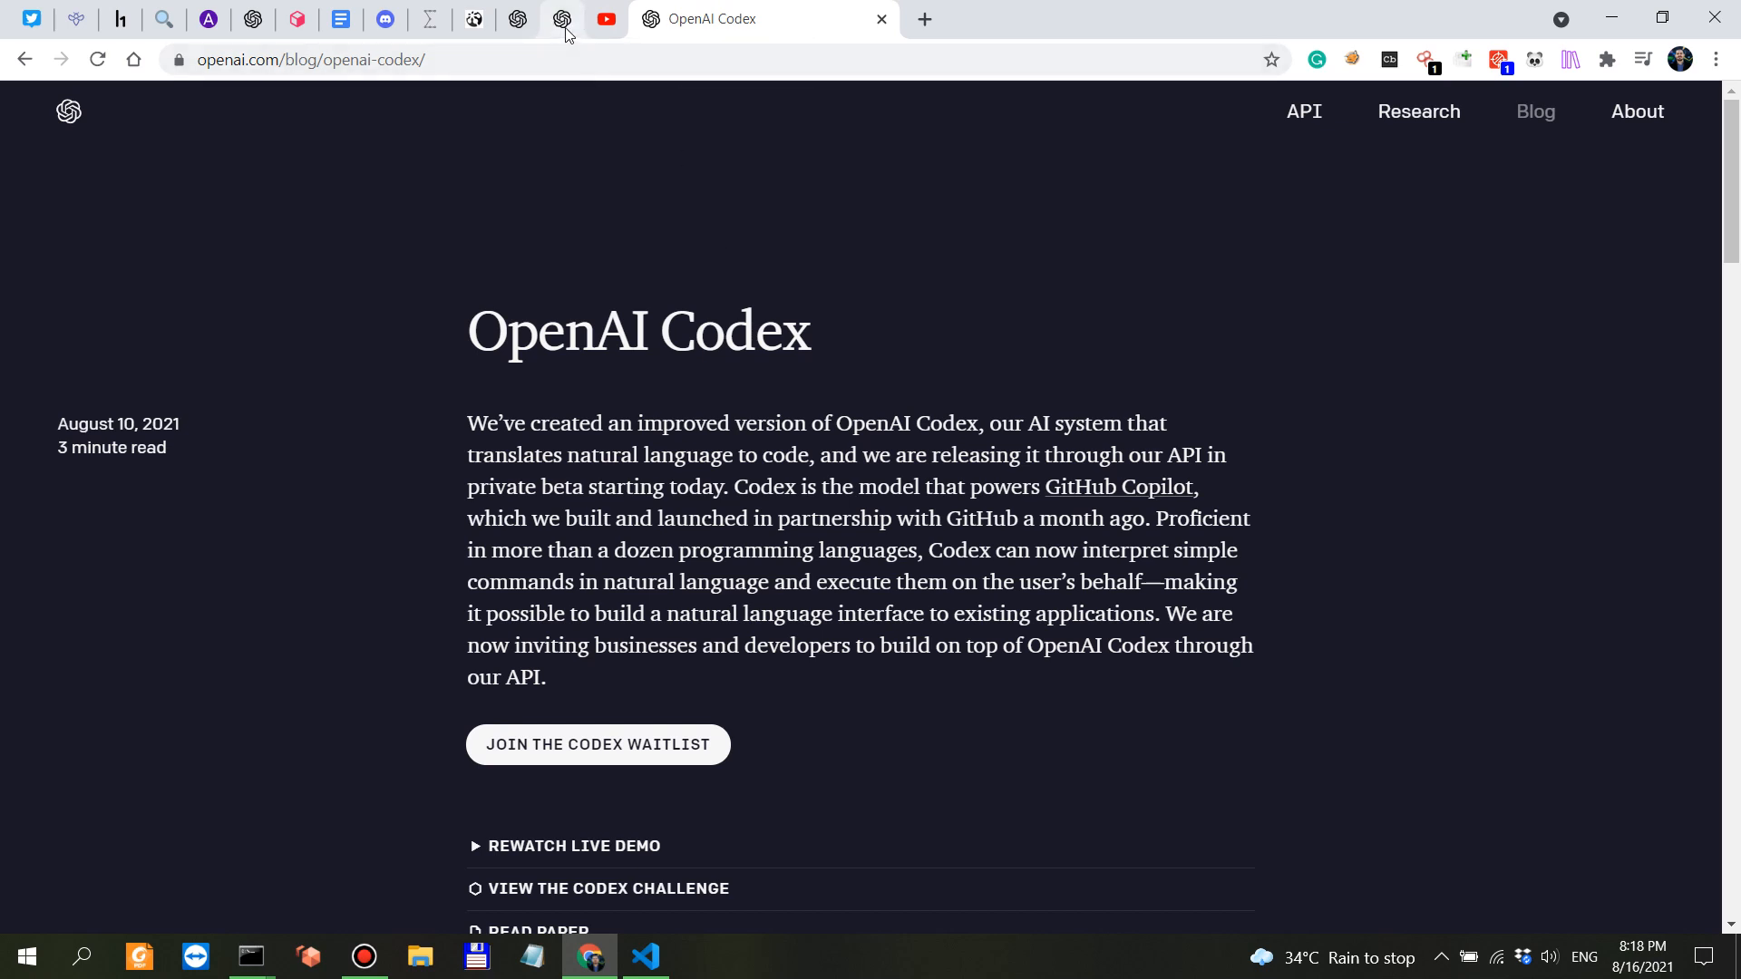
pyautogui.click(516, 19)
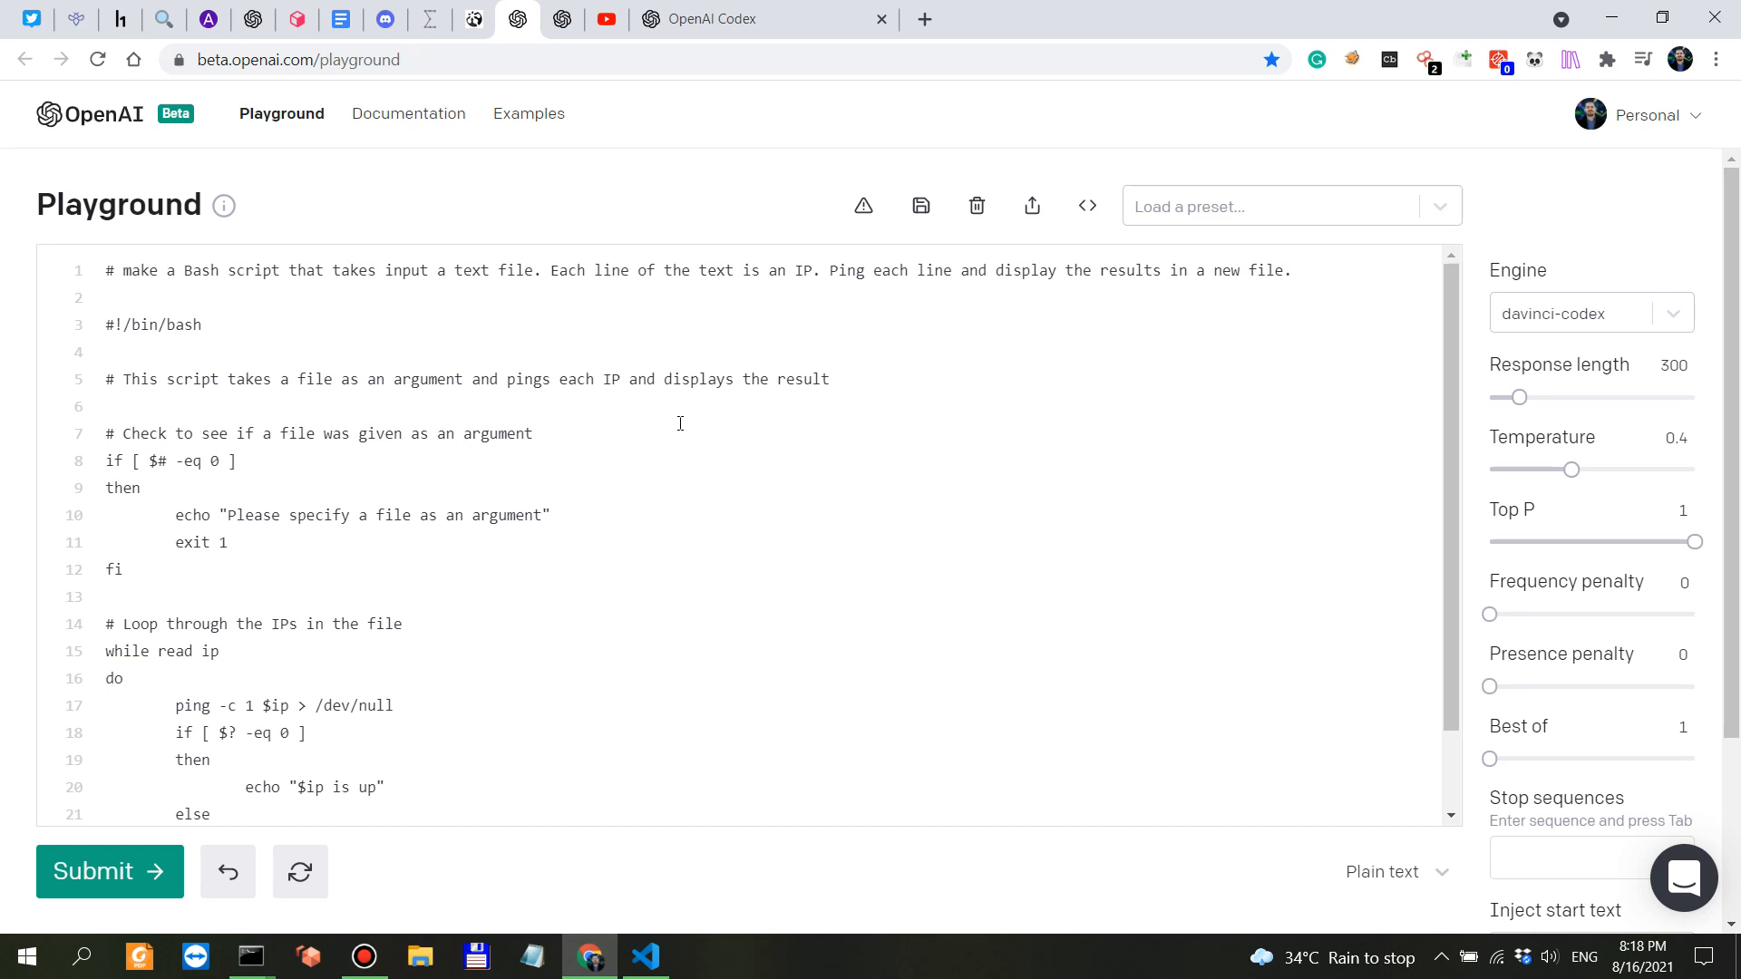
pyautogui.moveTo(708, 305)
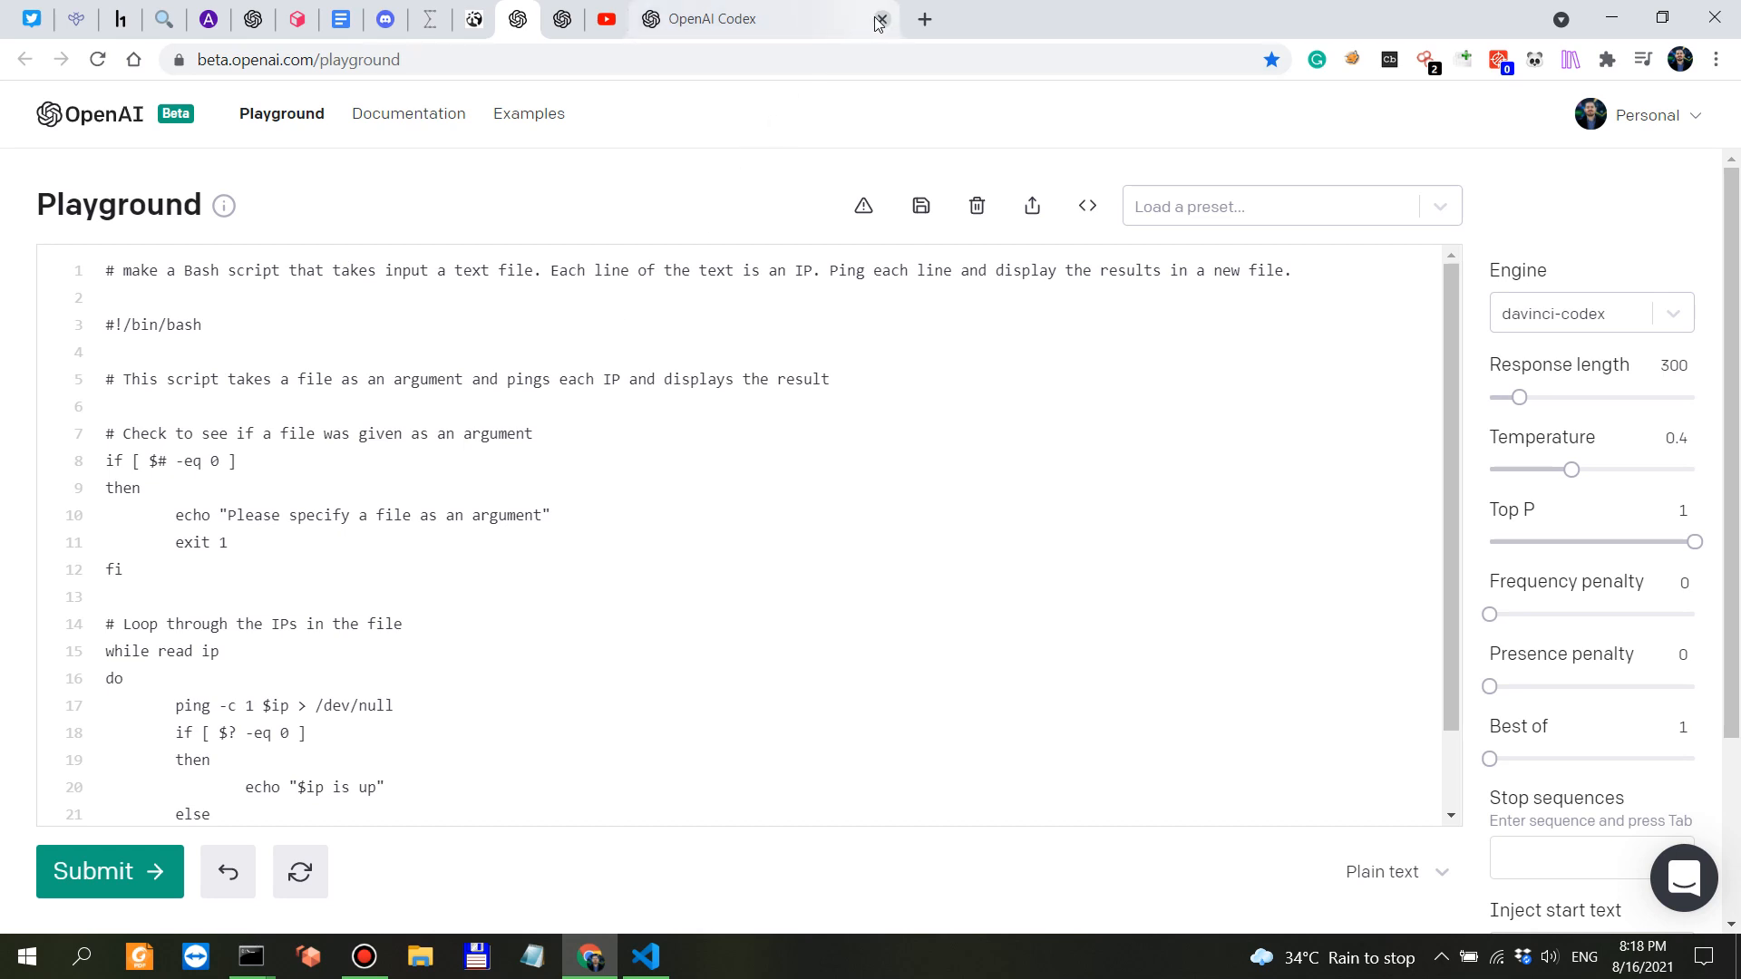
pyautogui.click(877, 19)
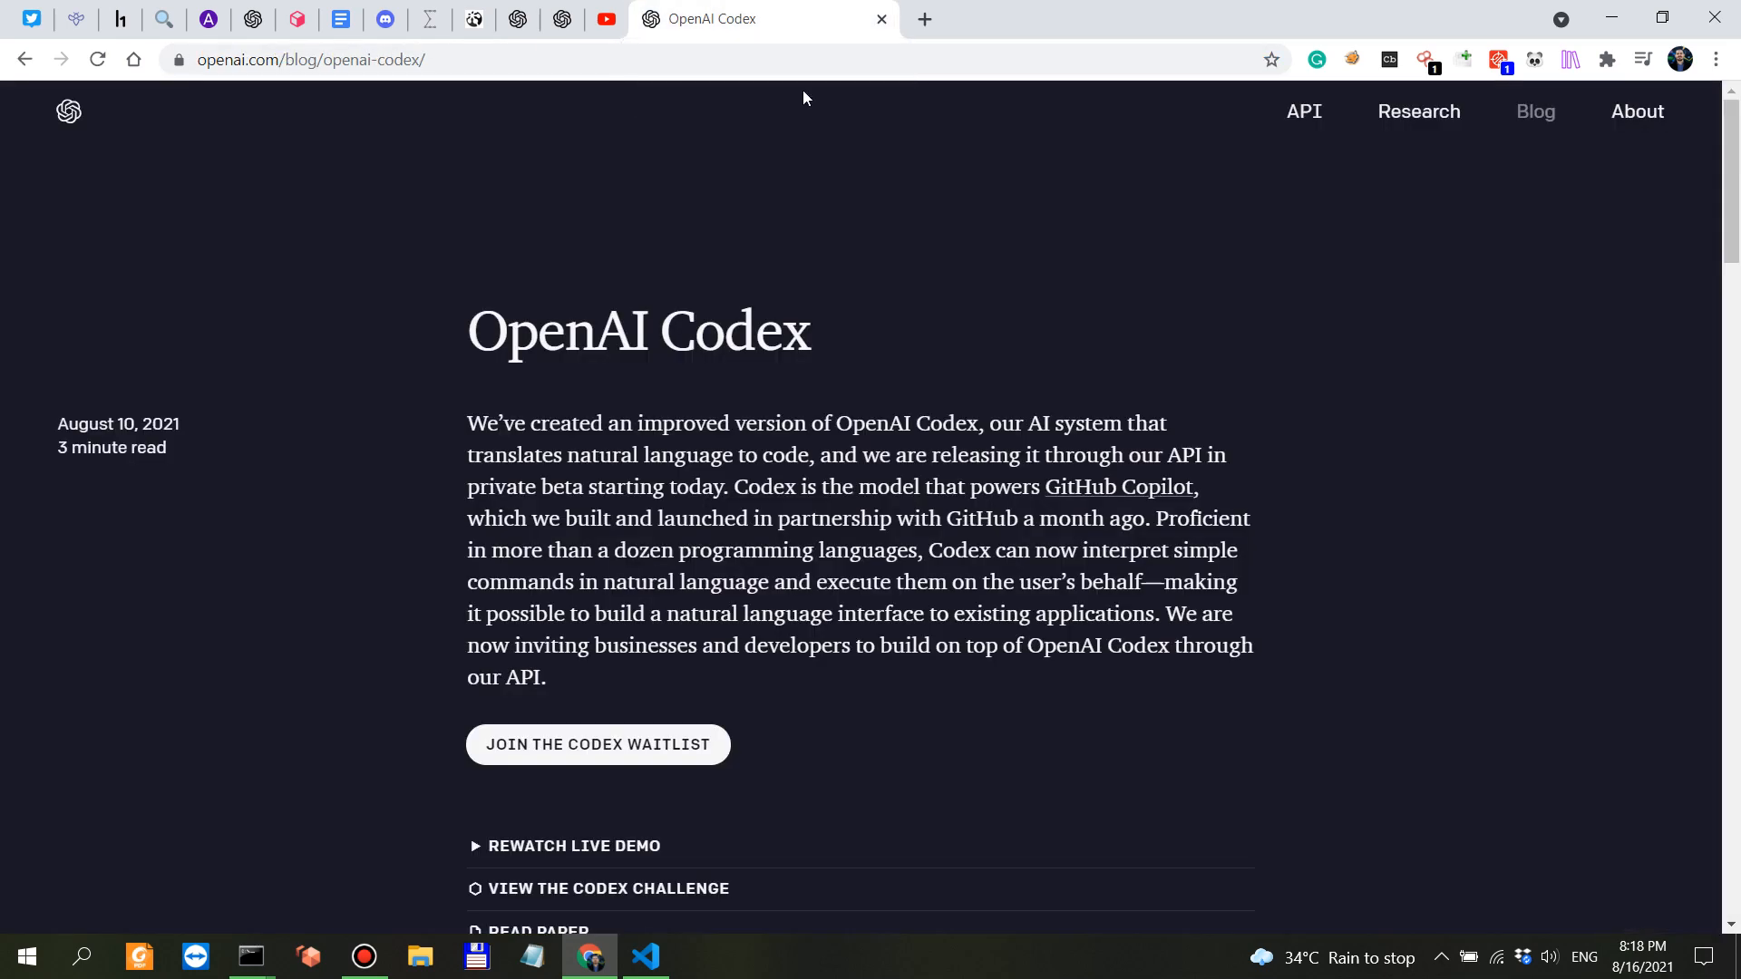
pyautogui.doubleClick(733, 331)
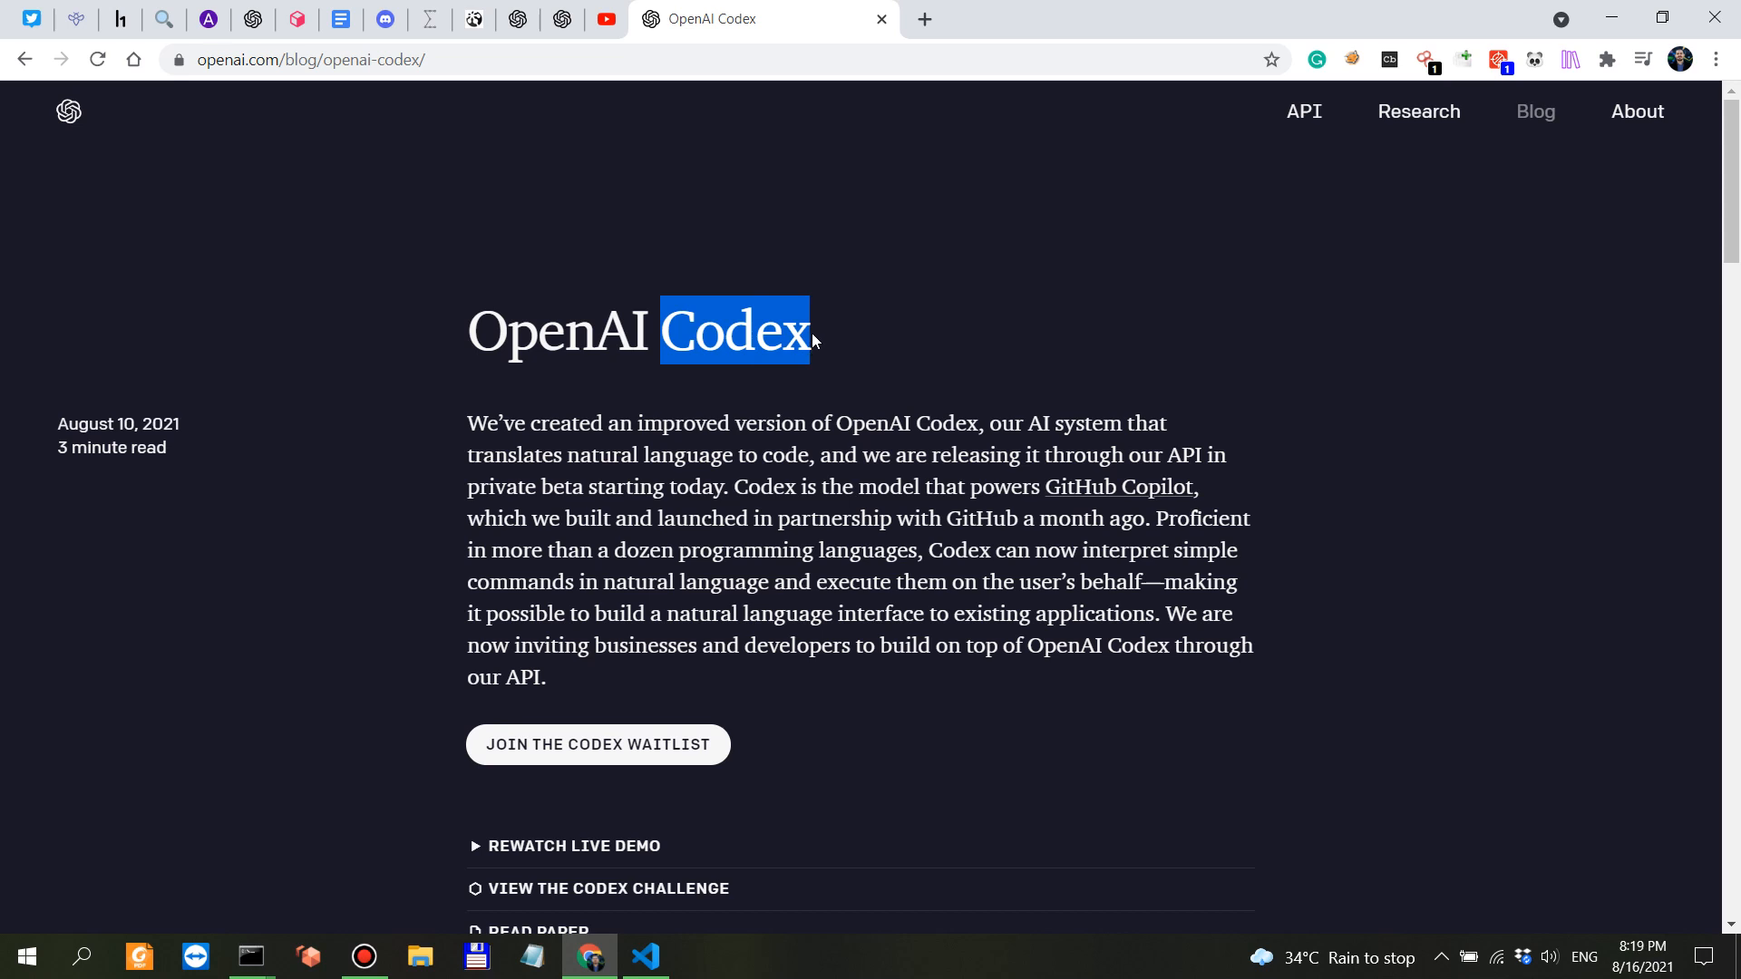
pyautogui.moveTo(923, 347)
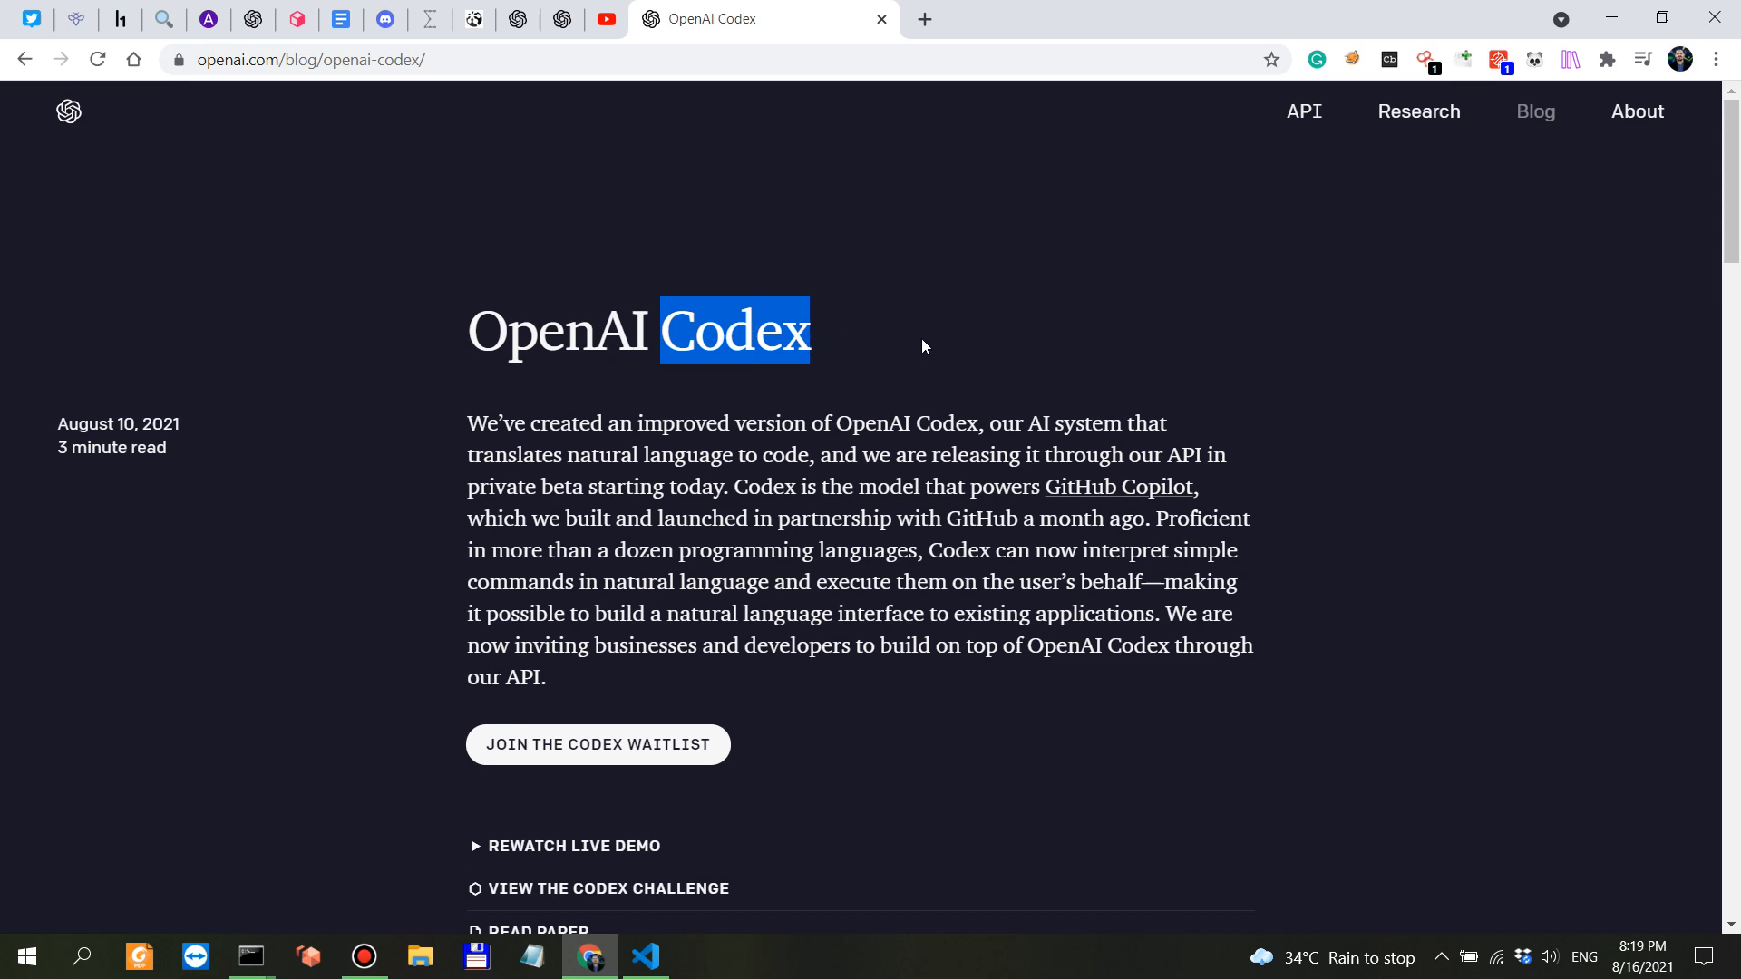
pyautogui.moveTo(938, 411)
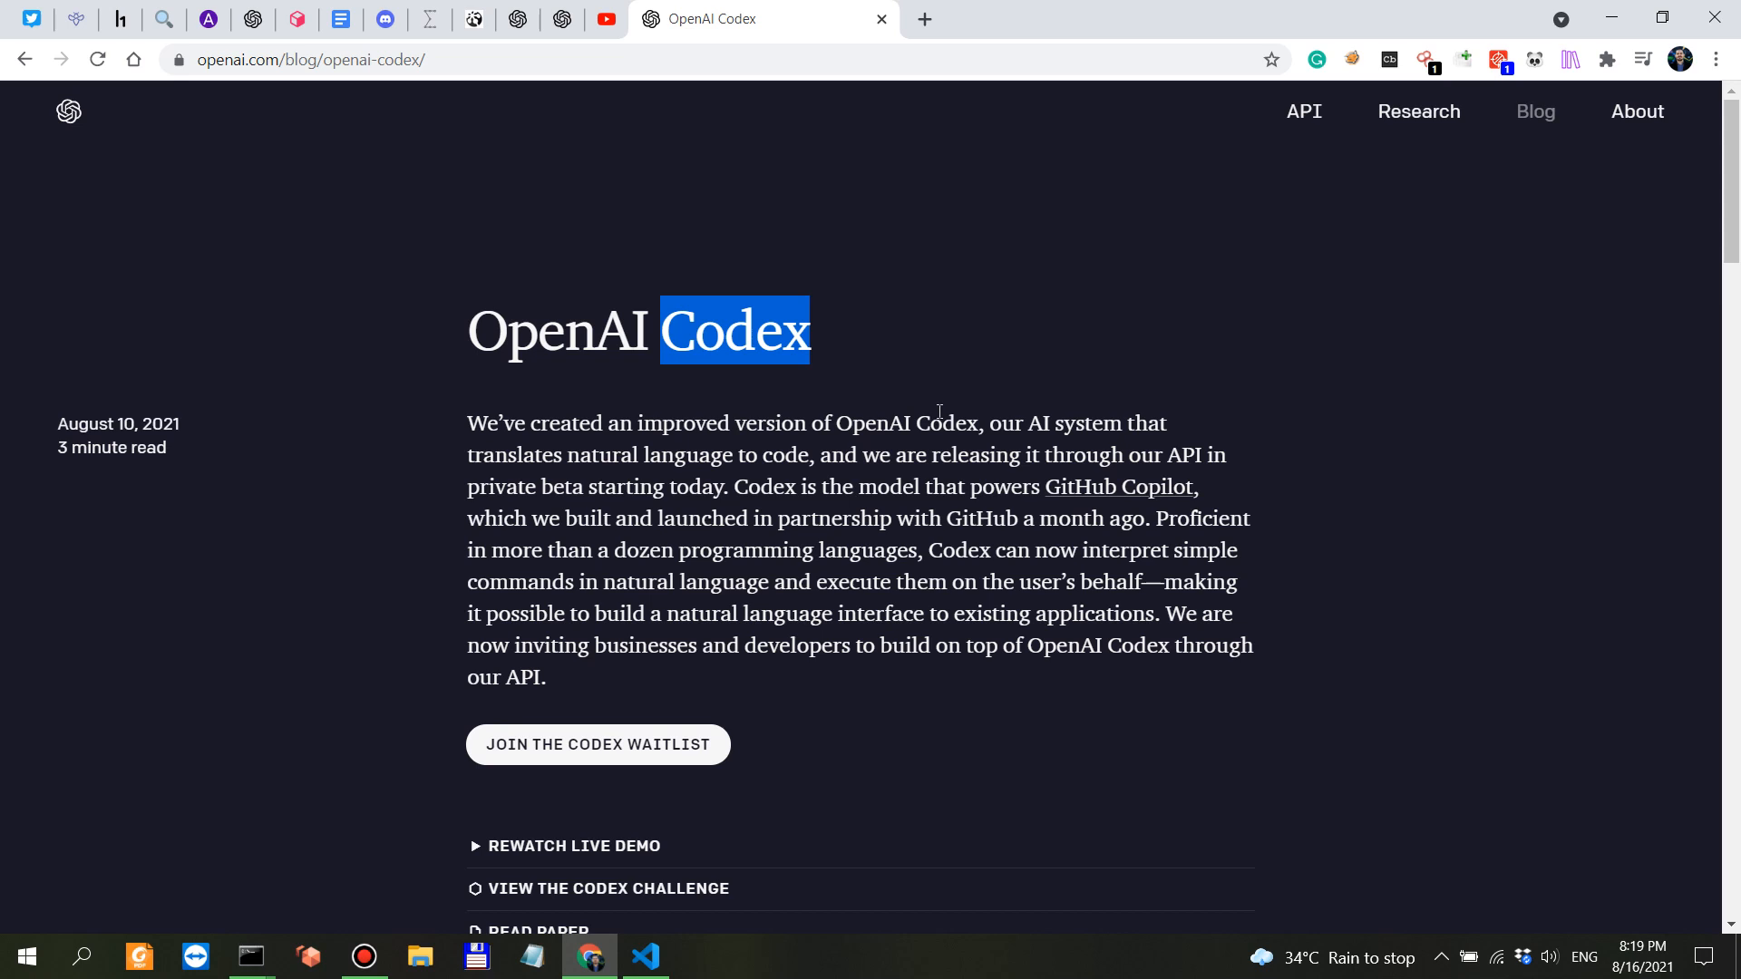
pyautogui.scroll(-3)
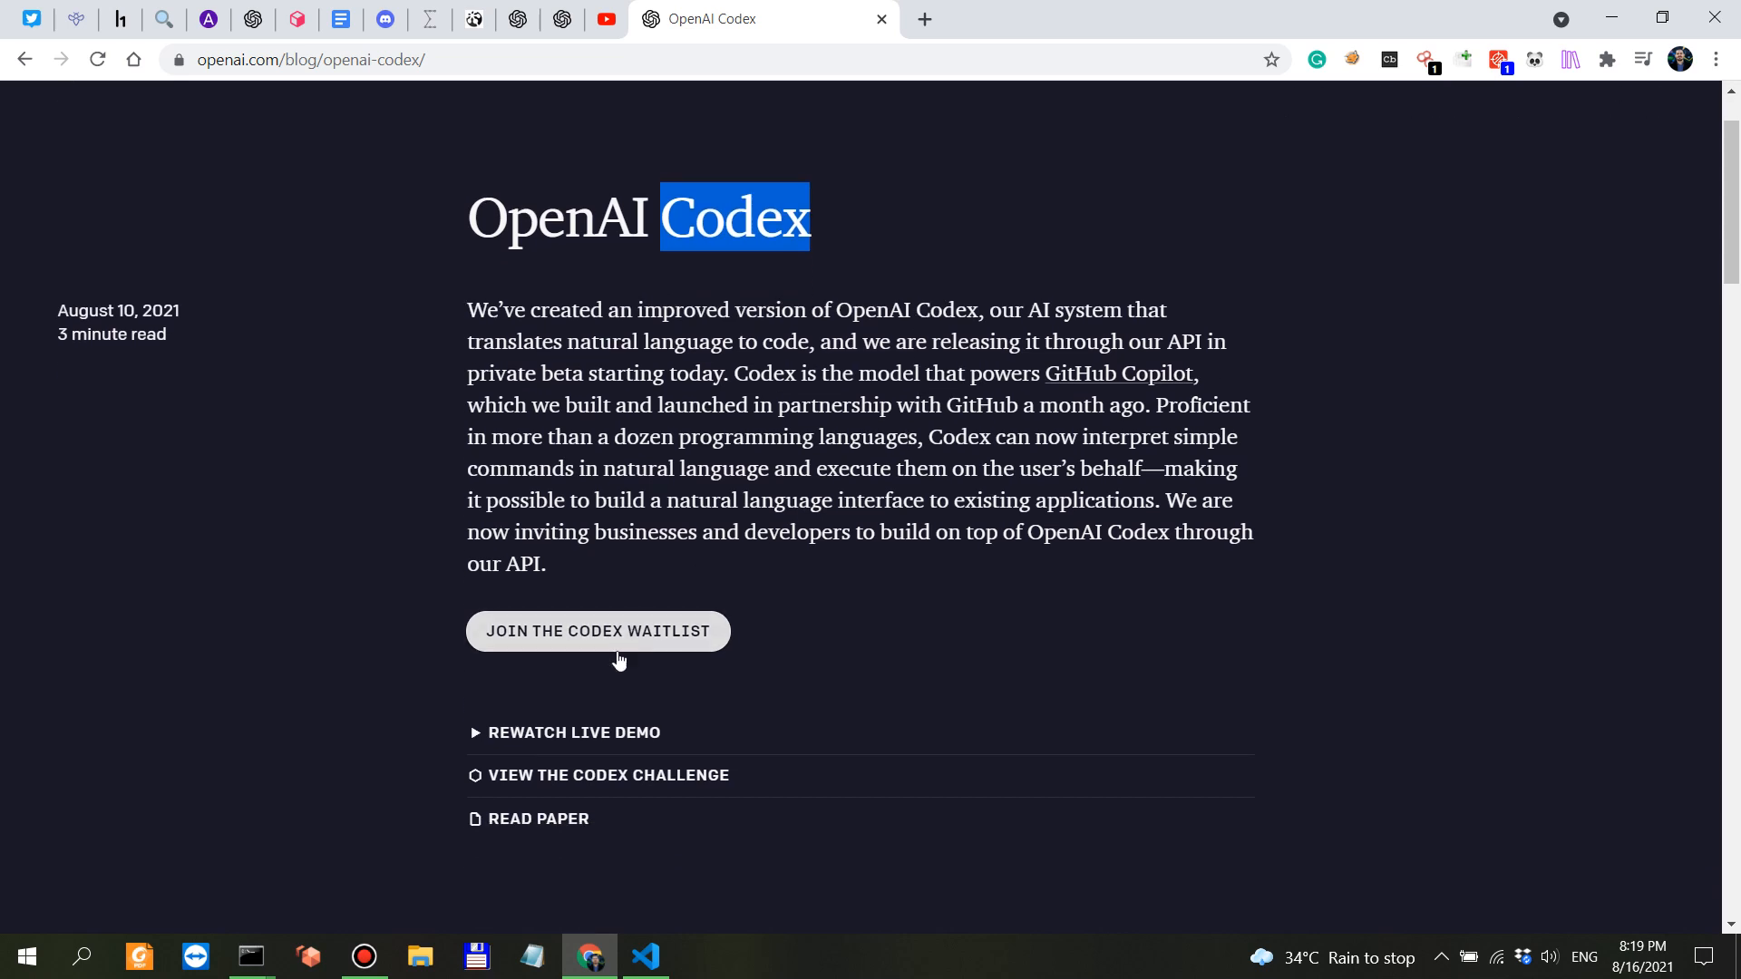
pyautogui.click(538, 818)
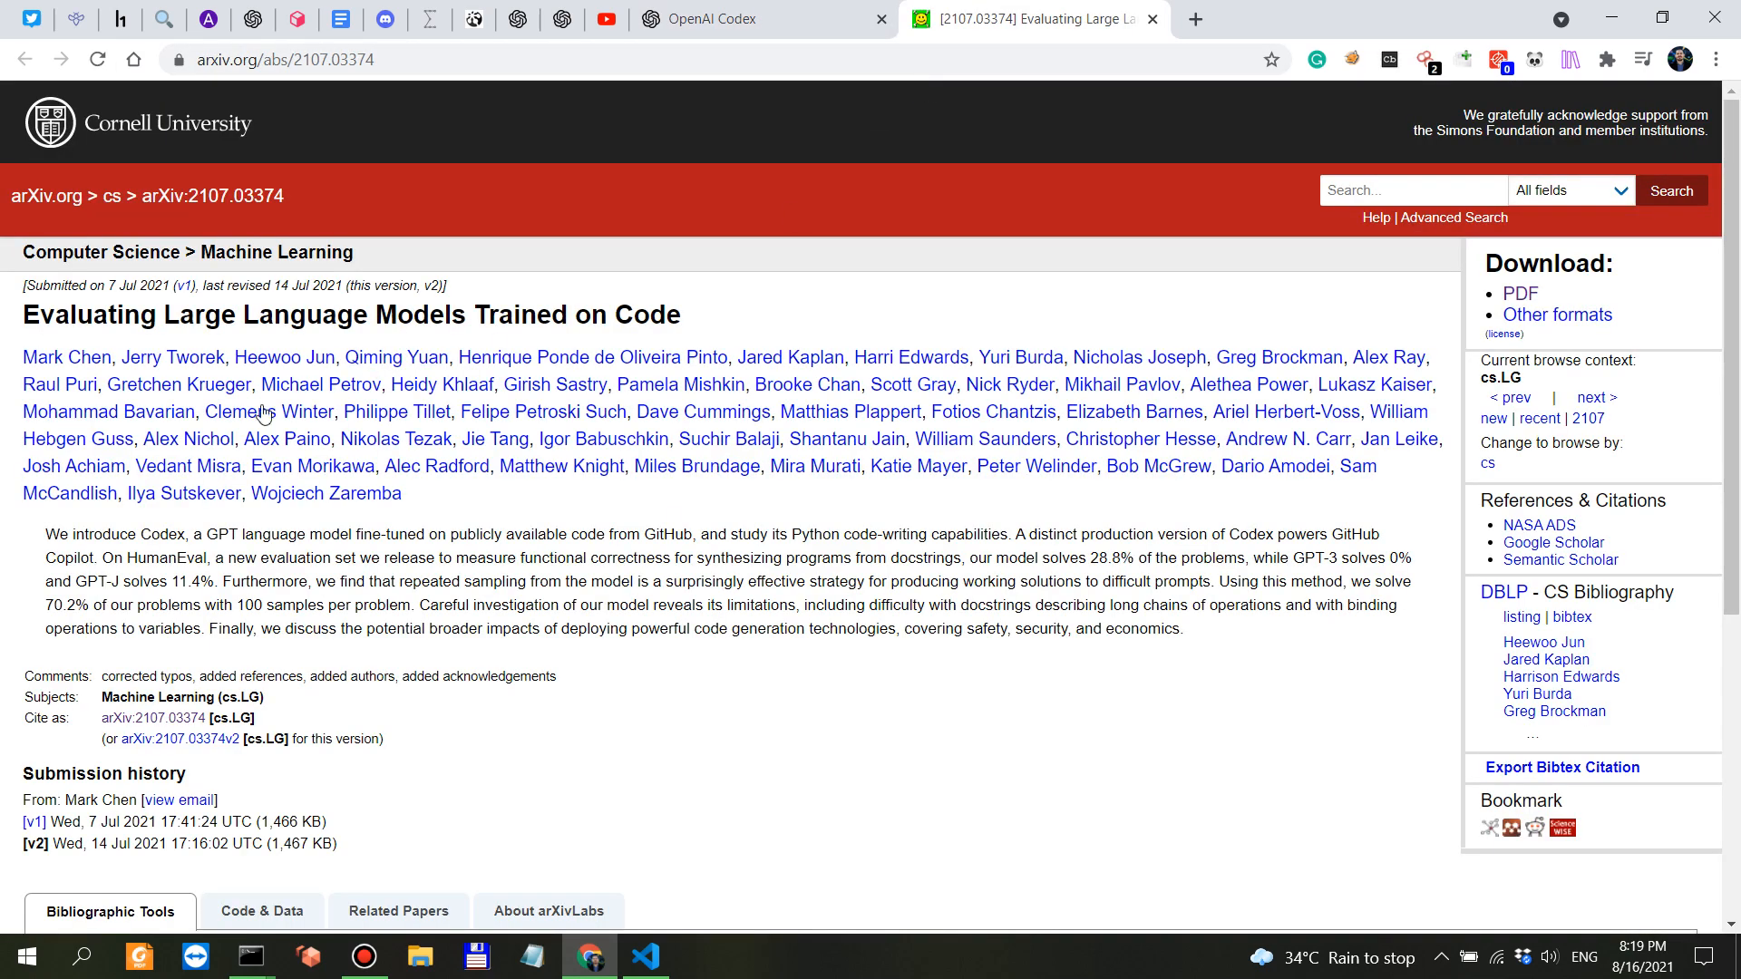
# Step: Read the arXiv abstract, highlighting words such as 'Codex'
pyautogui.doubleClick(166, 534)
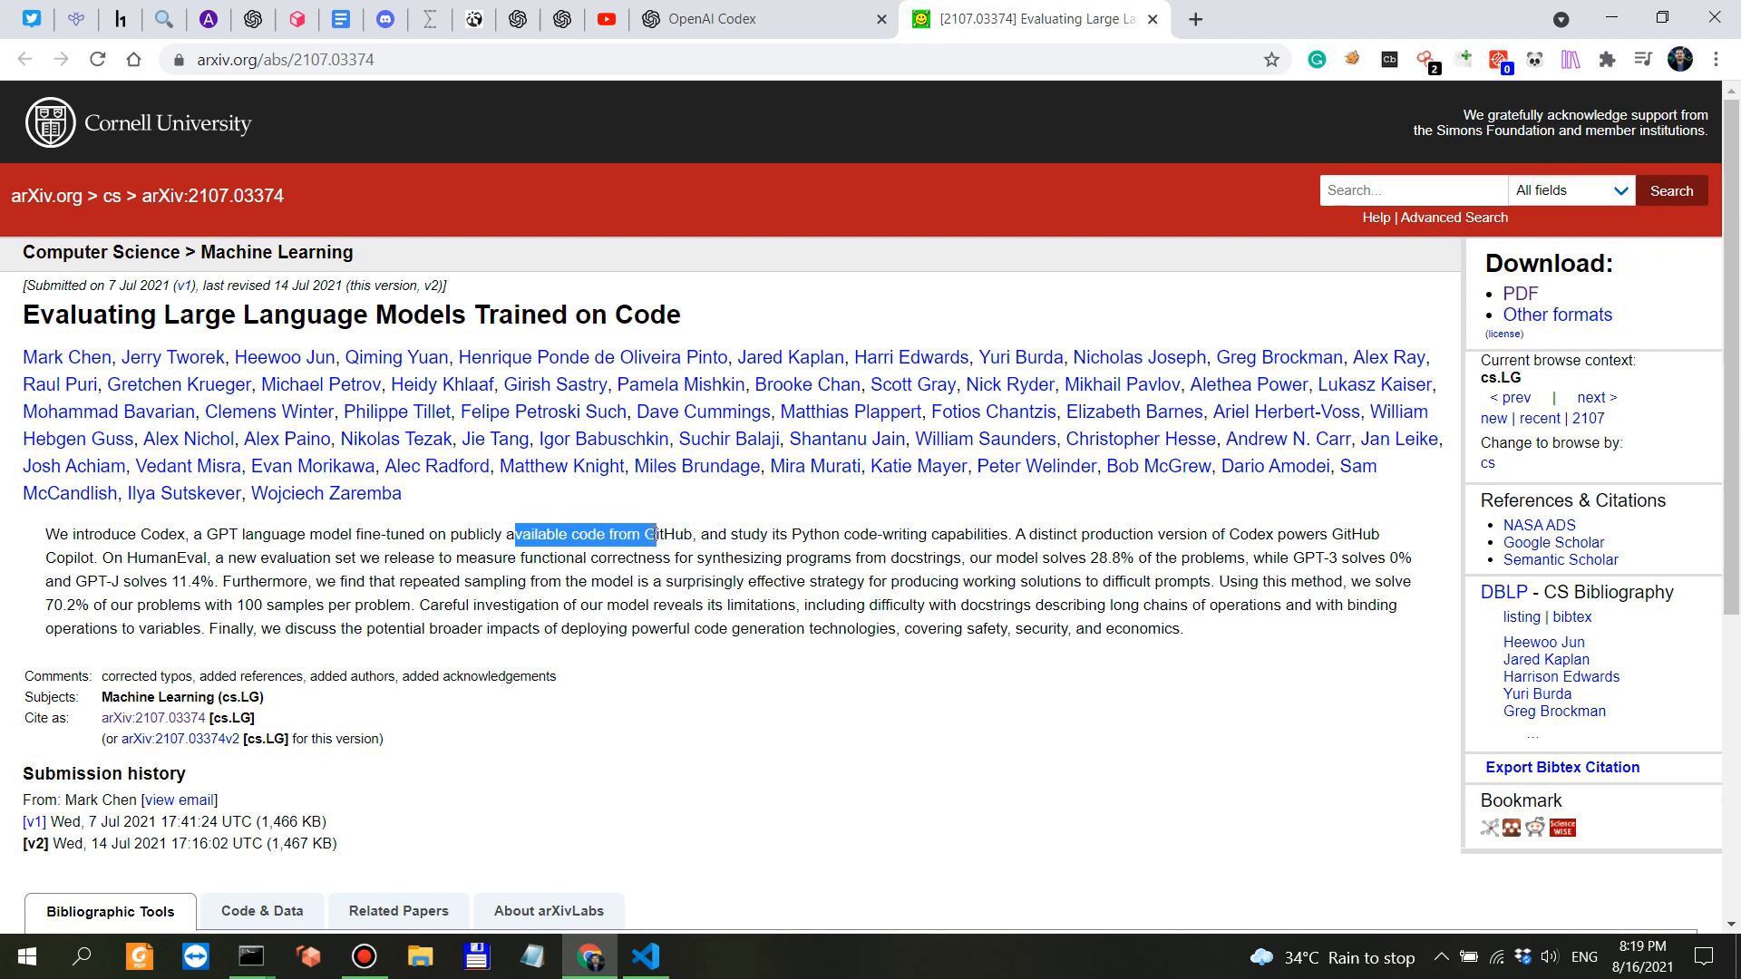
pyautogui.click(659, 534)
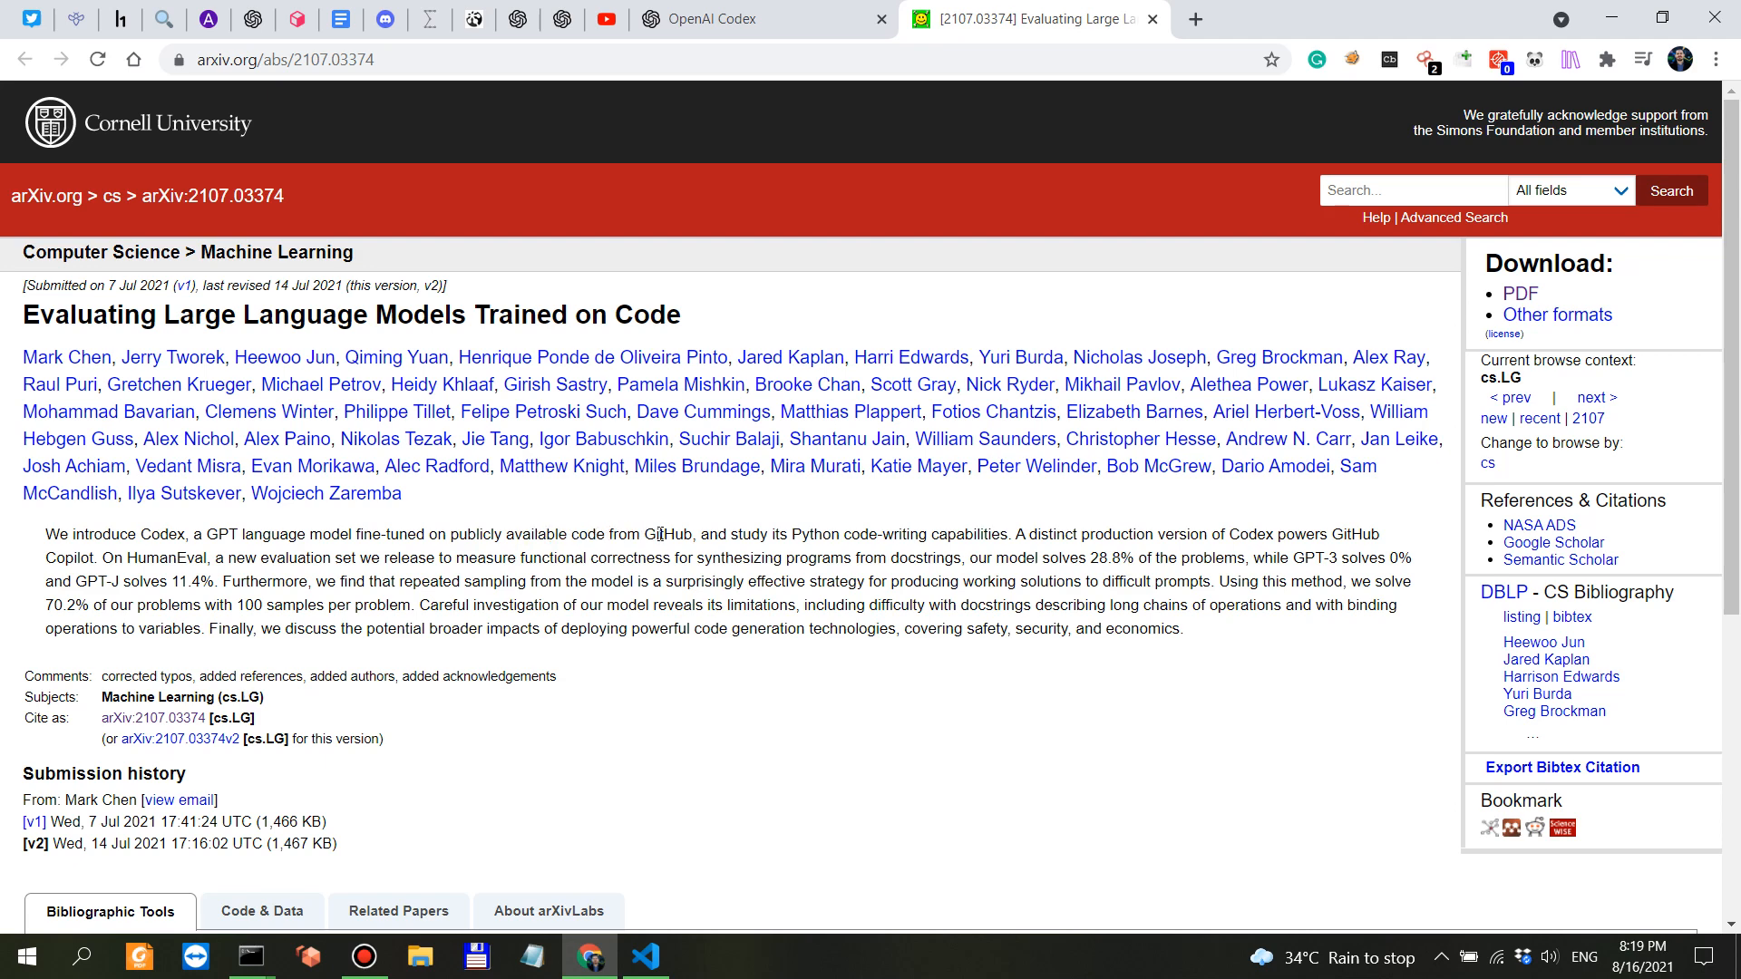
pyautogui.doubleClick(796, 534)
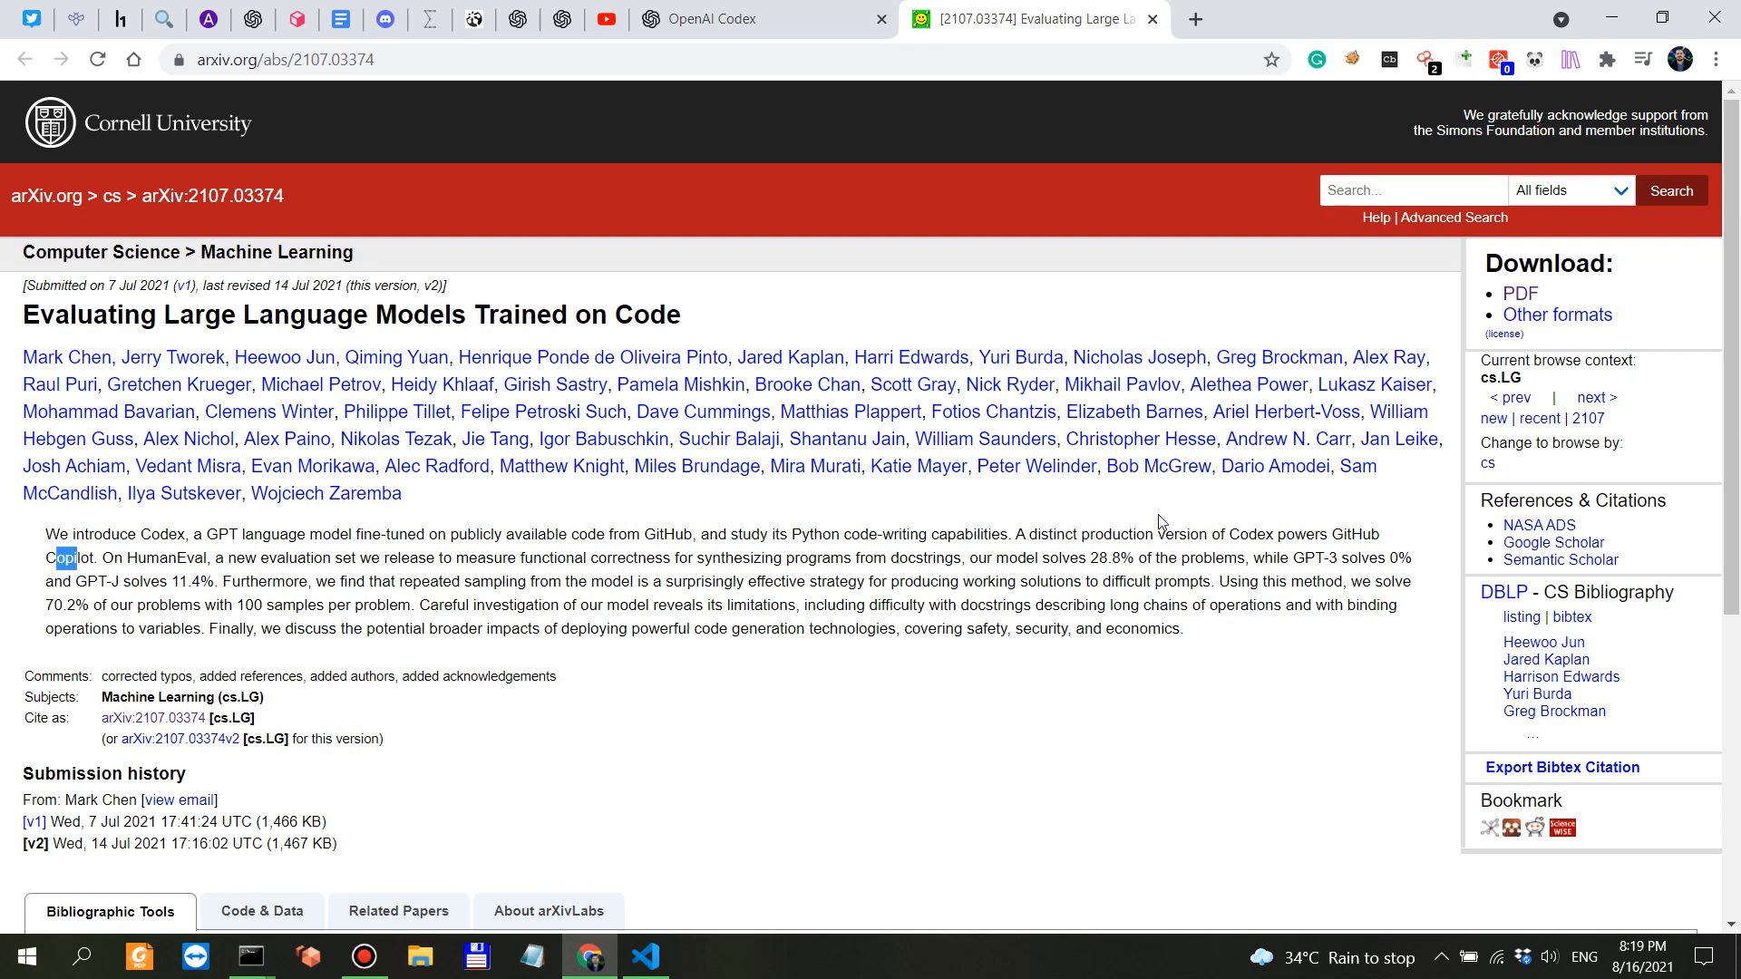
pyautogui.moveTo(1306, 524)
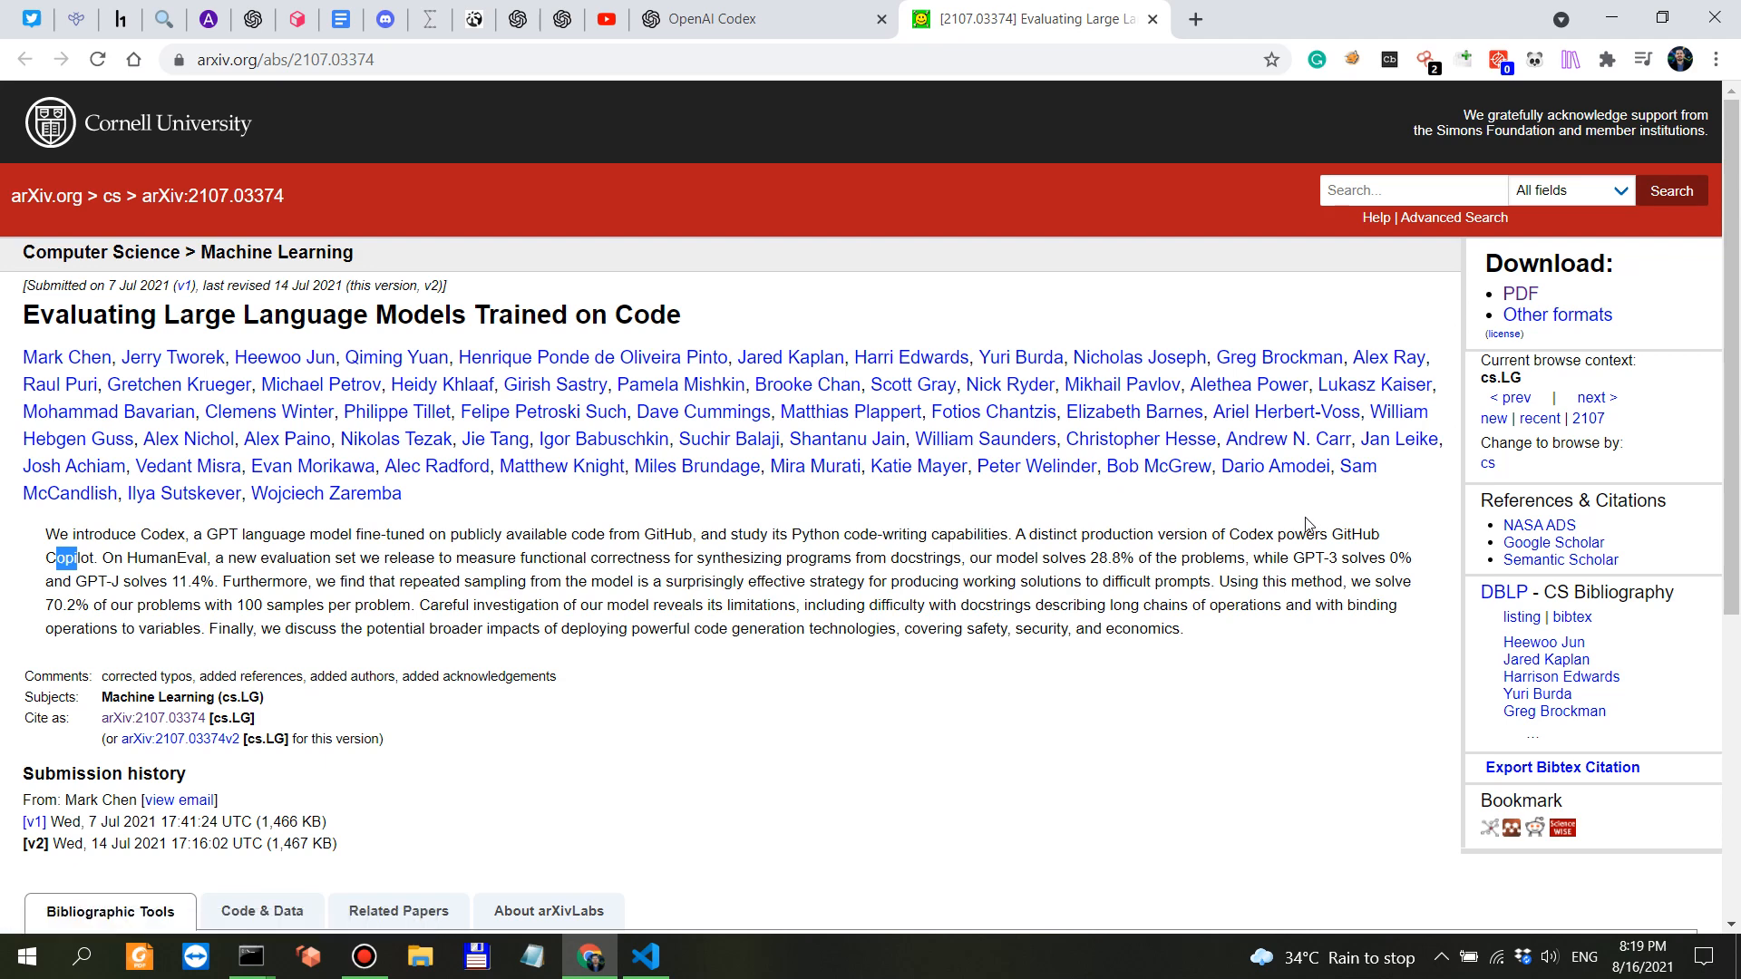
pyautogui.doubleClick(1251, 534)
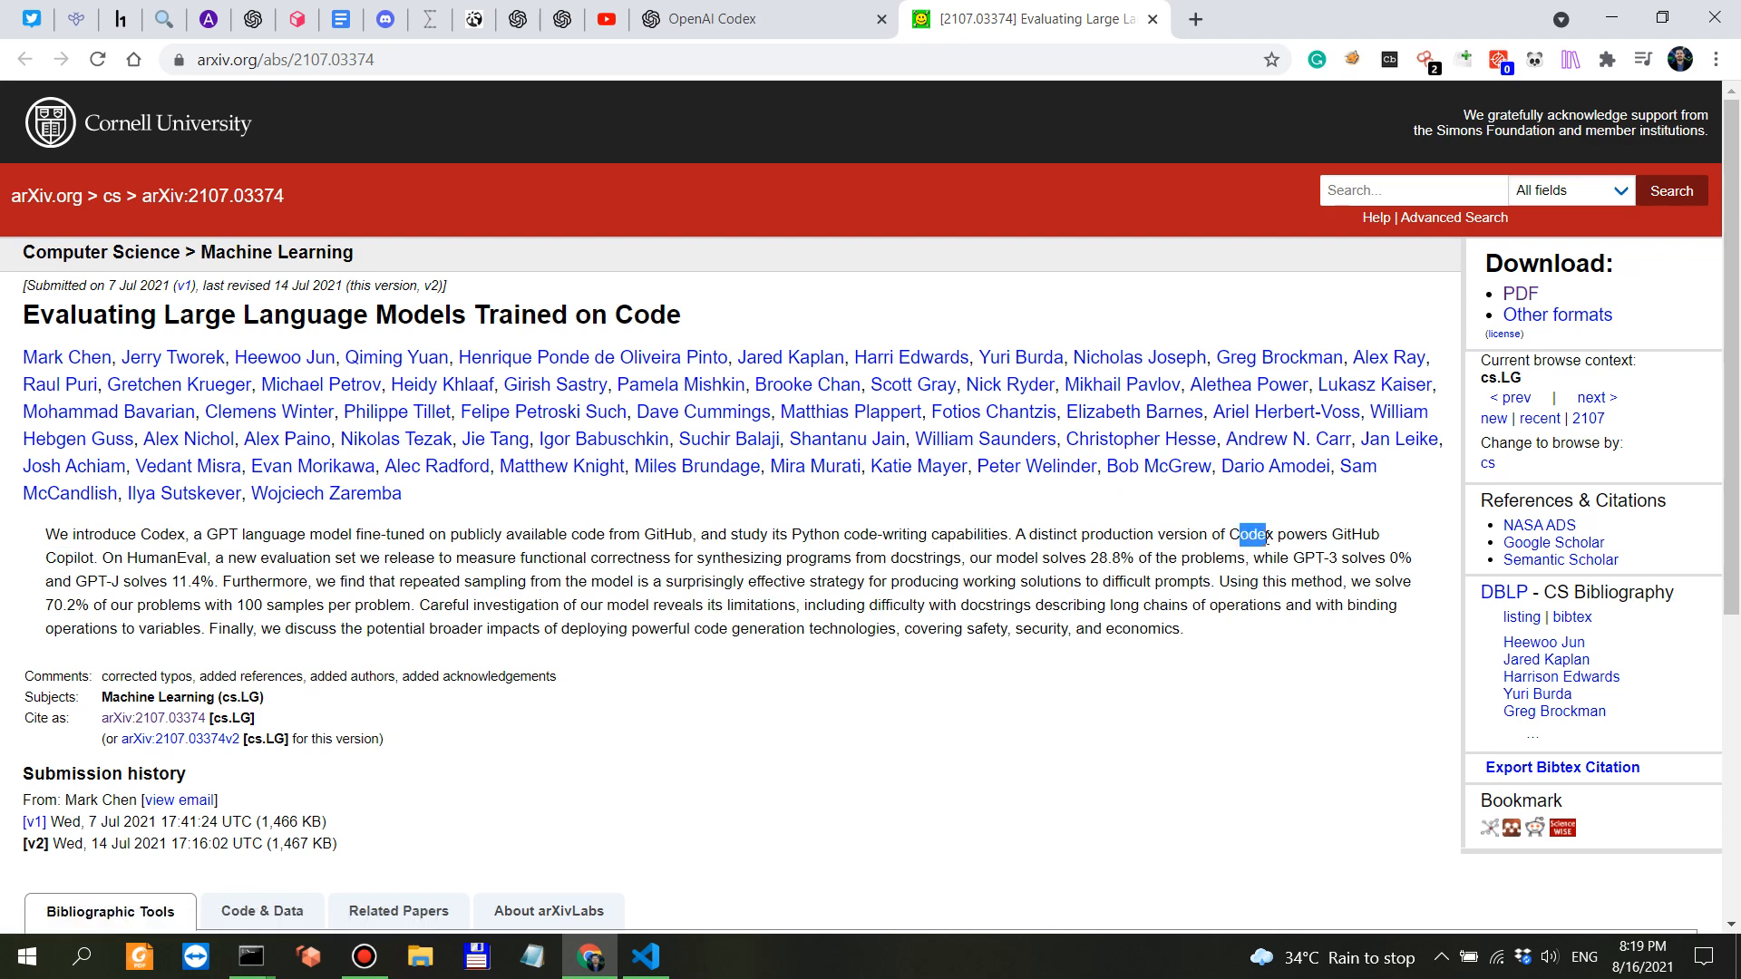
pyautogui.moveTo(1321, 522)
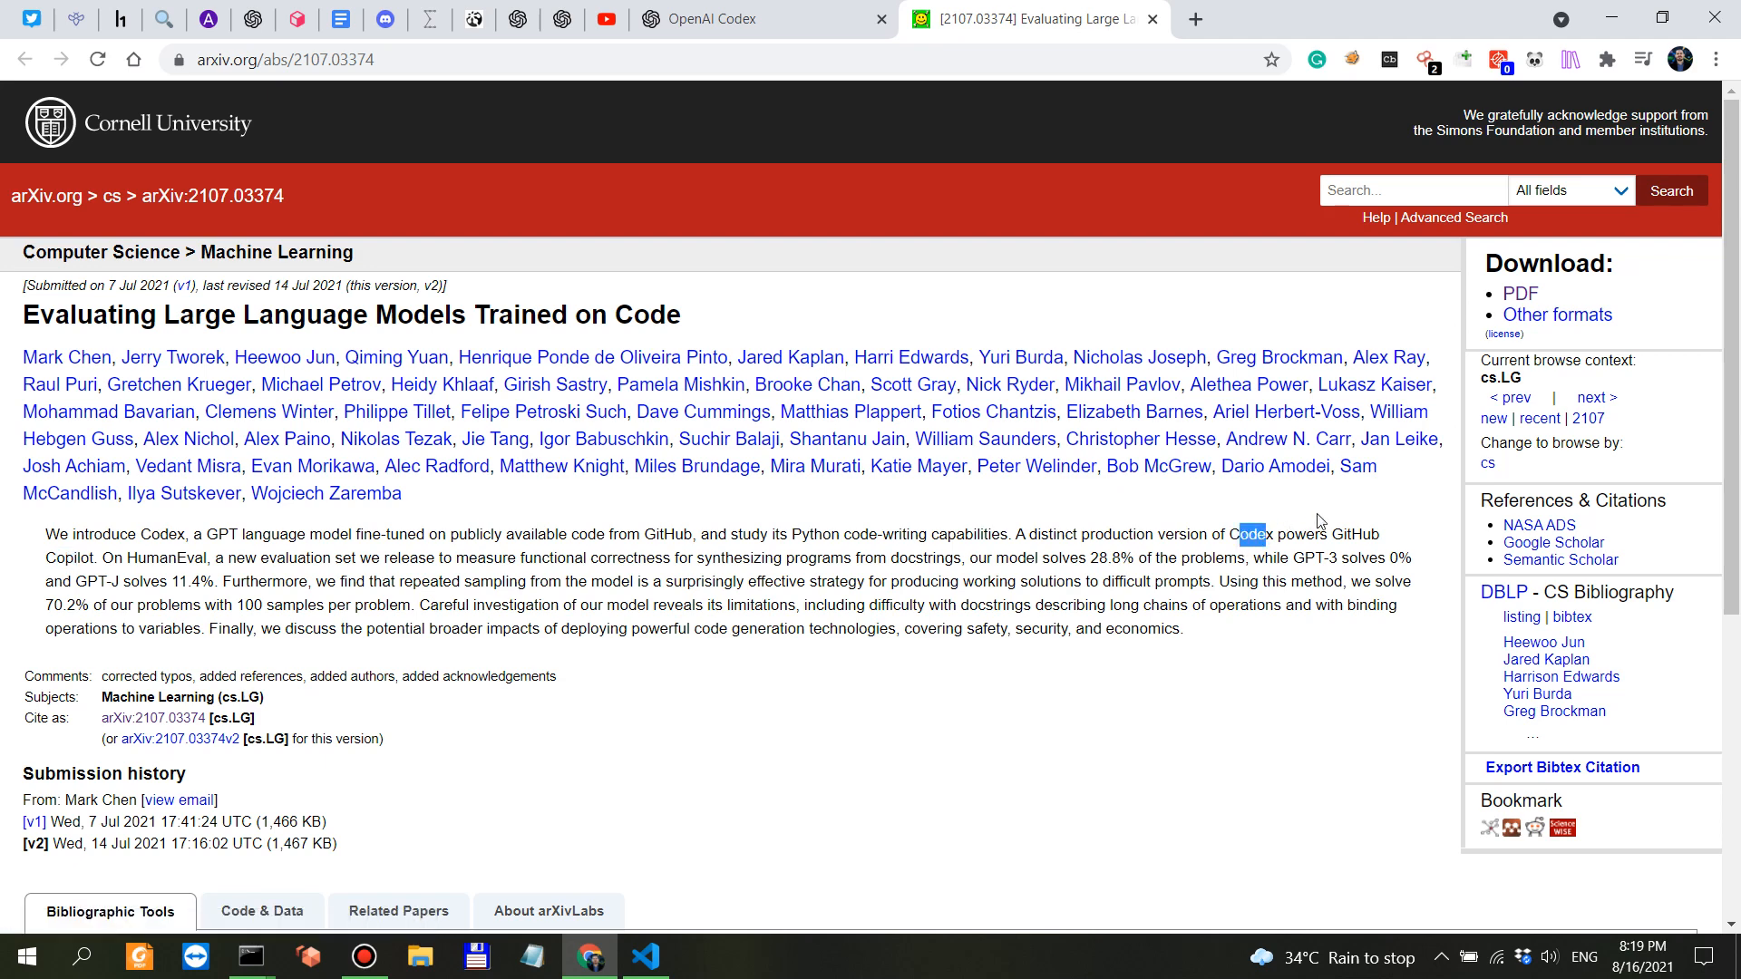
pyautogui.moveTo(711, 19)
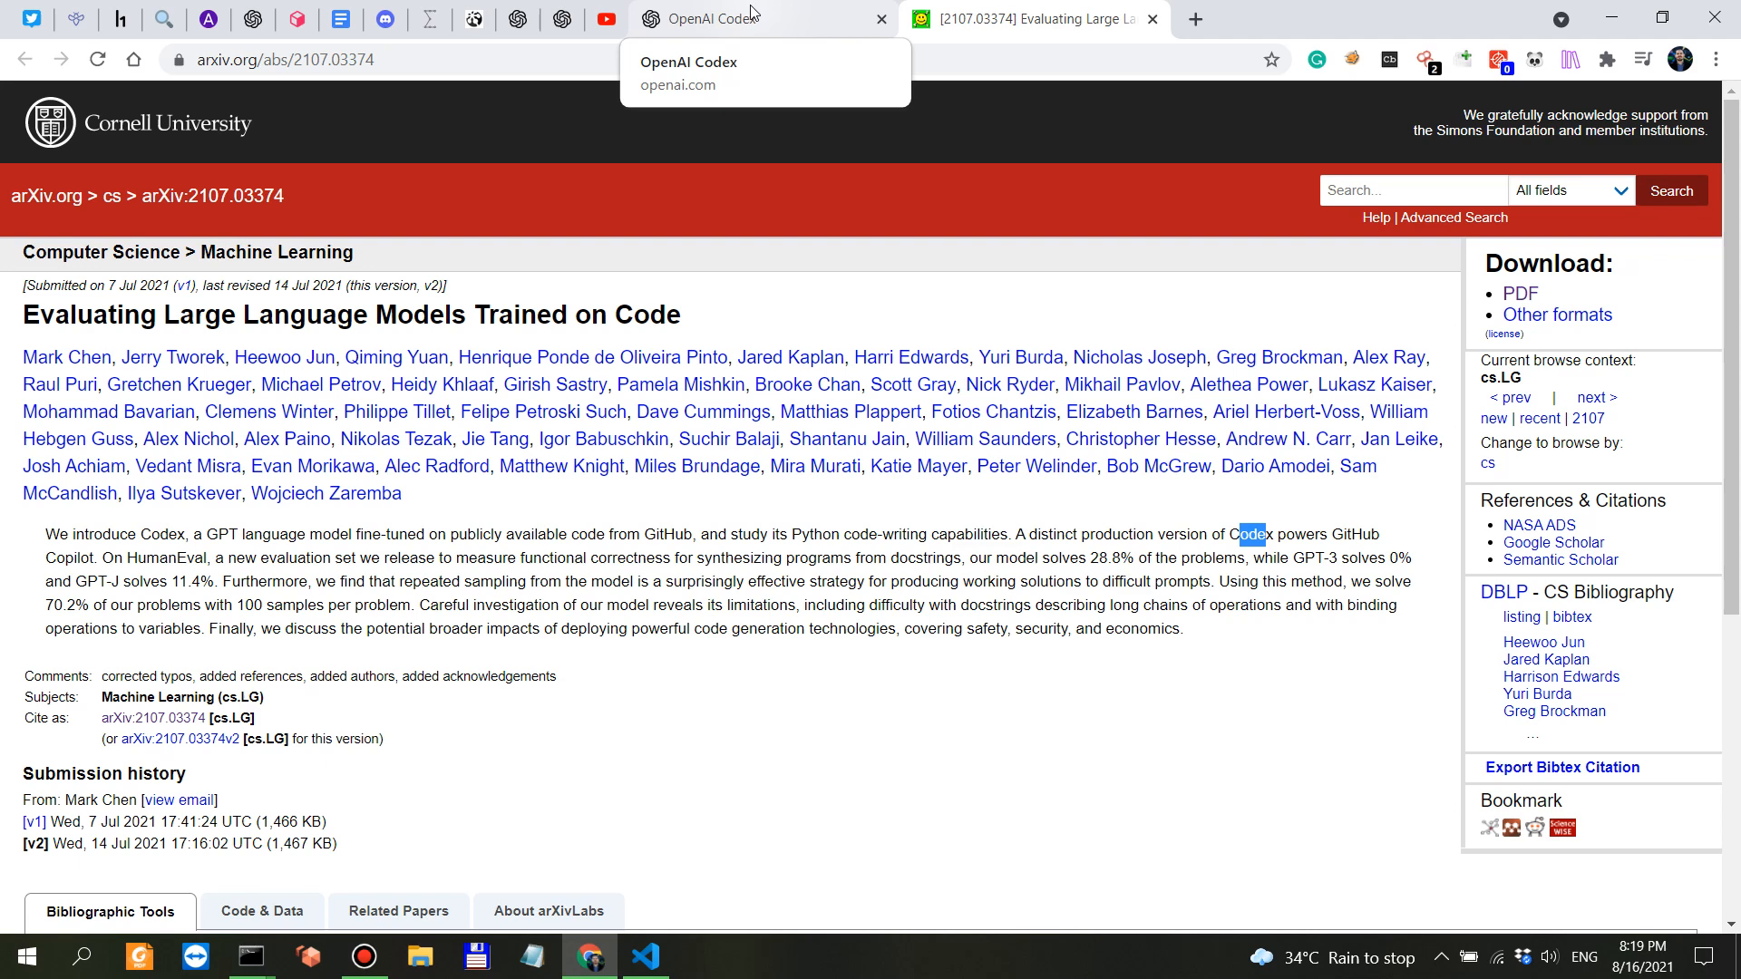
# Step: Switch back to the OpenAI Codex blog post tab
pyautogui.click(755, 19)
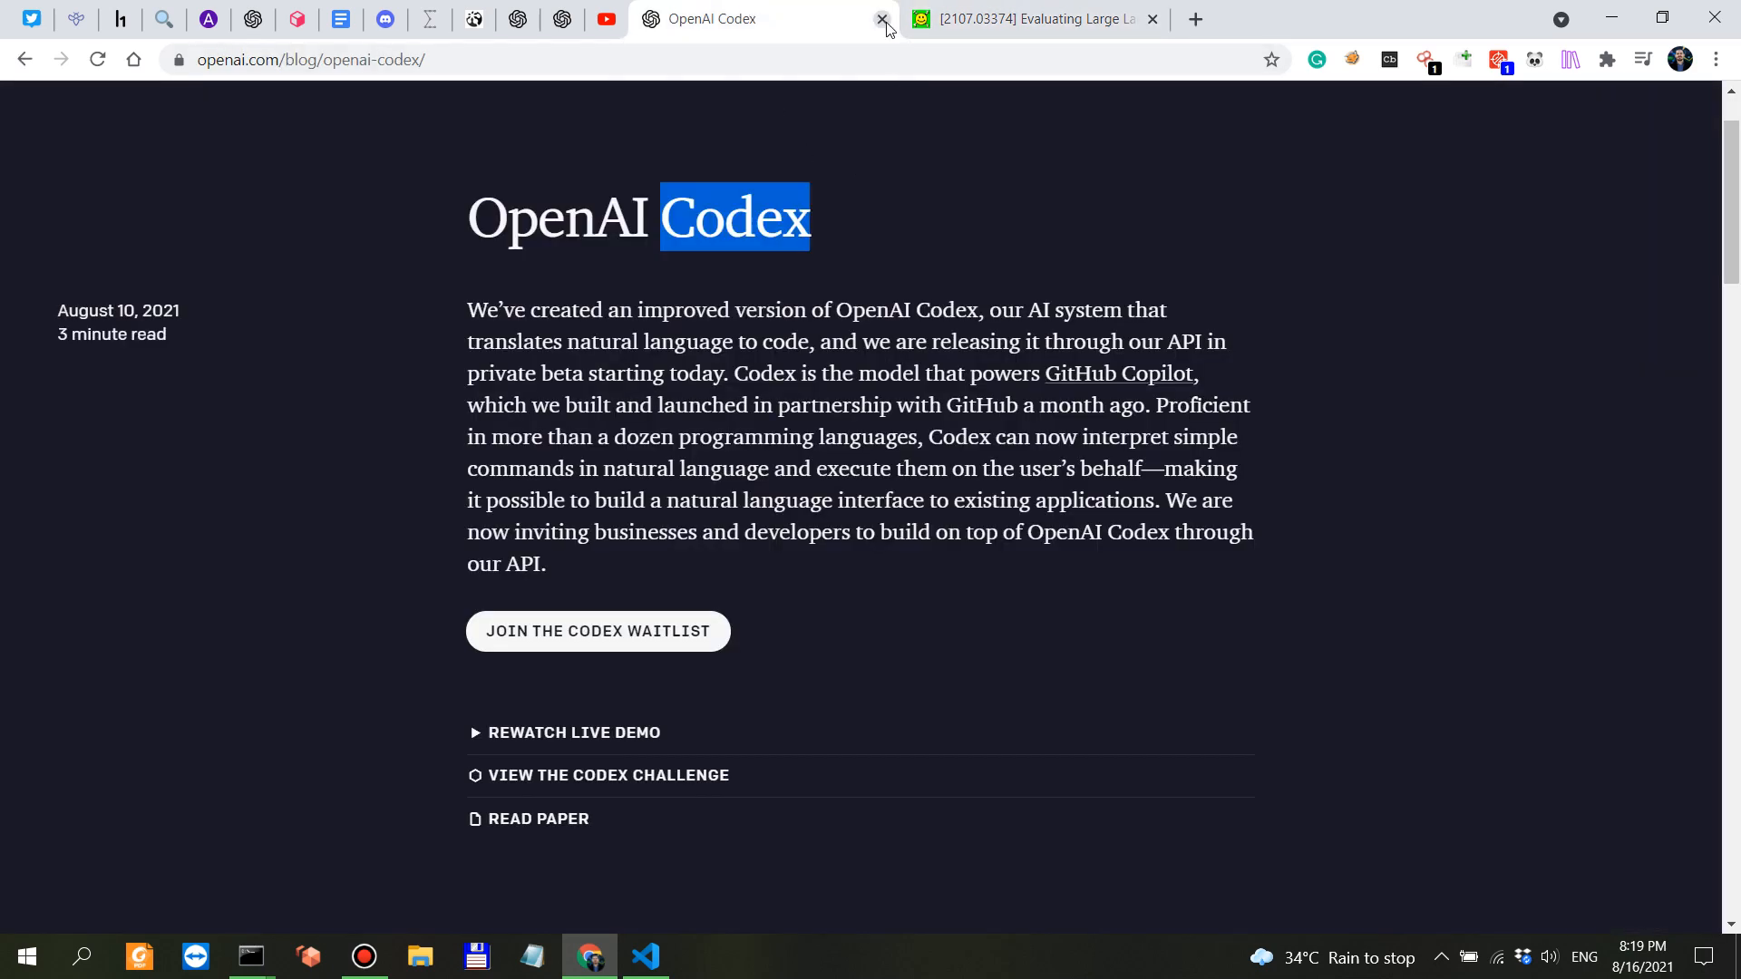
pyautogui.moveTo(882, 20)
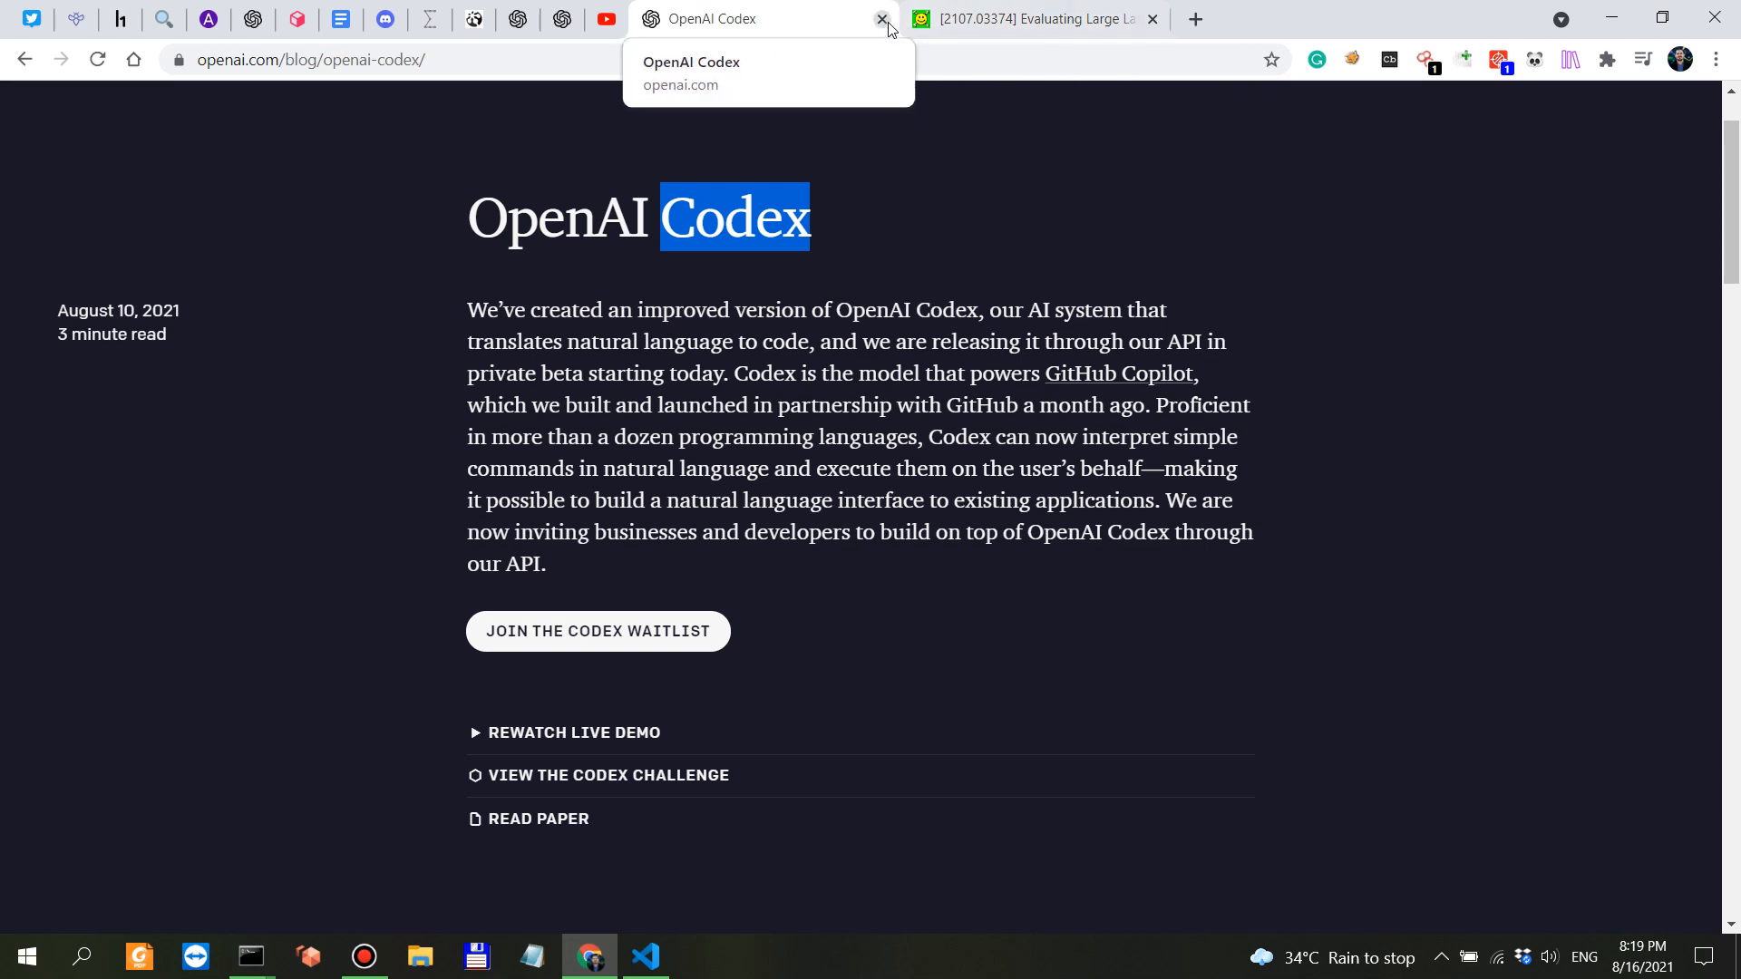
pyautogui.moveTo(795, 20)
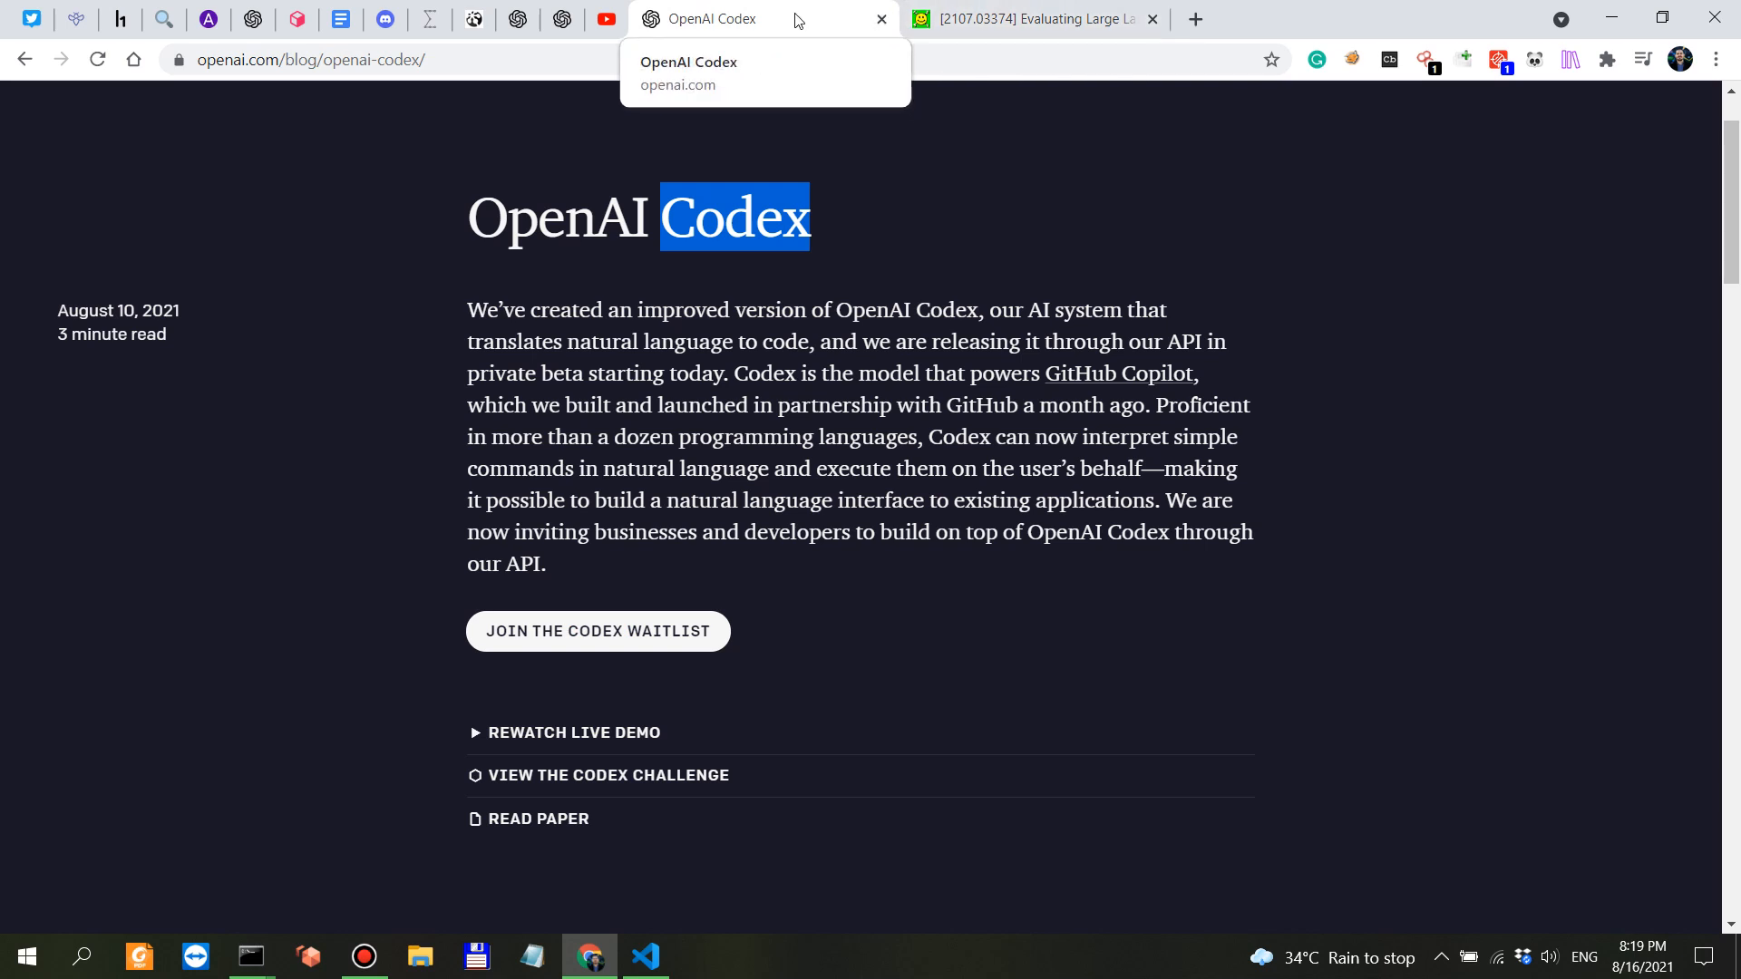
pyautogui.moveTo(1004, 19)
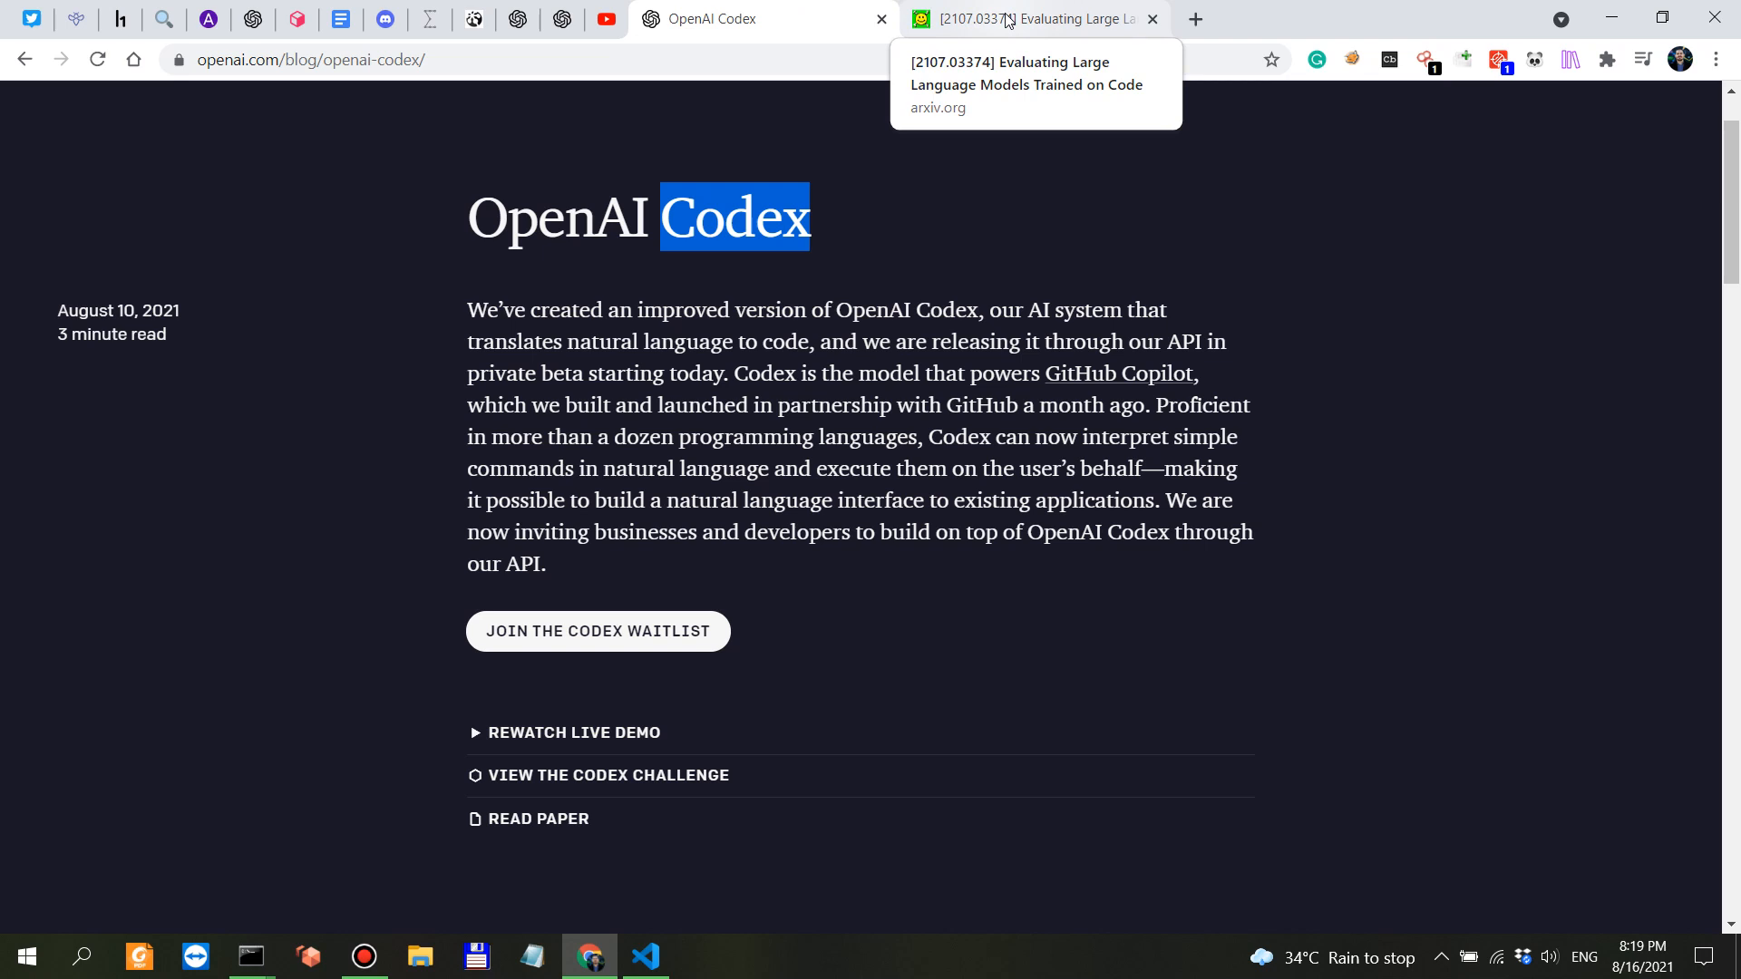
pyautogui.moveTo(566, 19)
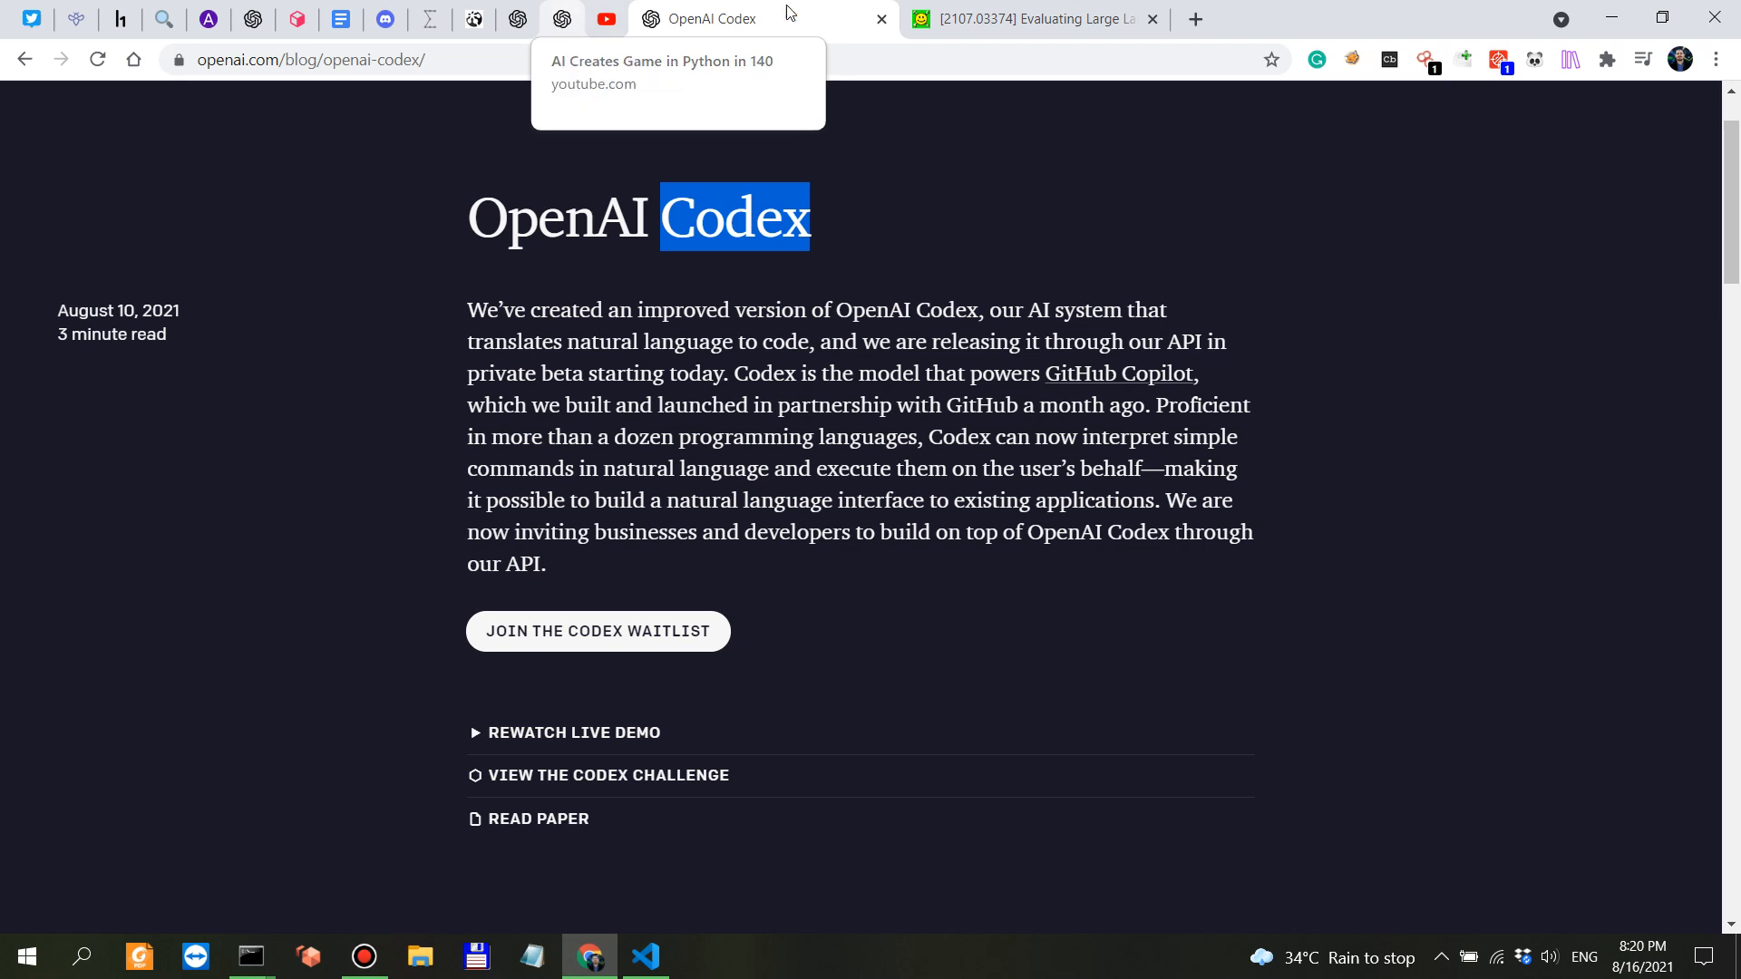
pyautogui.moveTo(727, 18)
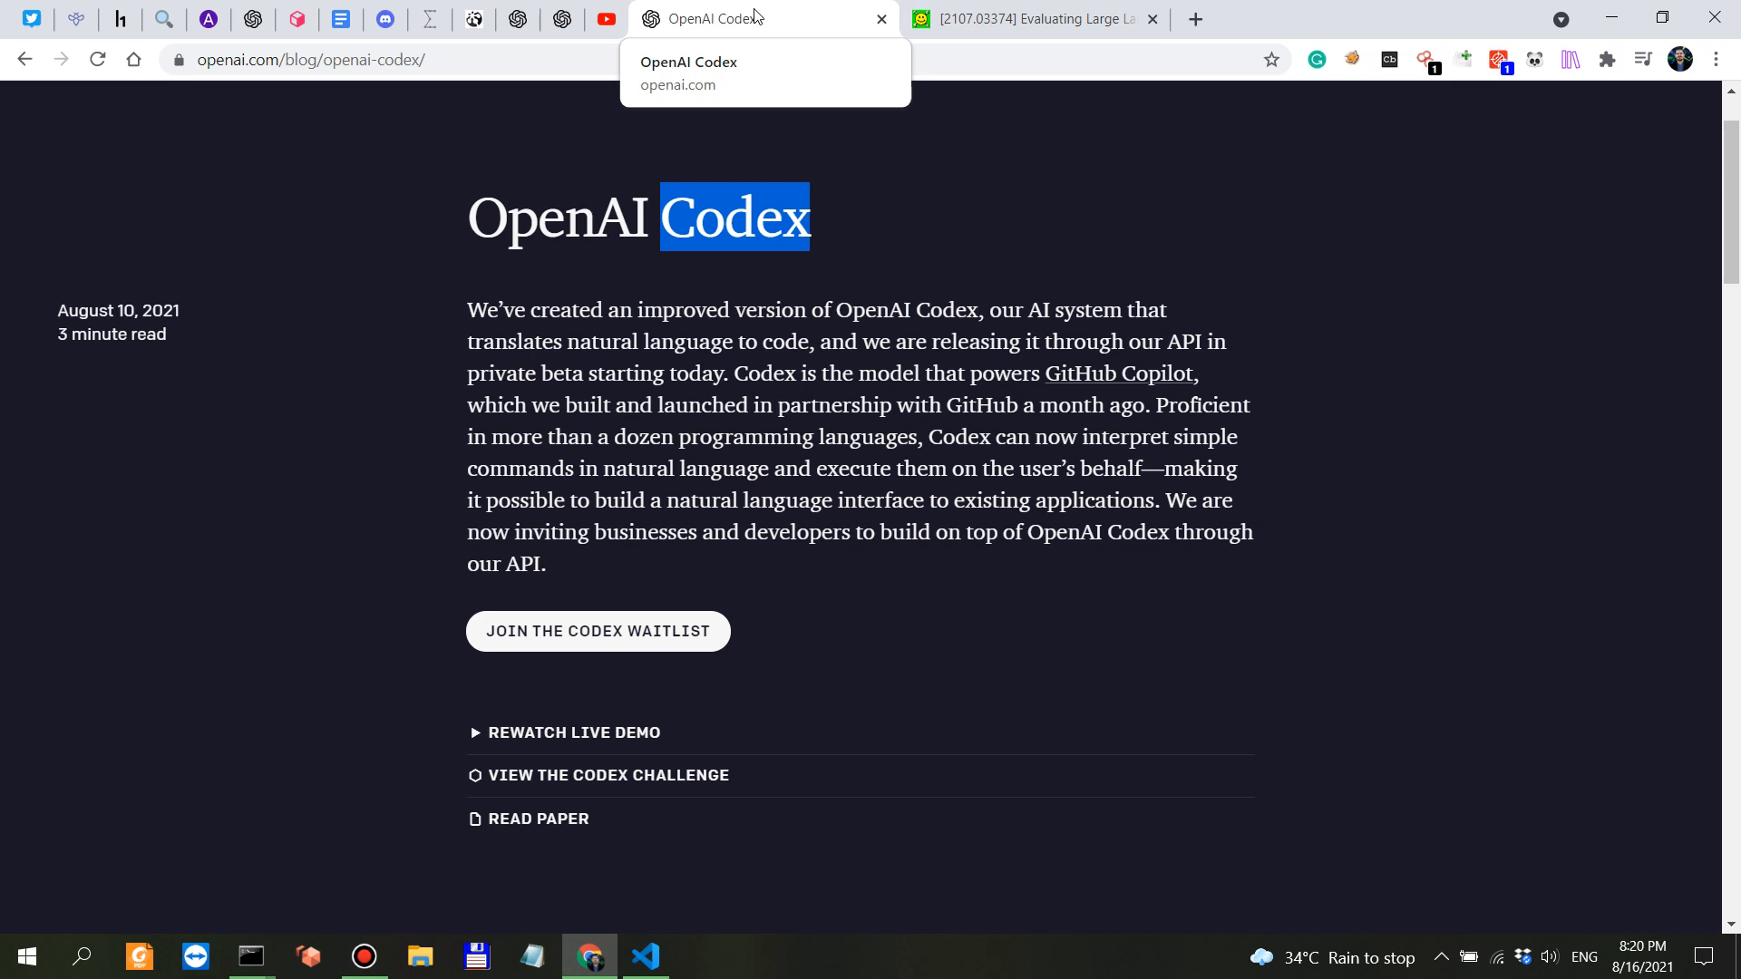
# Step: Switch to the Playground and review the davinci-codex Bash ping script
pyautogui.click(518, 19)
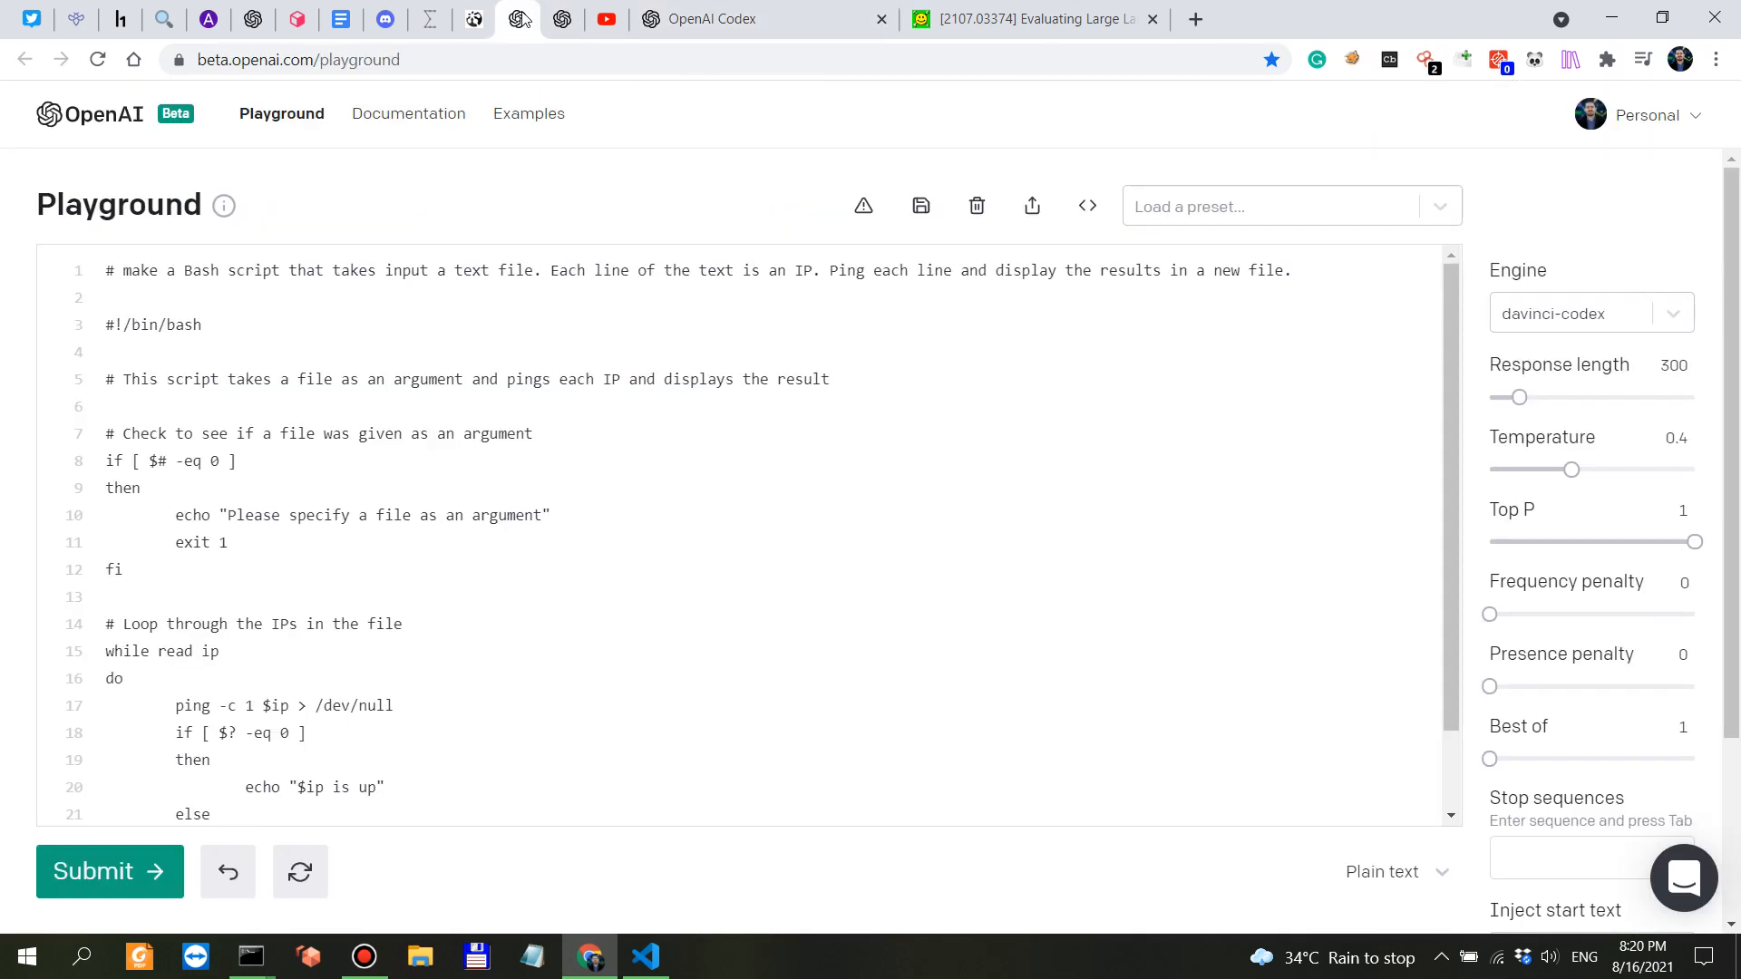
pyautogui.moveTo(1324, 298)
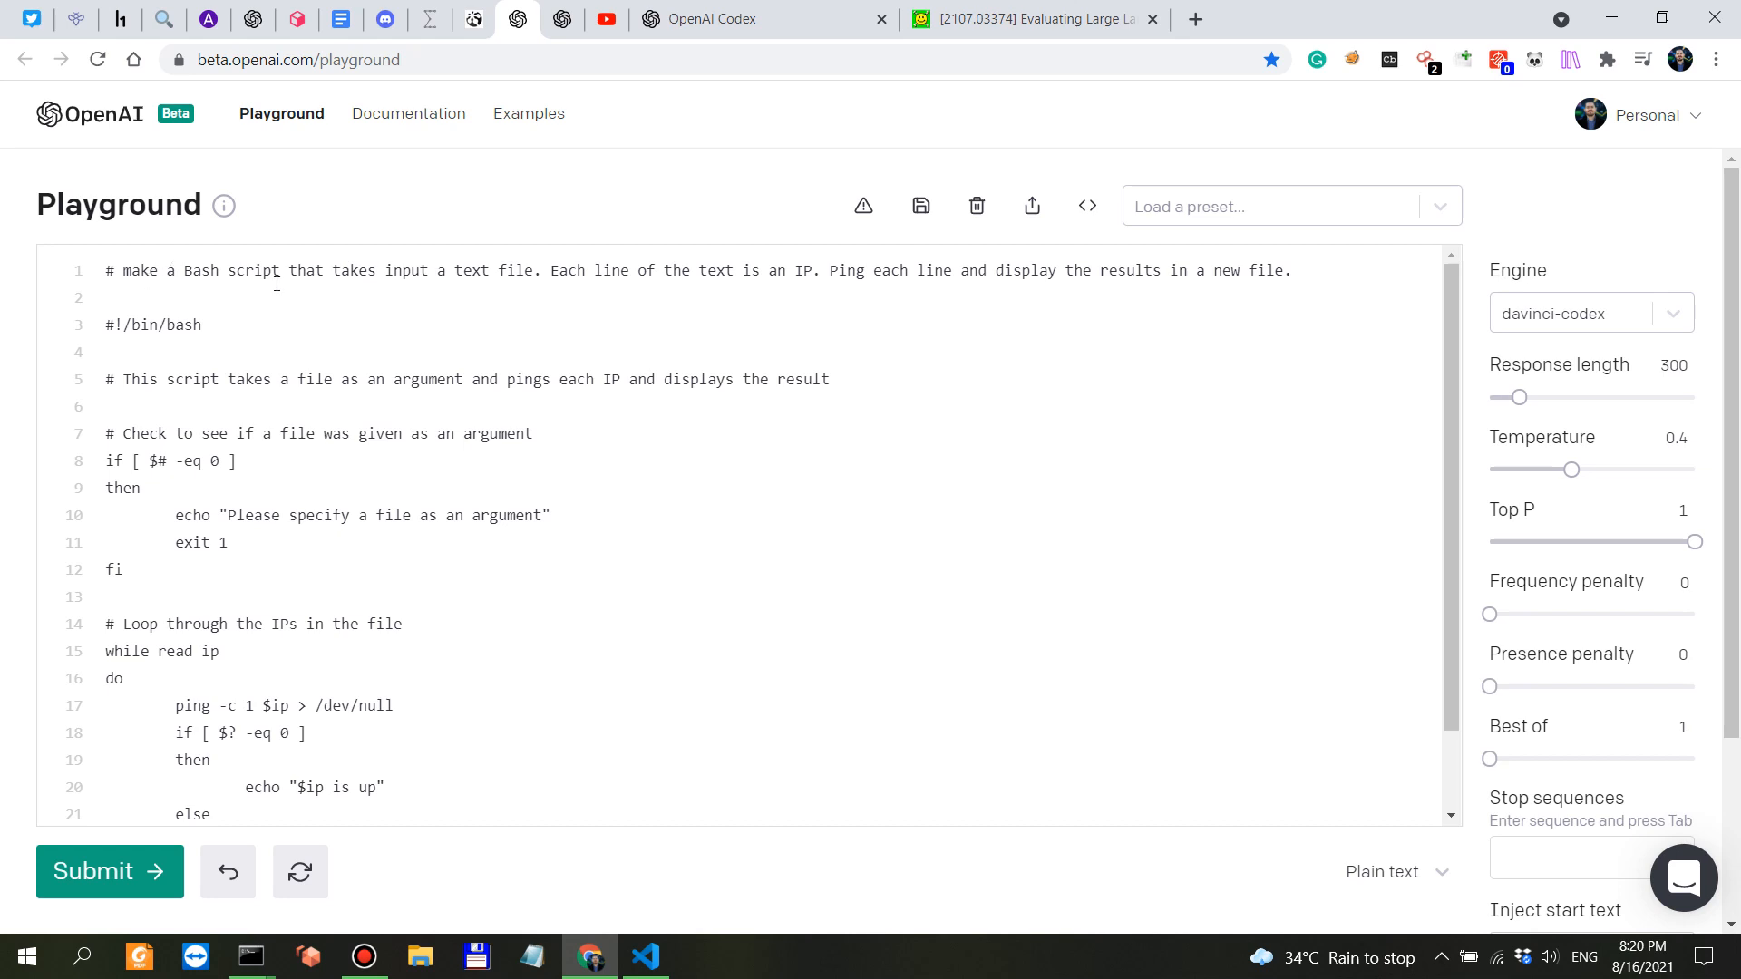
pyautogui.moveTo(569, 278)
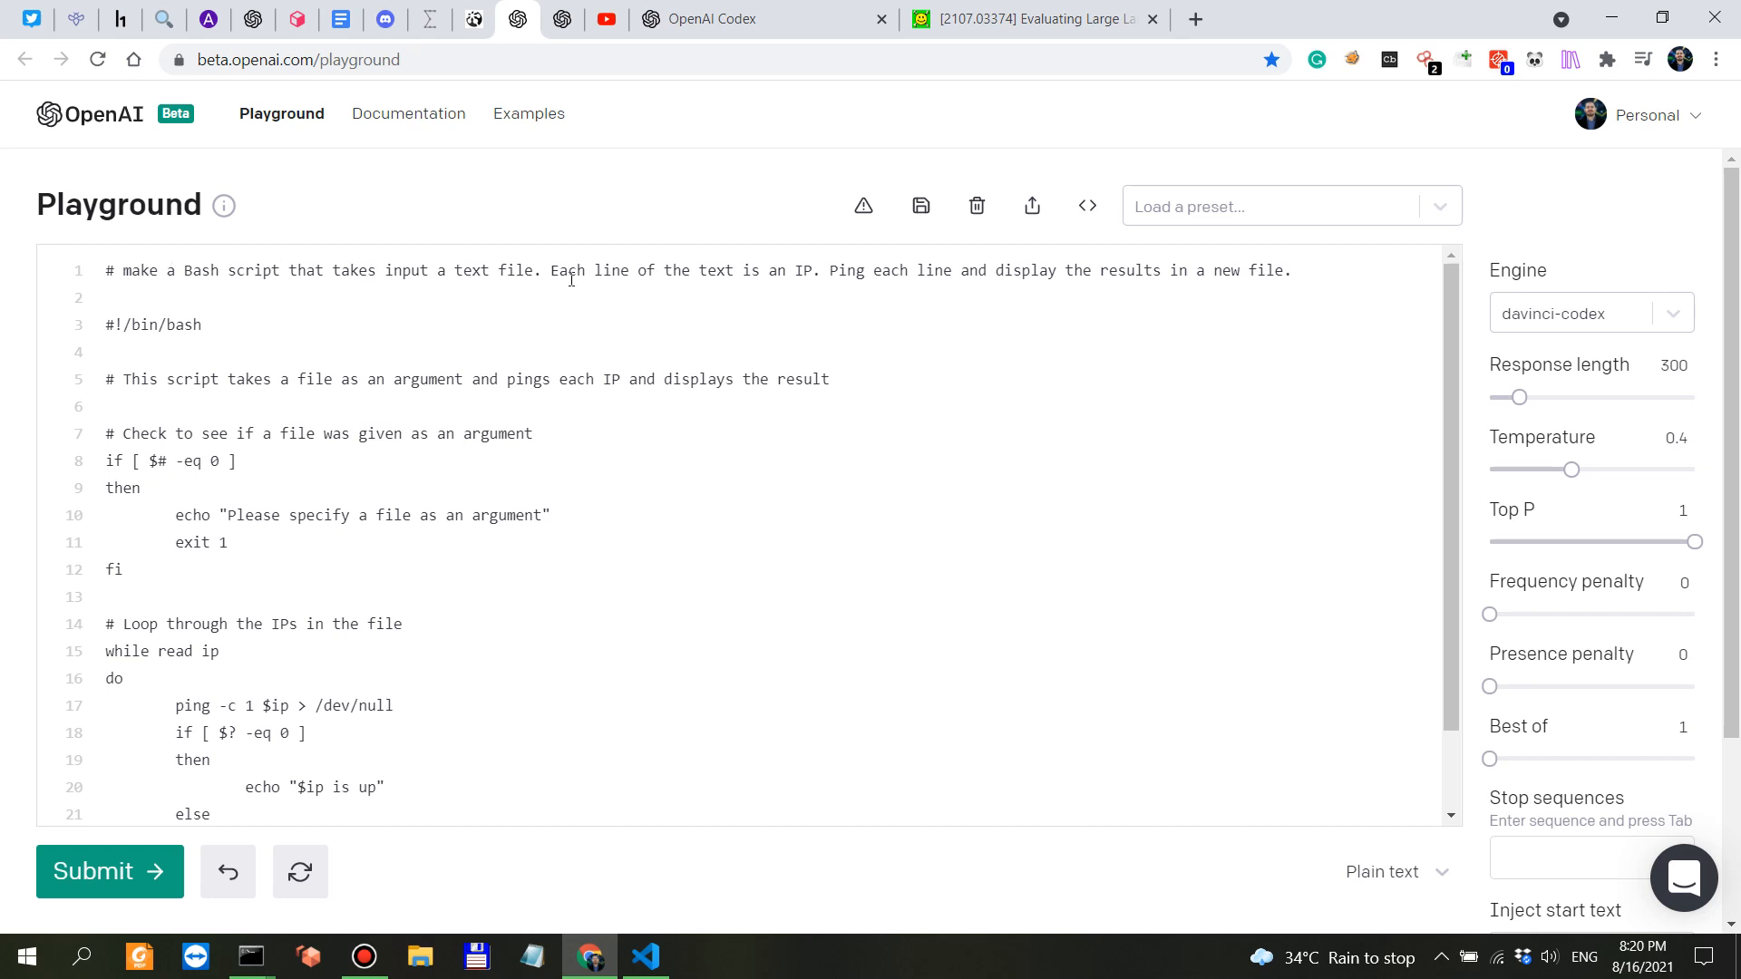
pyautogui.moveTo(731, 269)
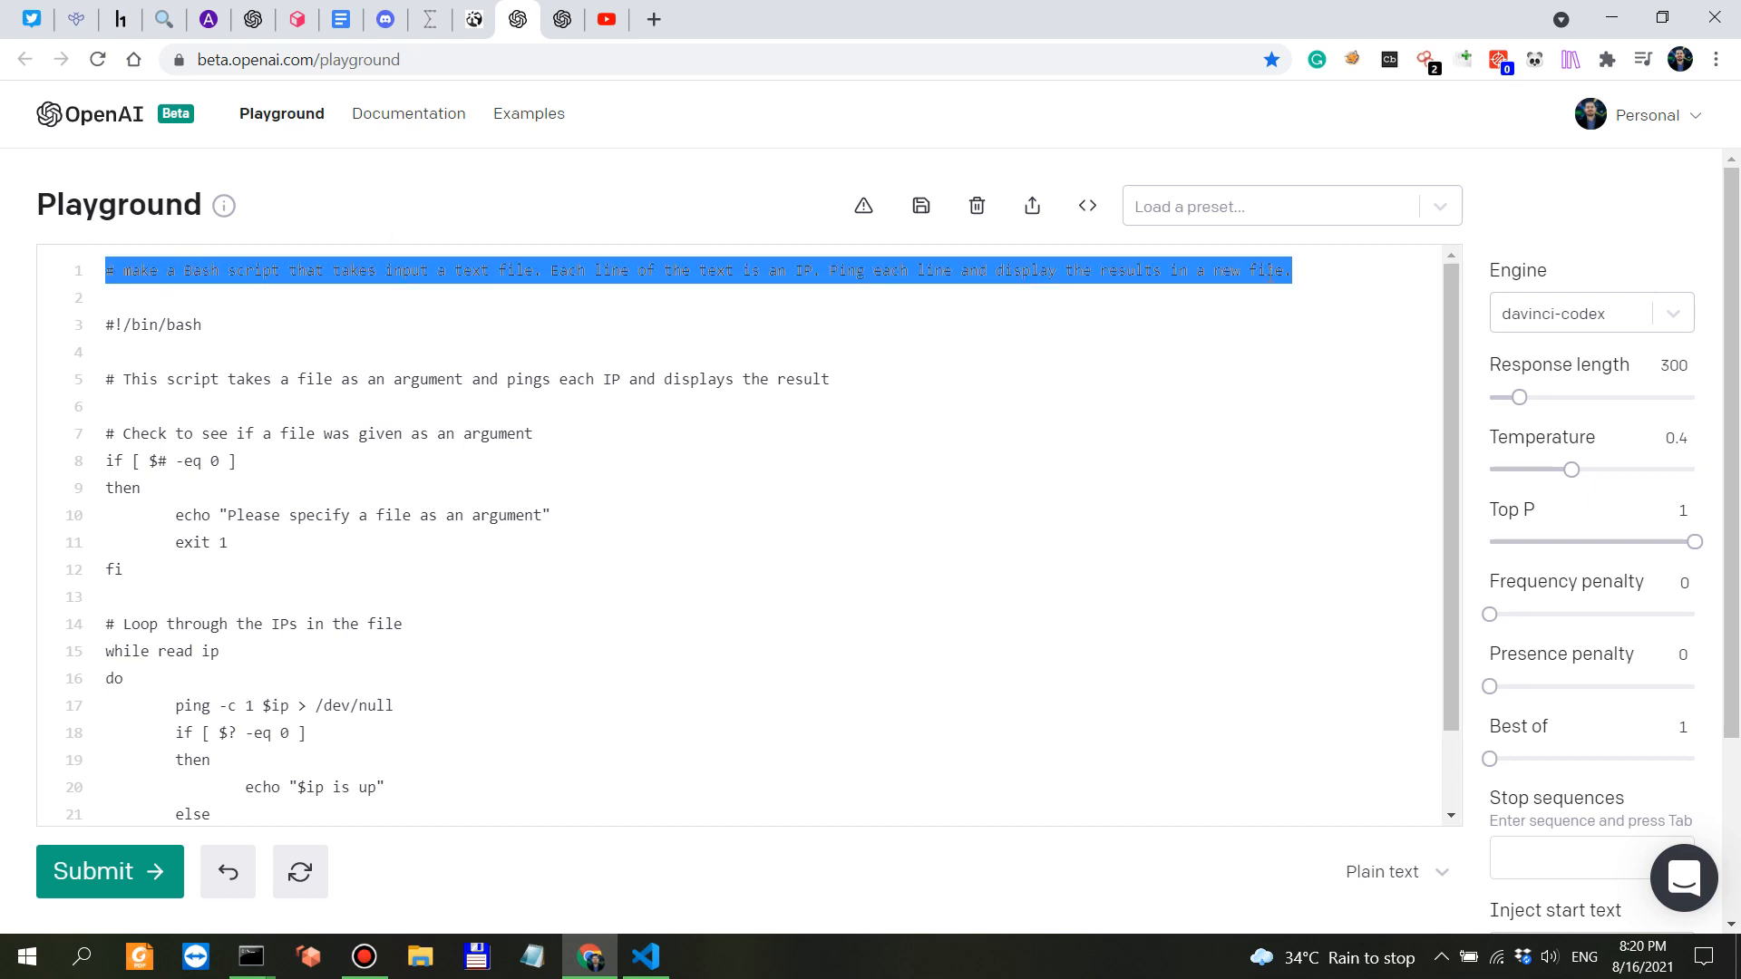
pyautogui.moveTo(104, 895)
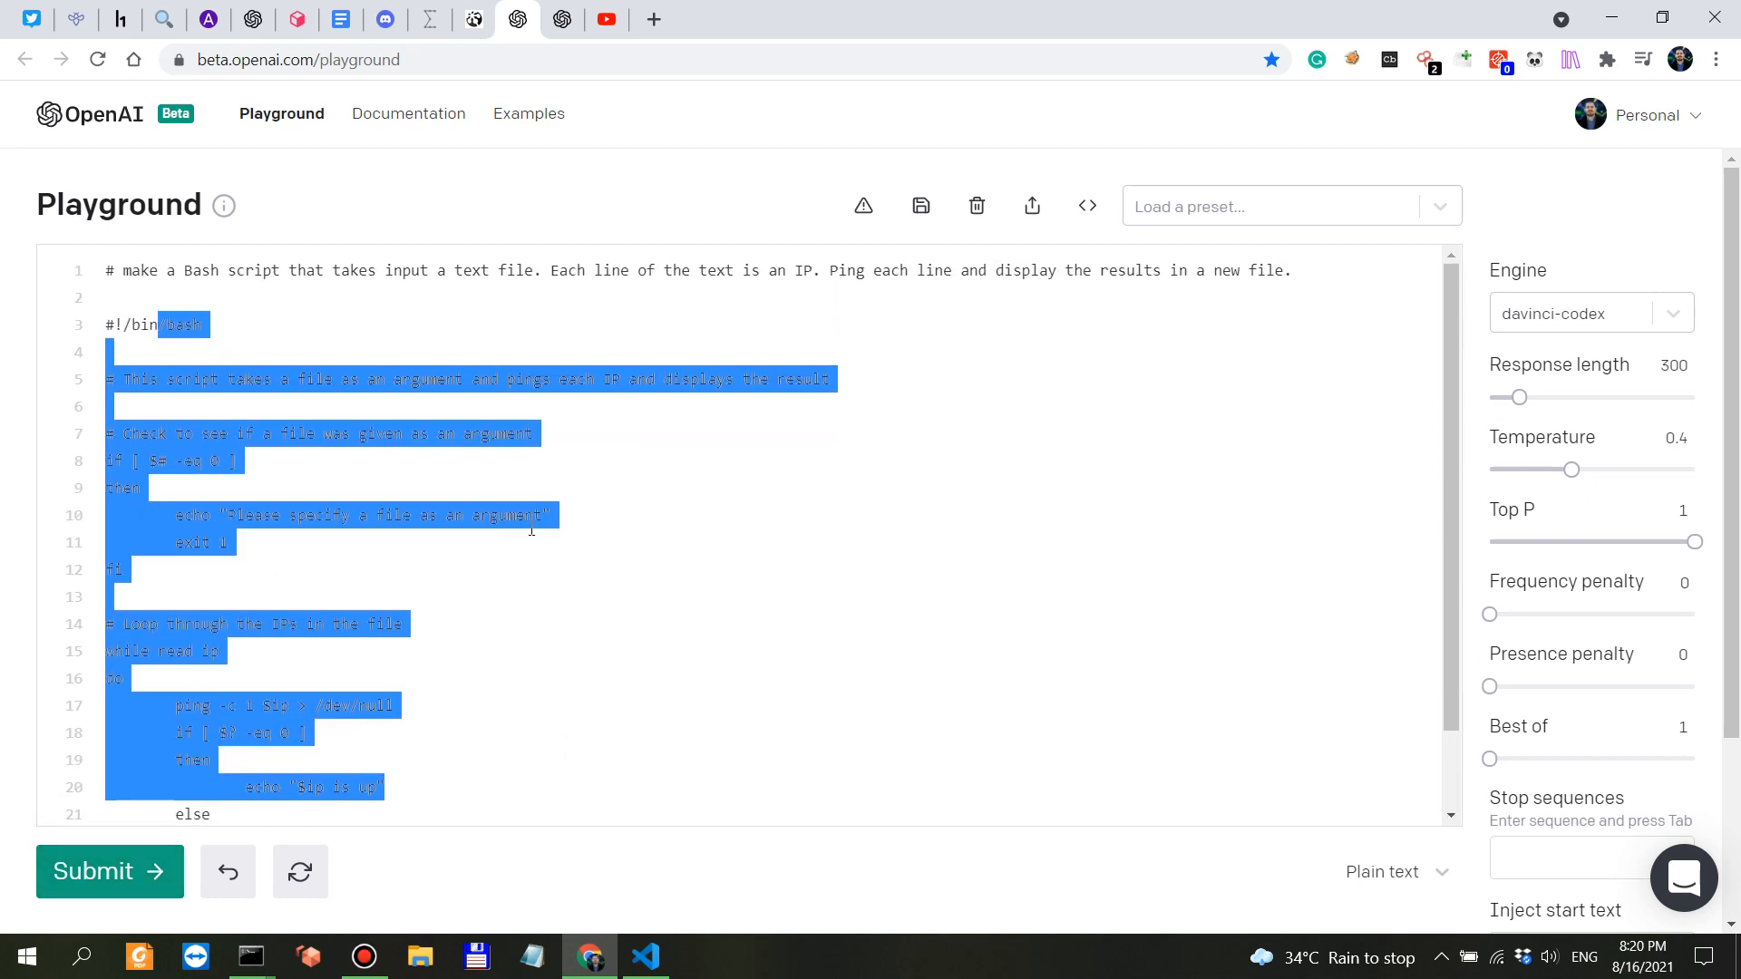
pyautogui.click(476, 624)
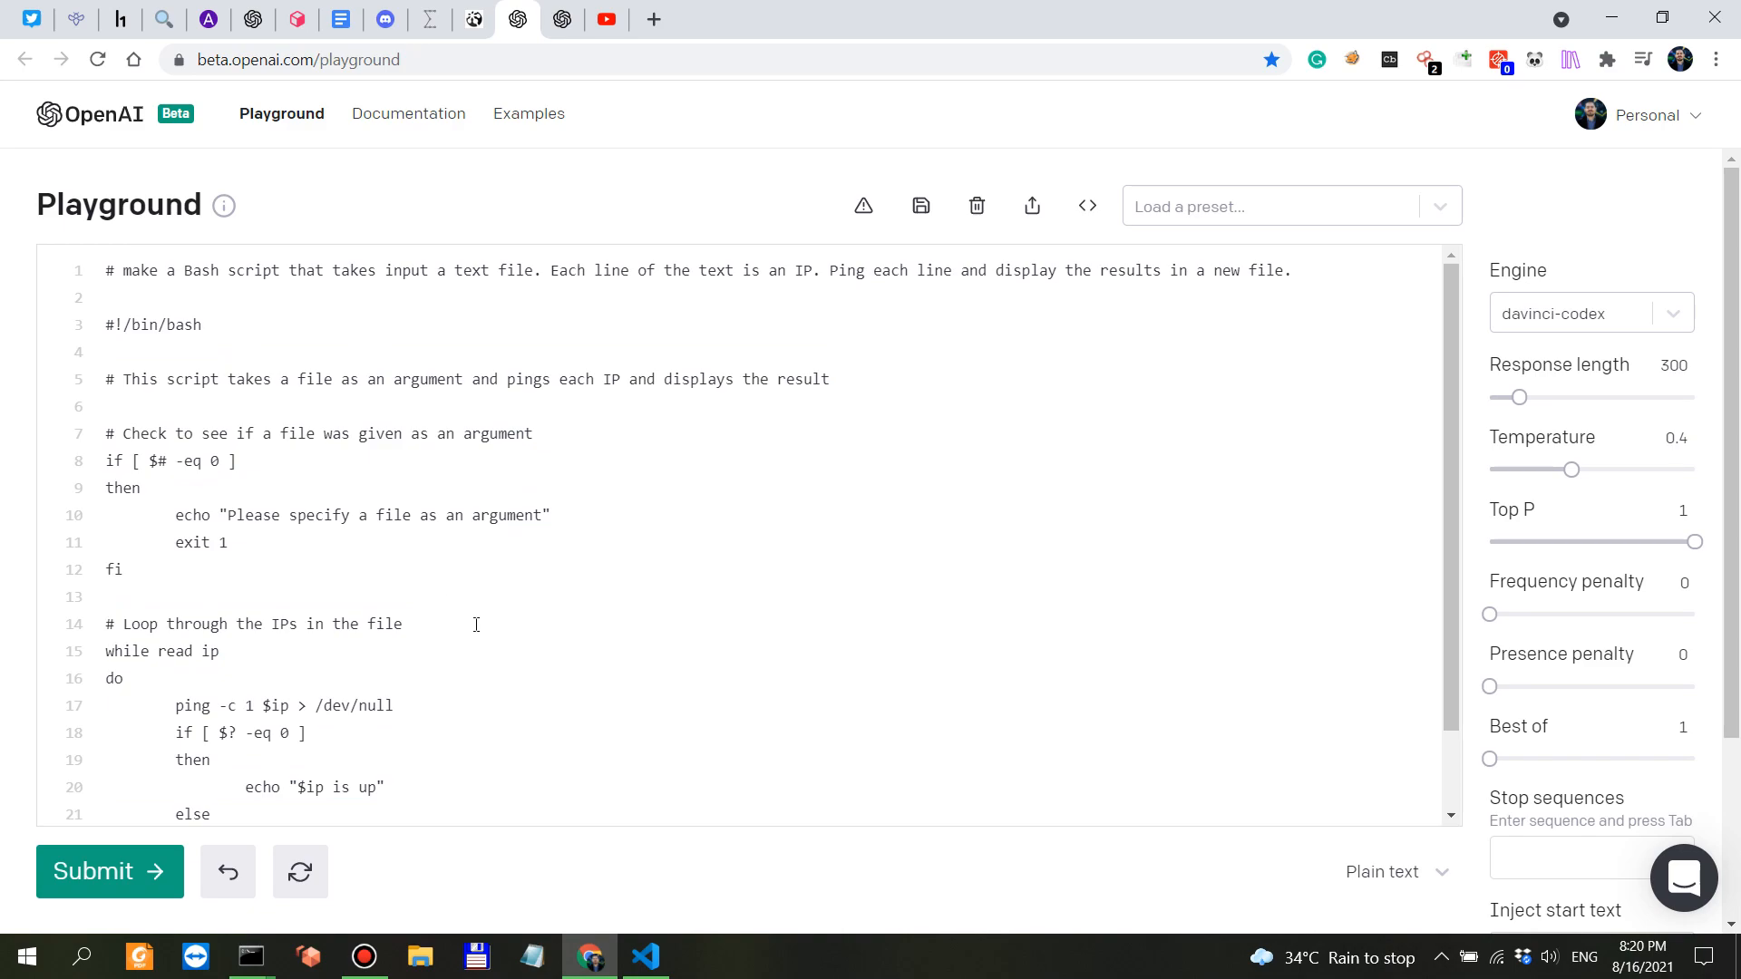
pyautogui.moveTo(248, 955)
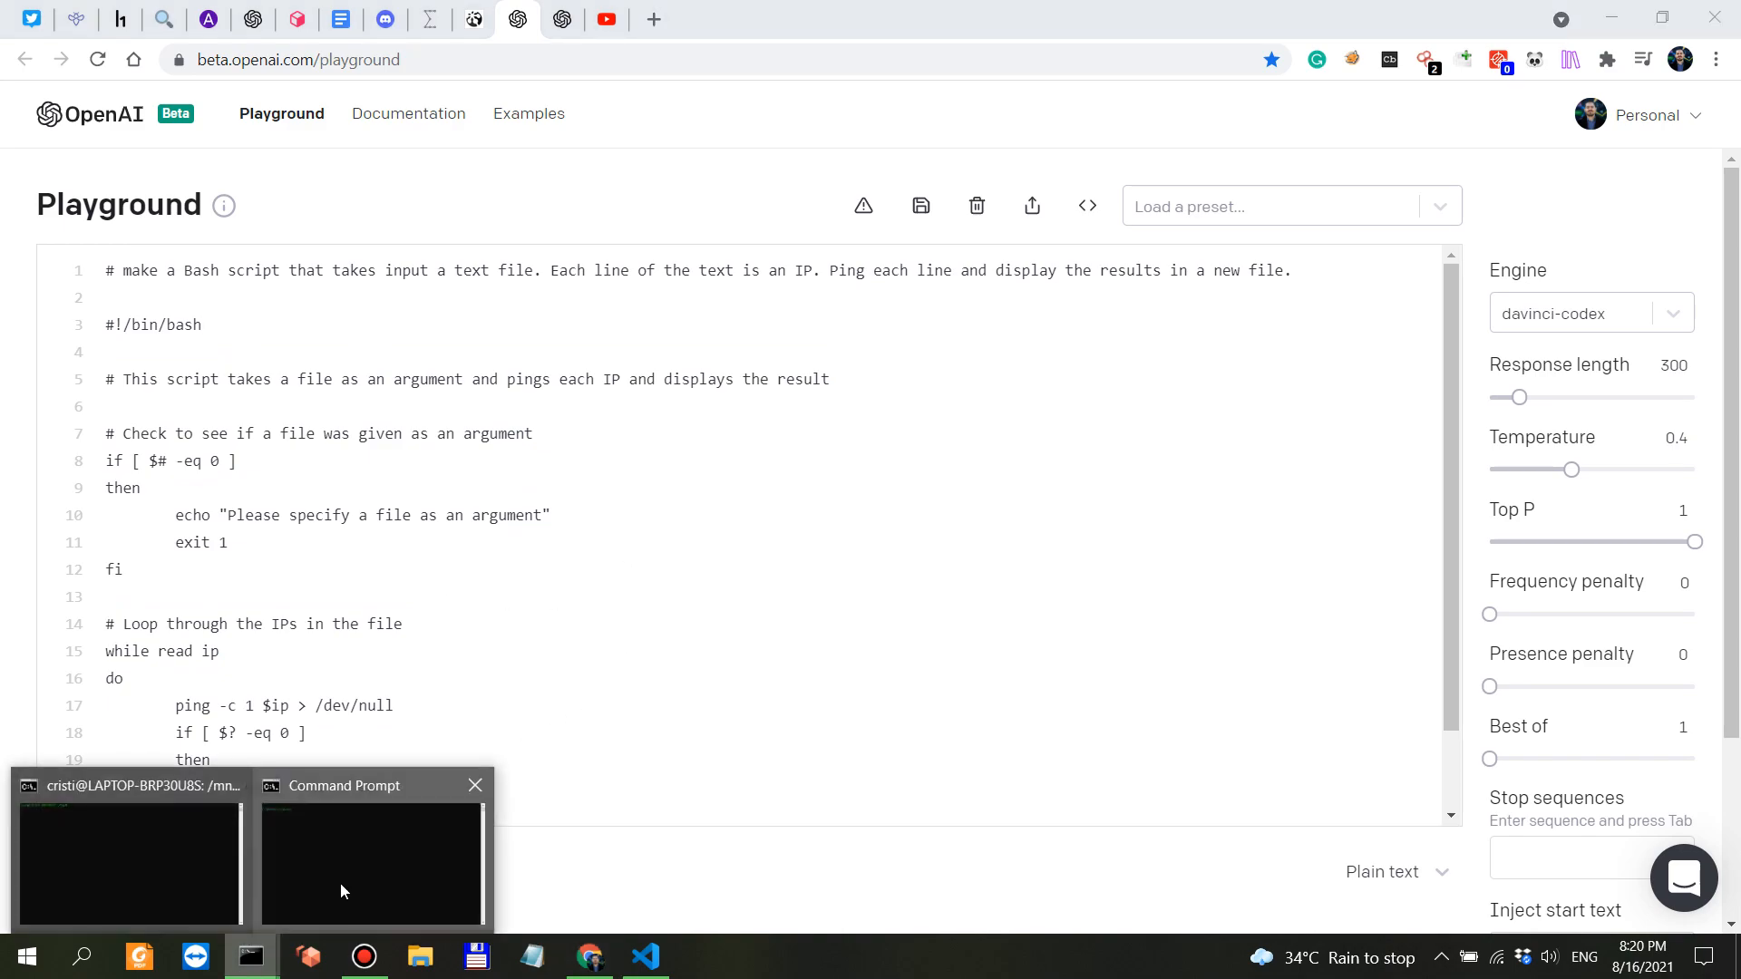
# Step: Print ip.sh with 'cat ip.sh' in the WSL bash terminal
pyautogui.click(128, 860)
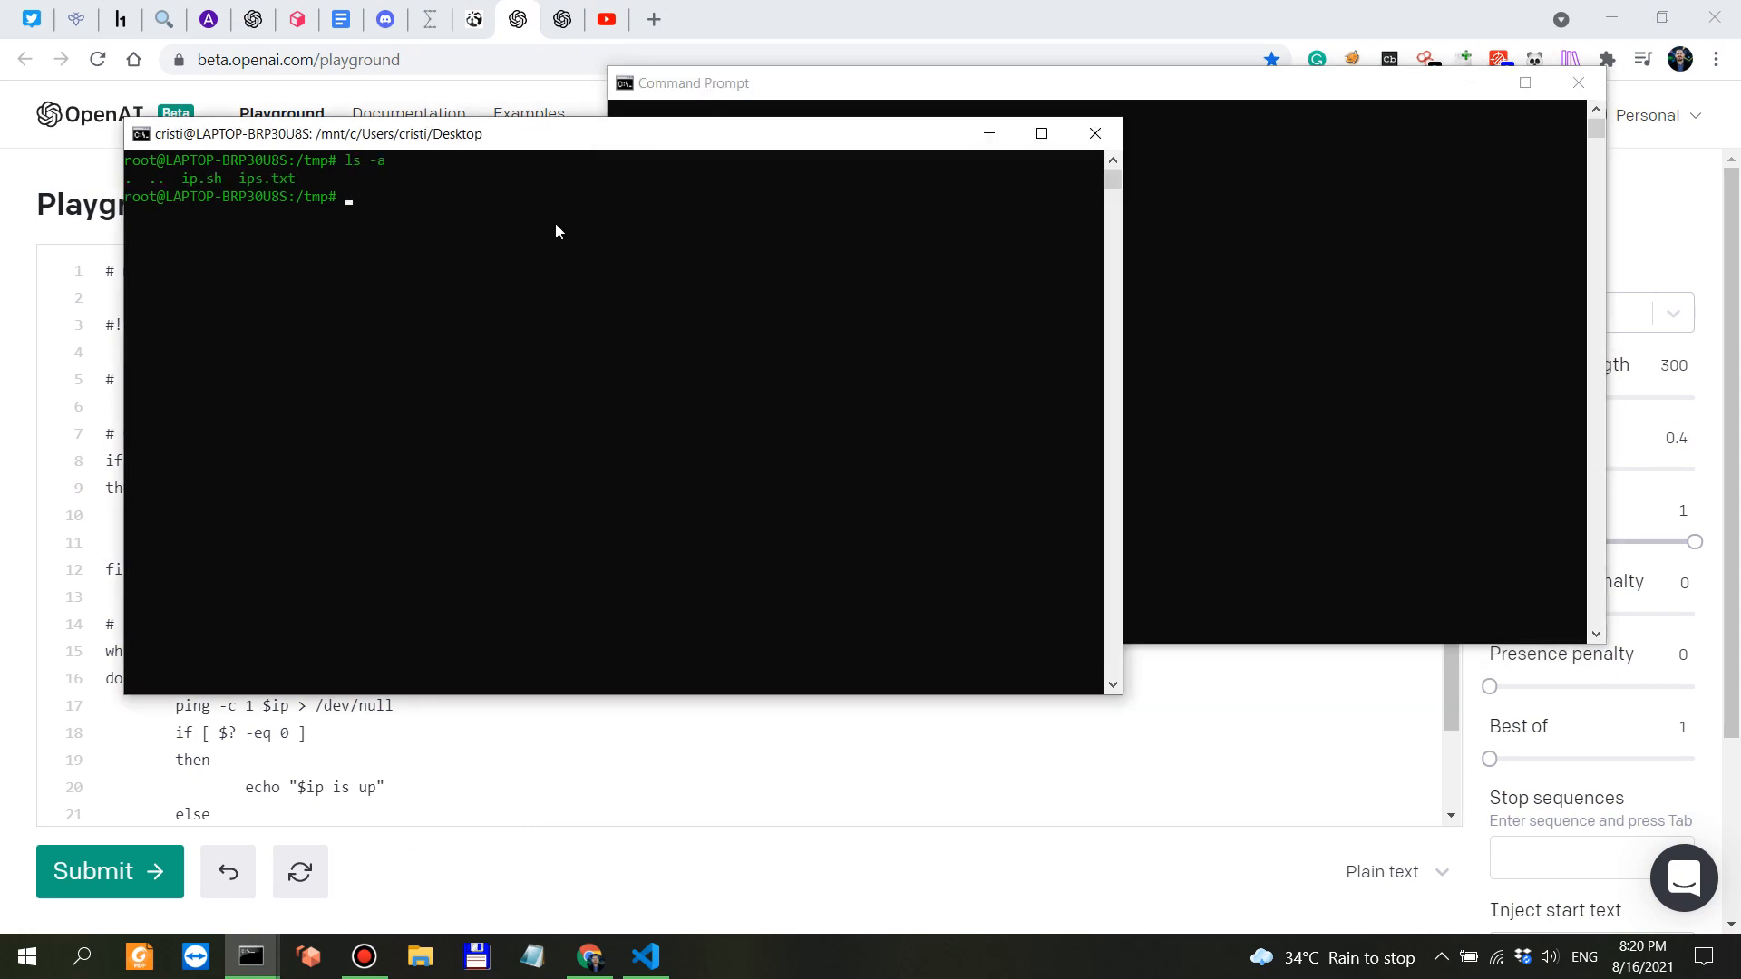
pyautogui.write('cat ip.sh')
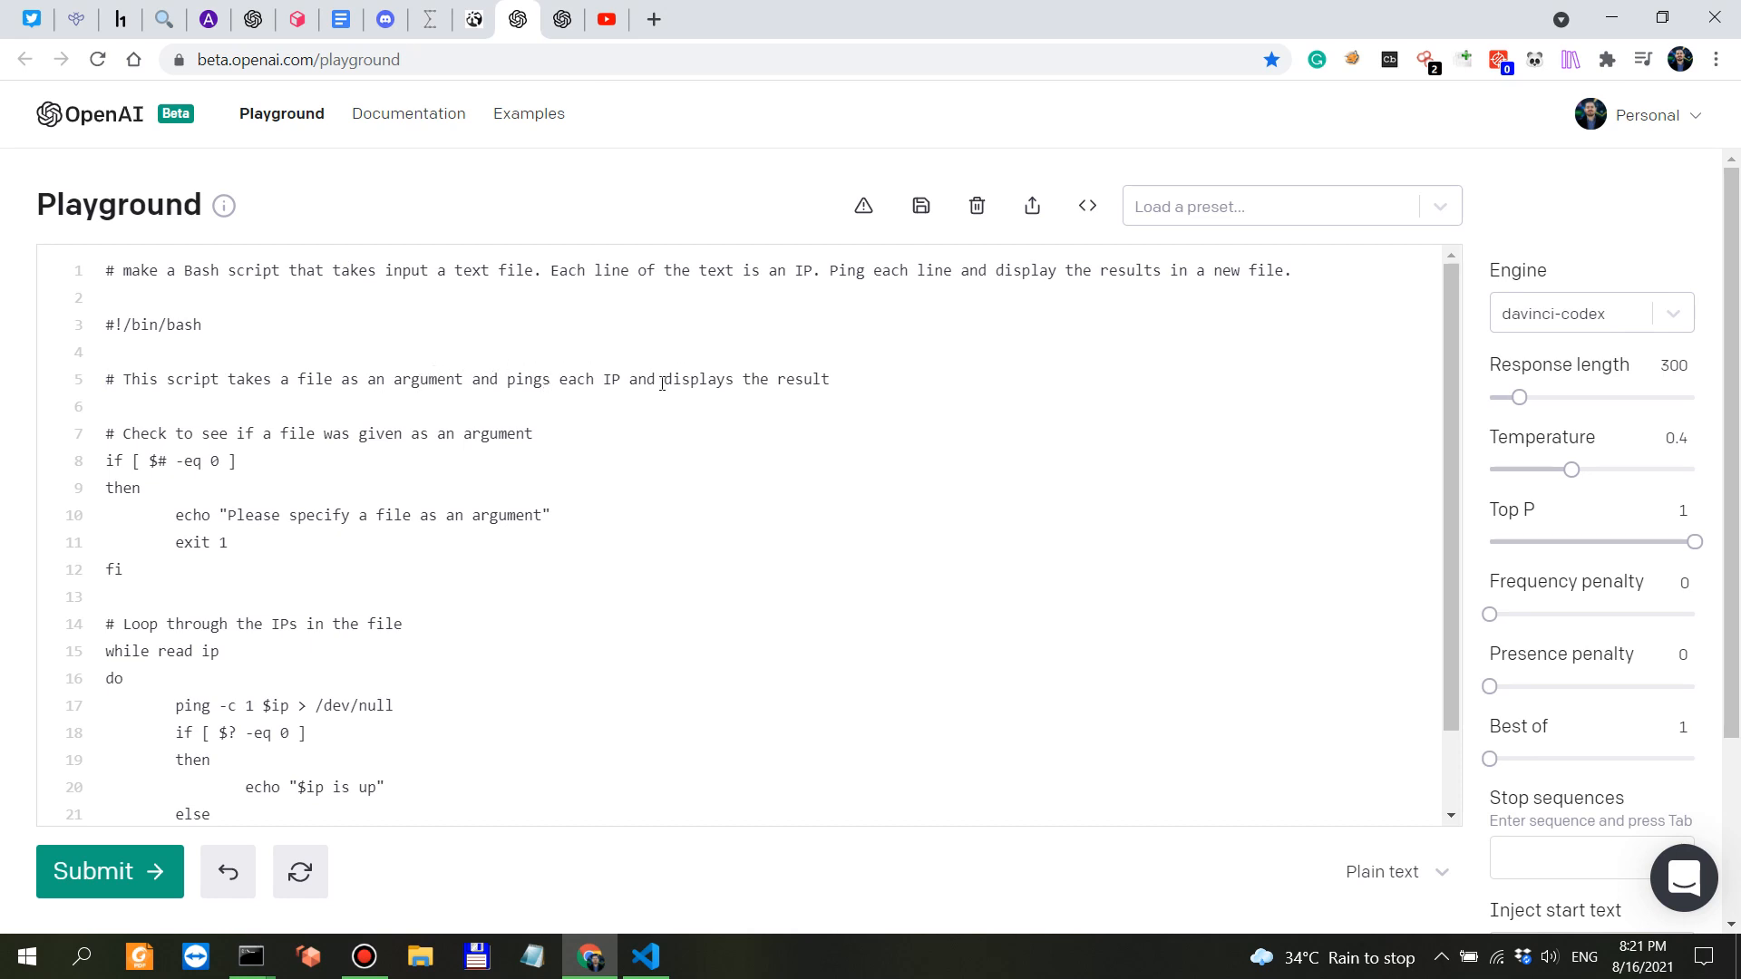
pyautogui.moveTo(355, 415)
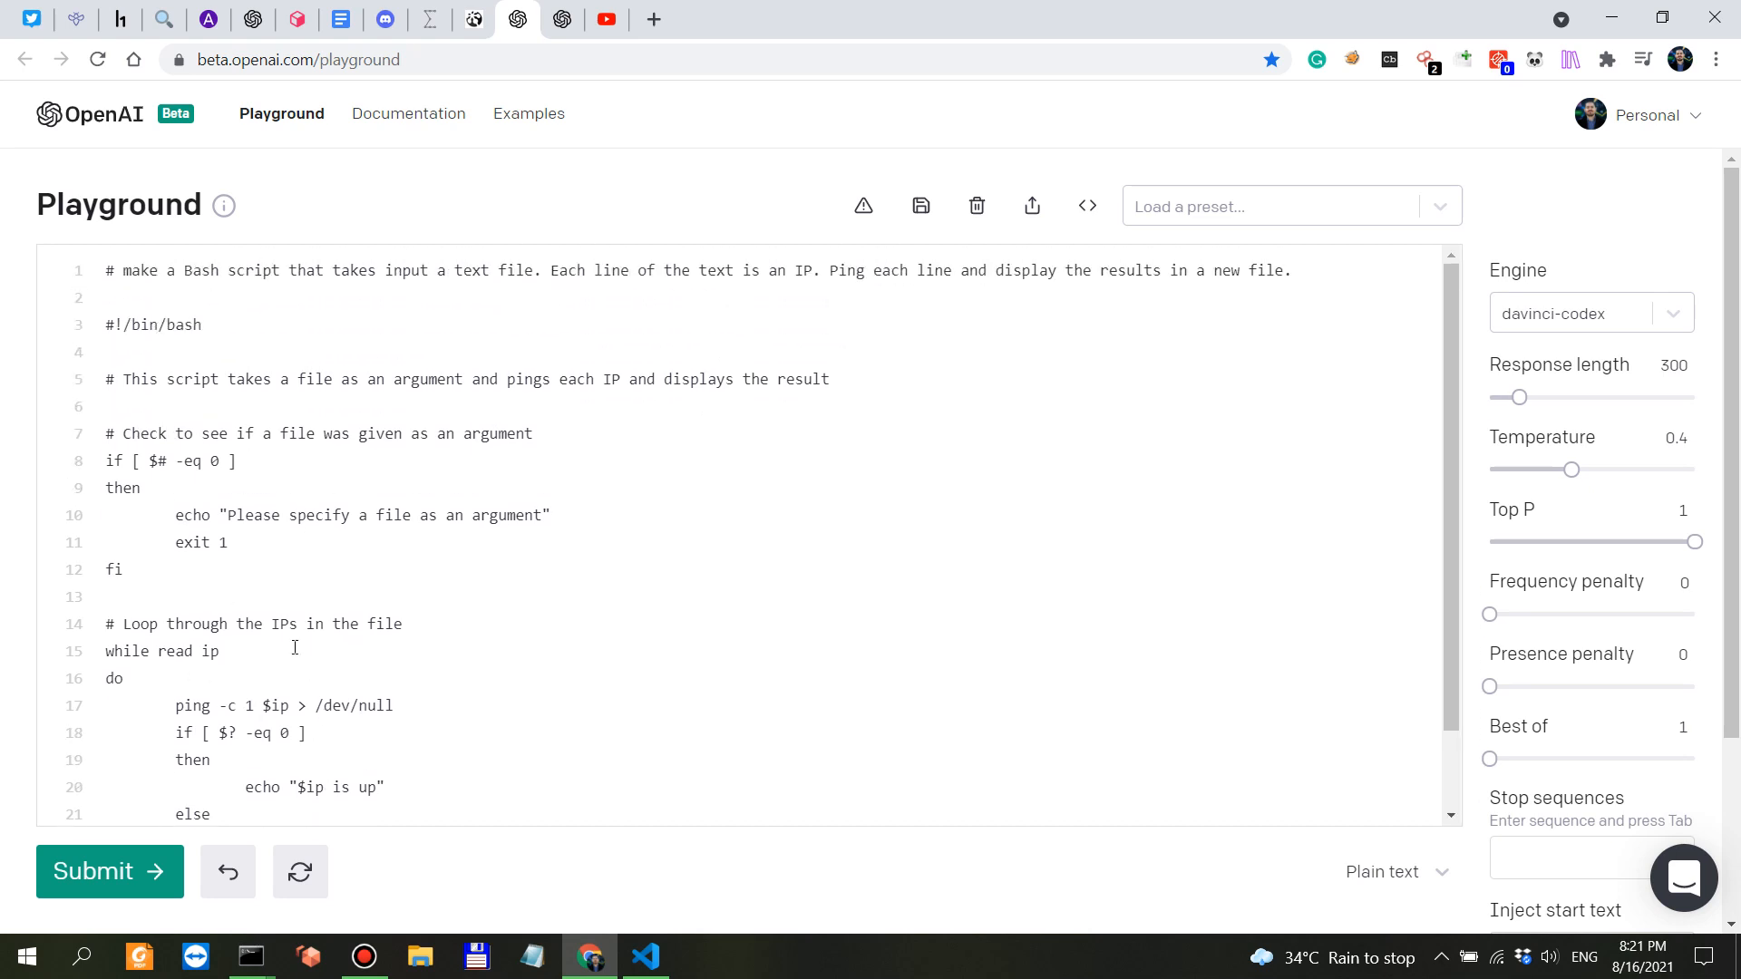
pyautogui.scroll(-3)
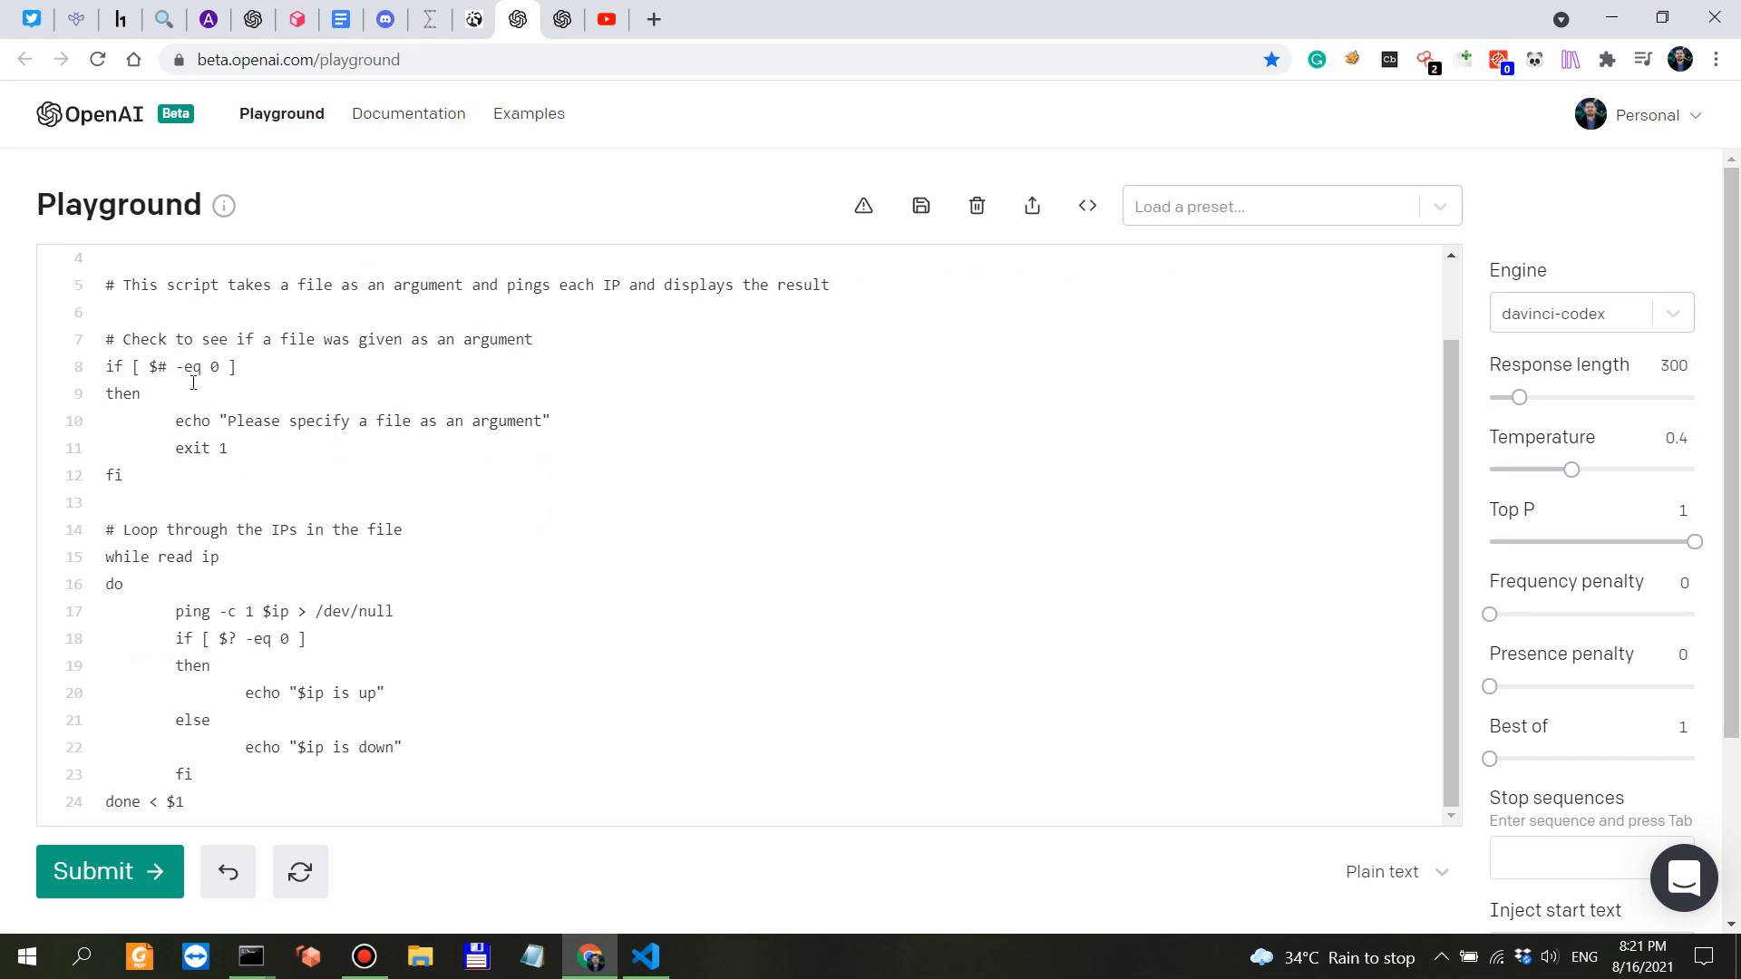
pyautogui.doubleClick(164, 366)
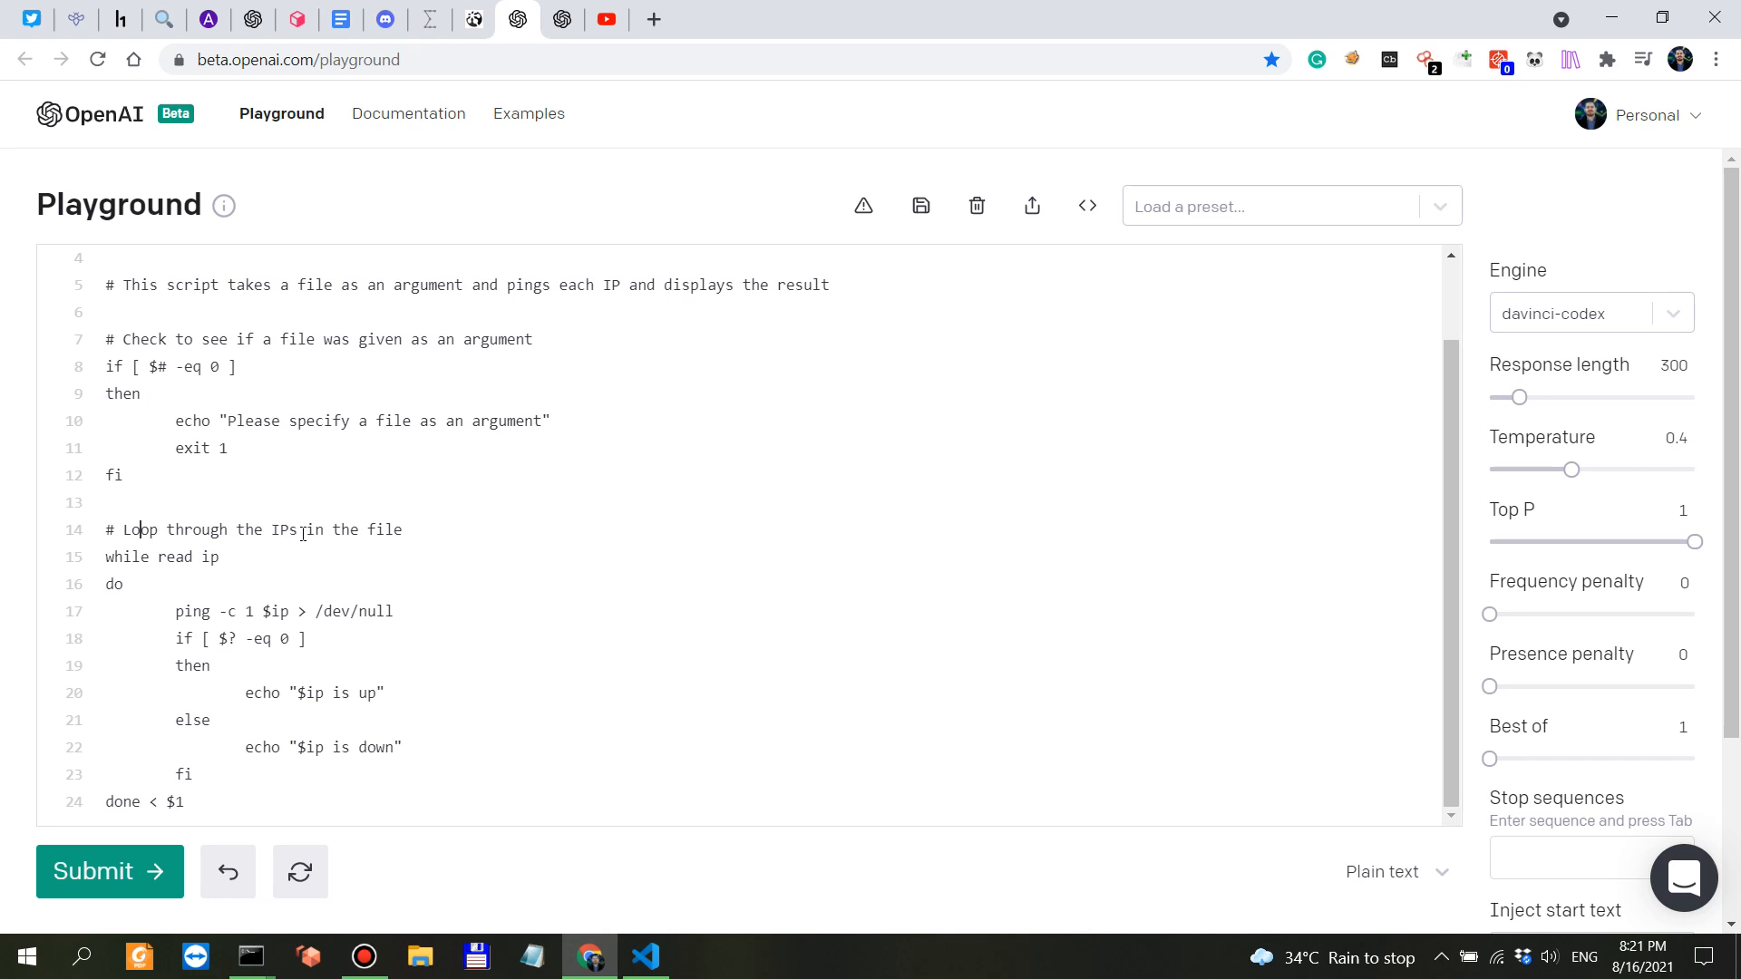
pyautogui.moveTo(388, 546)
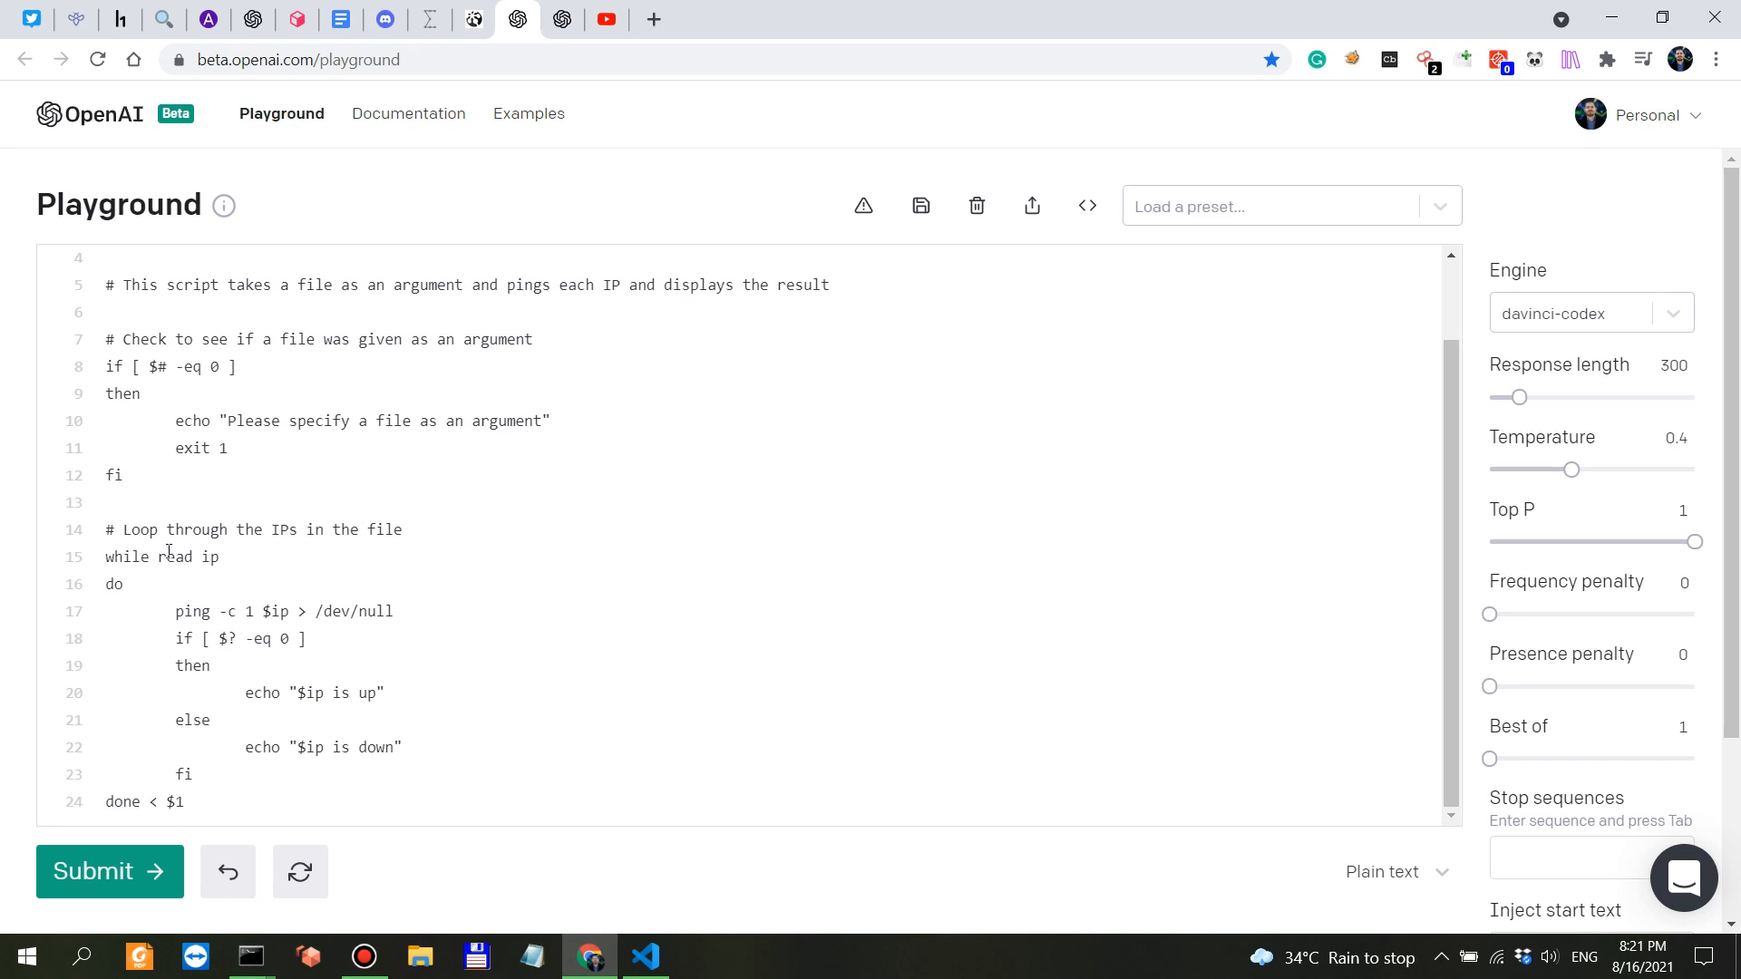
pyautogui.moveTo(228, 610)
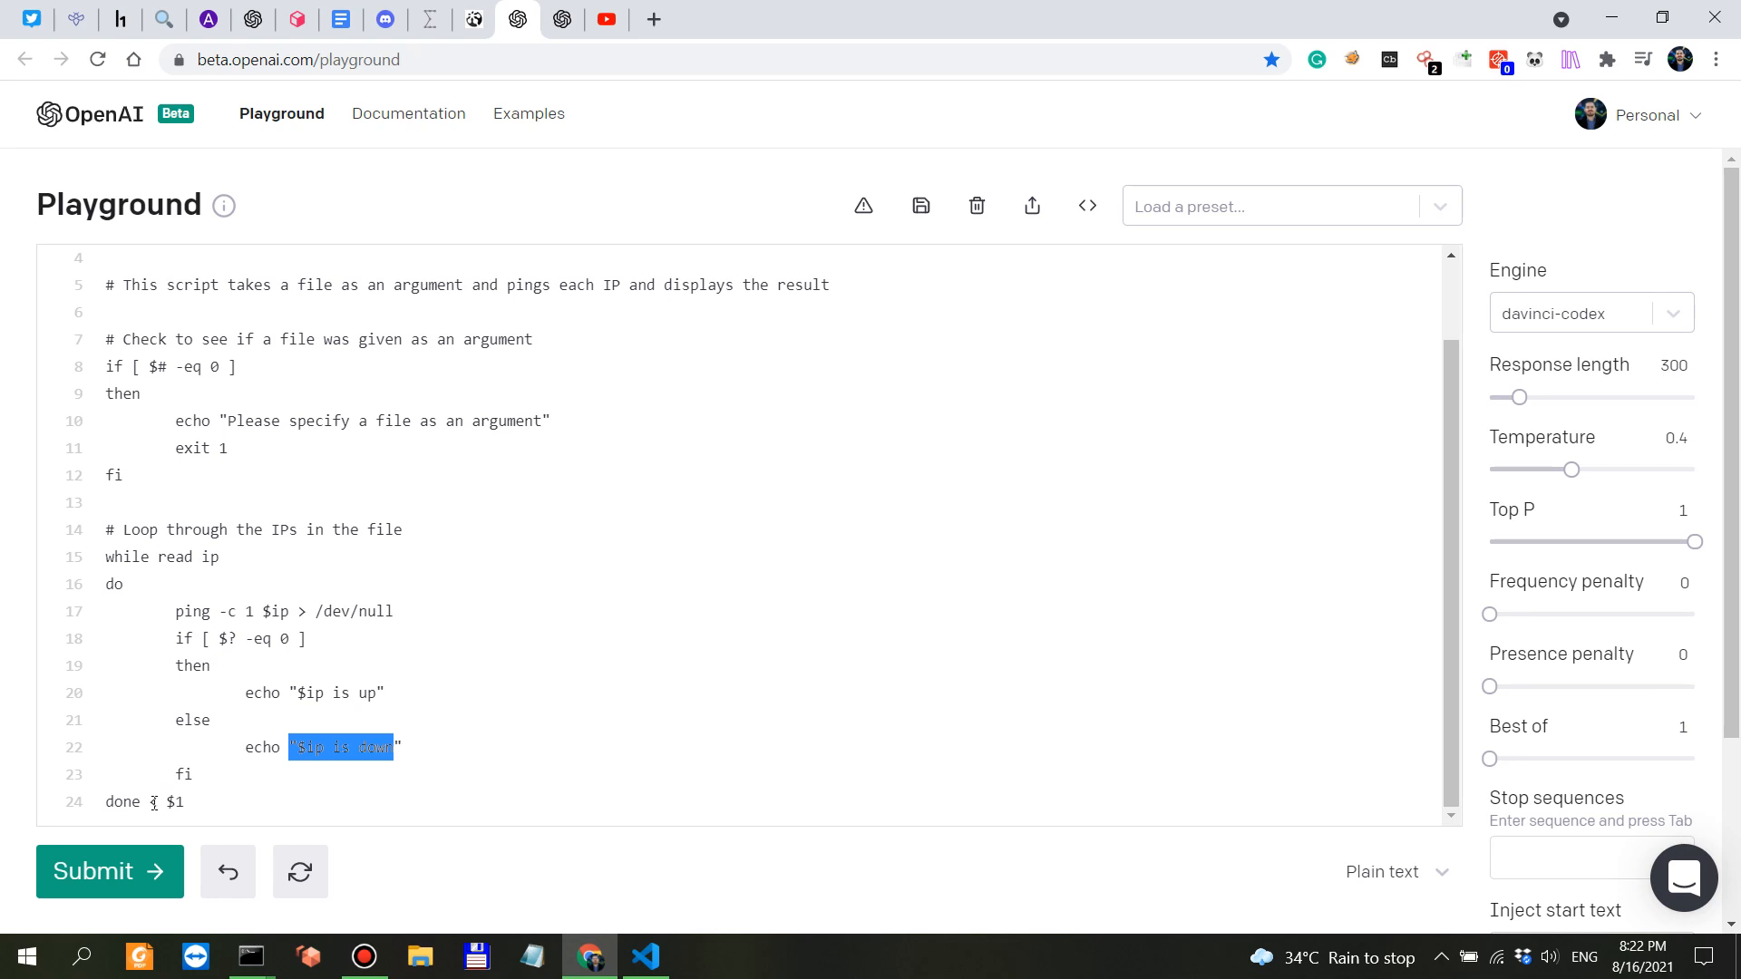
pyautogui.scroll(3)
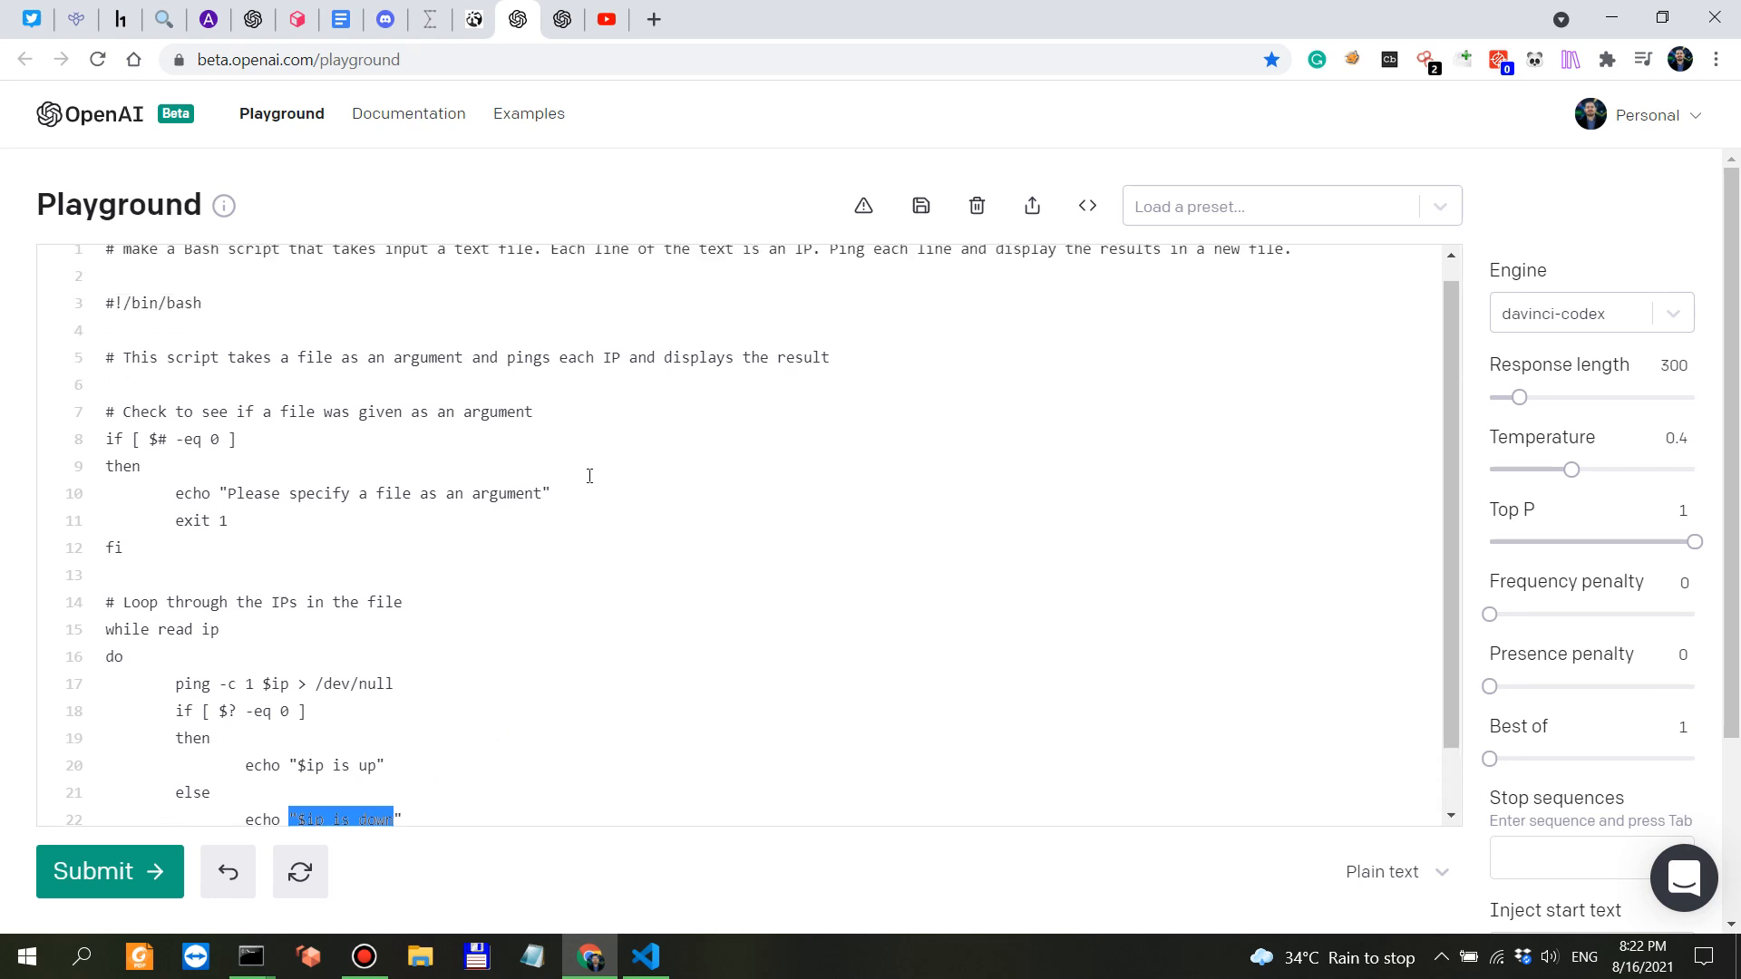
pyautogui.scroll(3)
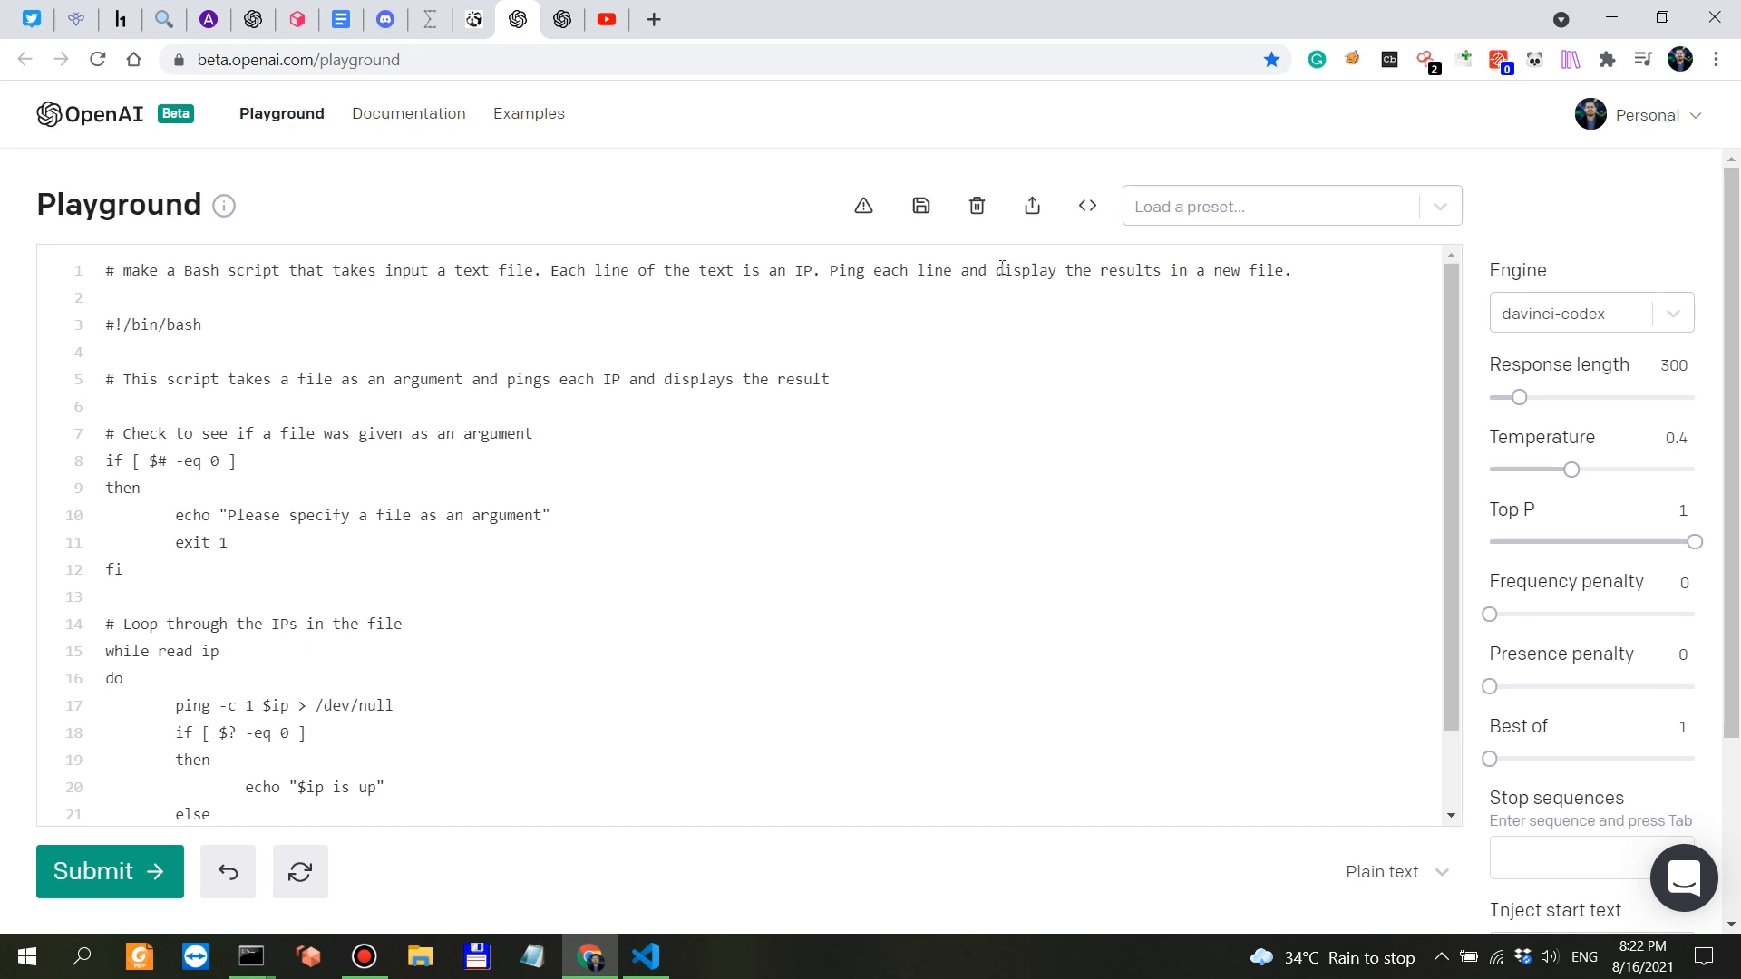
pyautogui.doubleClick(1024, 270)
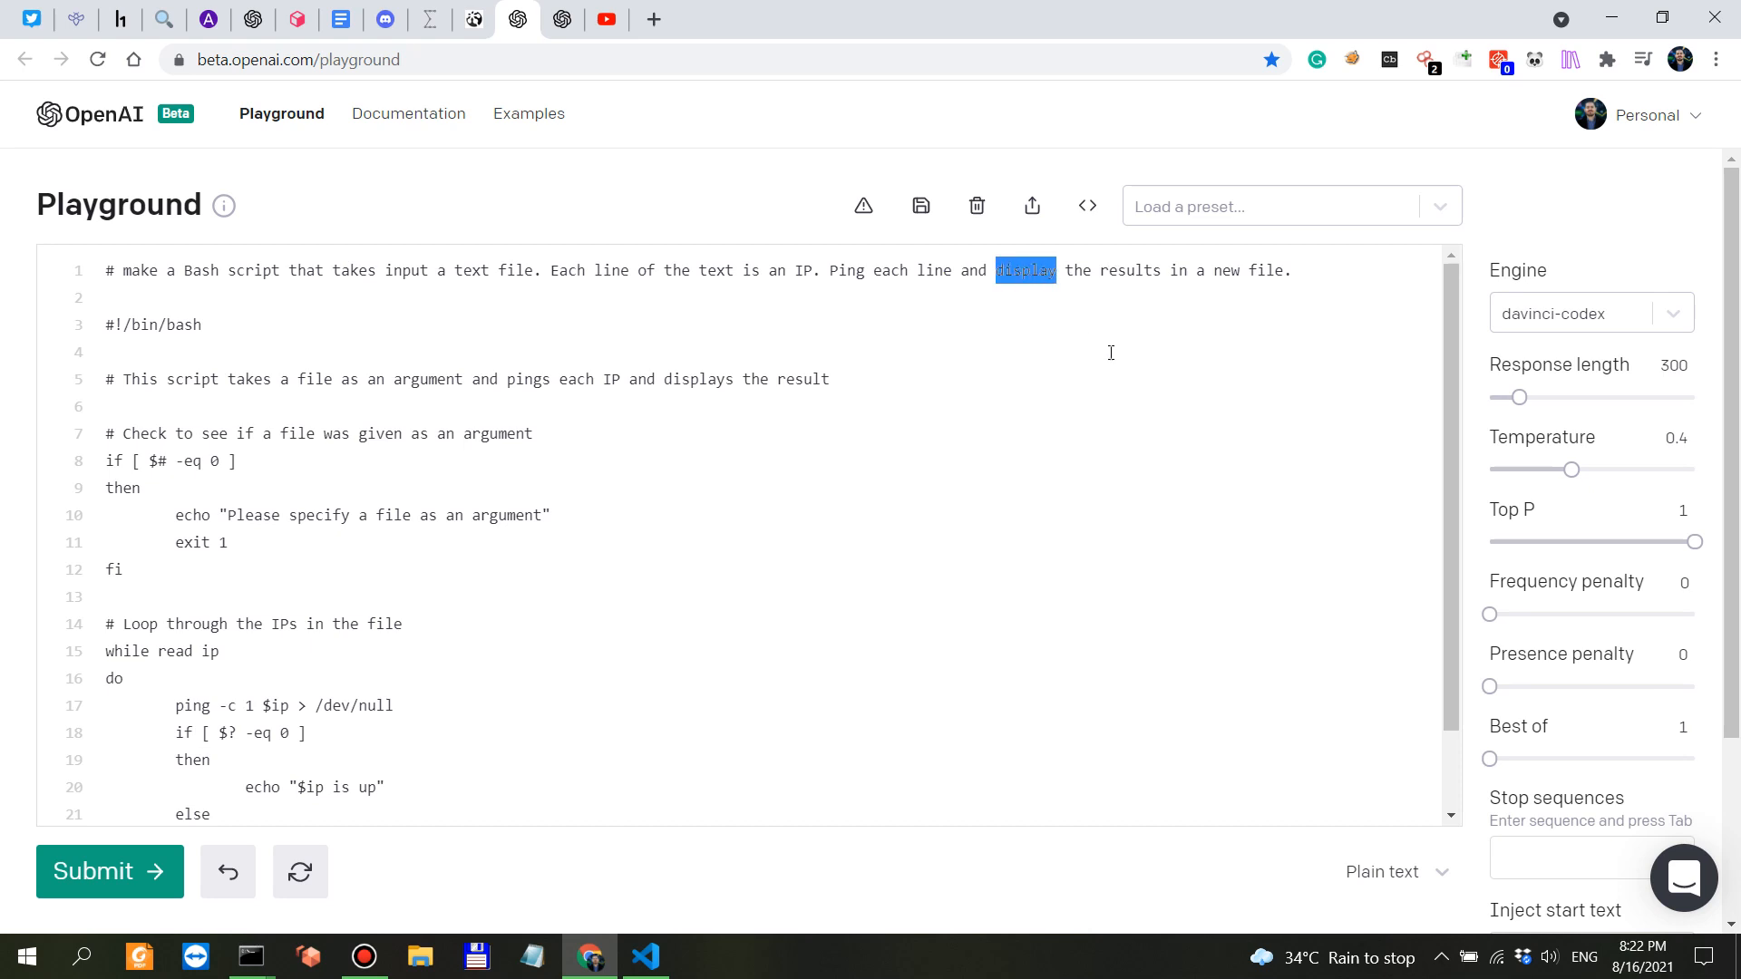
pyautogui.click(646, 956)
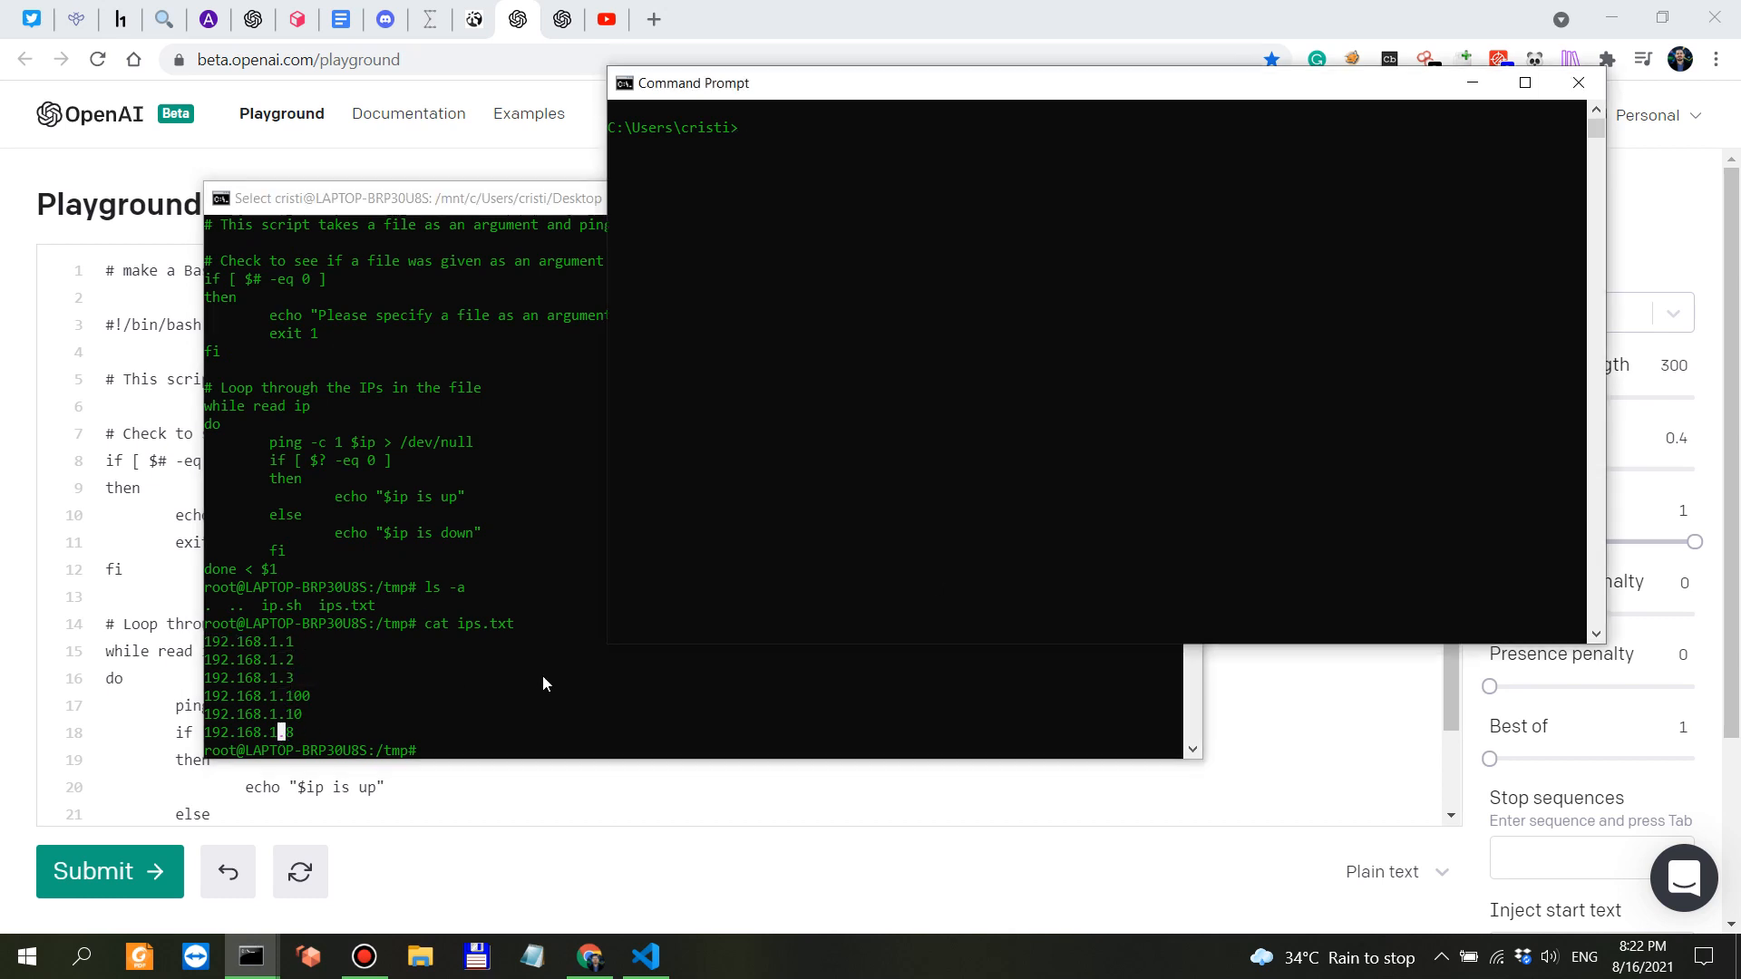
# Step: Run './ip.sh ips.txt', which reports 192.168.1.1 through 192.168.1.3 as up
pyautogui.write('ips')
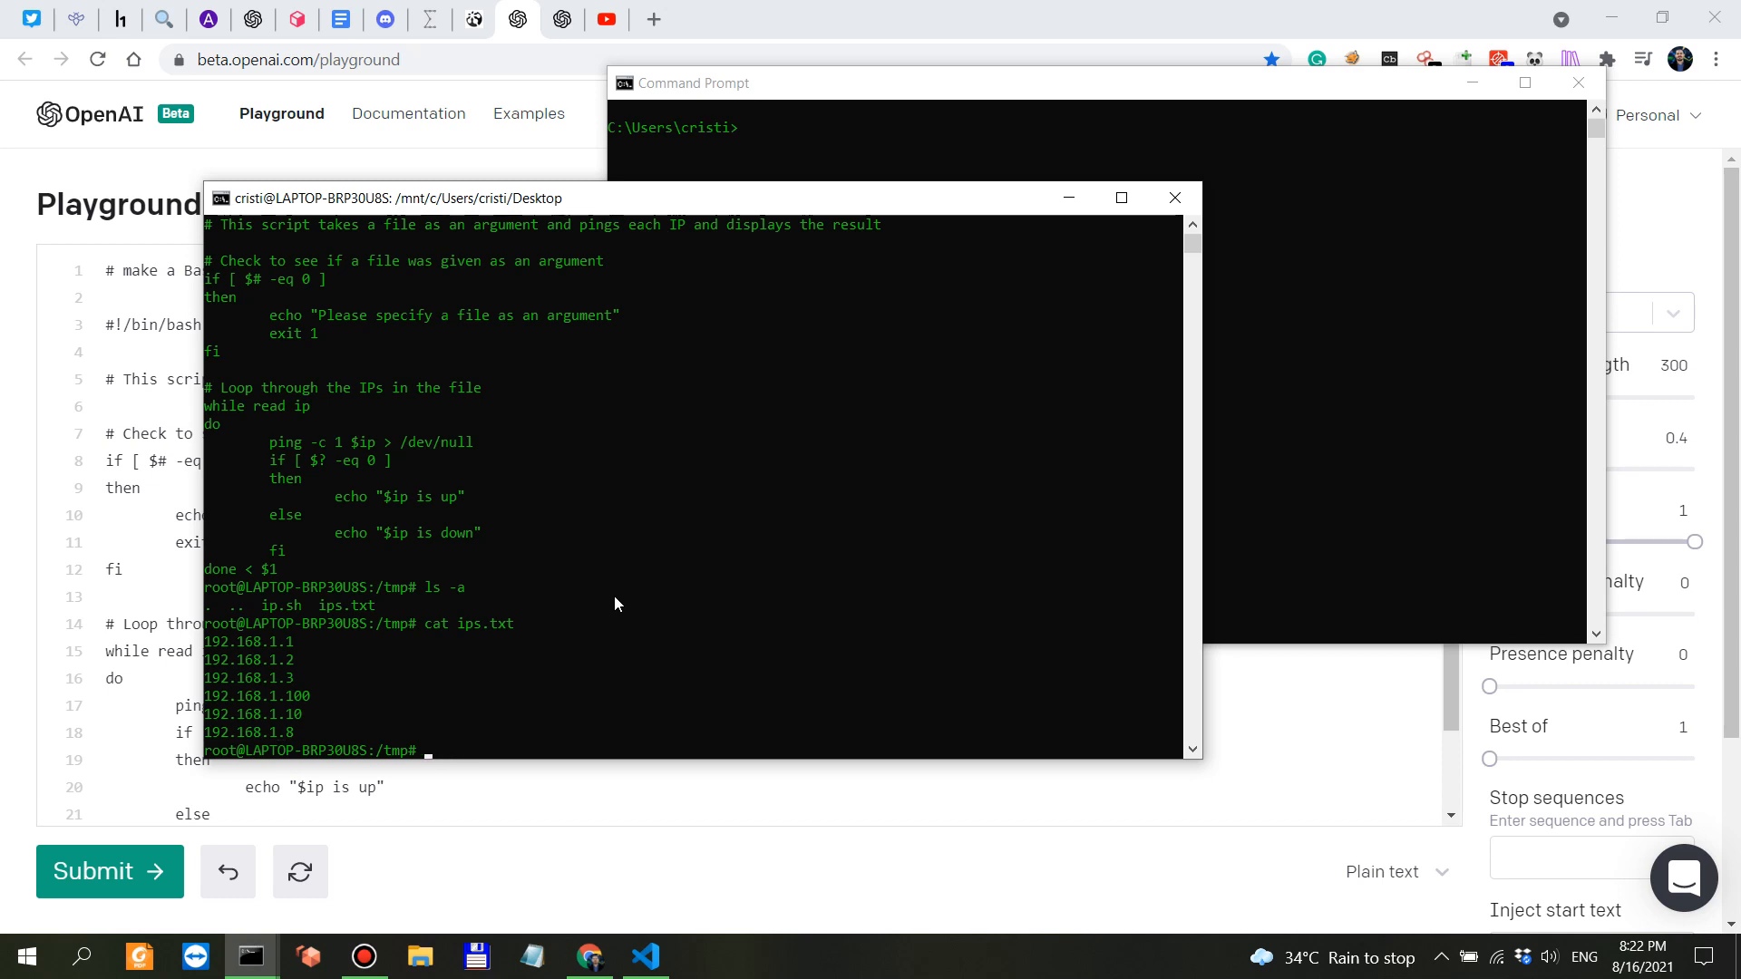
pyautogui.write('./ip.sh')
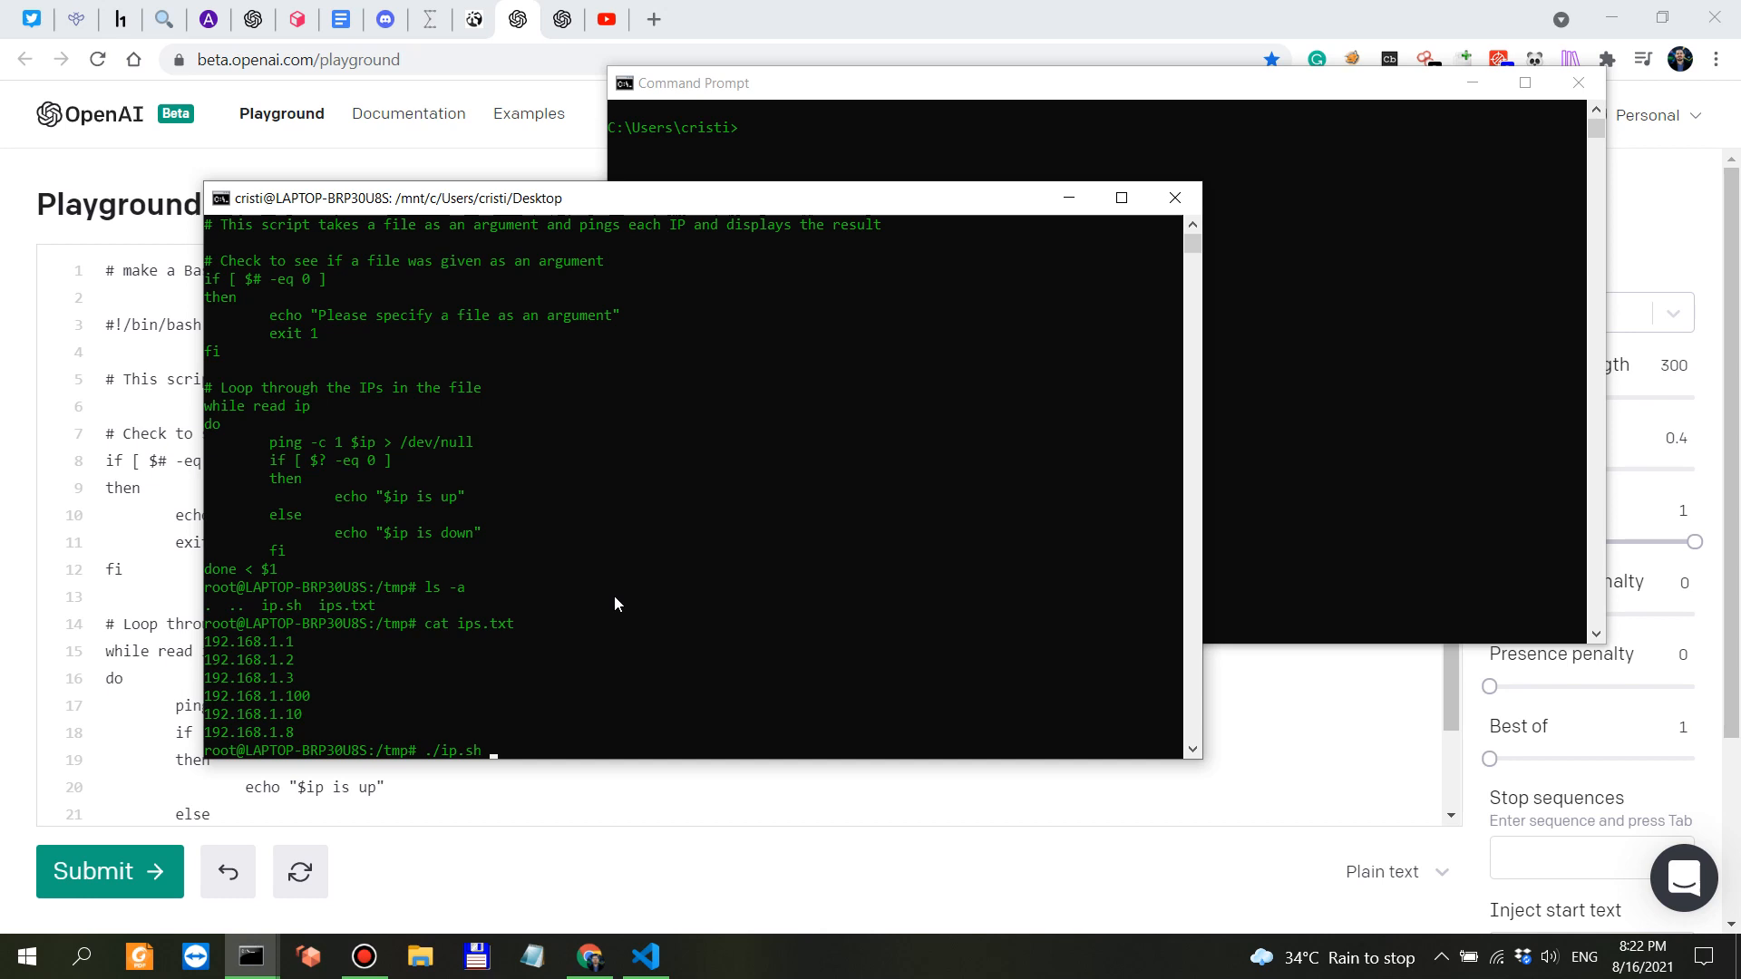
pyautogui.write('ip')
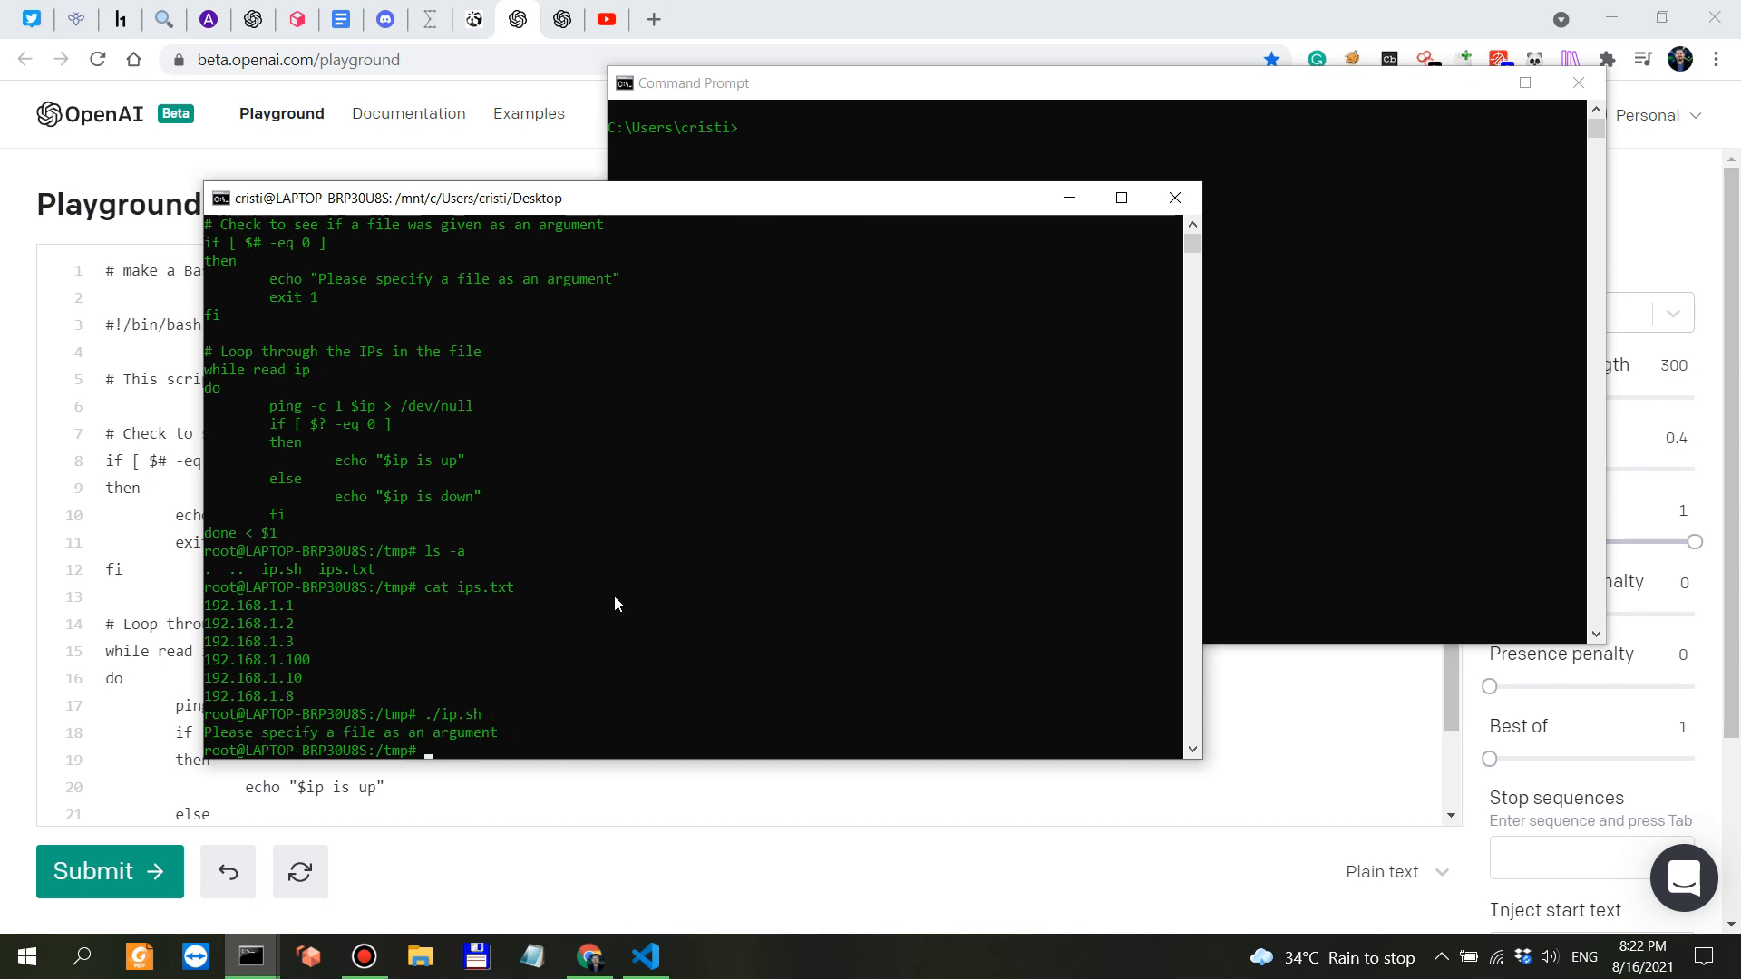
pyautogui.moveTo(742, 741)
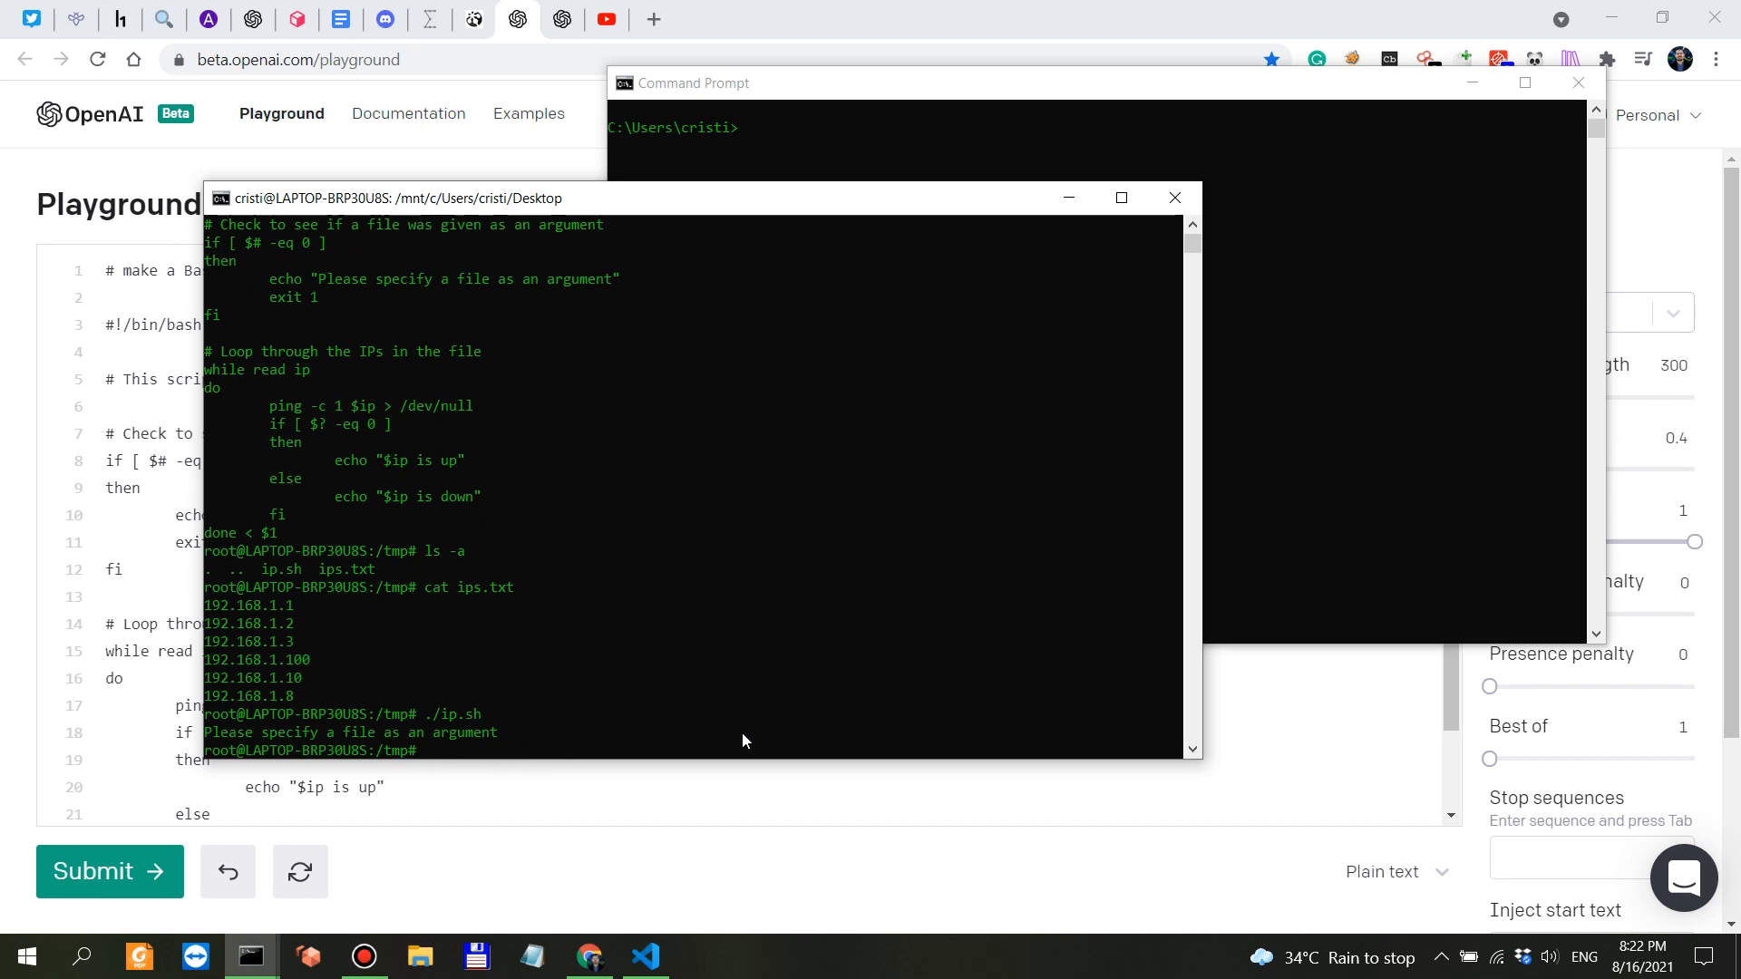
pyautogui.write('./ip.sh')
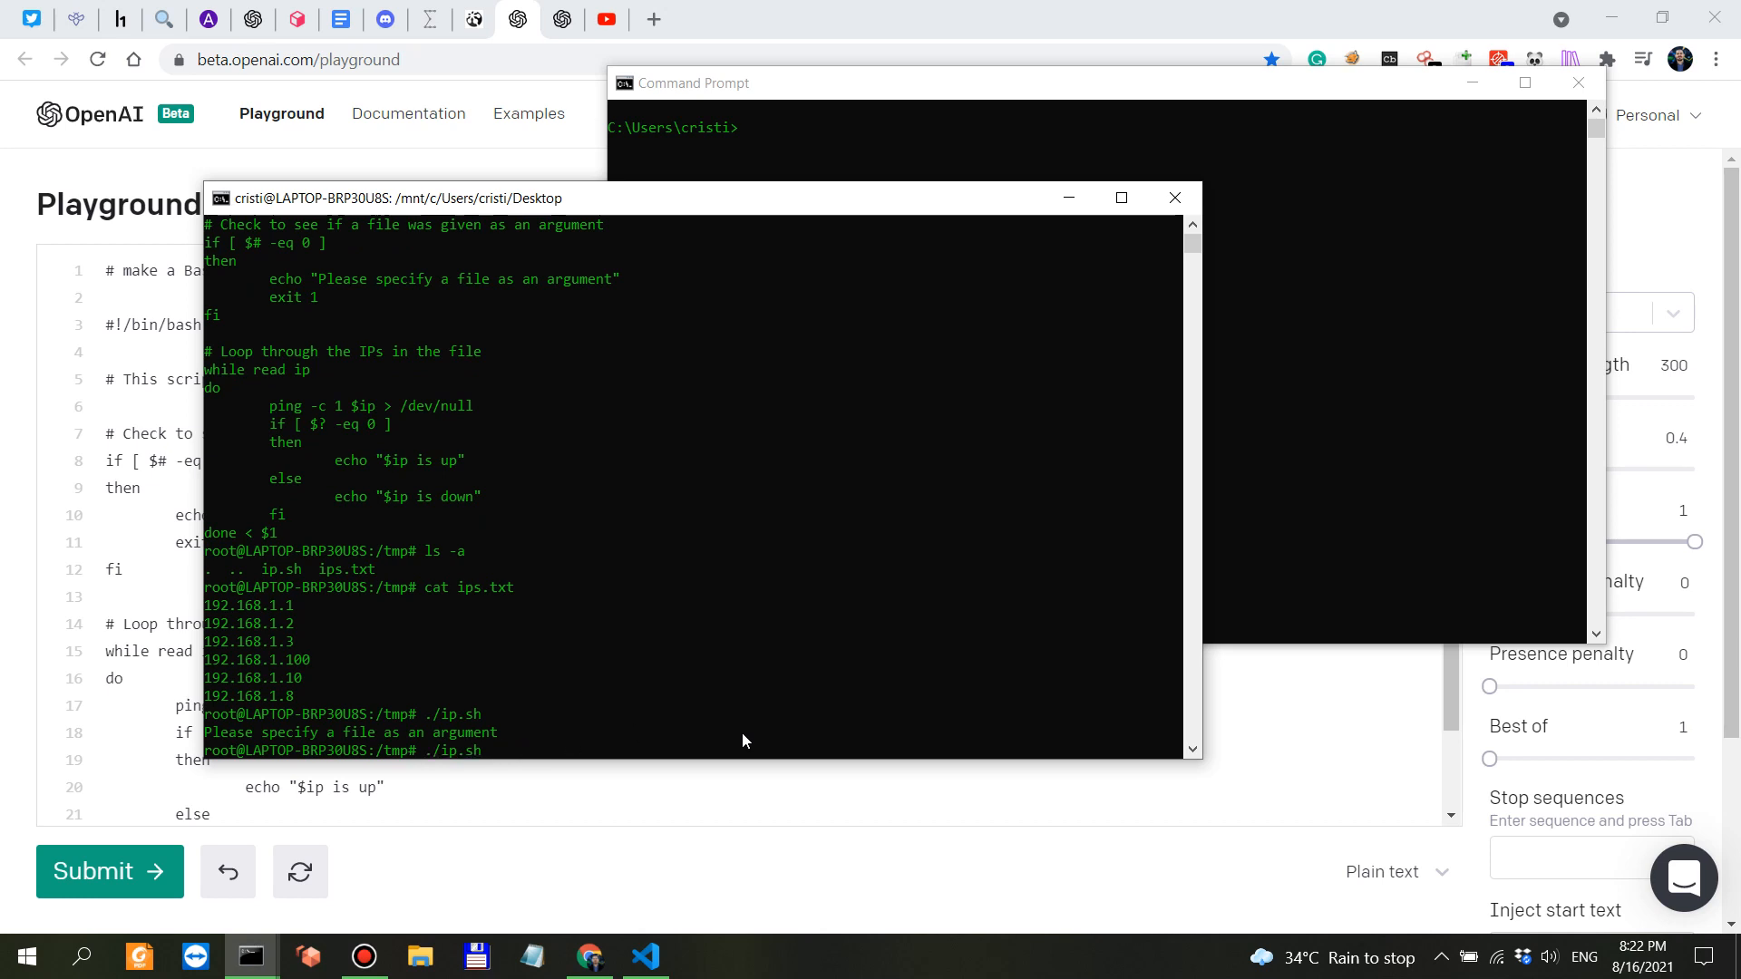
pyautogui.write('ips.txt')
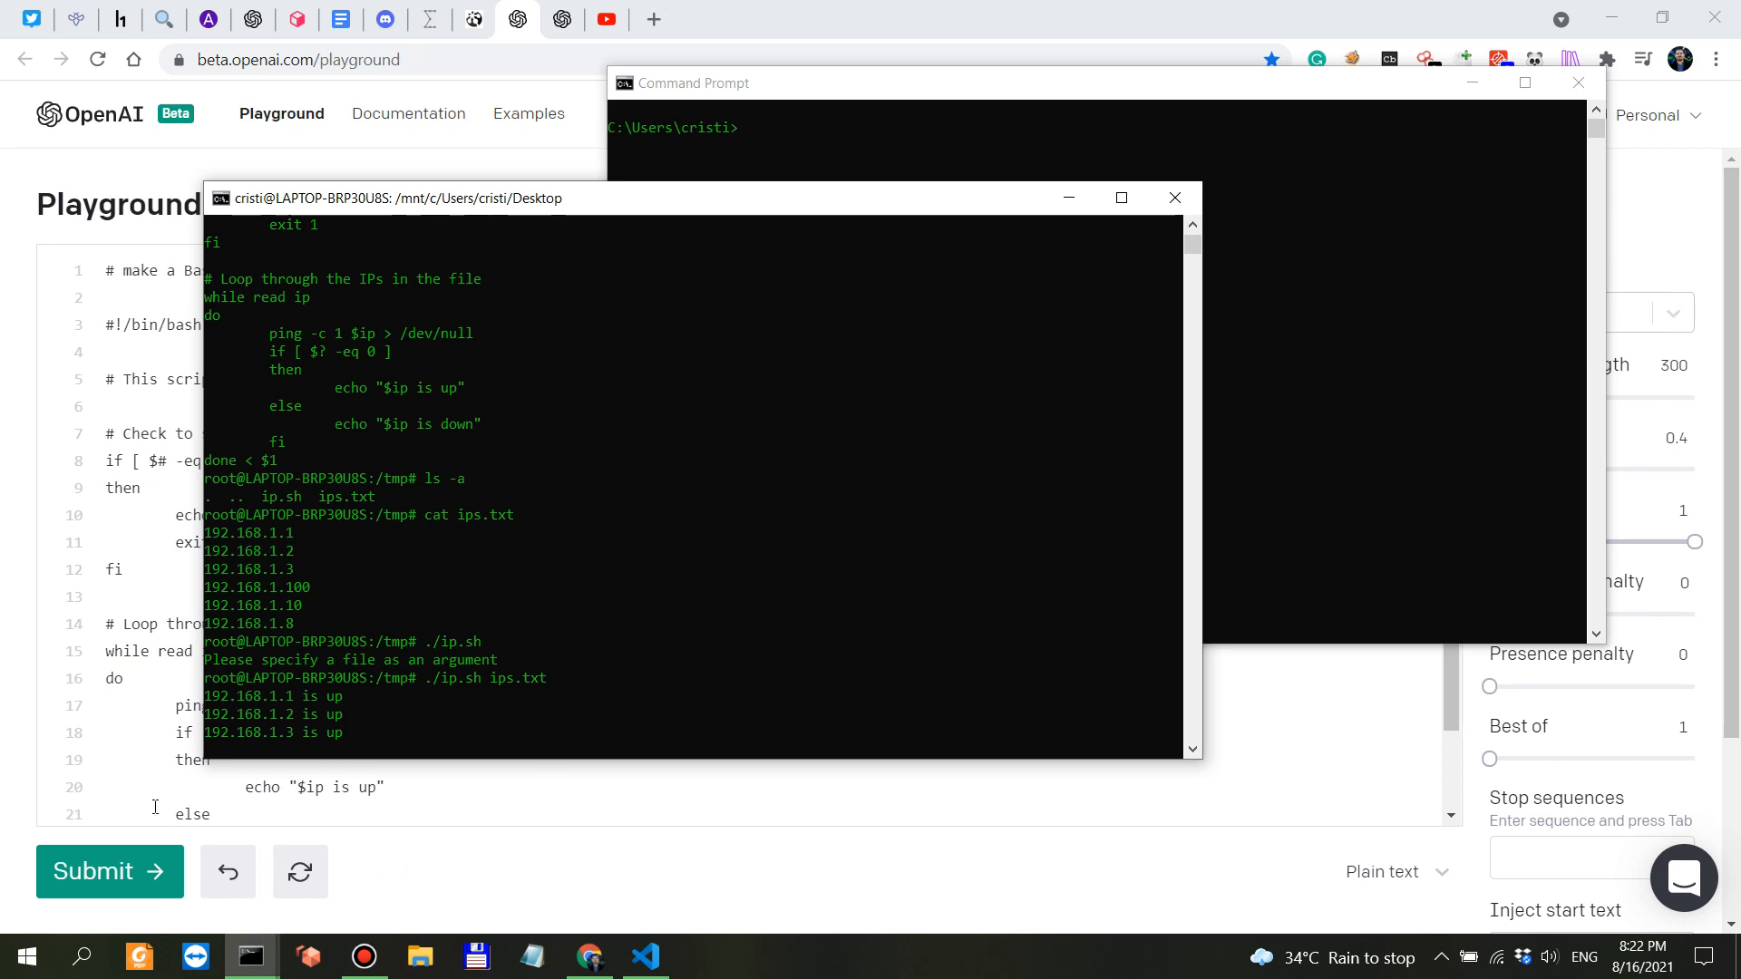
pyautogui.moveTo(286, 729)
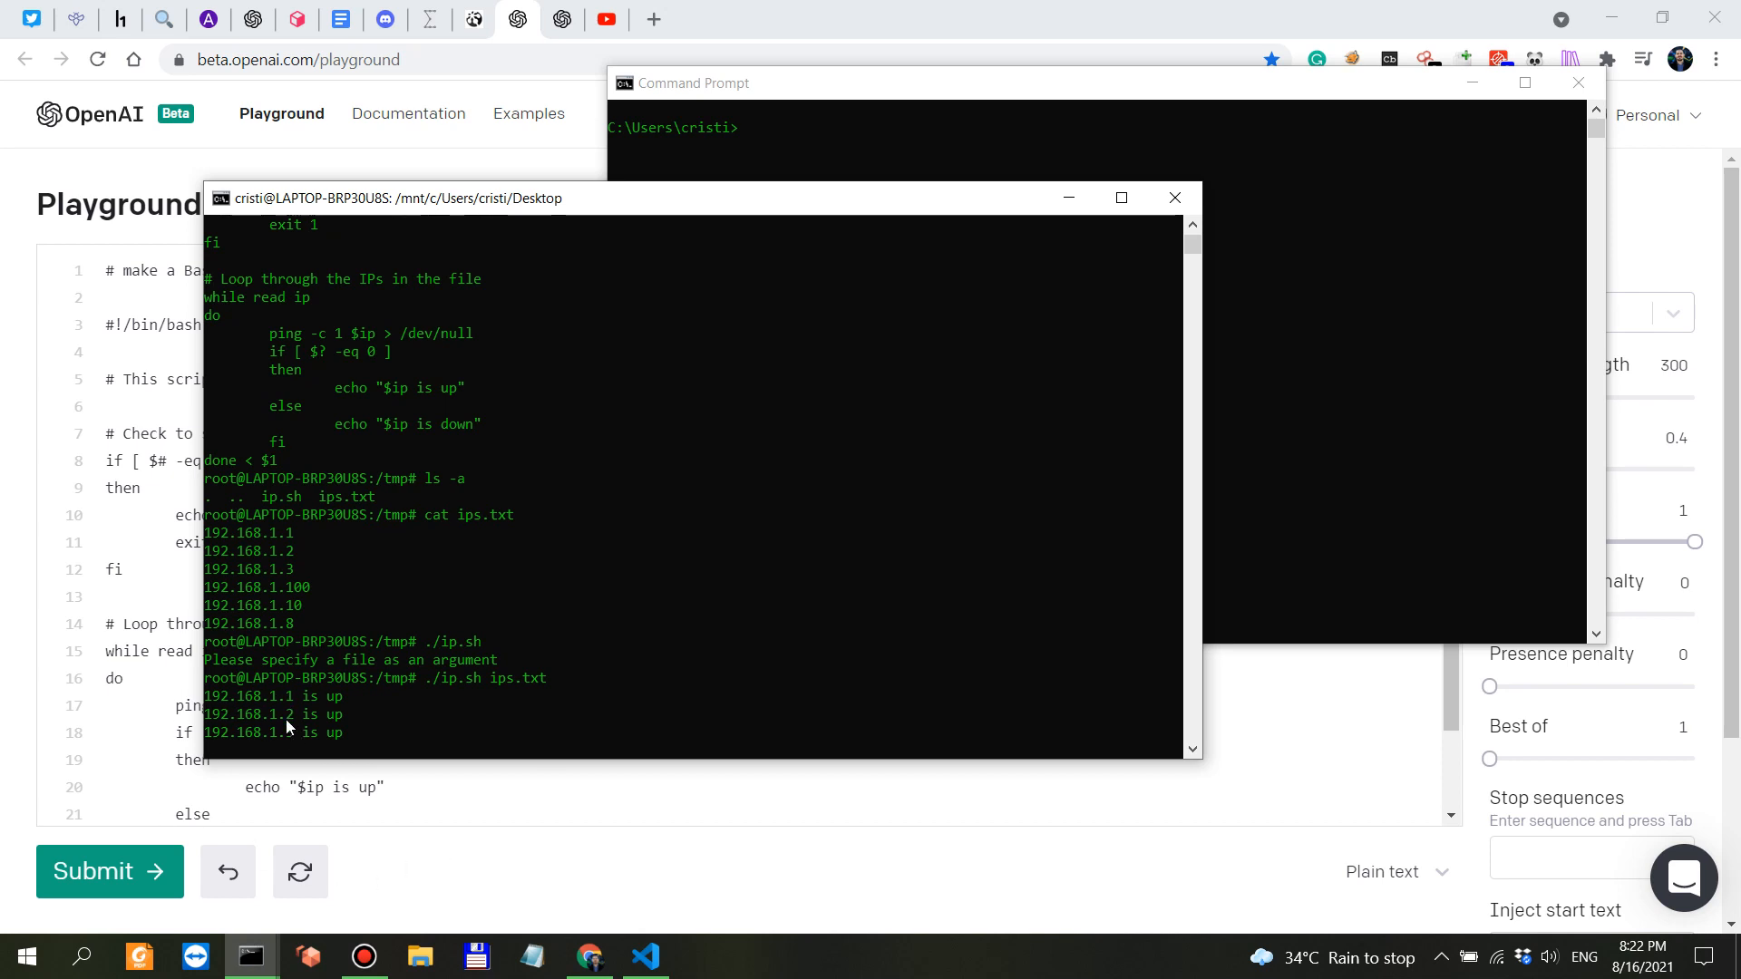
pyautogui.moveTo(1307, 317)
pyautogui.write('ping')
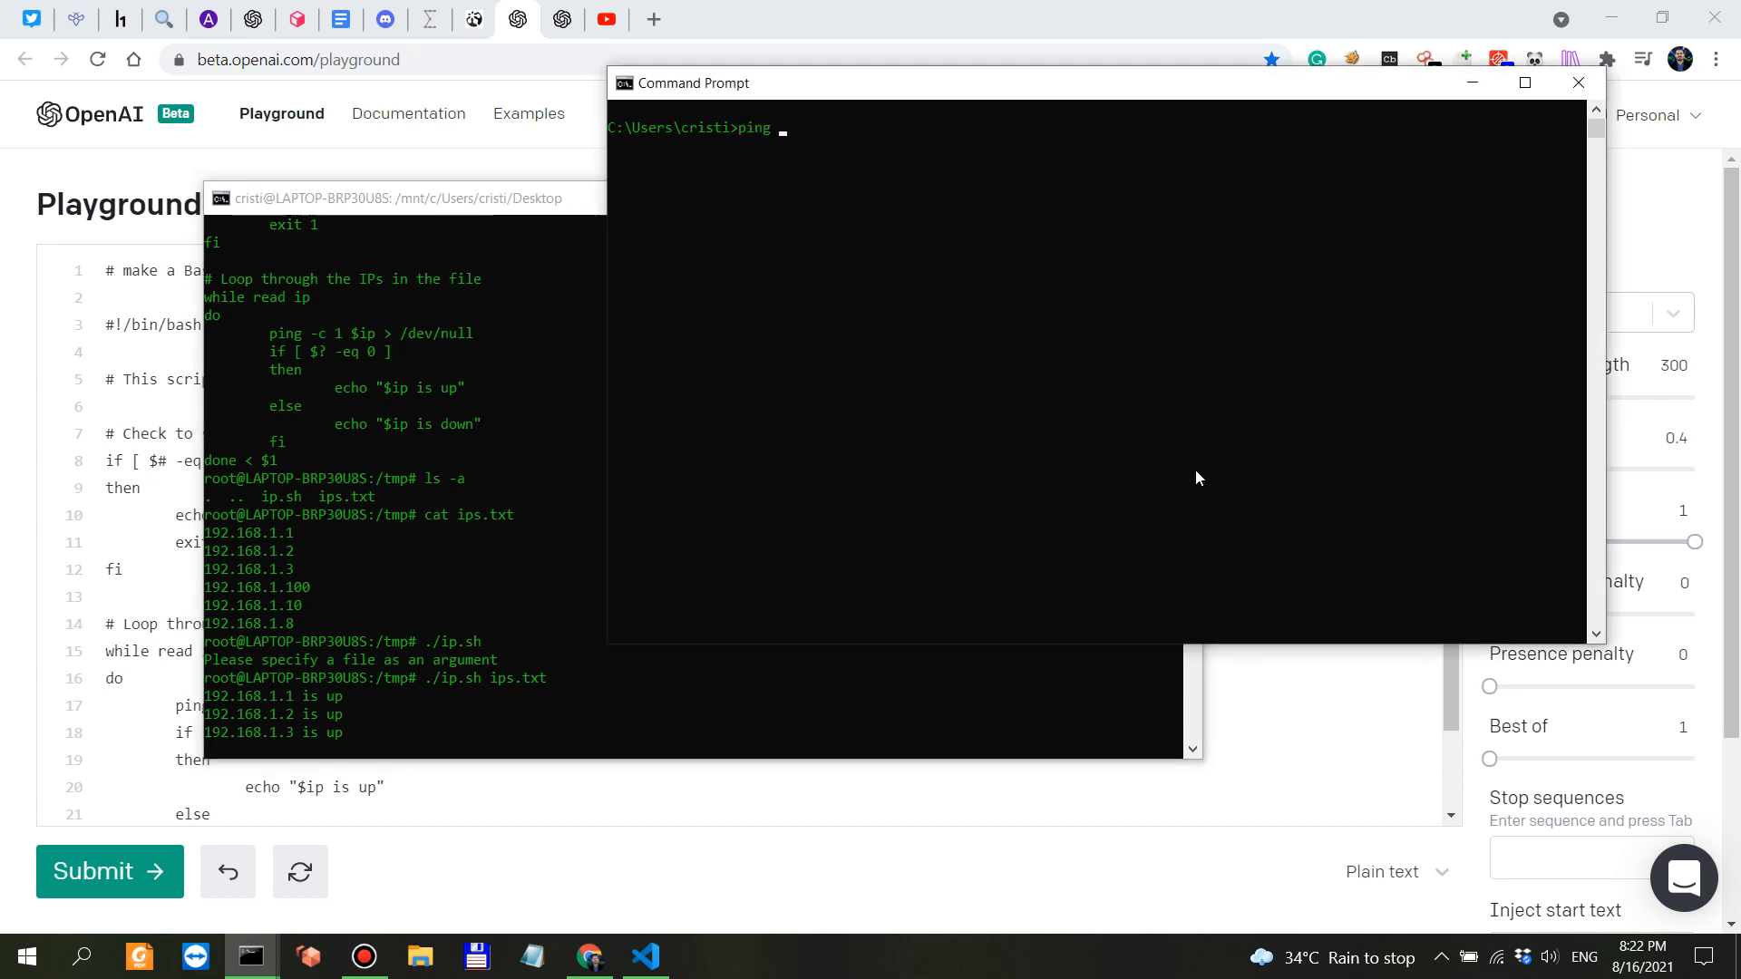
# Step: Ping 192.168.1.1 manually in Command Prompt
pyautogui.write('192.168.1.1')
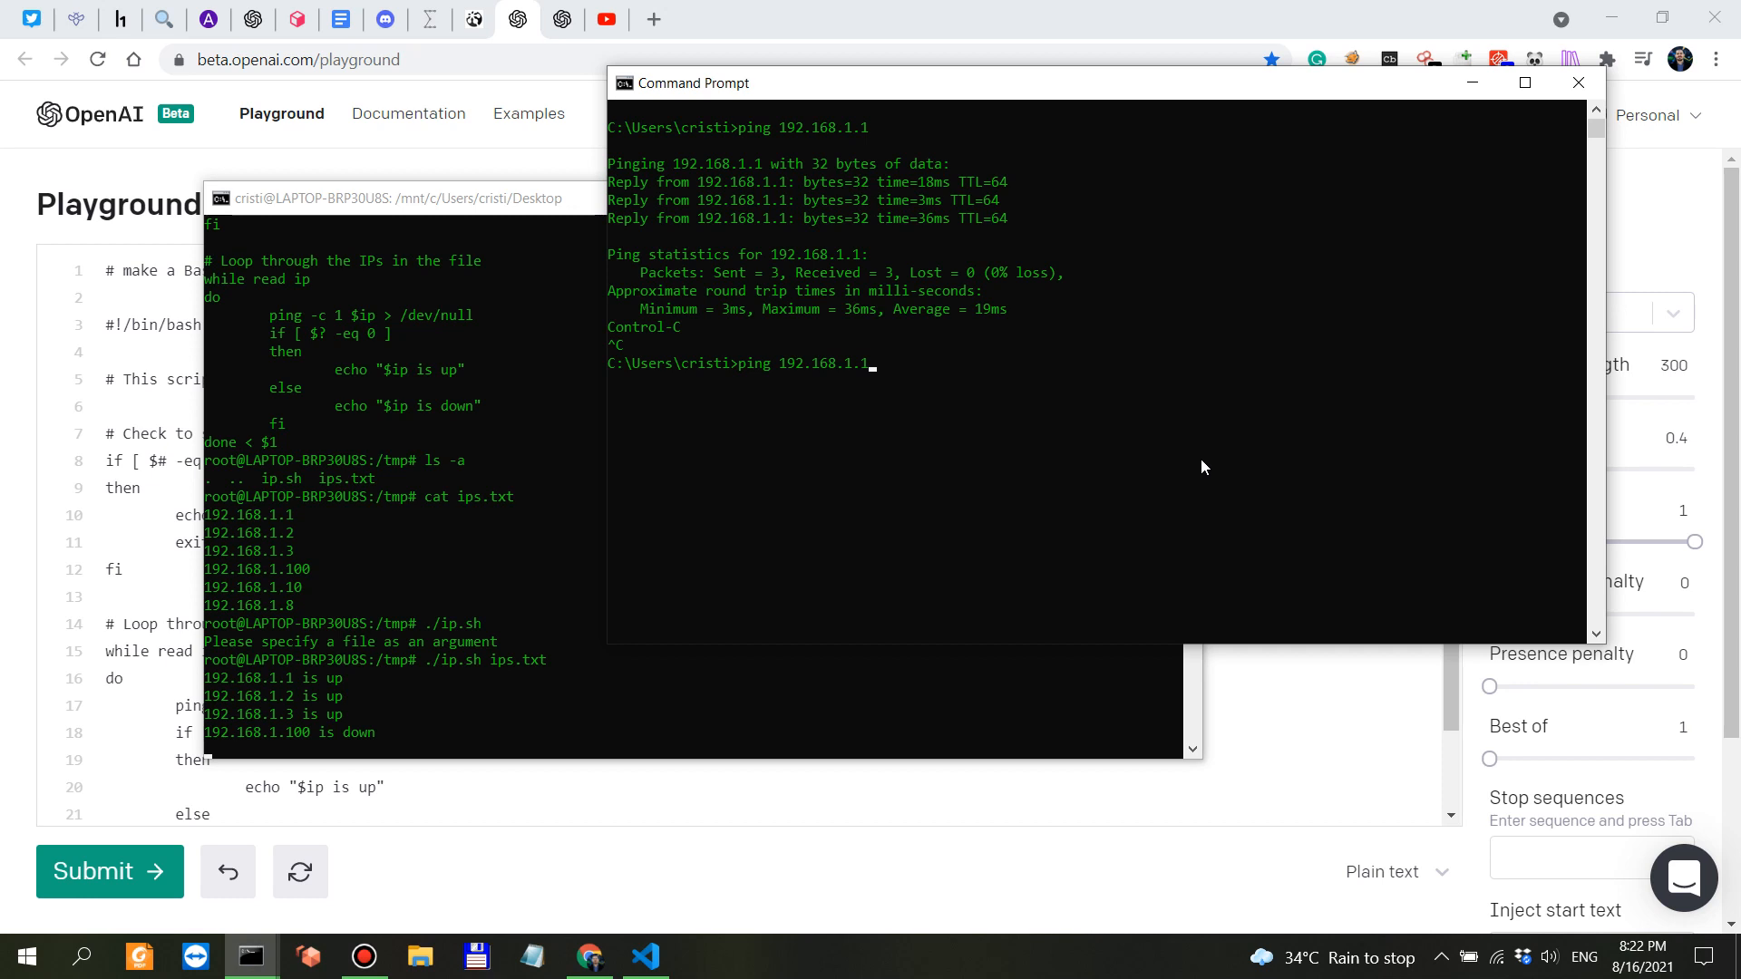
pyautogui.press('Return')
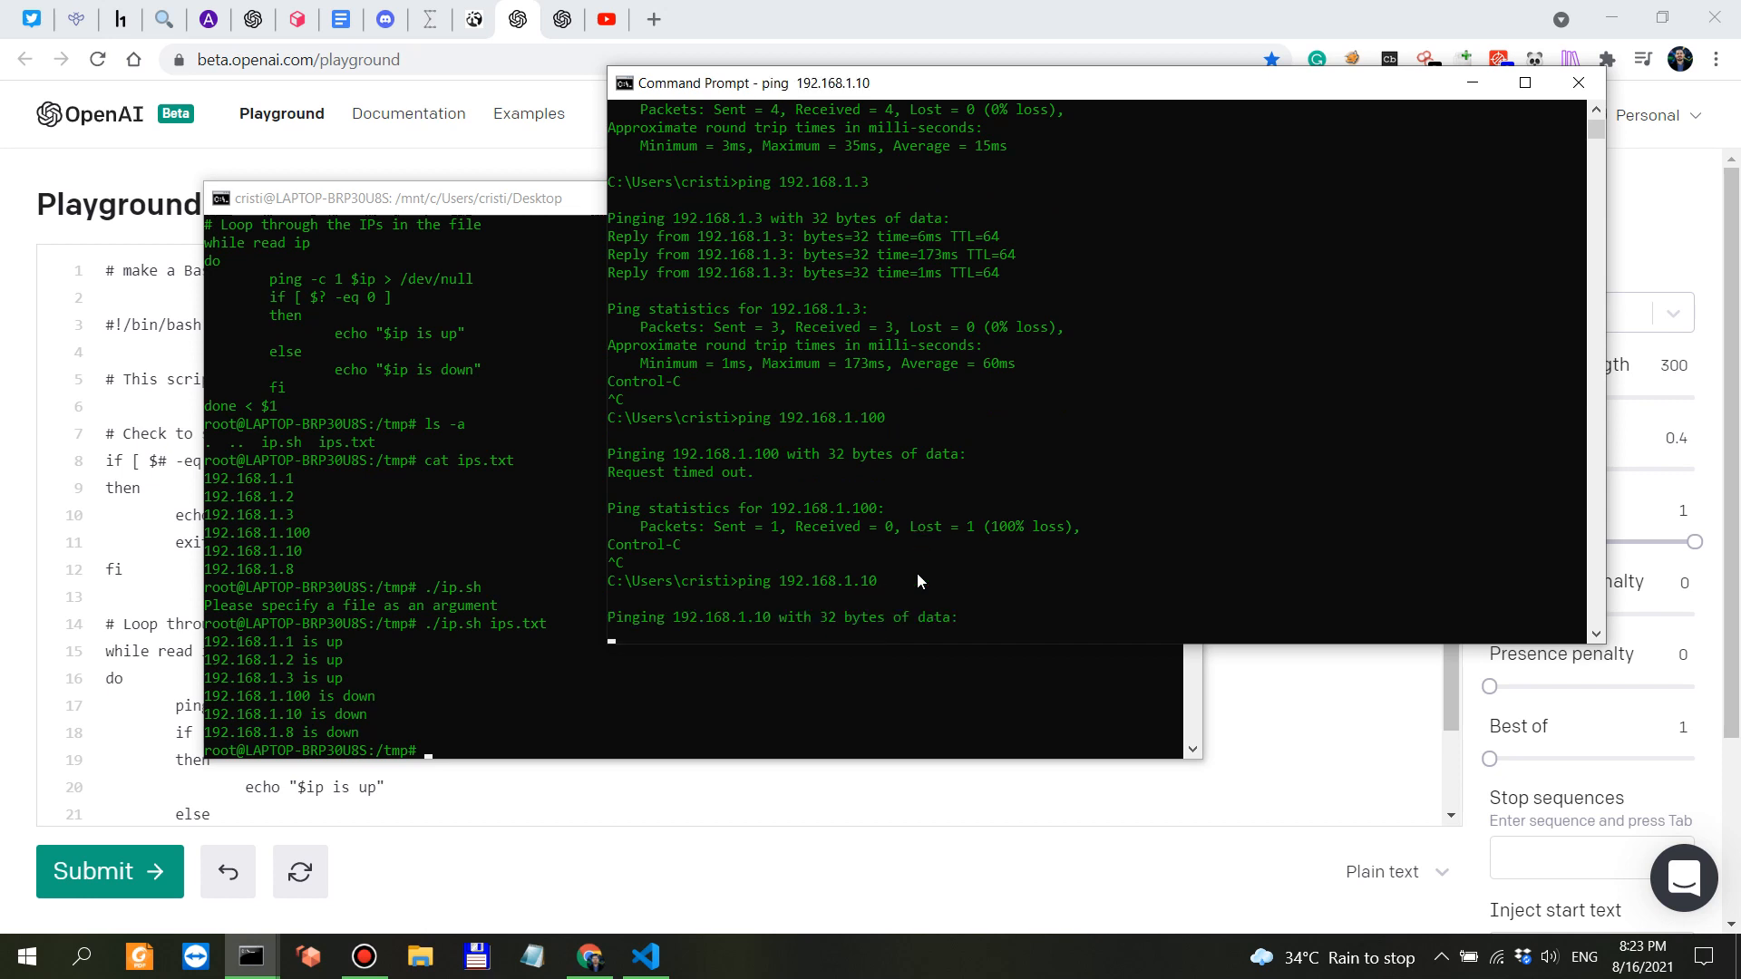
pyautogui.moveTo(273, 737)
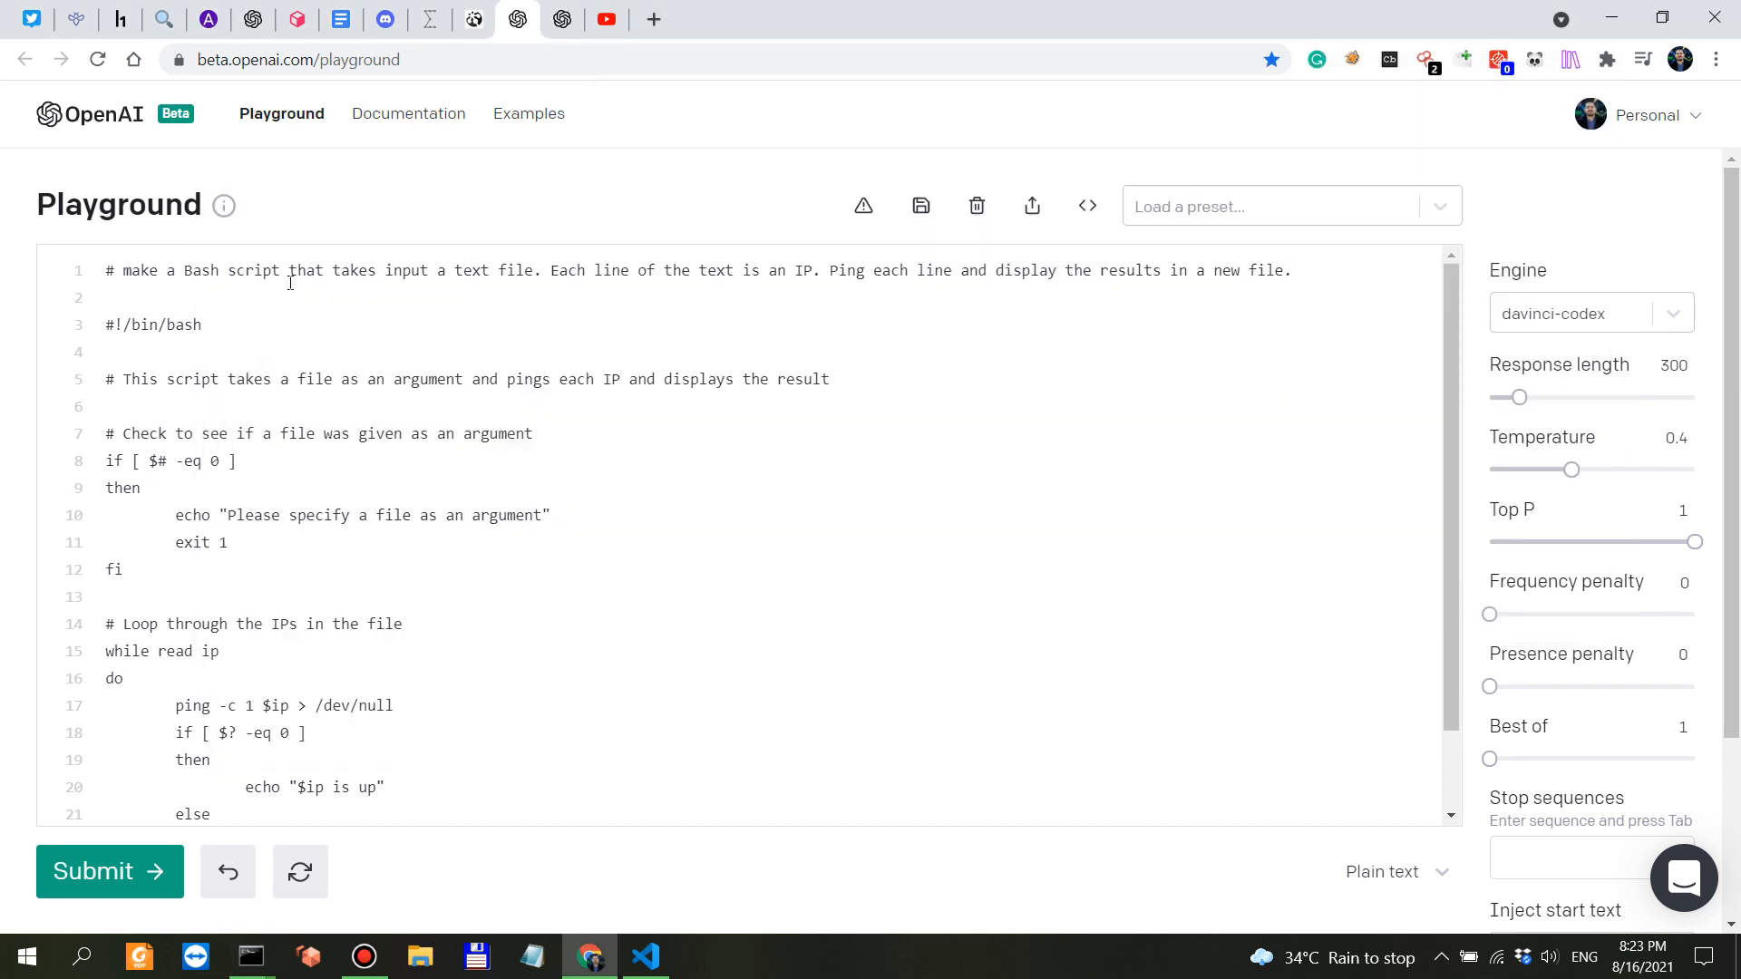
pyautogui.moveTo(792, 288)
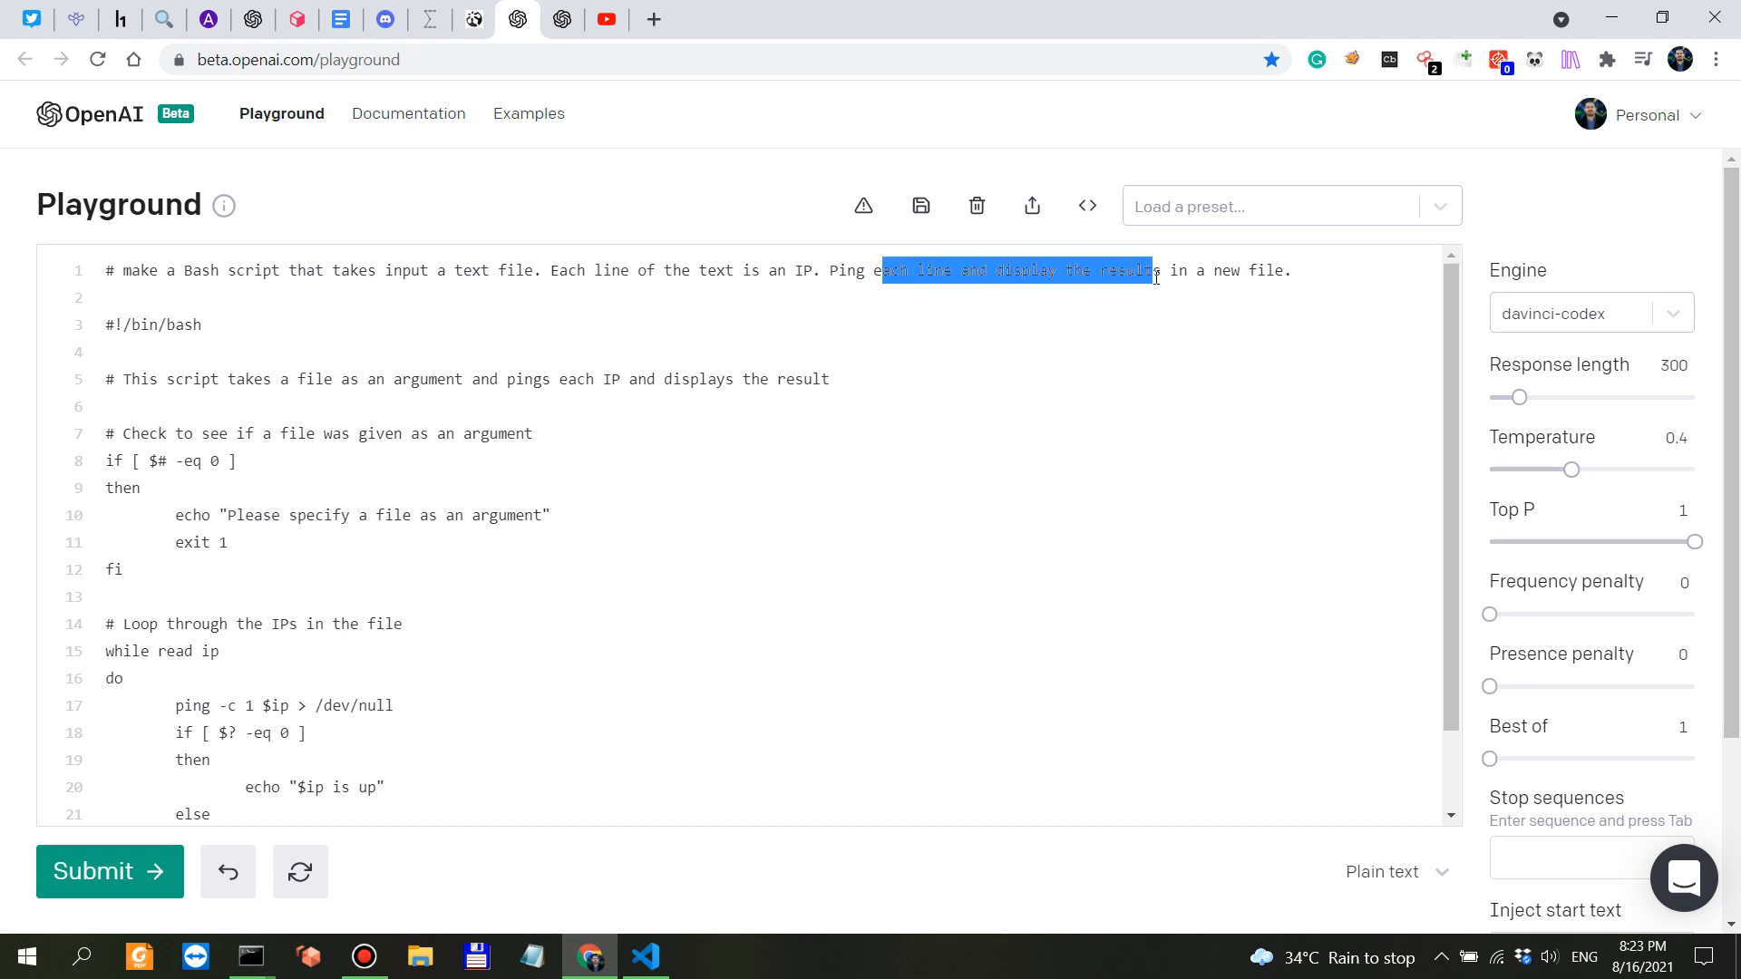
# Step: Delete the old generated script and replace 'display' with 'save' in the prompt
pyautogui.scroll(-3)
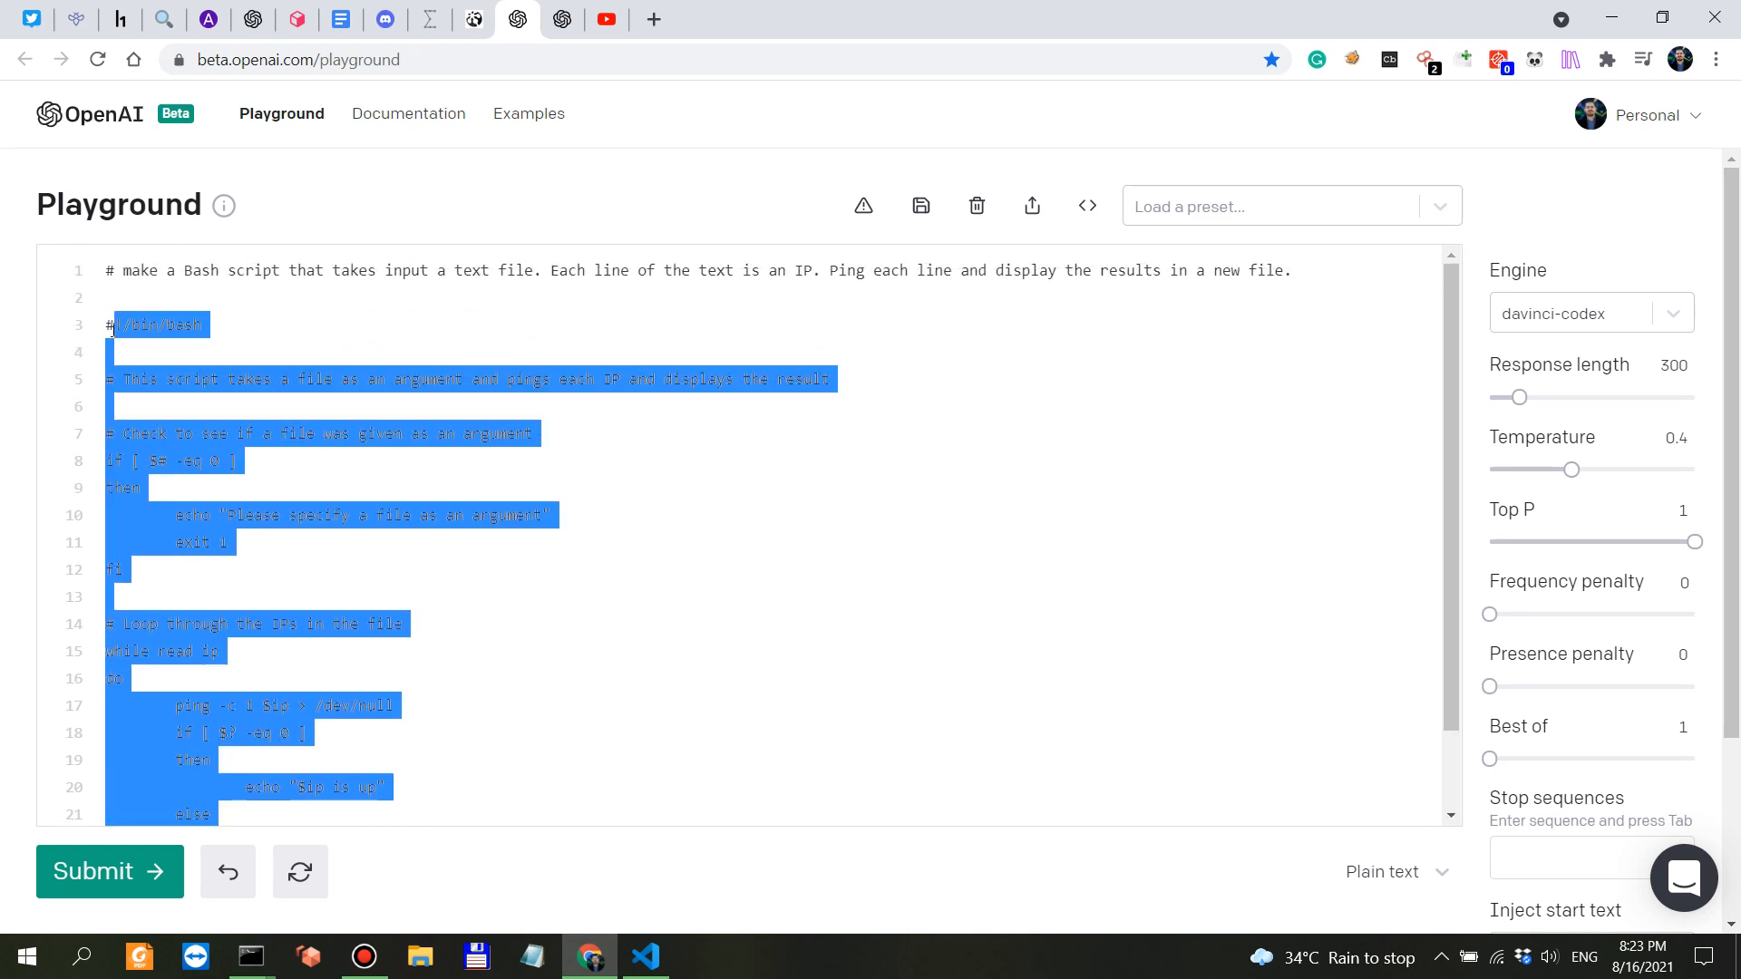
pyautogui.press('Delete')
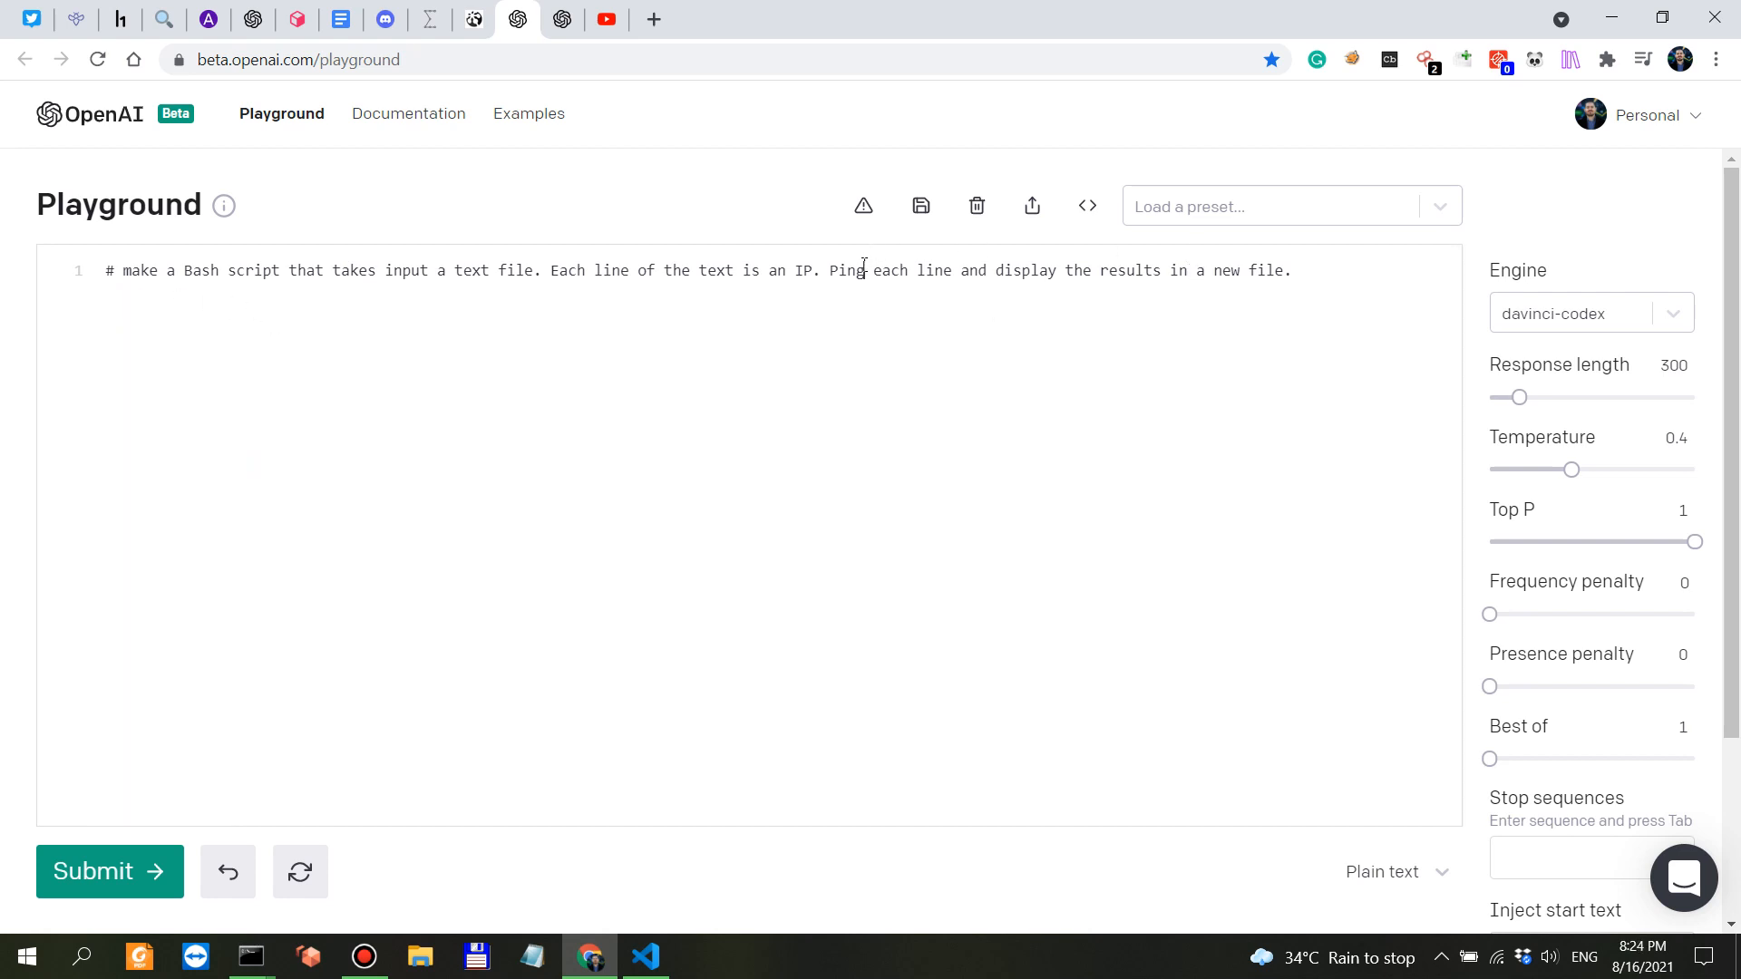
pyautogui.doubleClick(1024, 270)
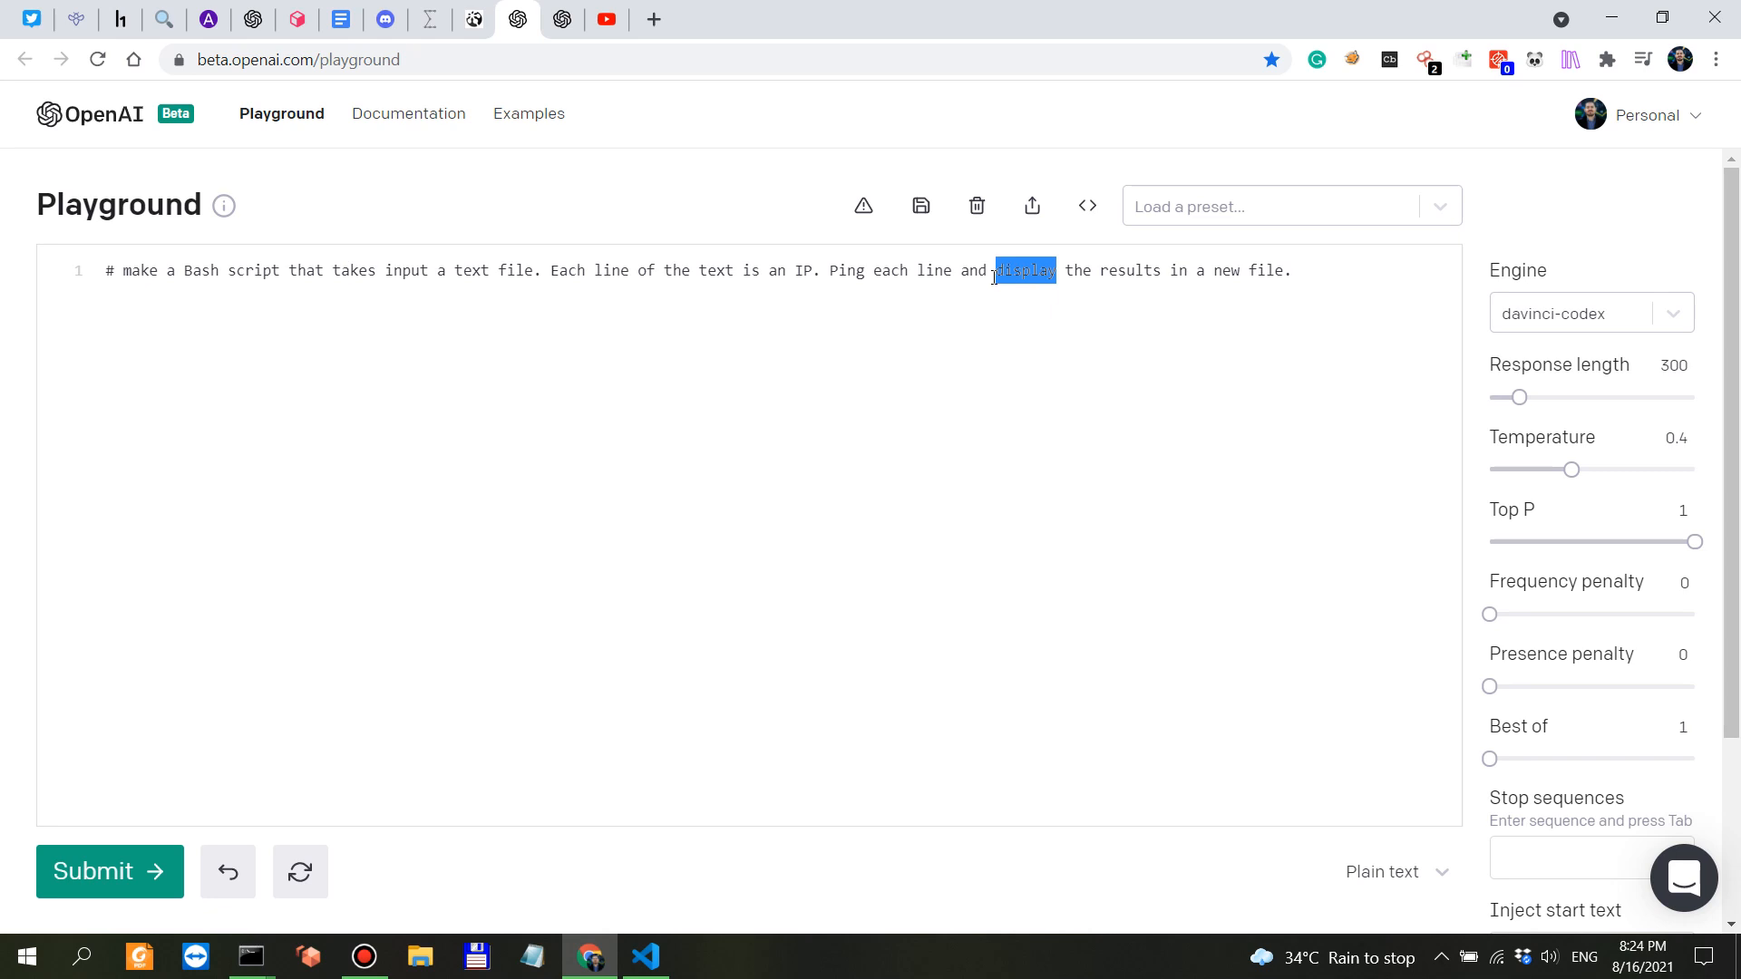
pyautogui.write('save')
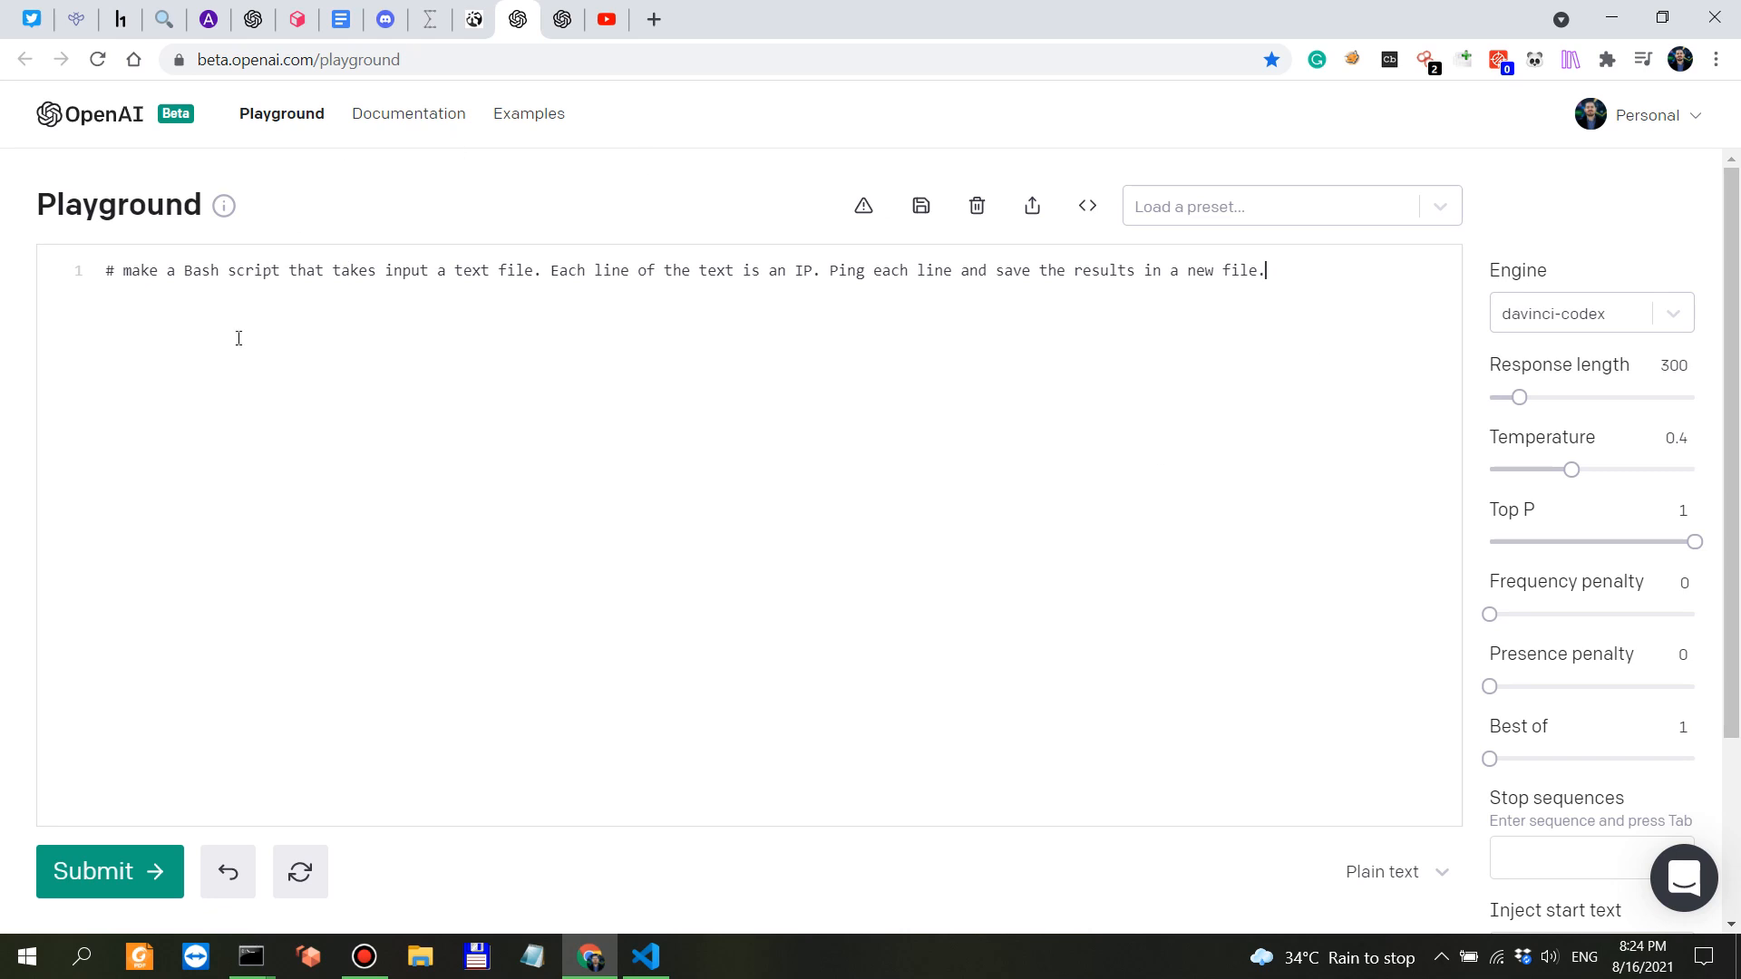
pyautogui.moveTo(876, 355)
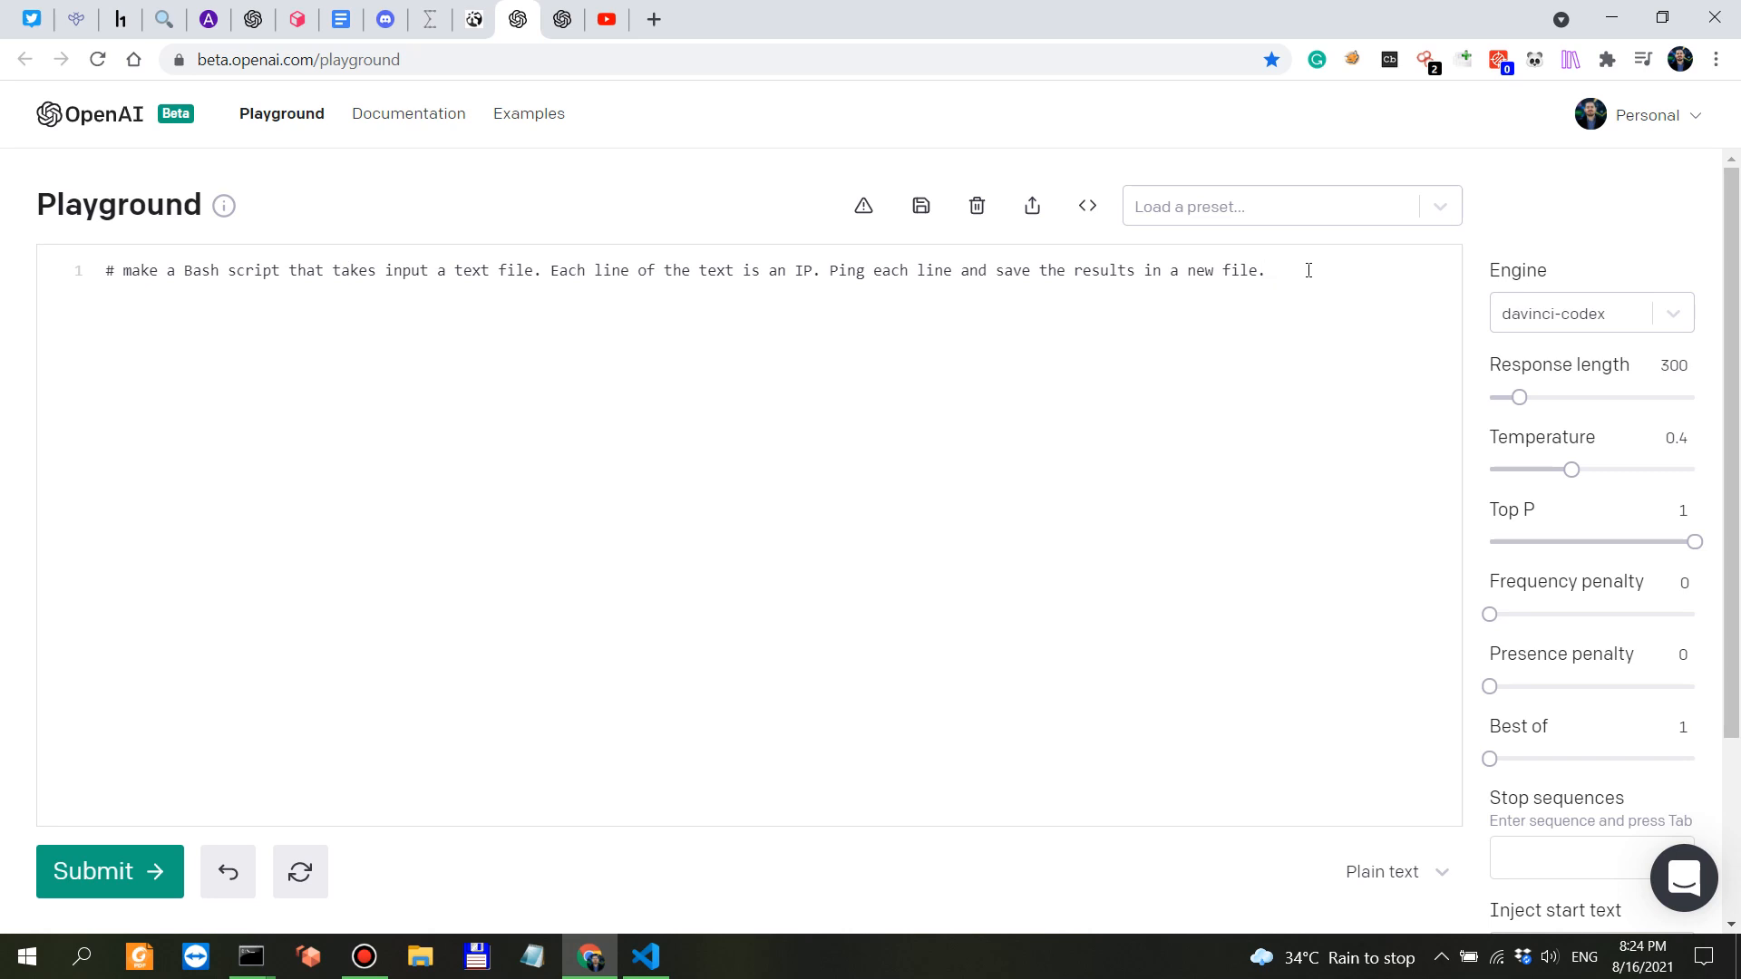
pyautogui.moveTo(1328, 290)
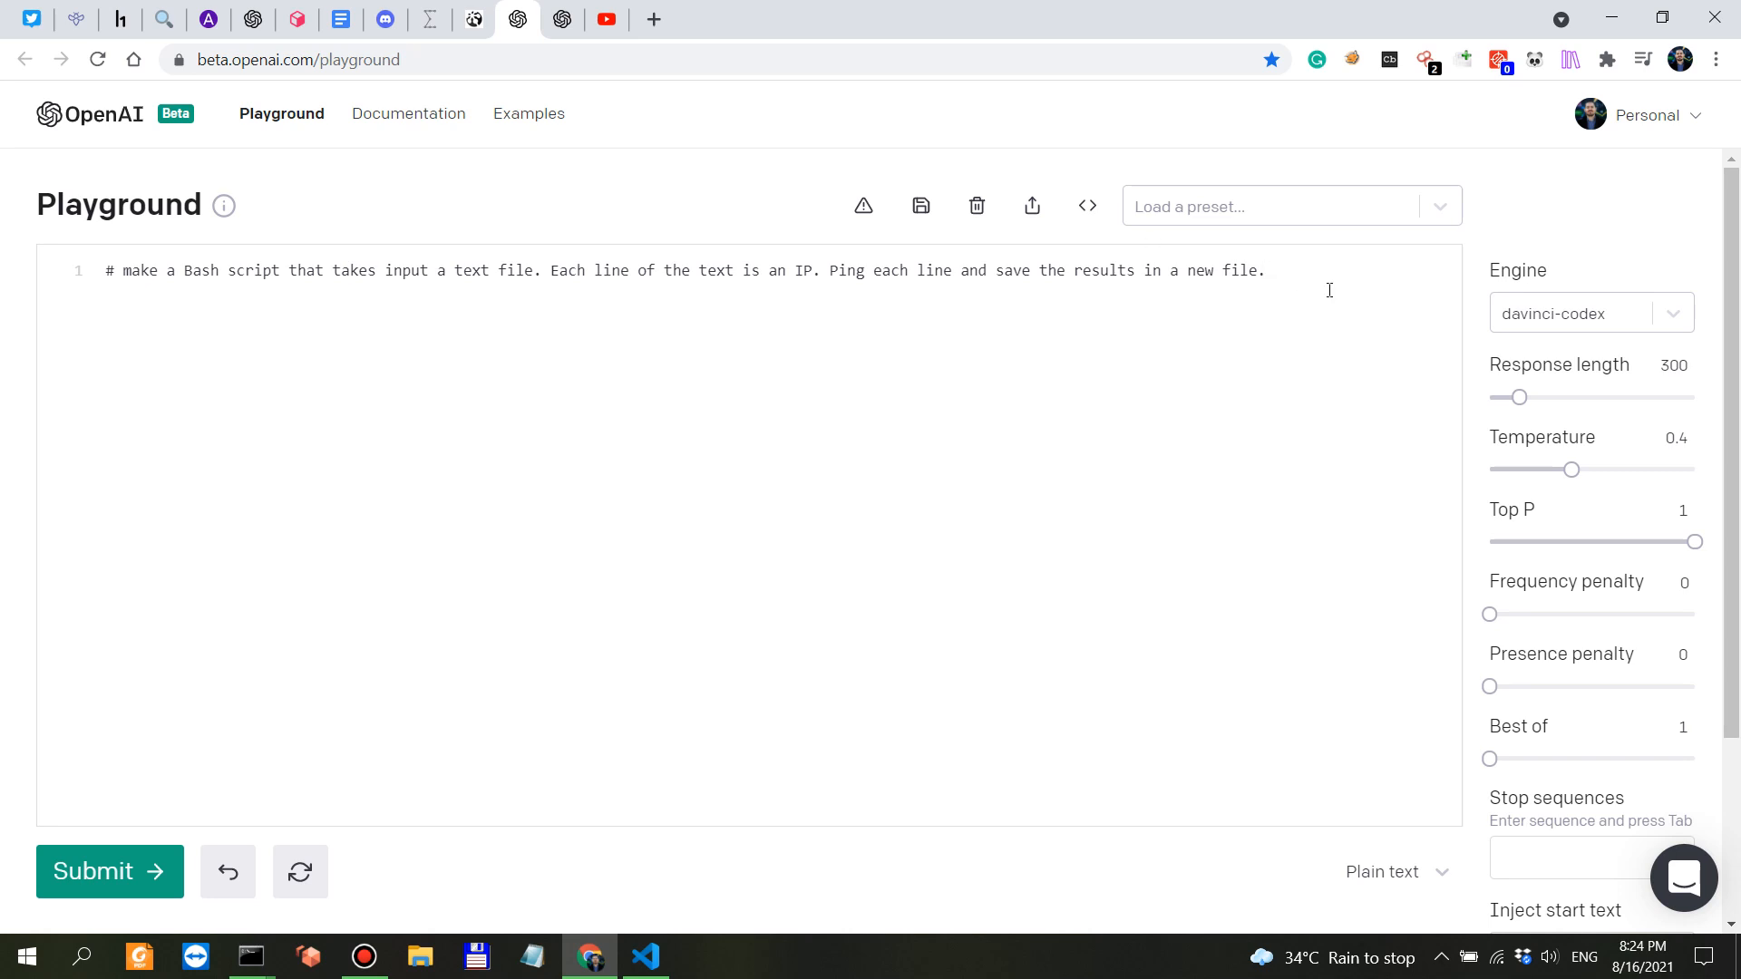
pyautogui.click(1262, 270)
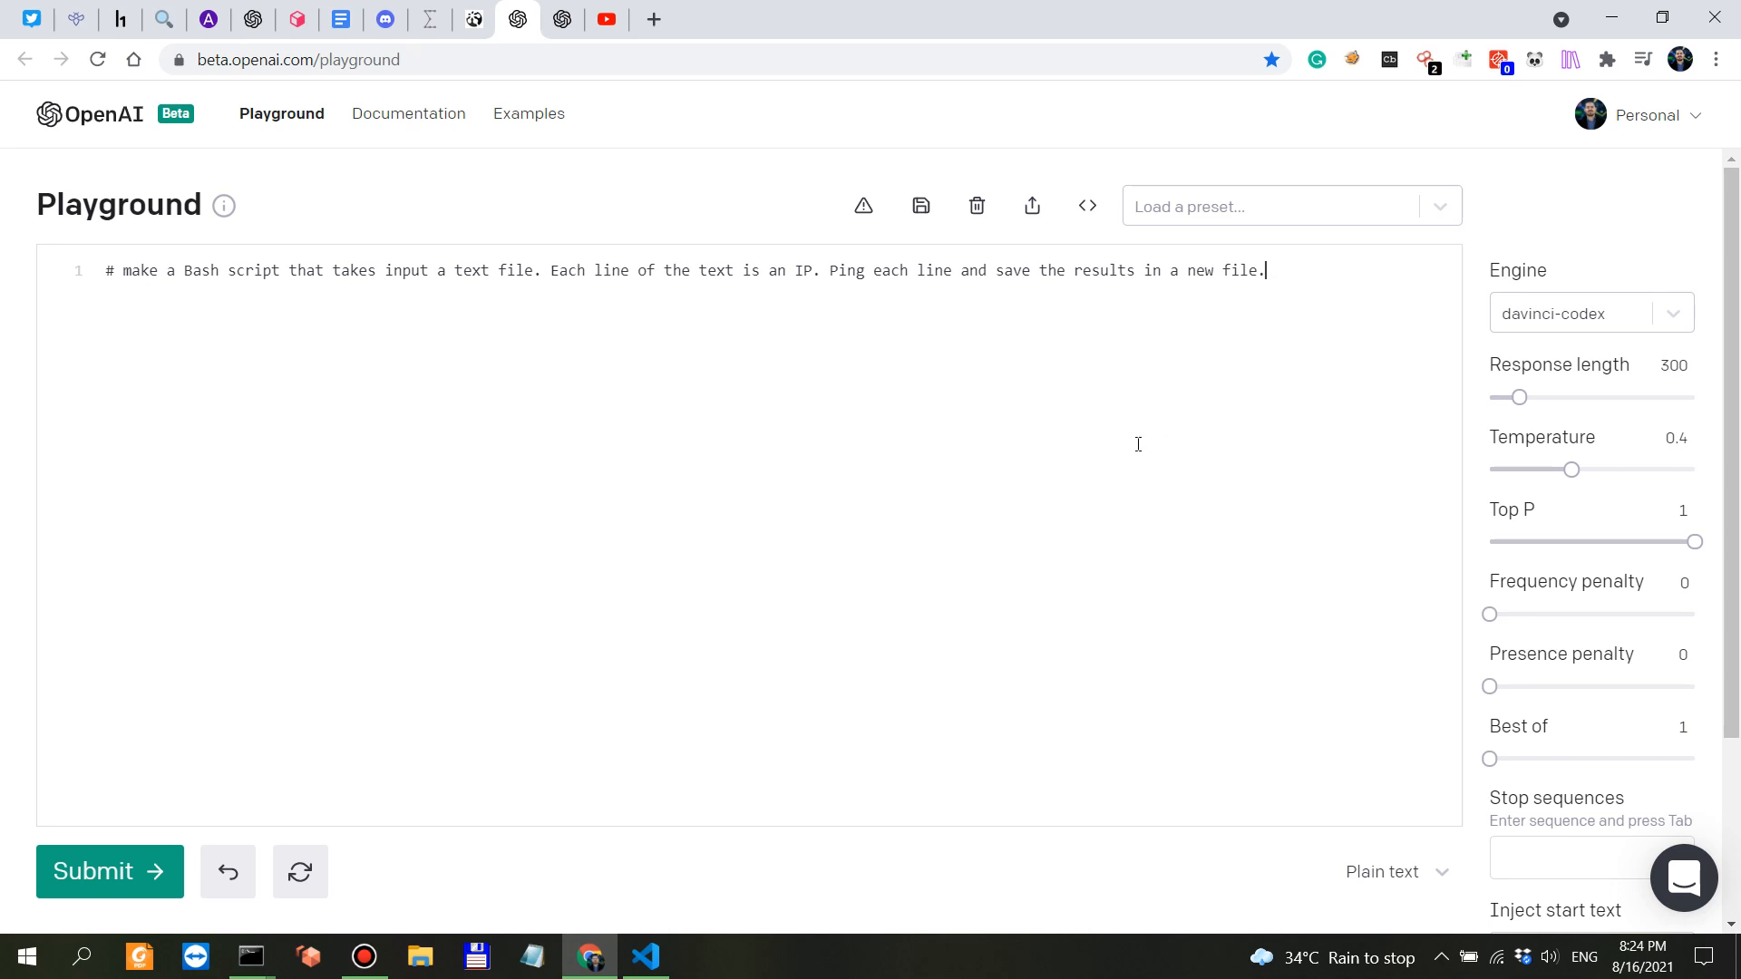
# Step: Submit the revised prompt so davinci-codex generates the ping-to-file script
pyautogui.click(109, 871)
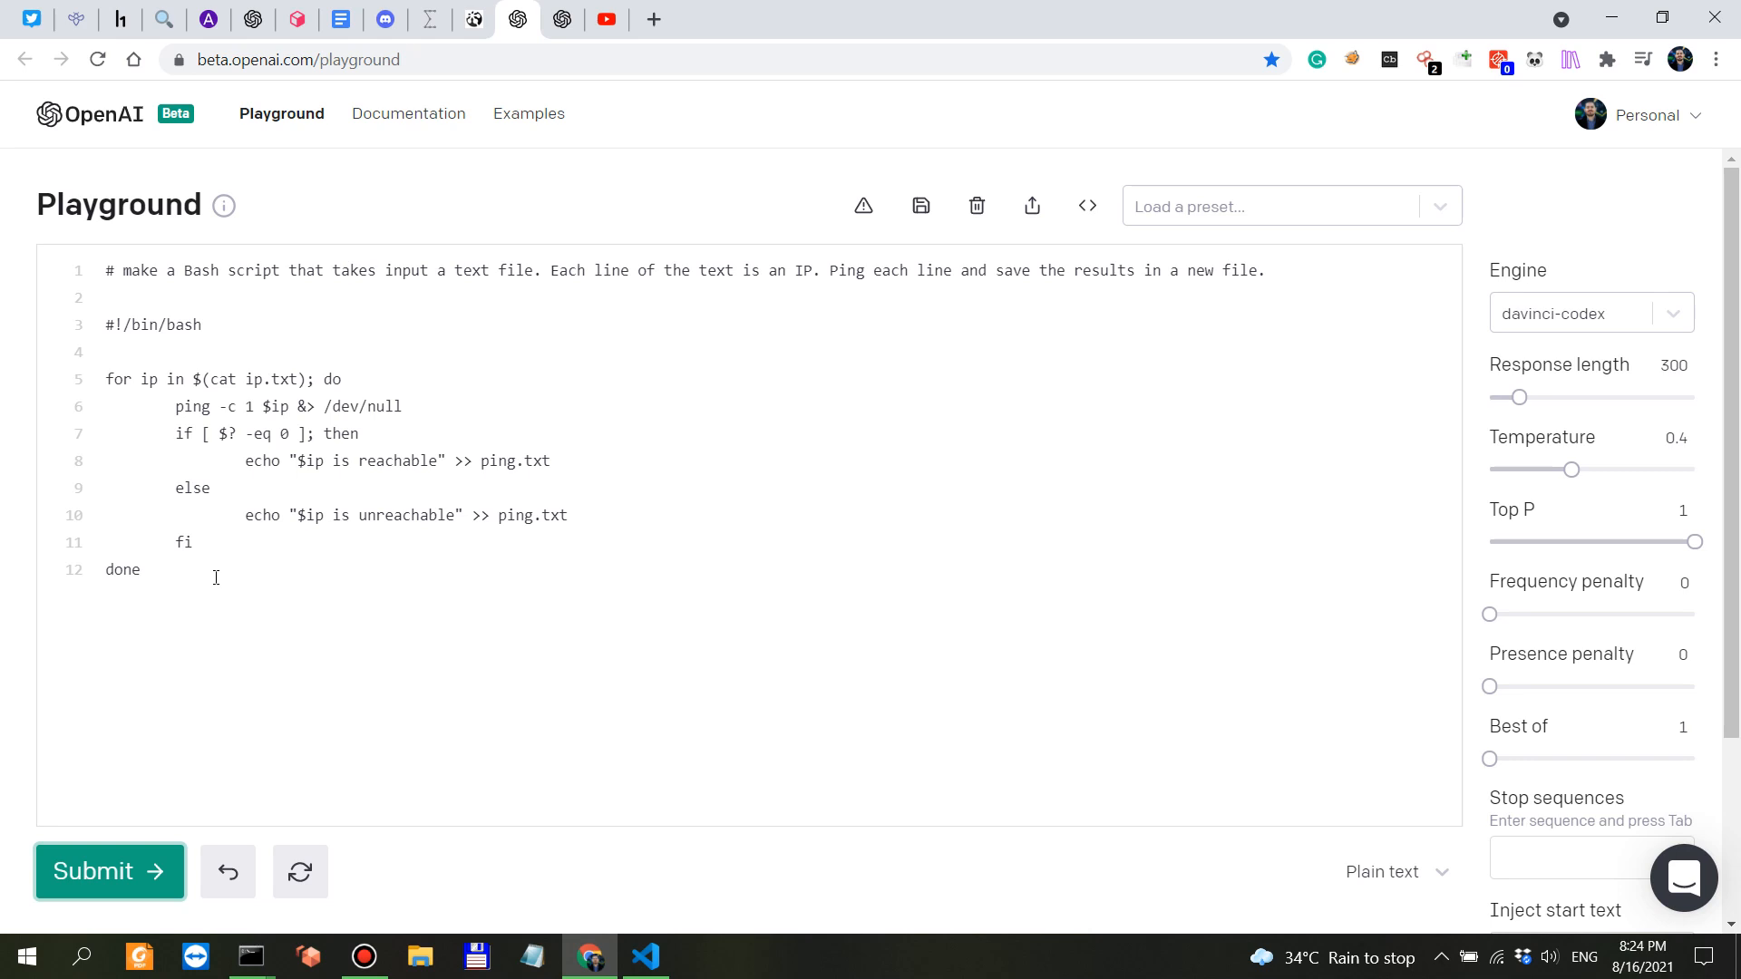
pyautogui.moveTo(127, 431)
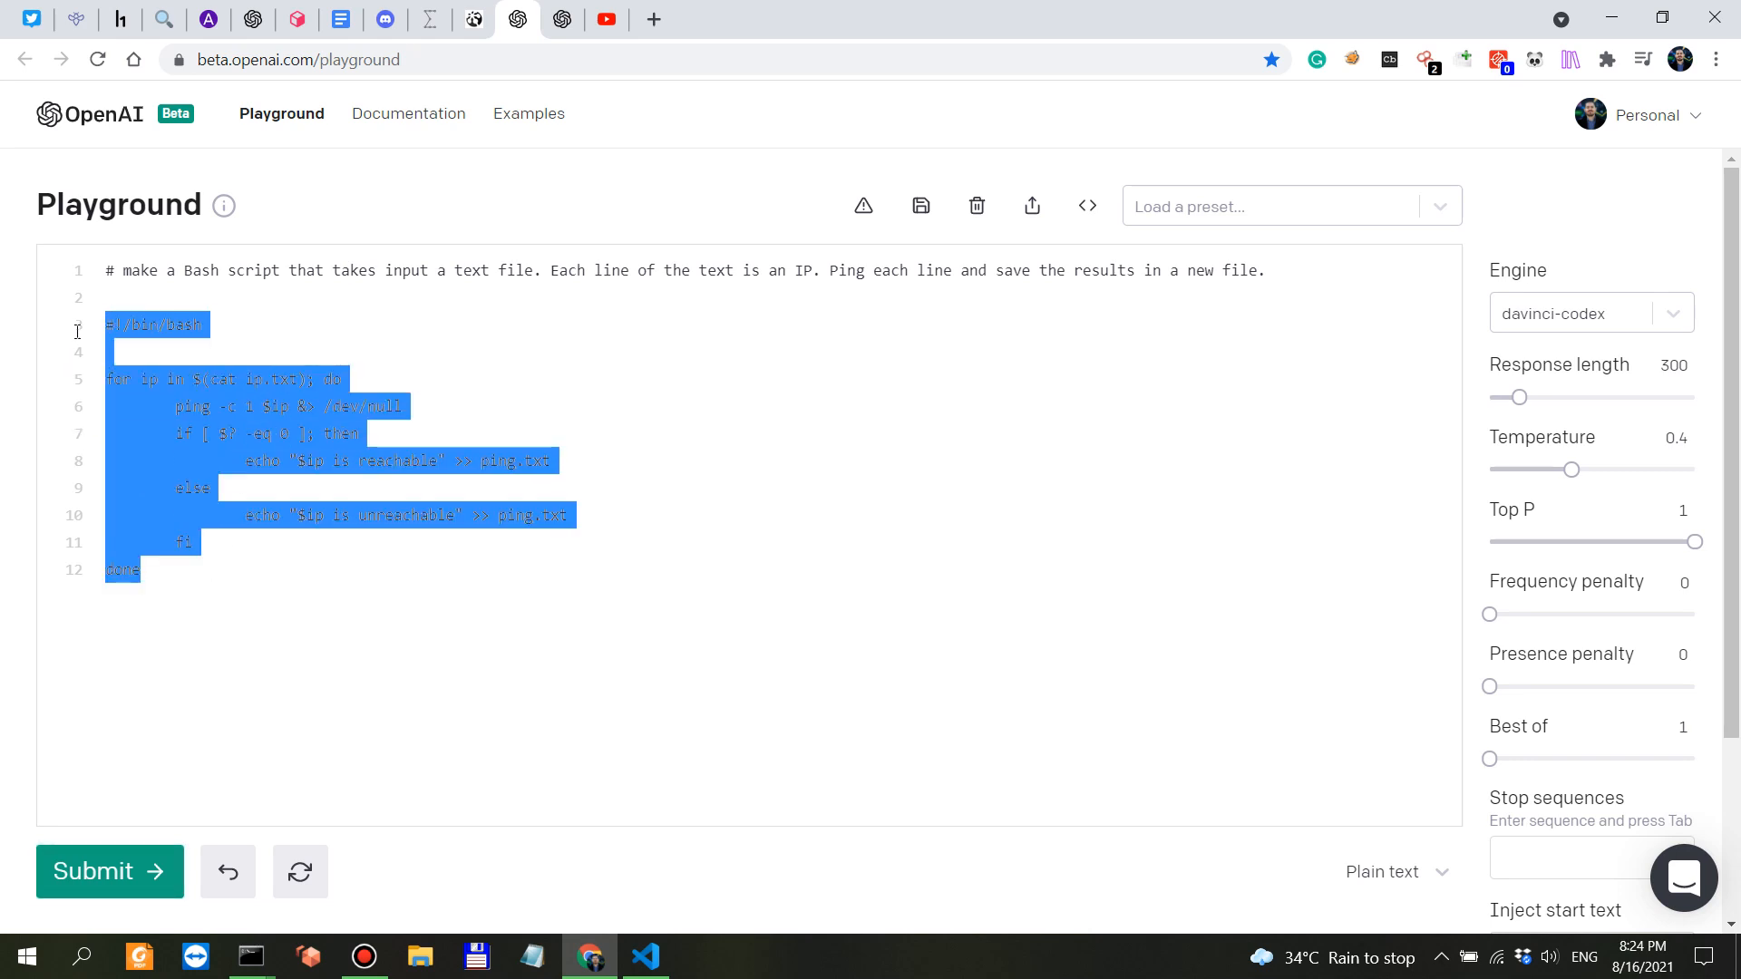
pyautogui.moveTo(572, 716)
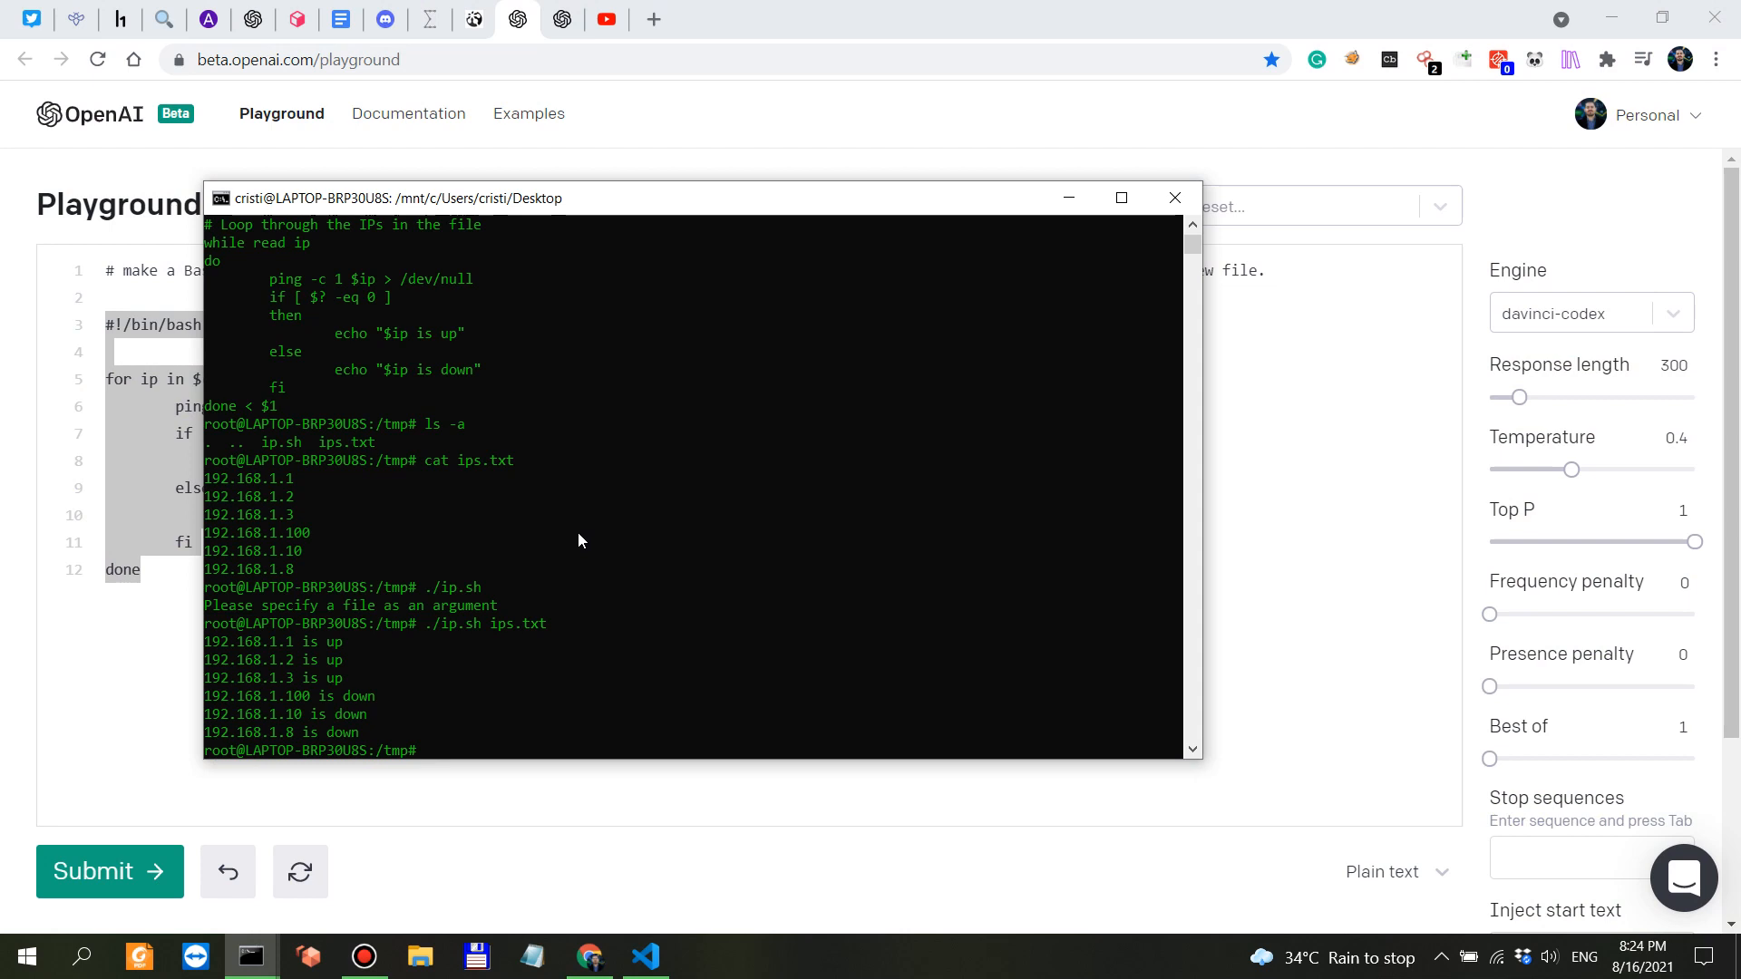
# Step: Paste the generated ping.txt-writing script into ipnew.sh in nano and save it
pyautogui.write('nano ip')
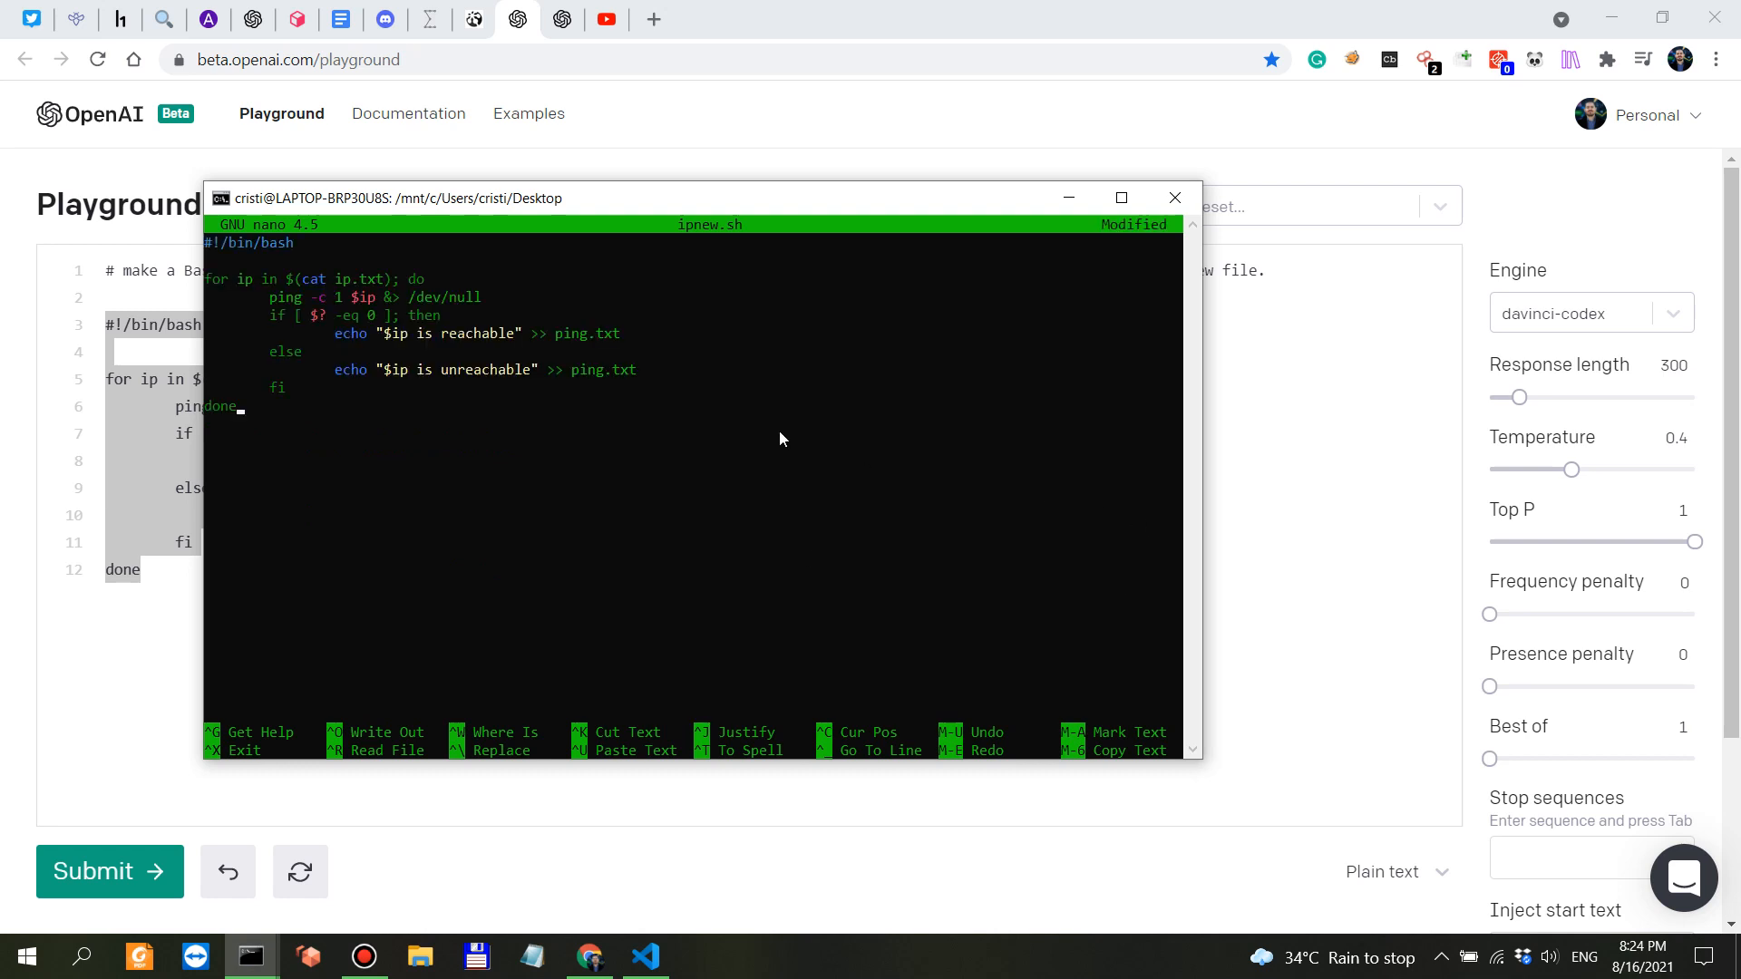
pyautogui.press('ctrl+o')
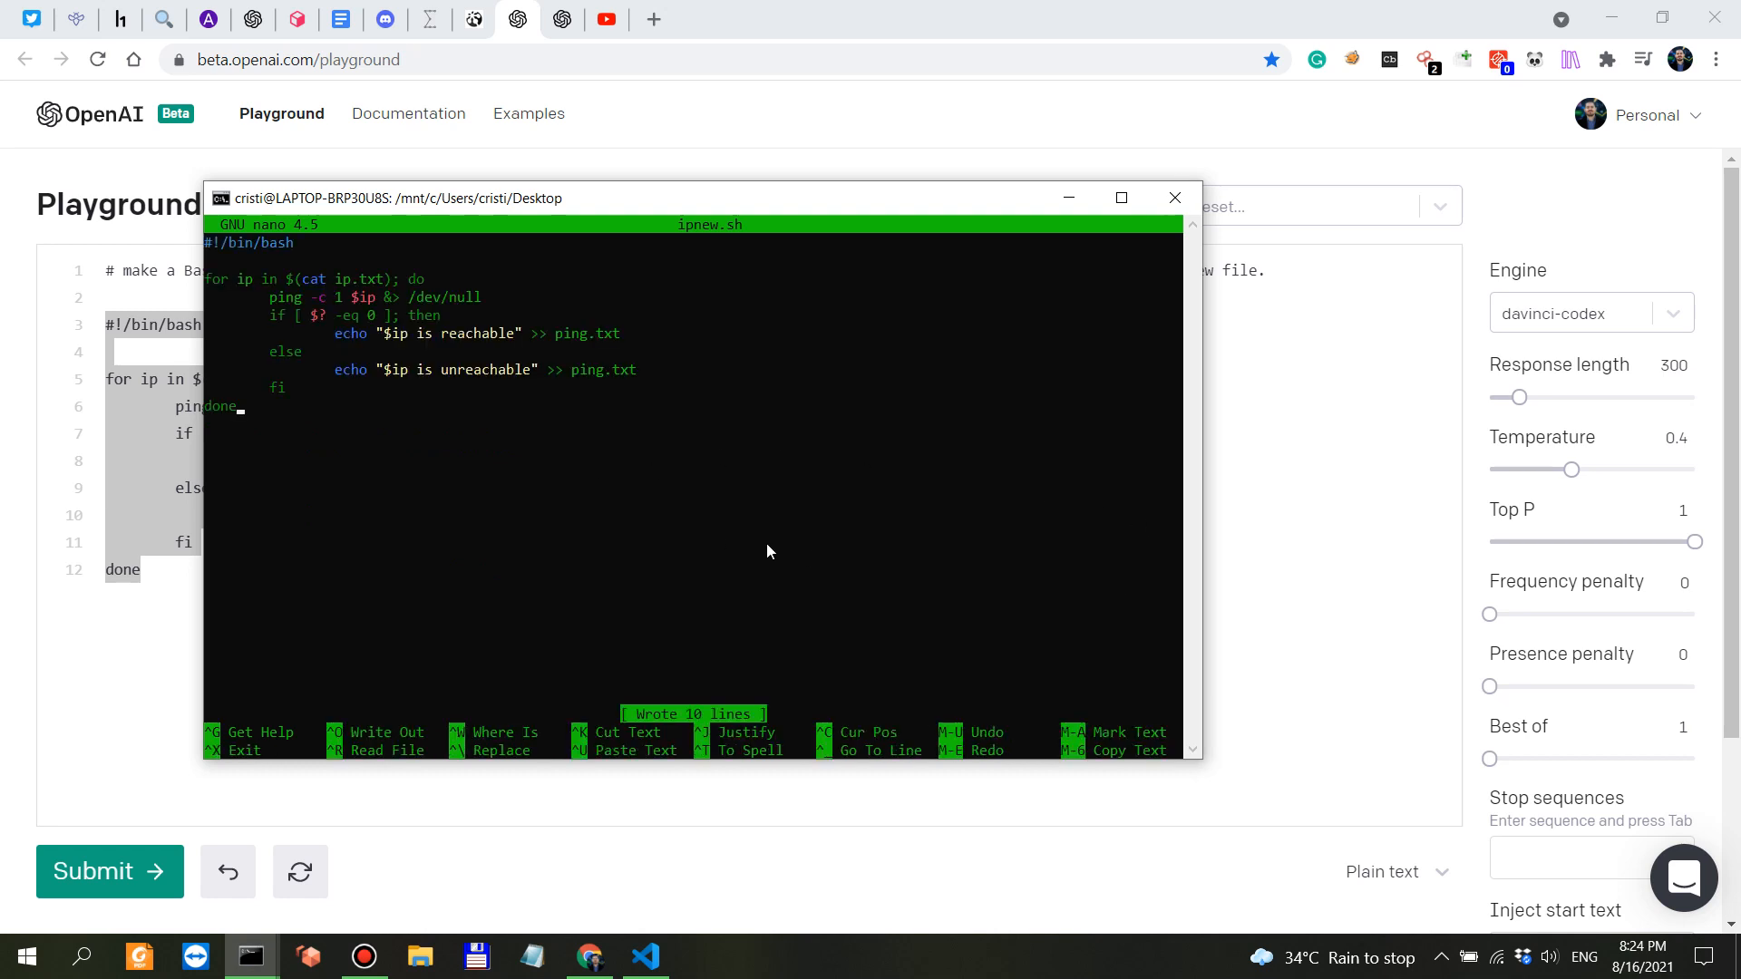
pyautogui.moveTo(331, 348)
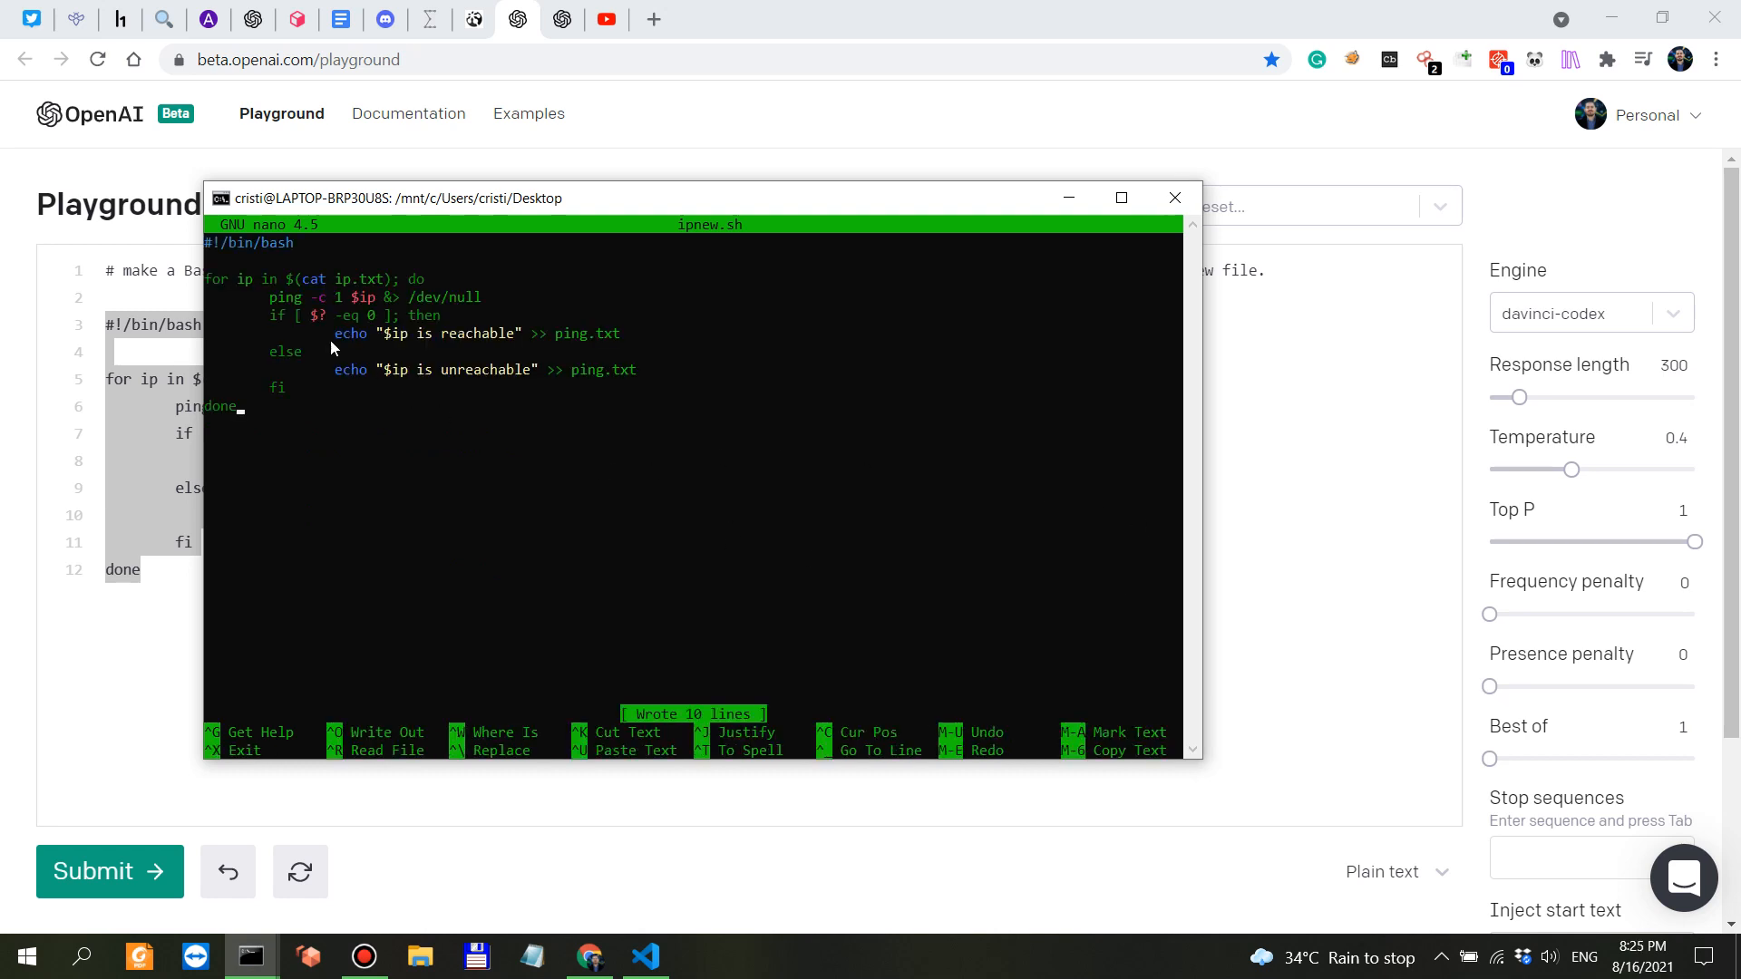
pyautogui.moveTo(295, 292)
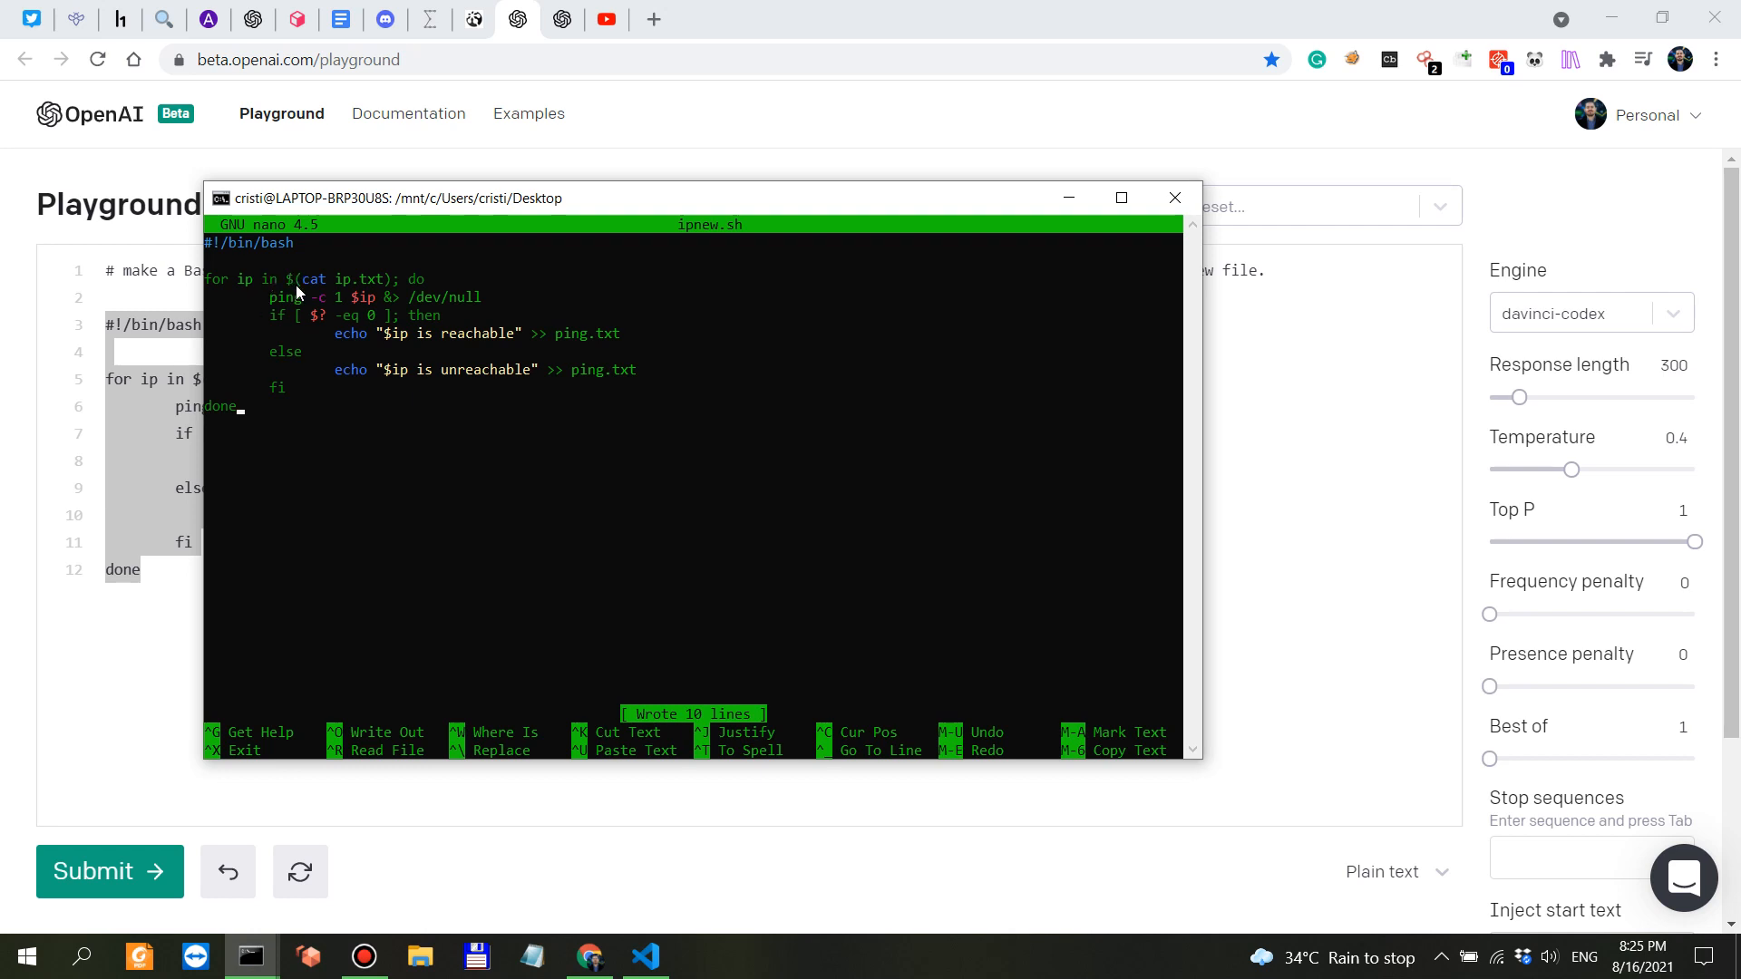
pyautogui.moveTo(389, 287)
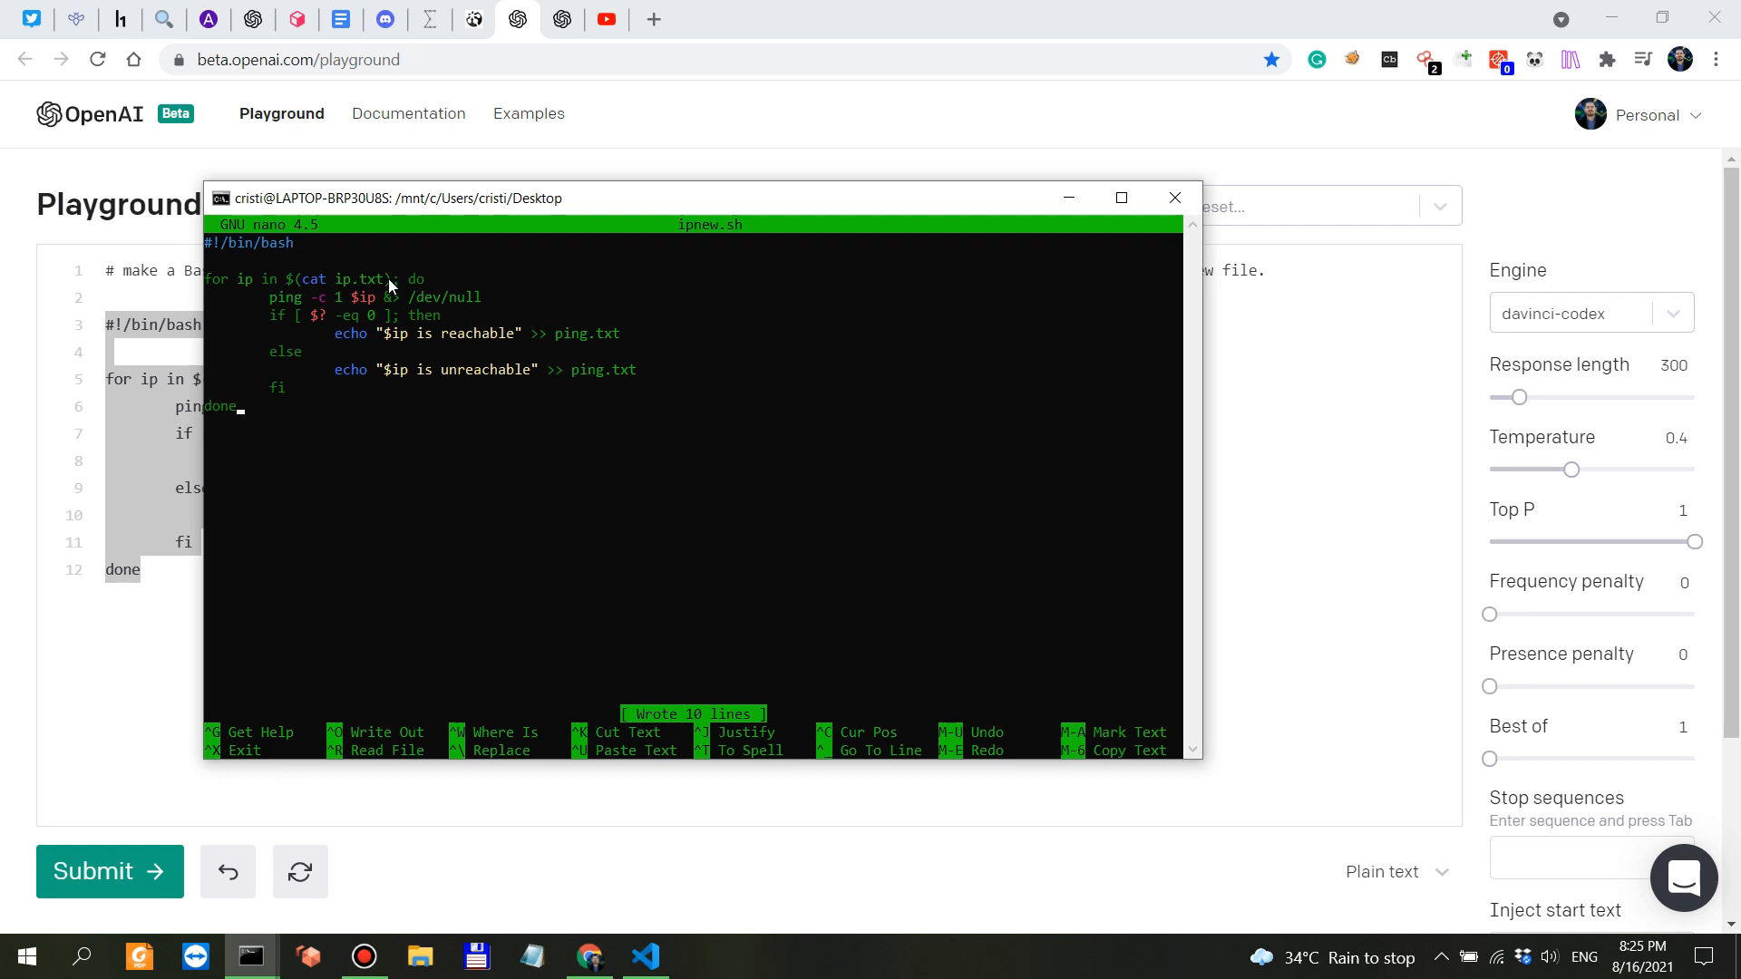
pyautogui.moveTo(346, 285)
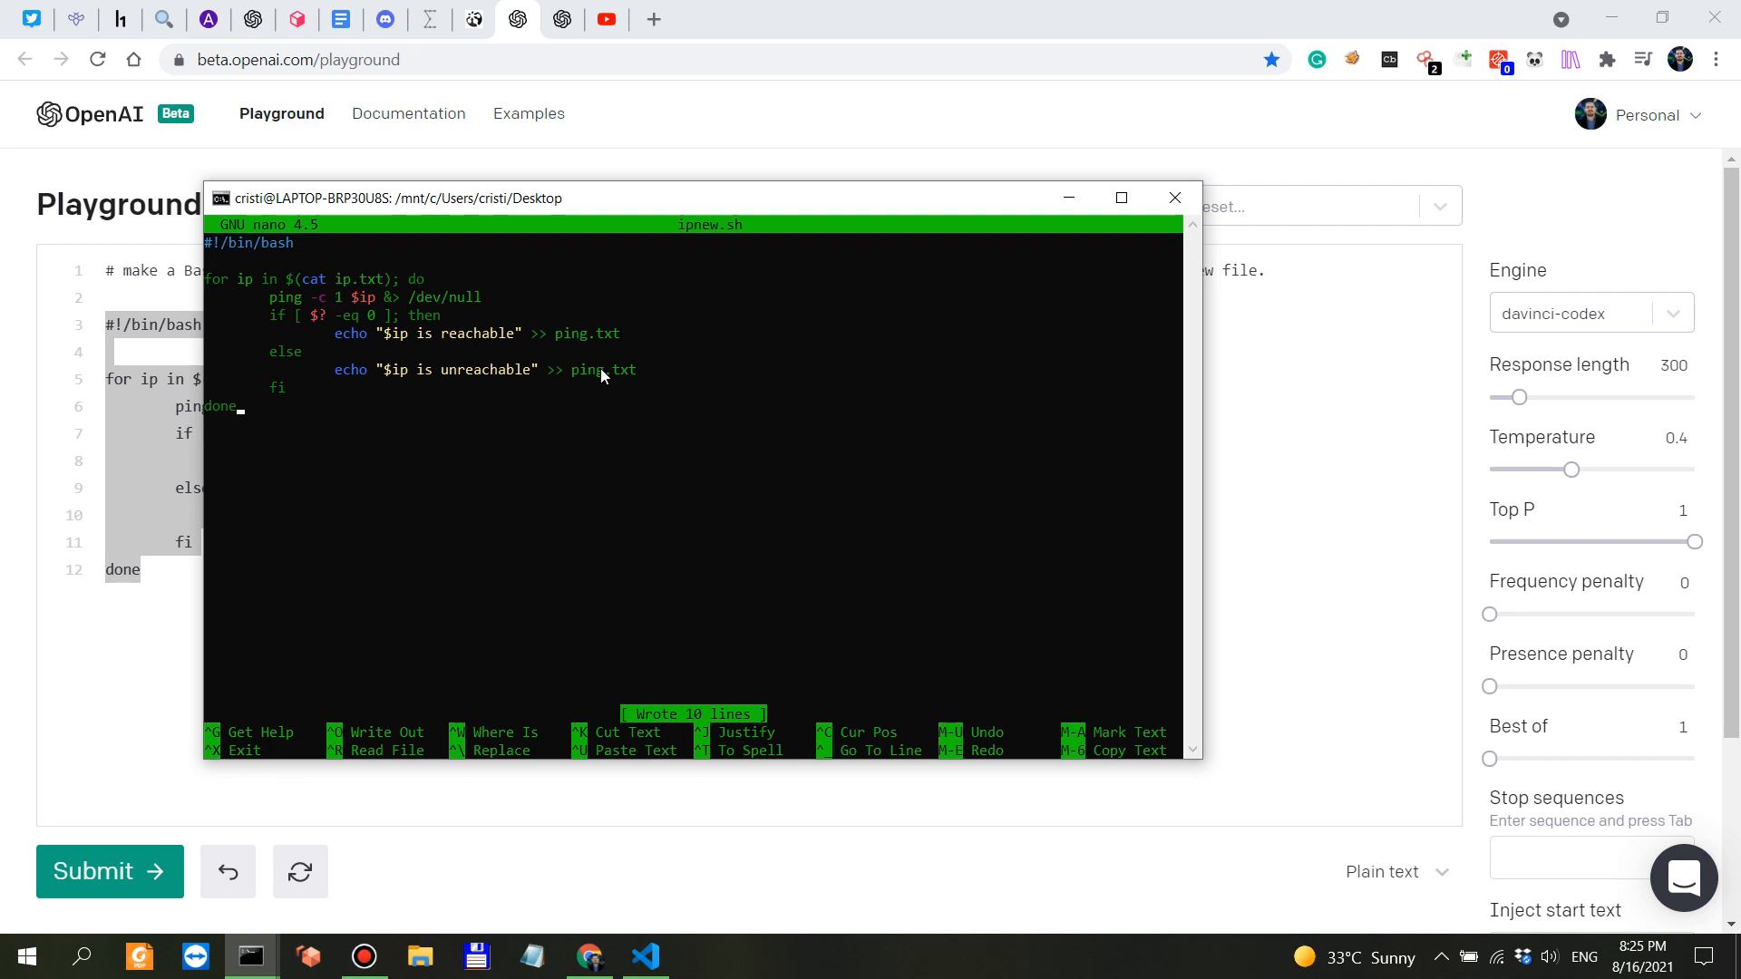
pyautogui.moveTo(347, 333)
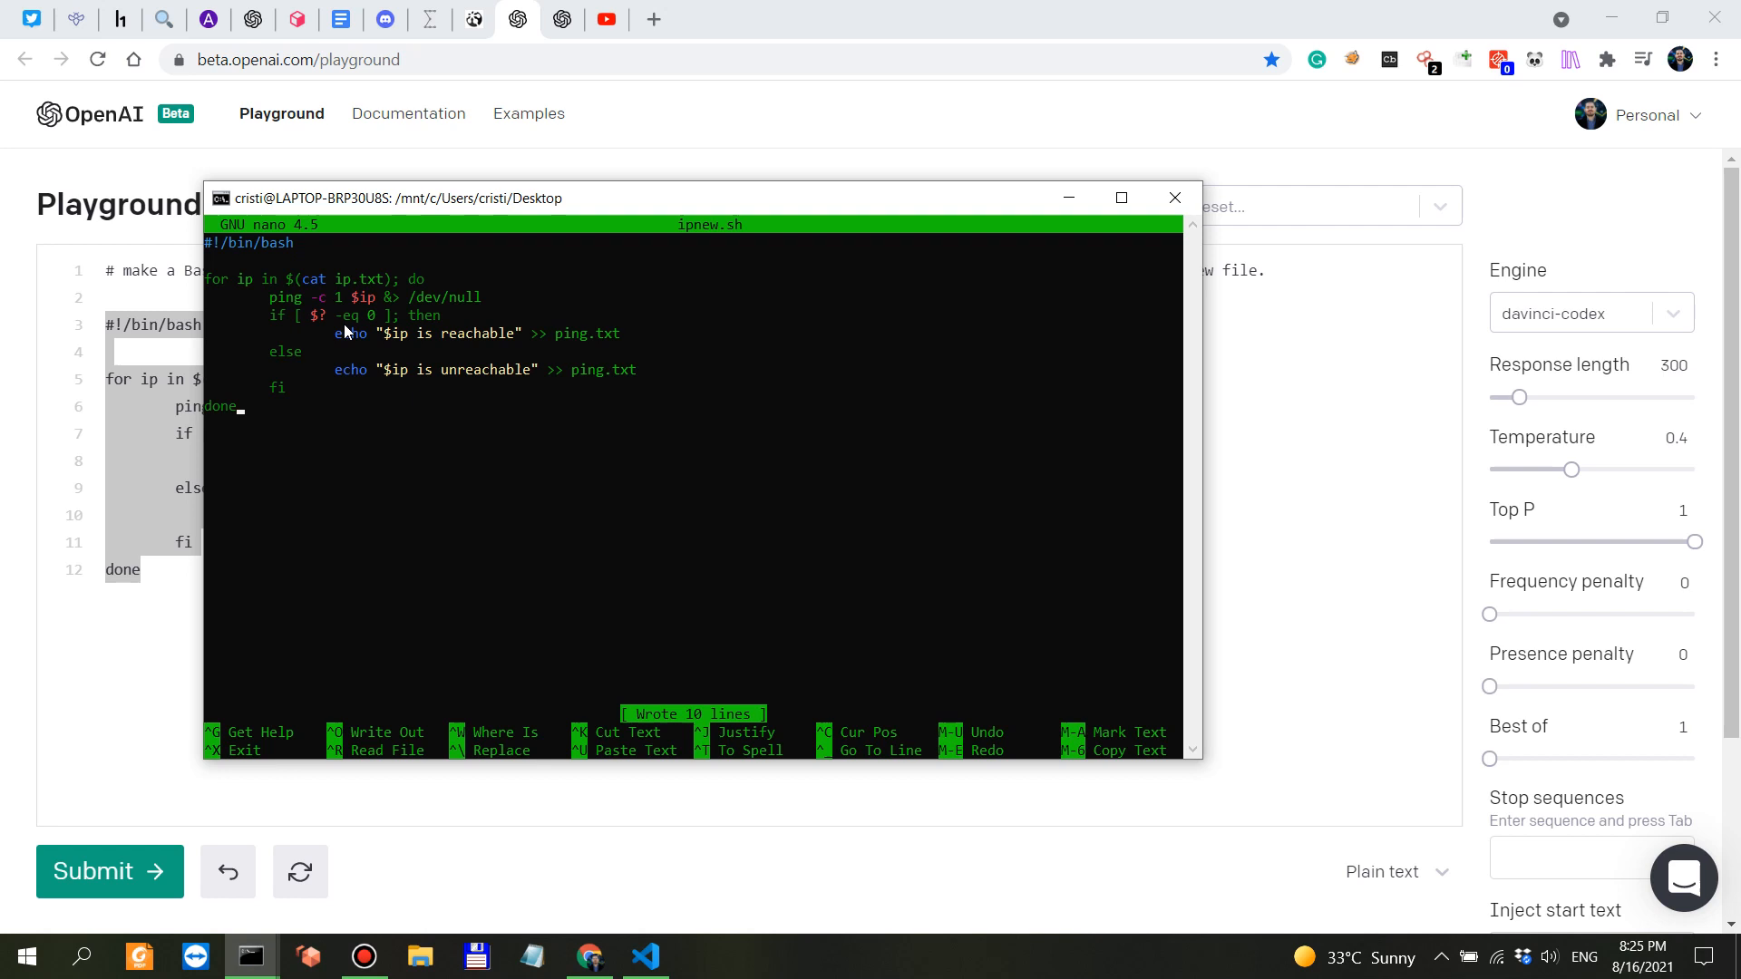
pyautogui.moveTo(607, 355)
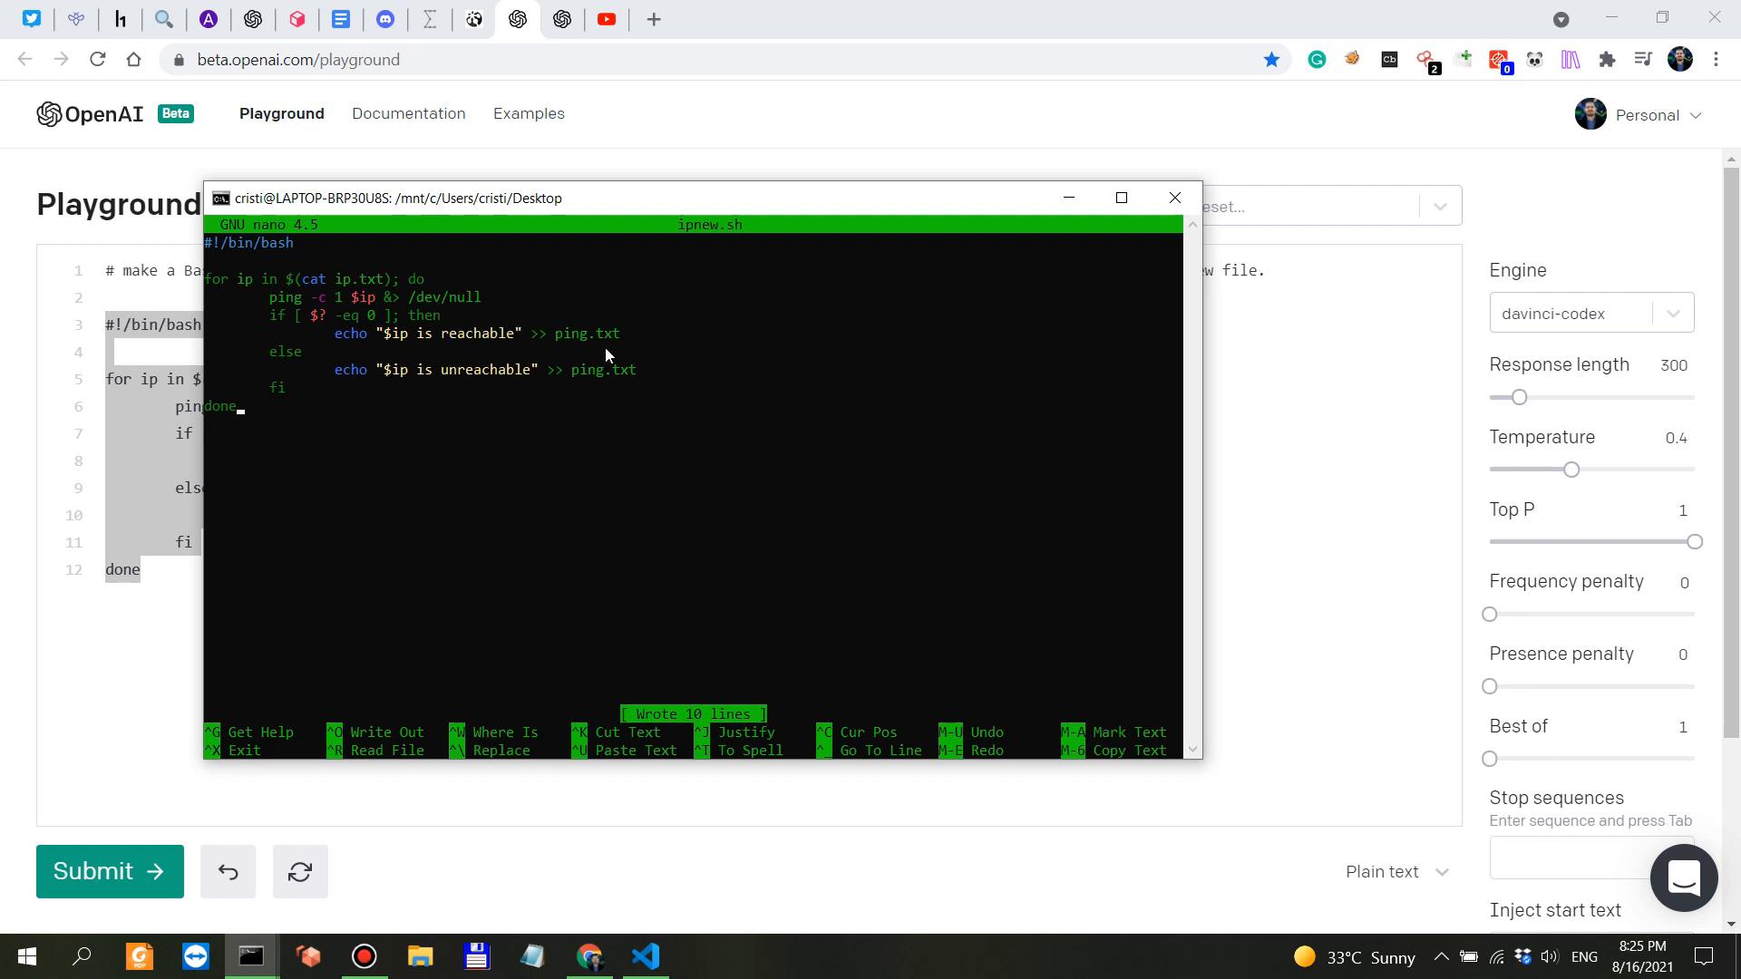
pyautogui.moveTo(574, 342)
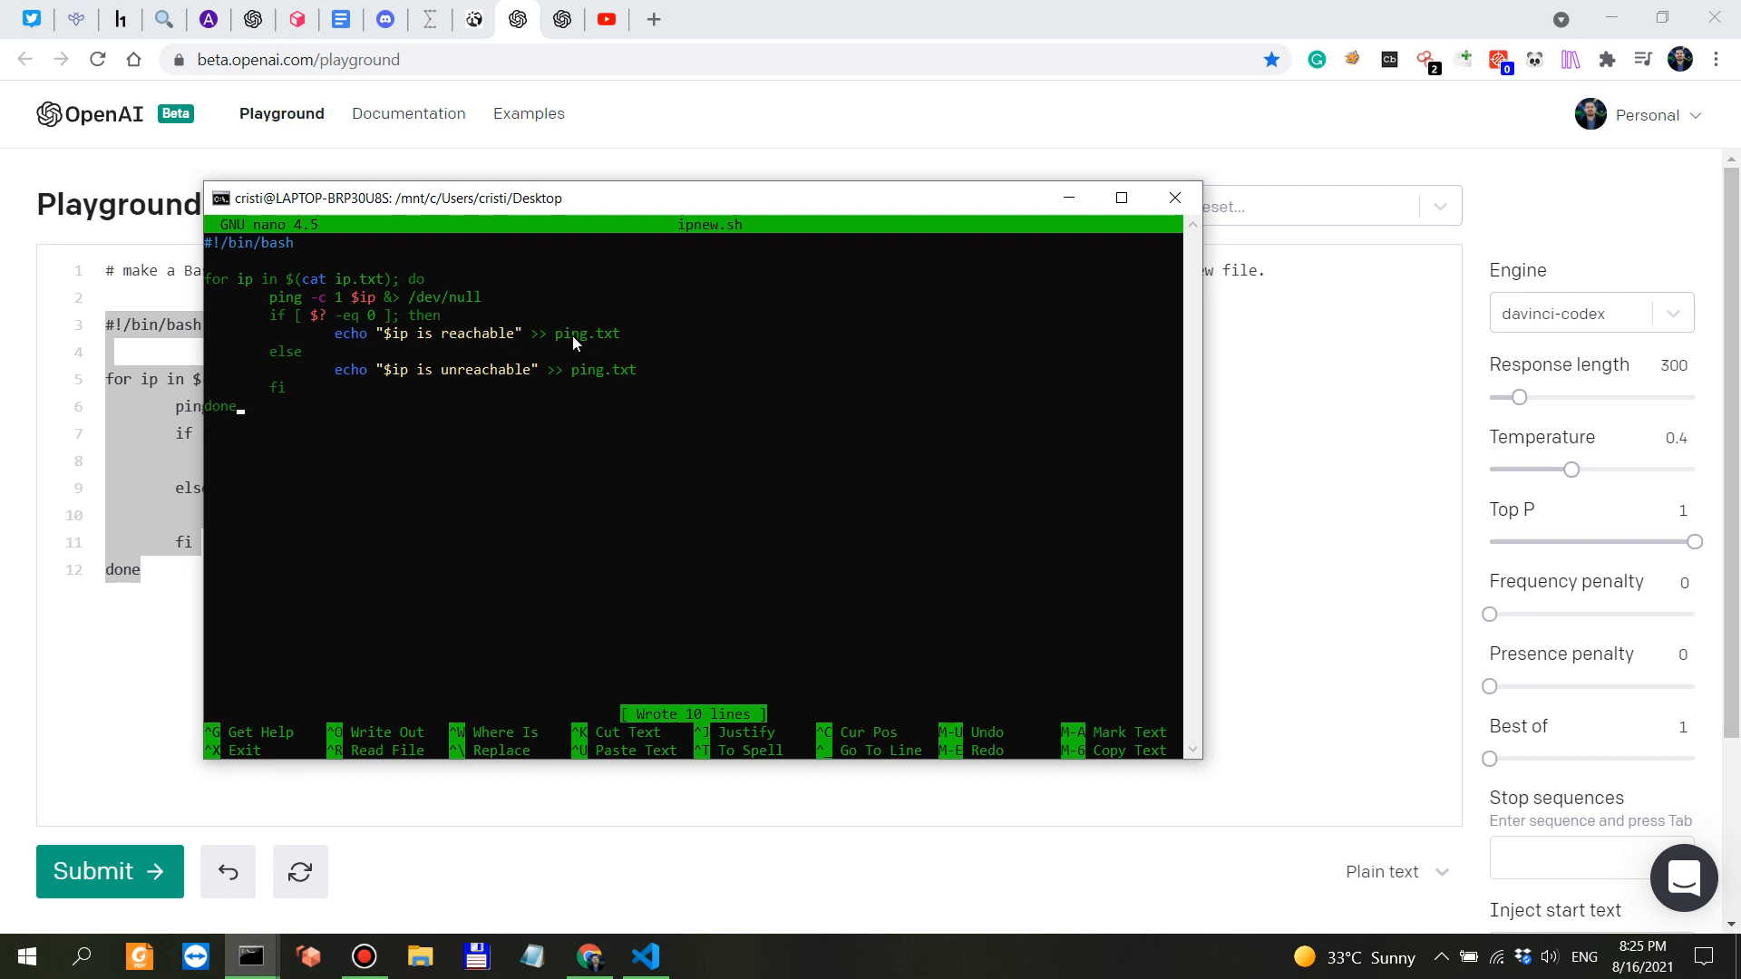
pyautogui.moveTo(550, 371)
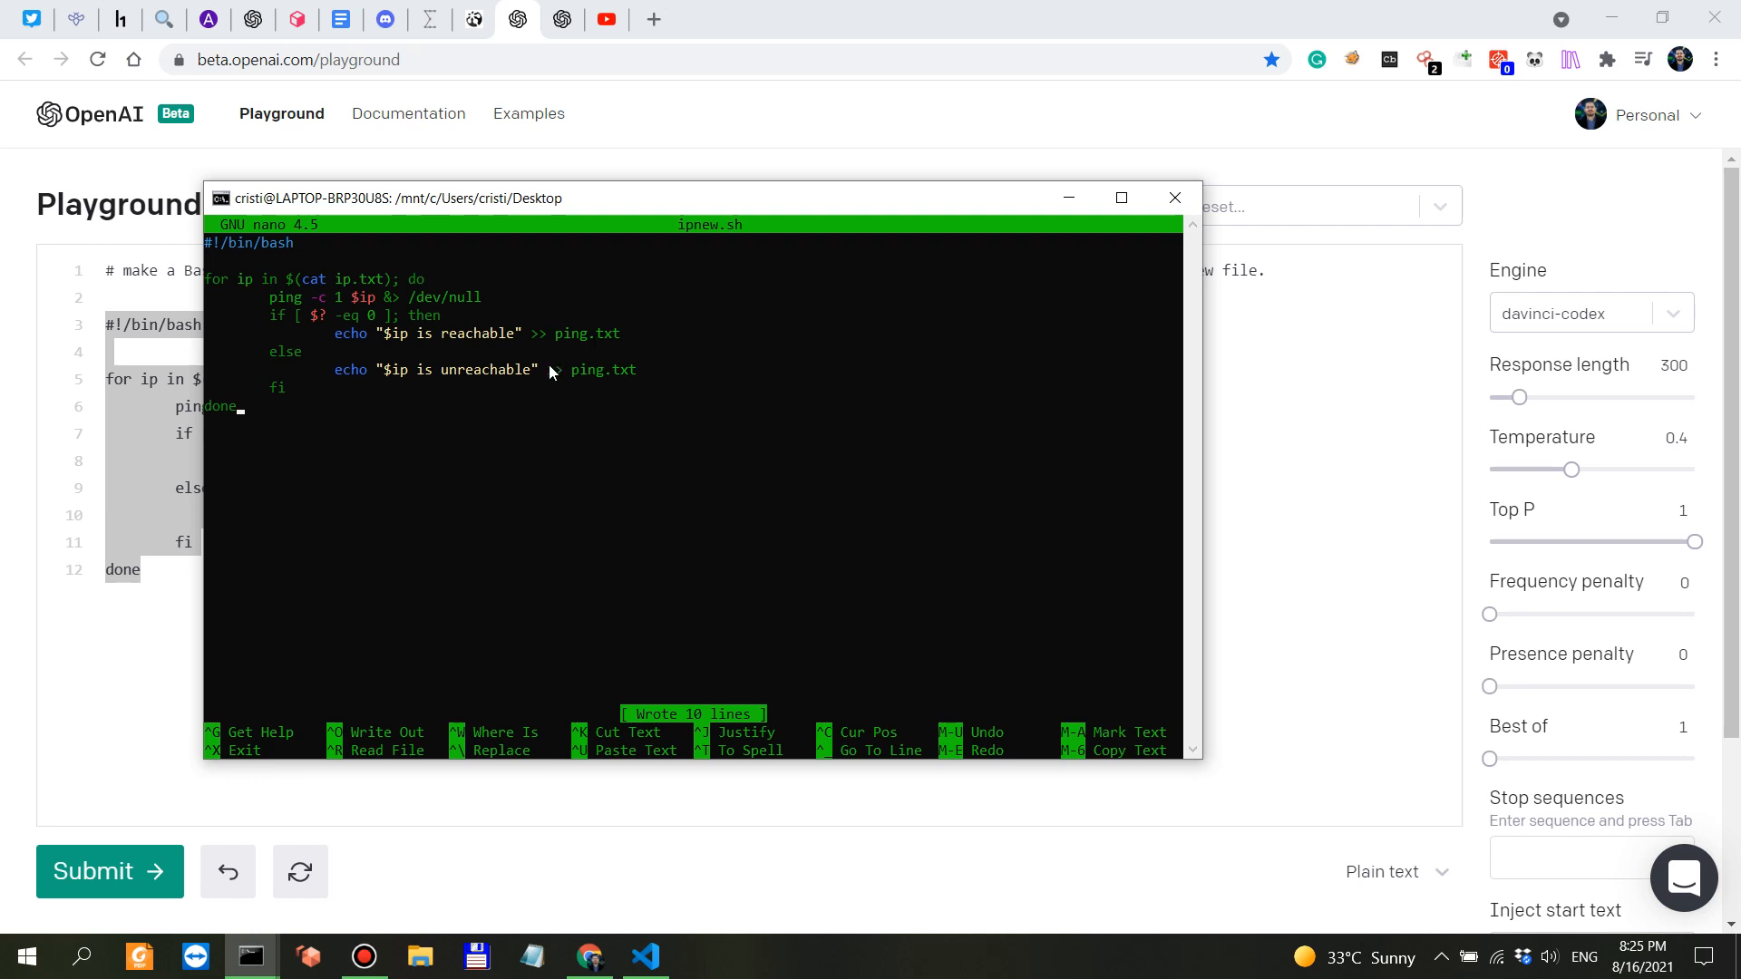
pyautogui.moveTo(598, 376)
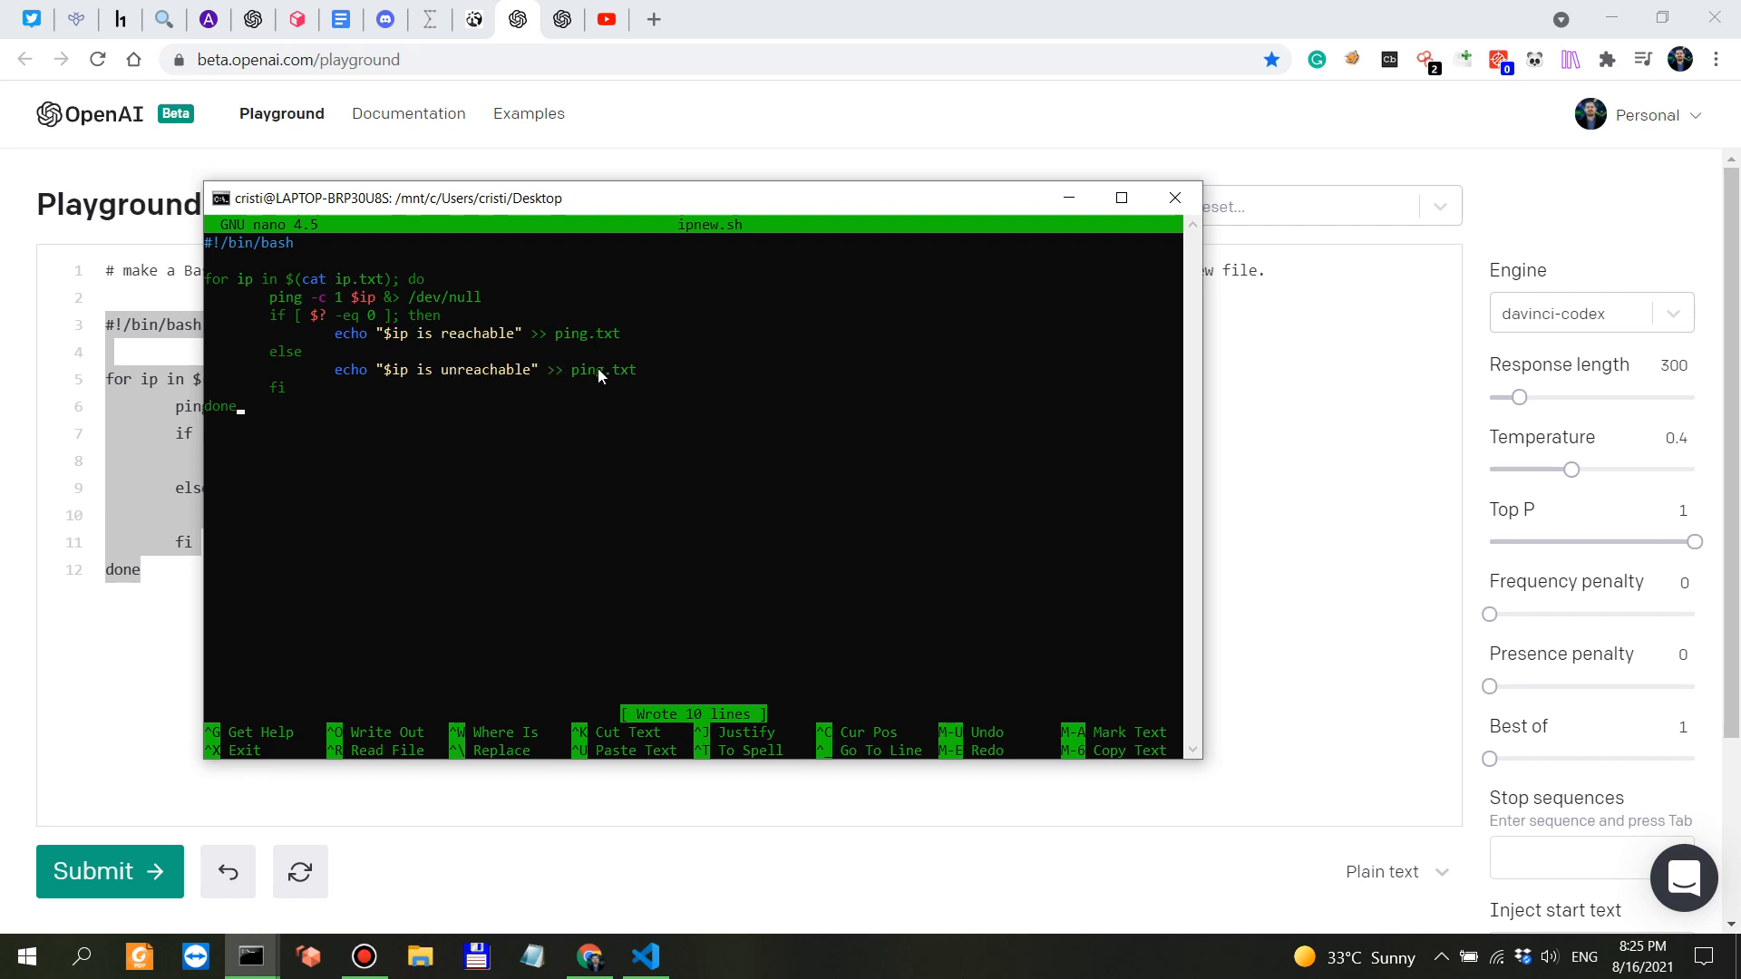
pyautogui.moveTo(558, 360)
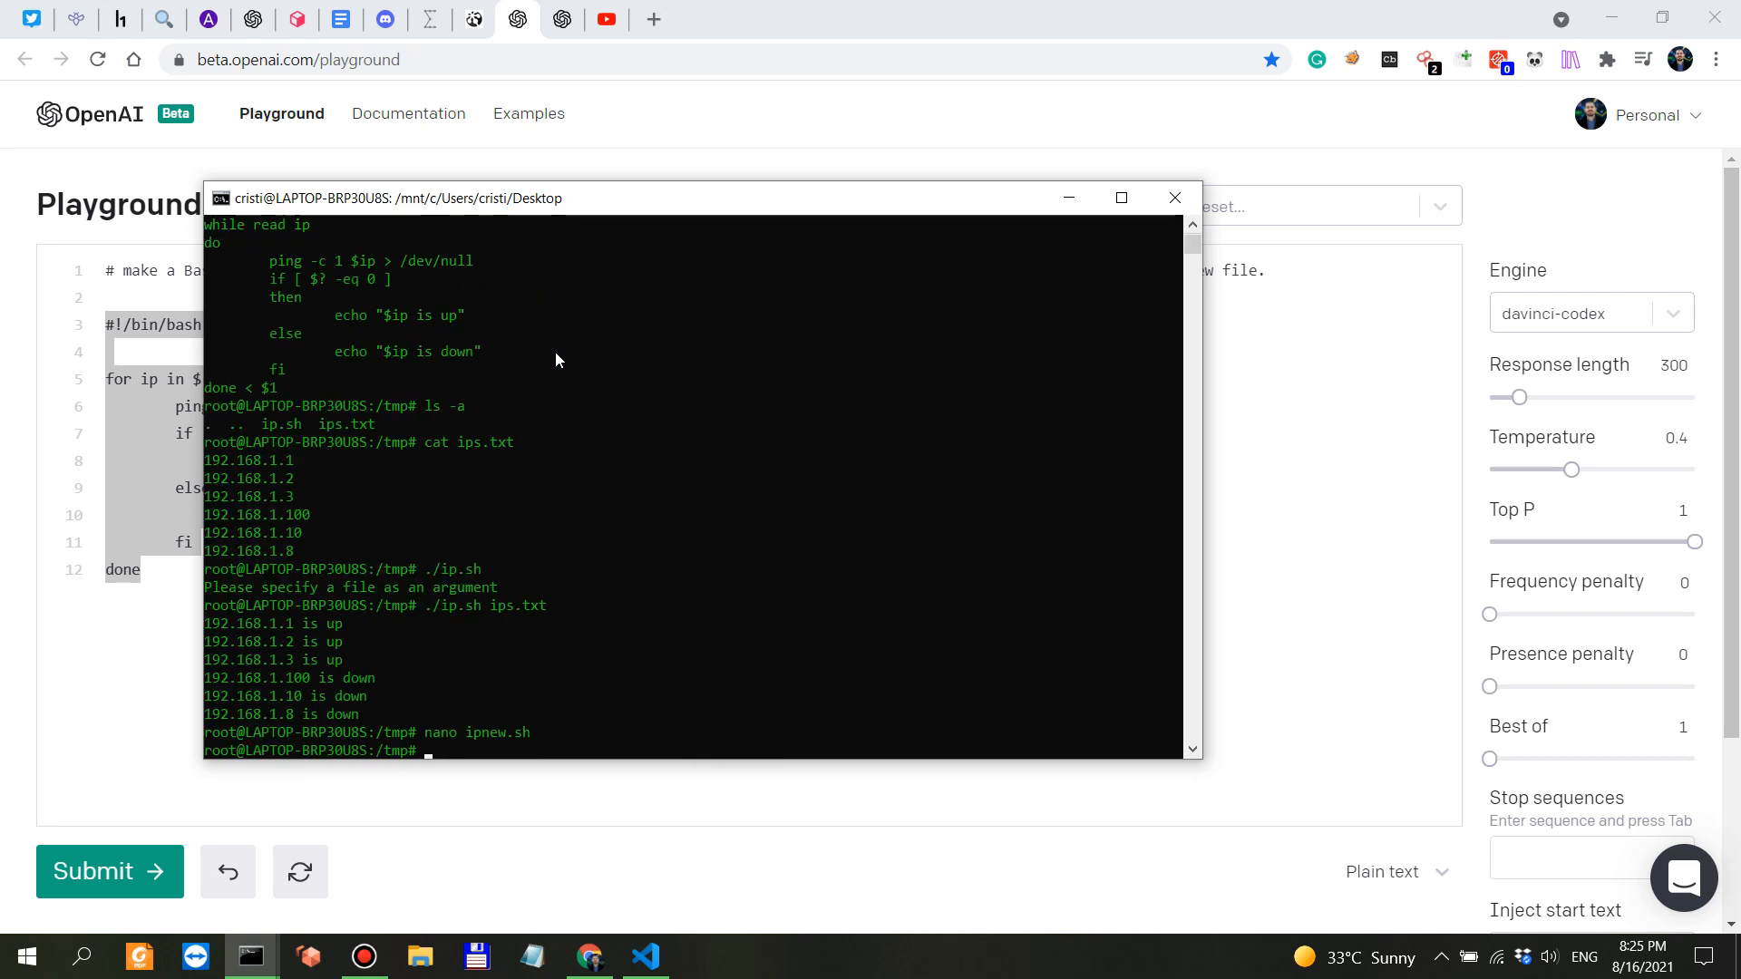
# Step: Run ./ipnew.sh and check the script's expected input file name after it fails
pyautogui.write('chmod +x ipnew.sh')
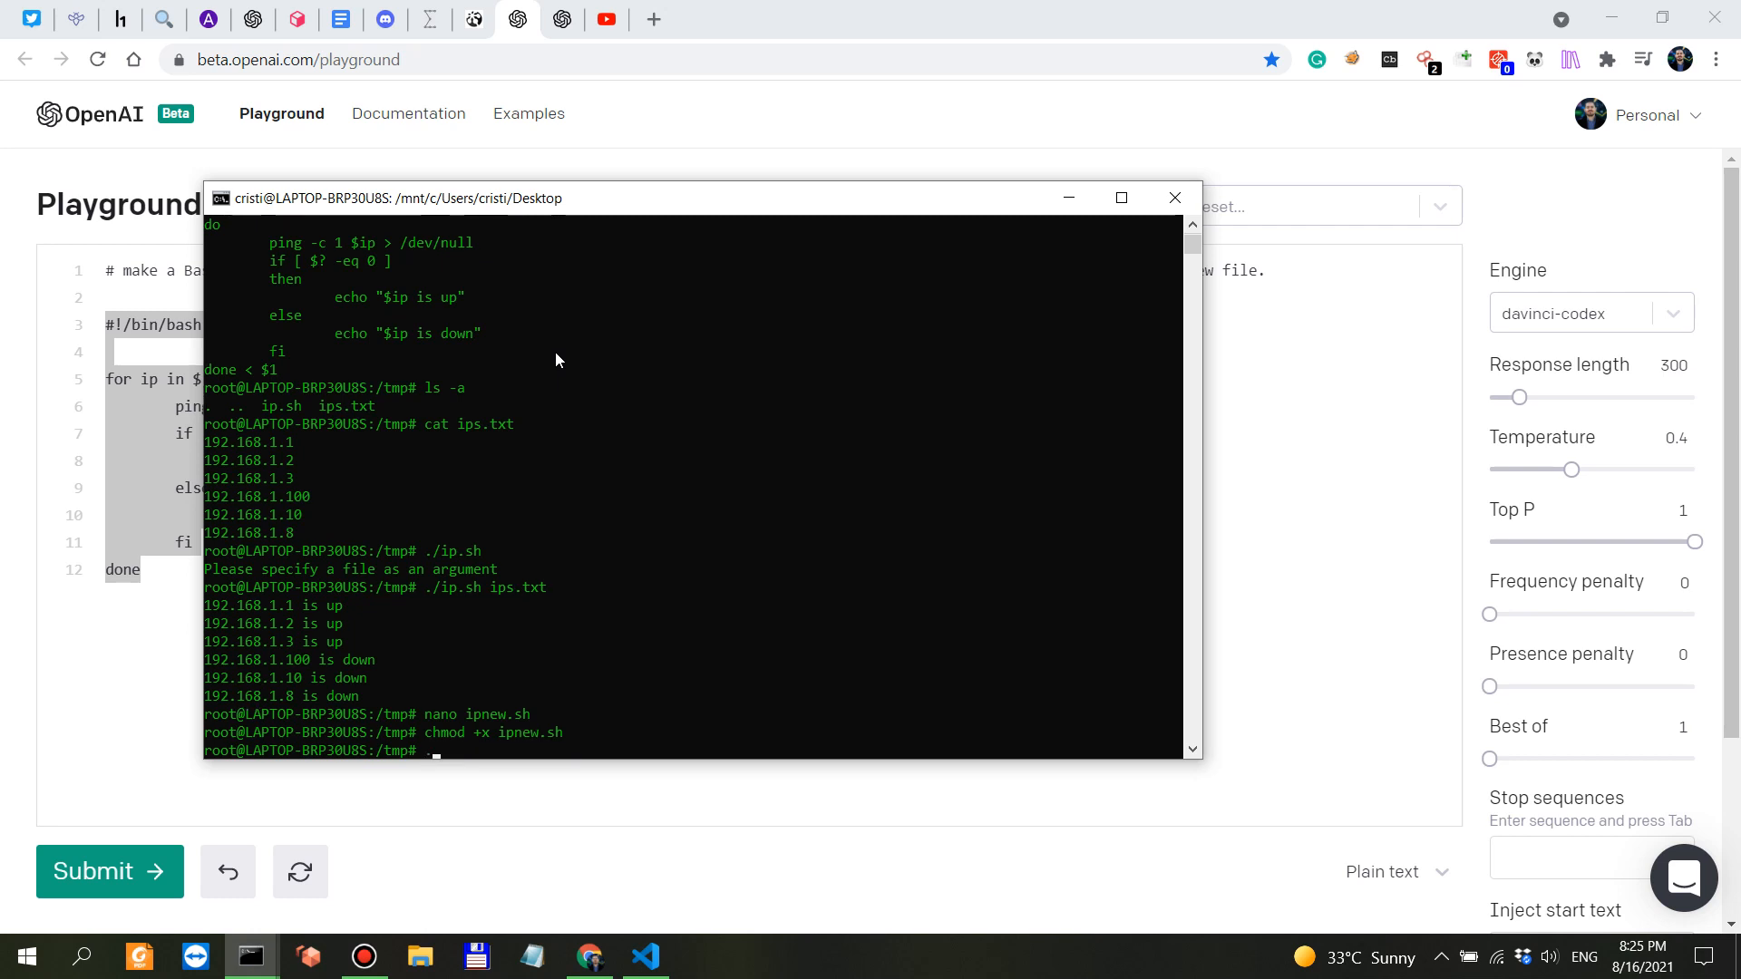
pyautogui.write('./ipnew.sh')
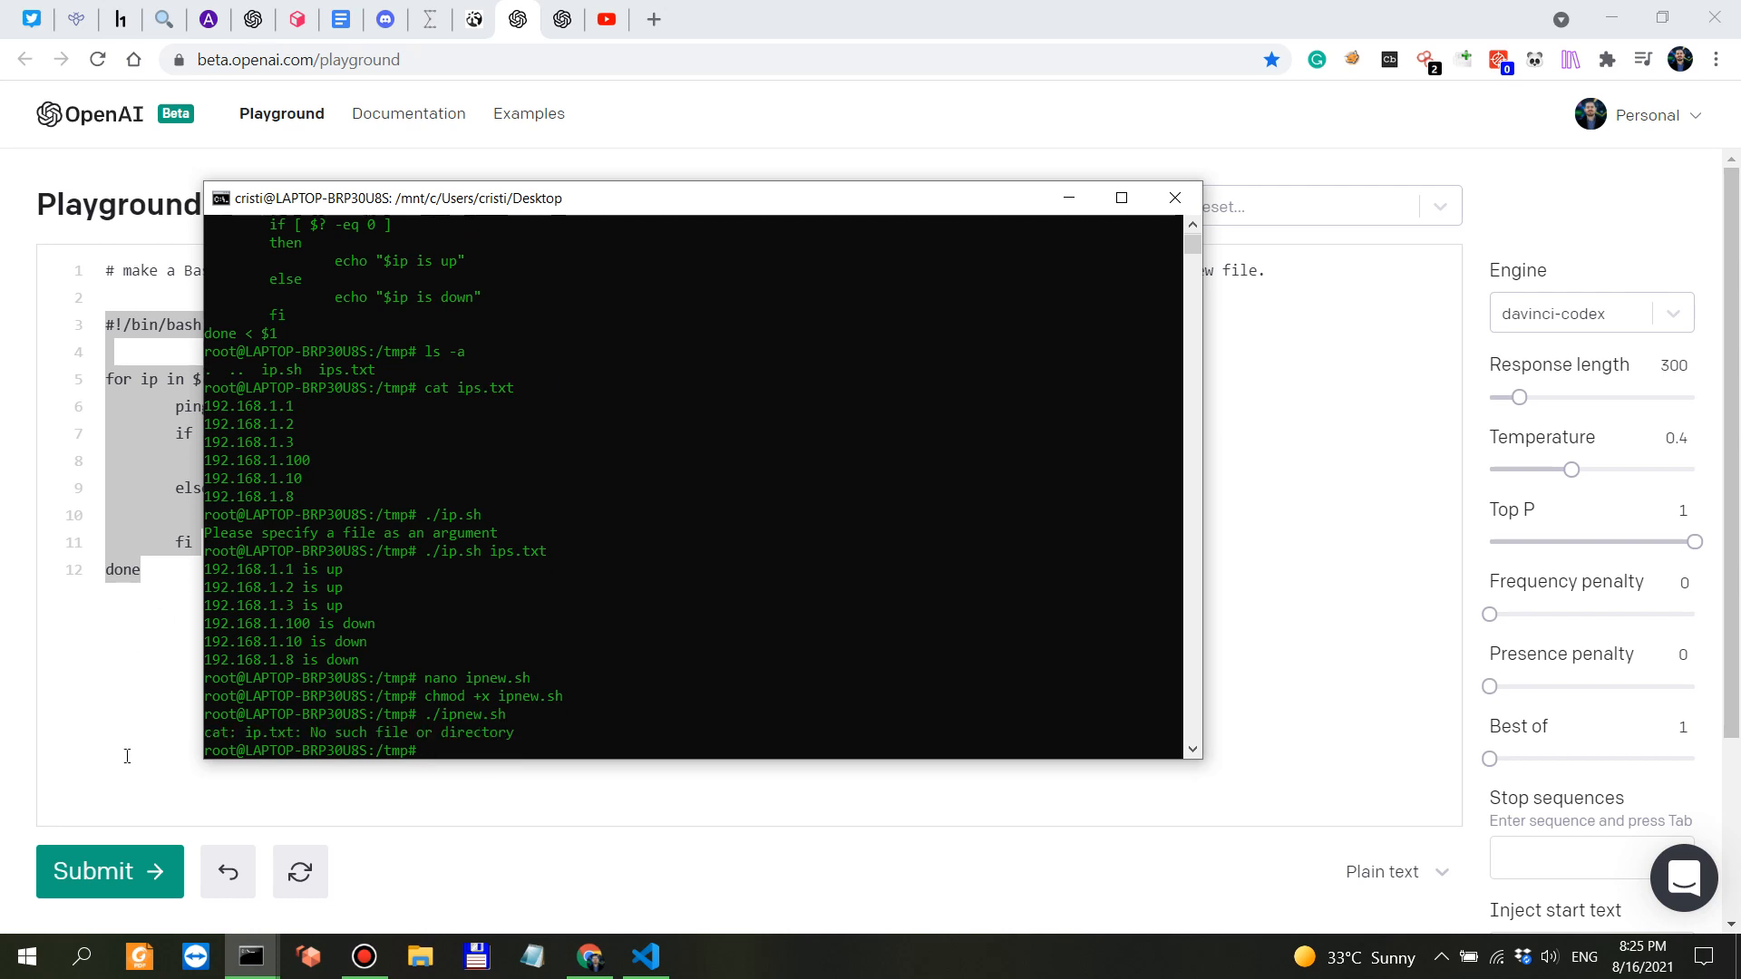
pyautogui.moveTo(528, 736)
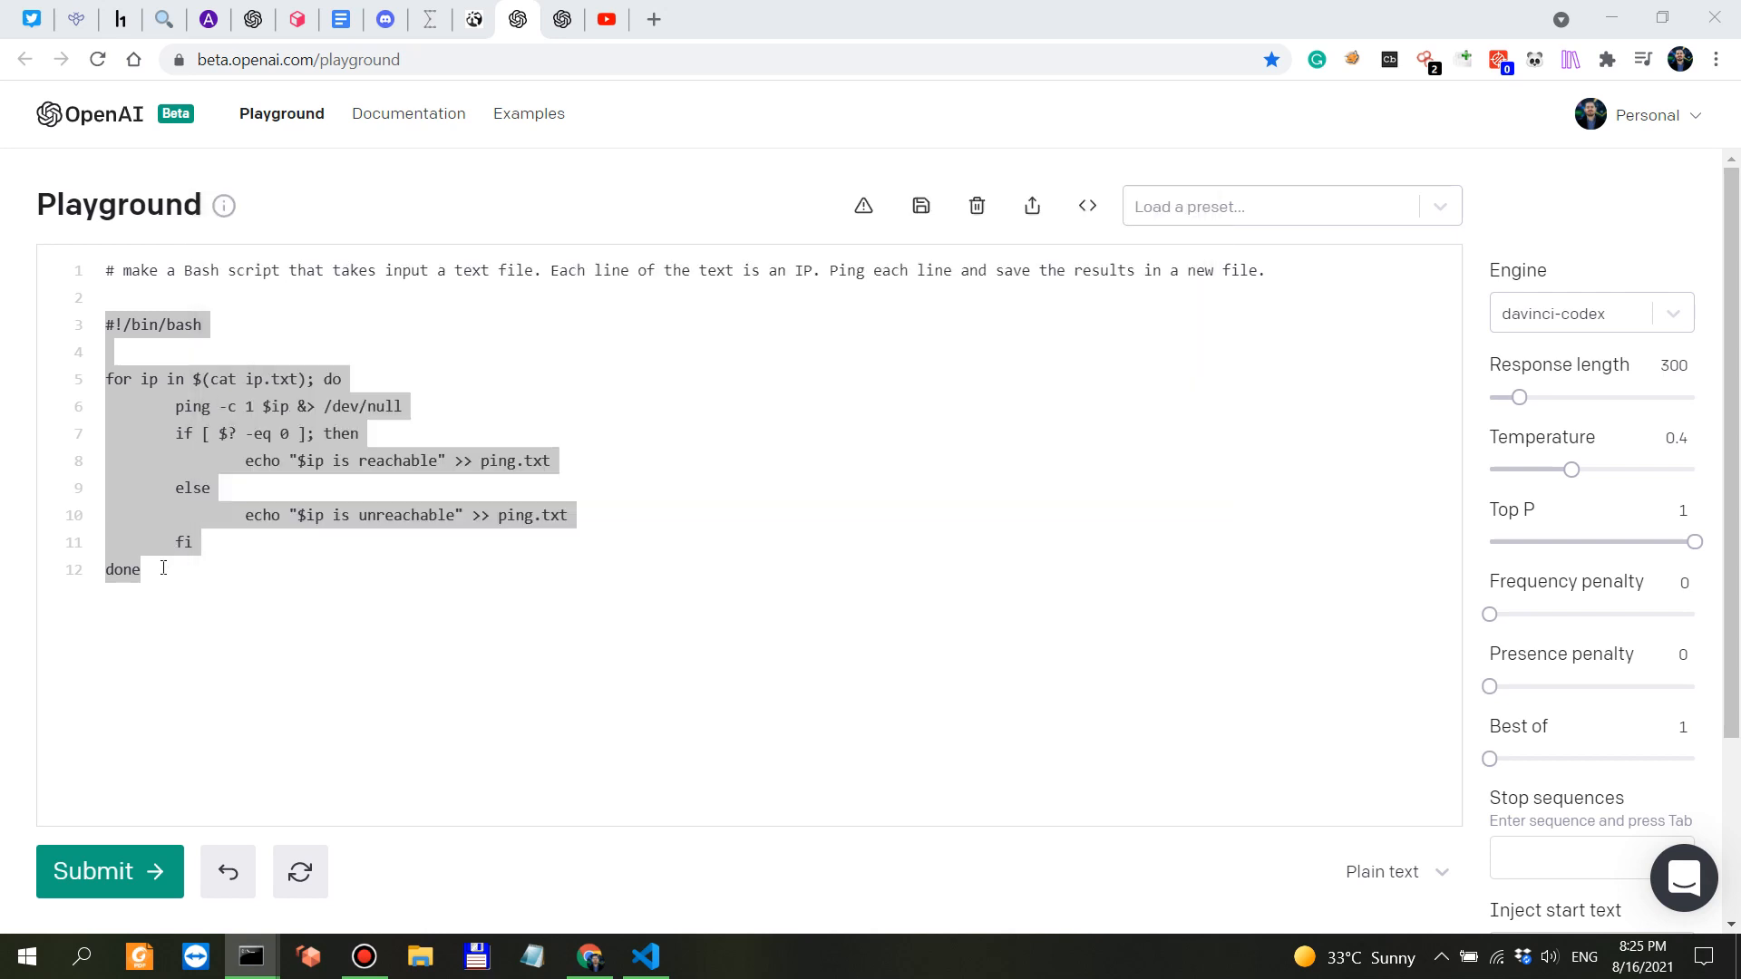
pyautogui.doubleClick(253, 379)
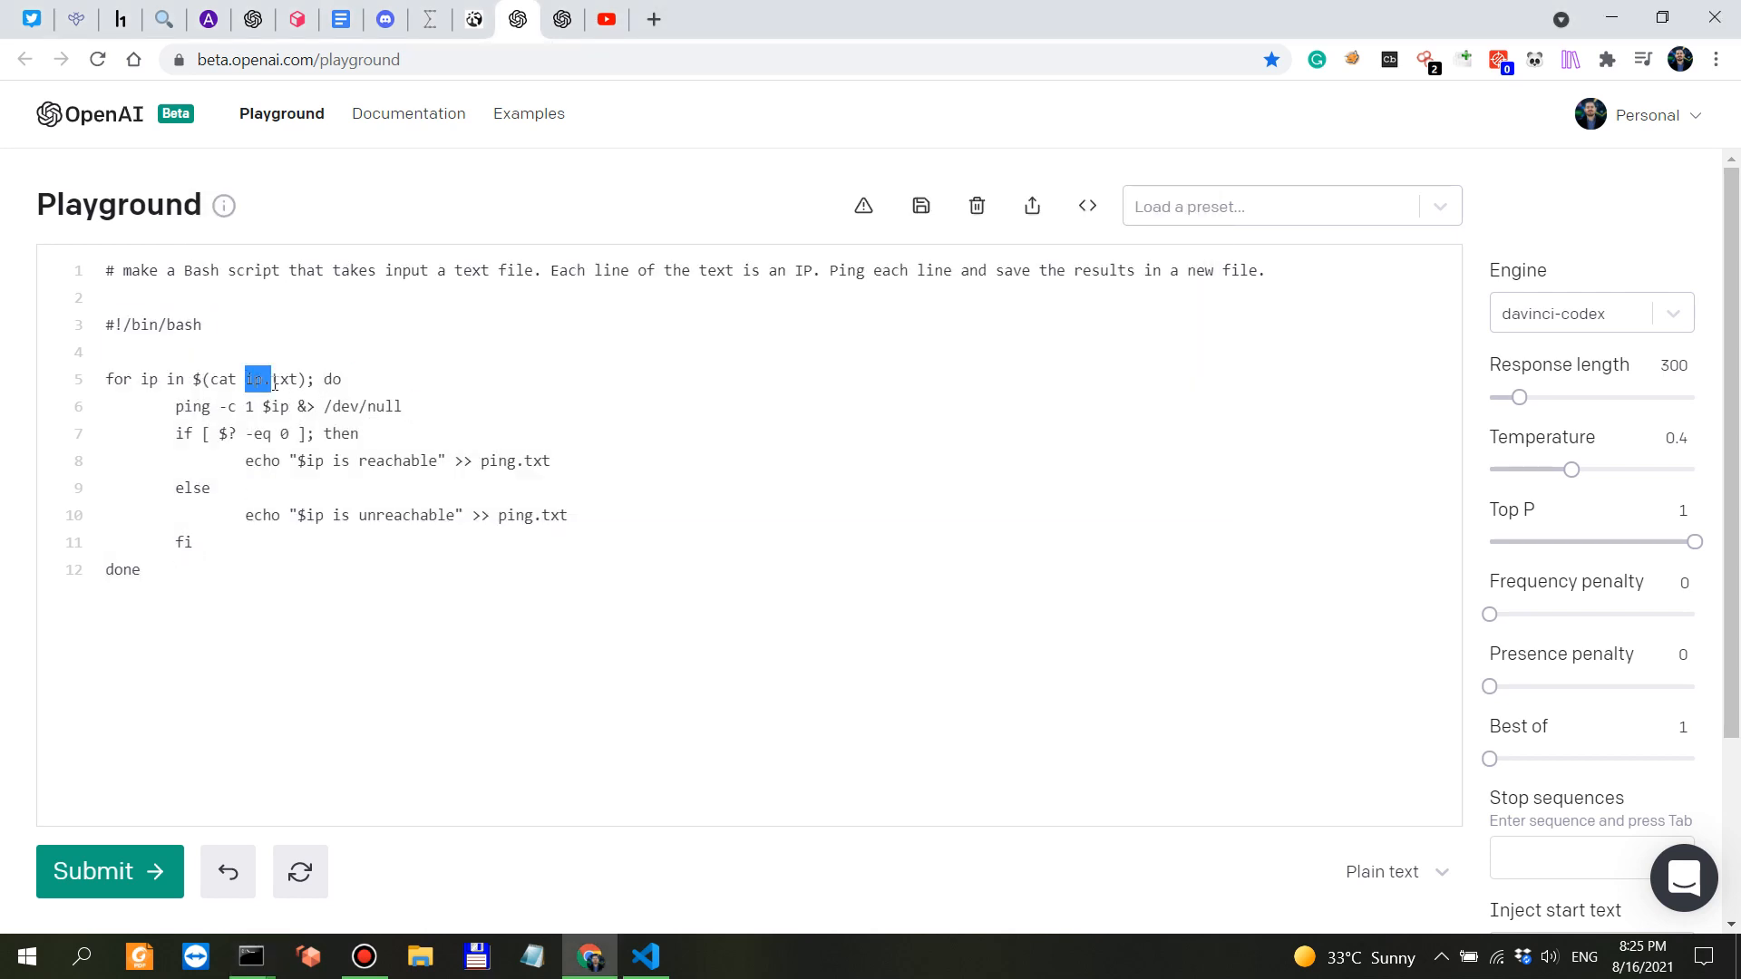
pyautogui.click(249, 956)
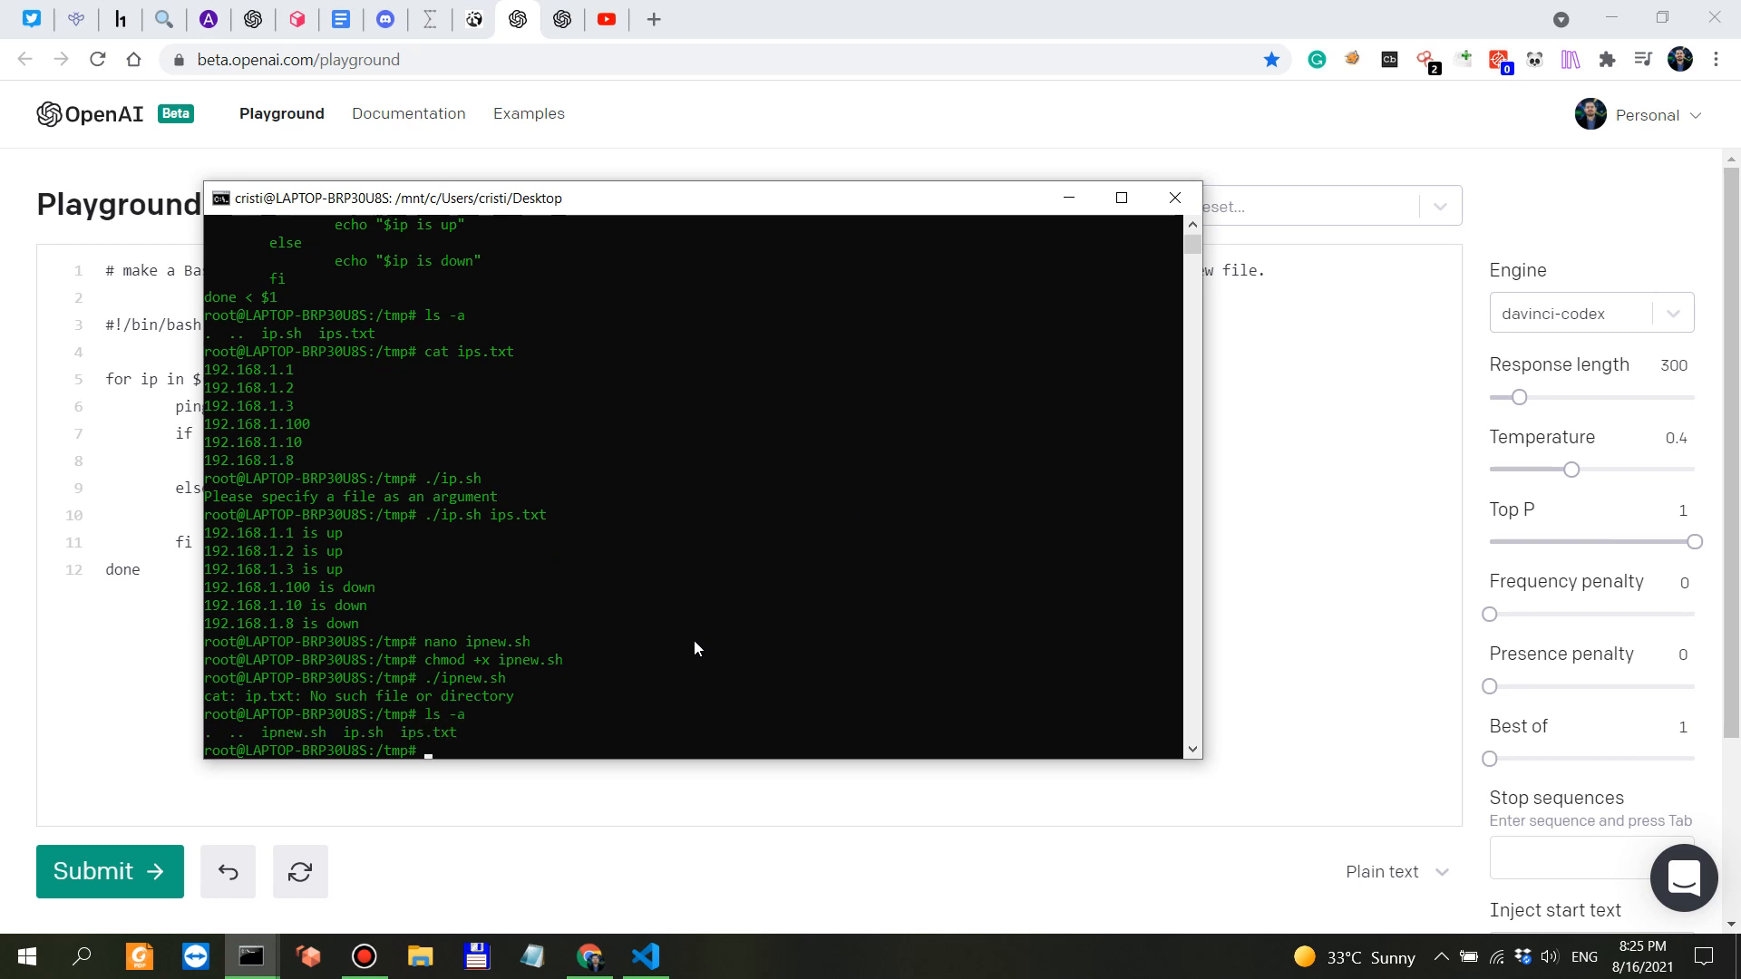
# Step: Rename ips.txt to ip.txt, check its contents, and clear the terminal
pyautogui.write('mv ips.txt')
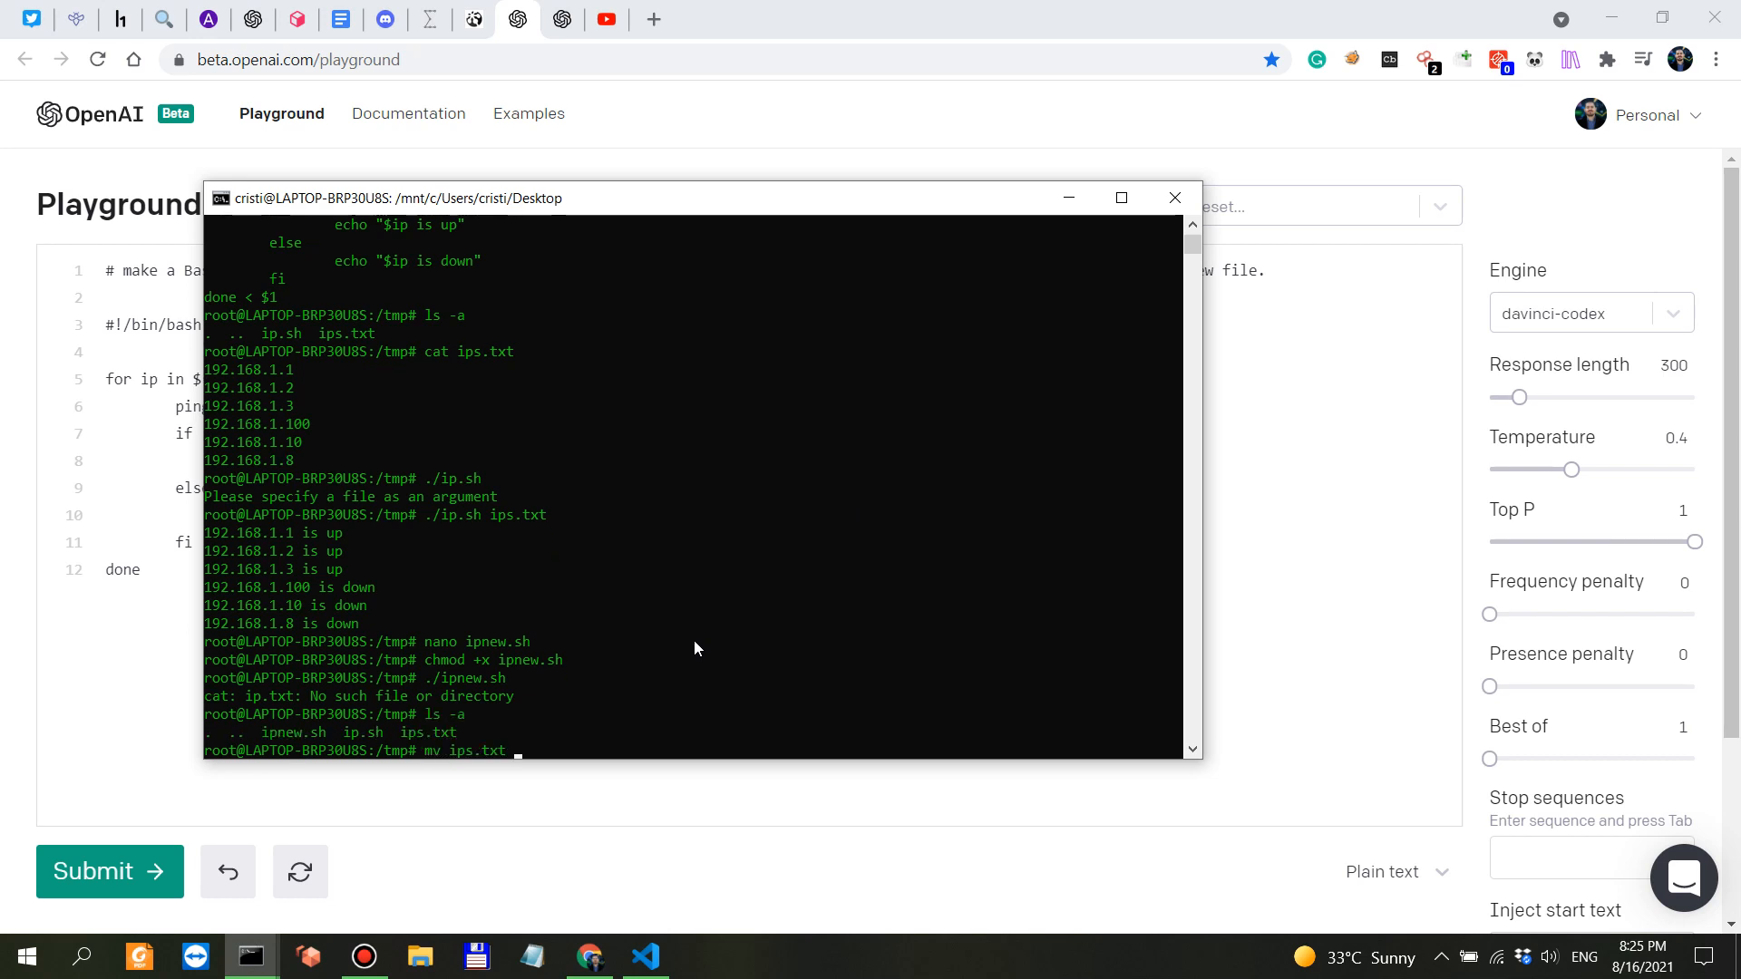
pyautogui.press('Return')
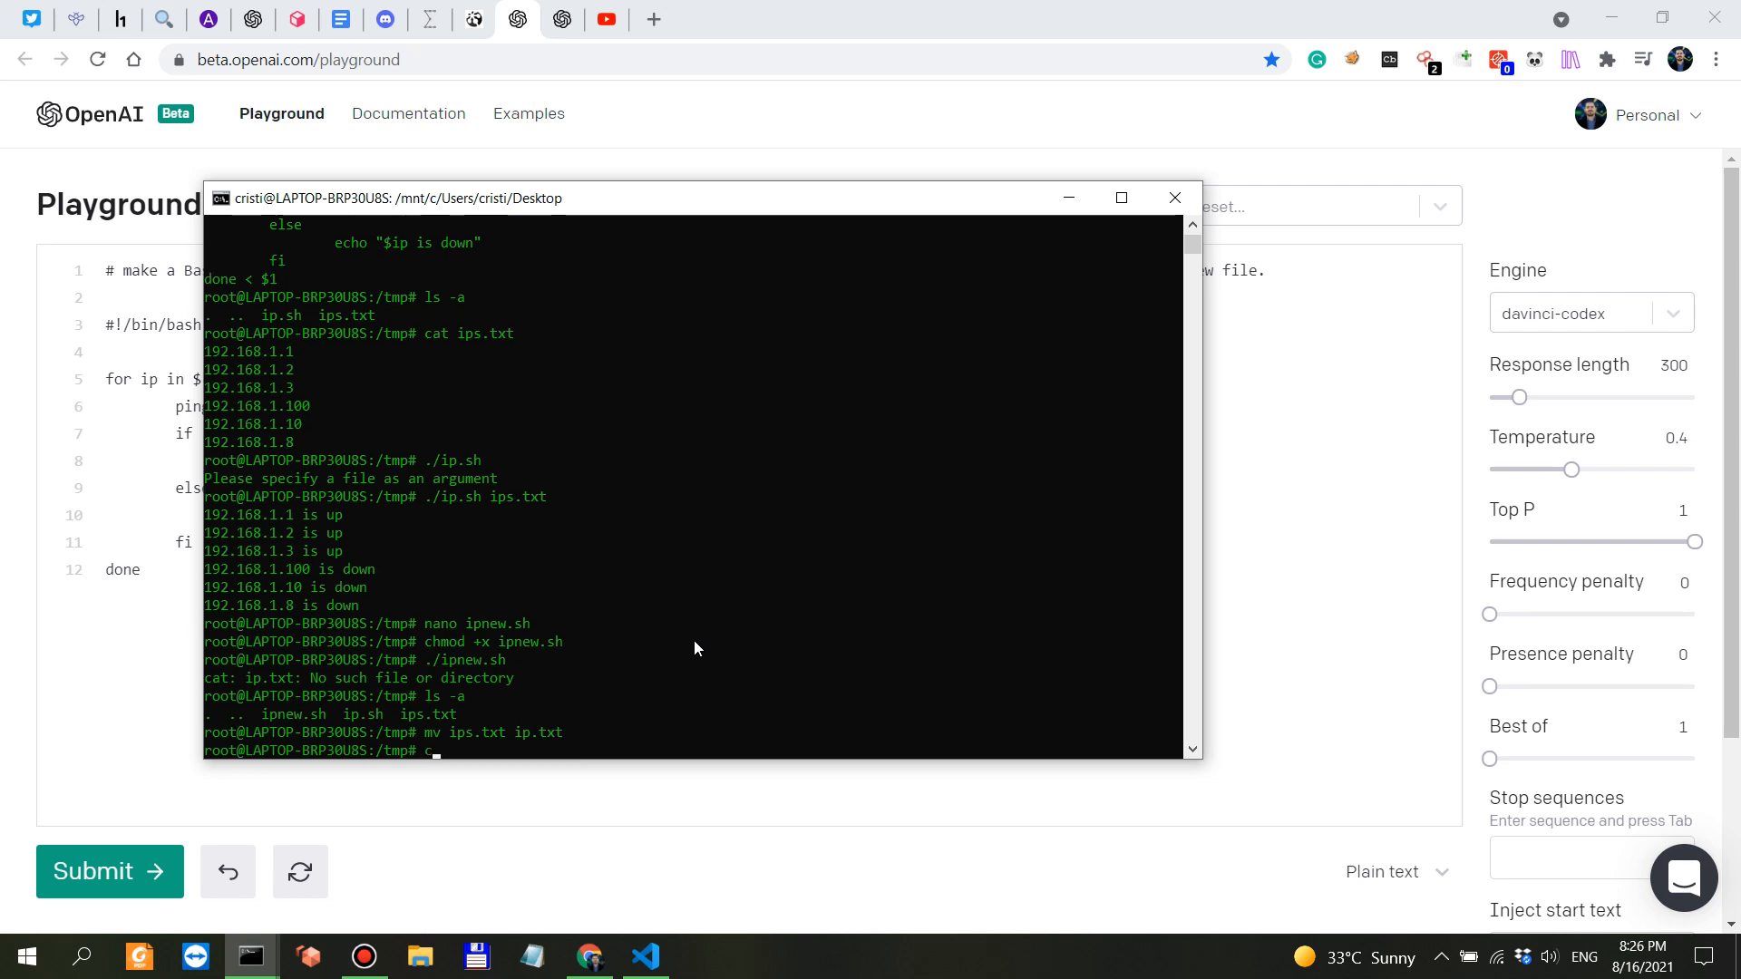
pyautogui.write('cat ip.t')
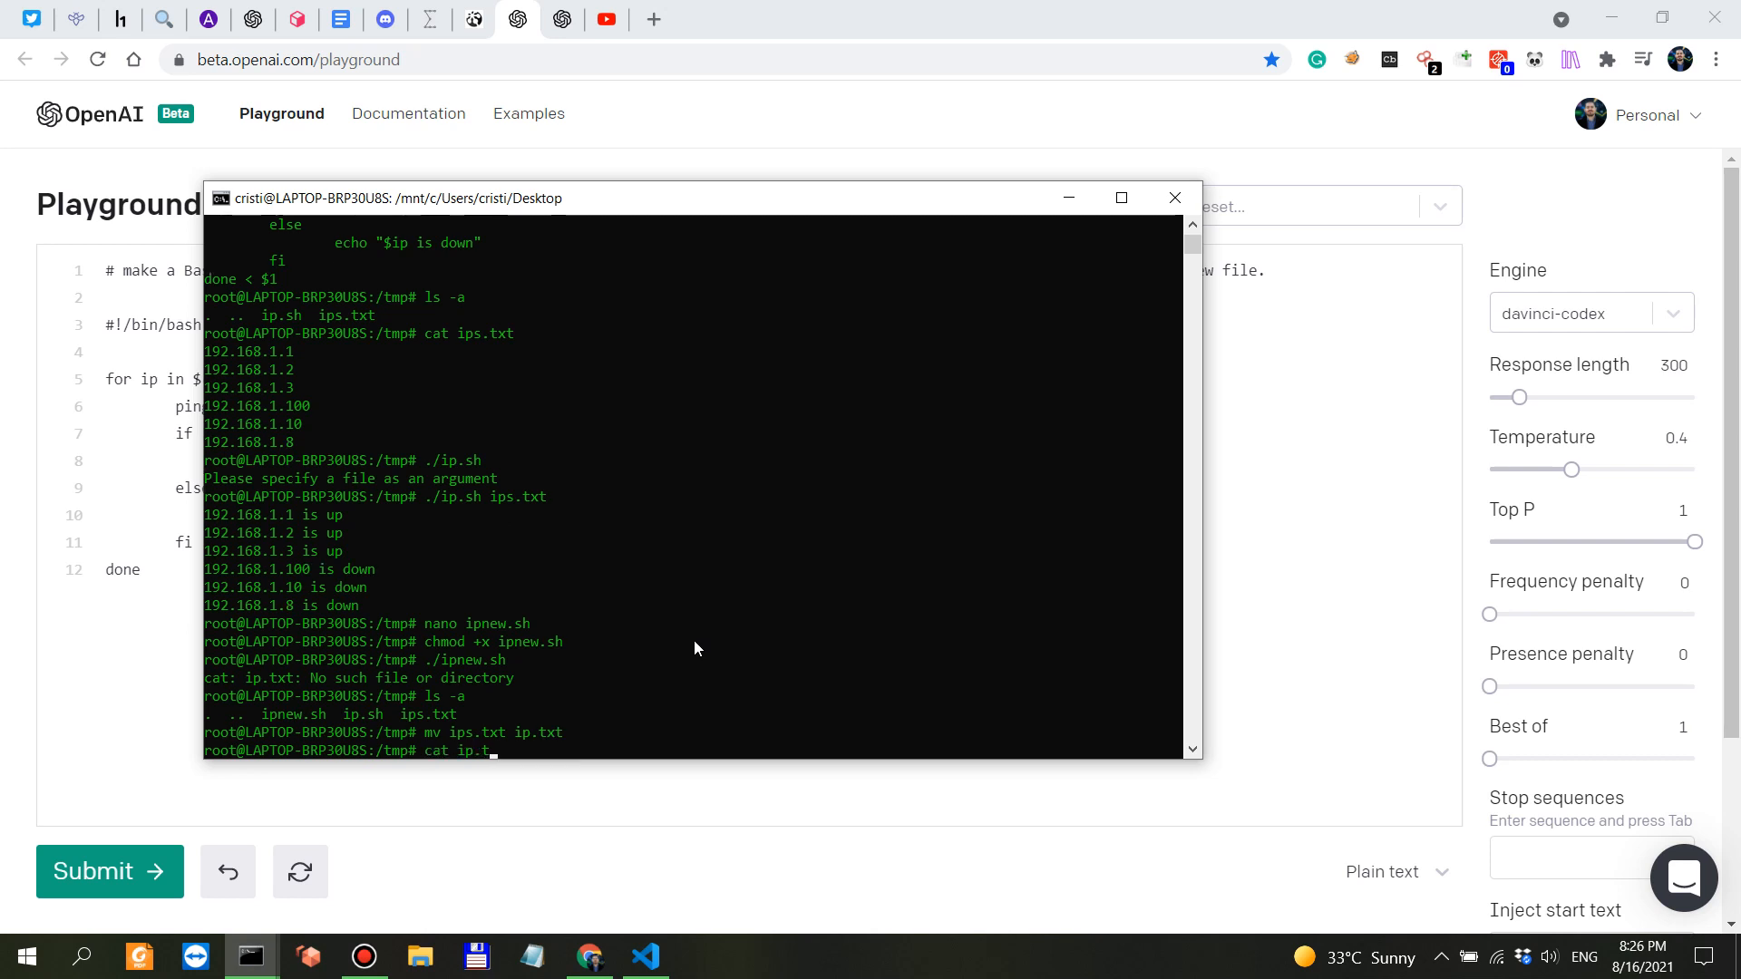
pyautogui.press('Return')
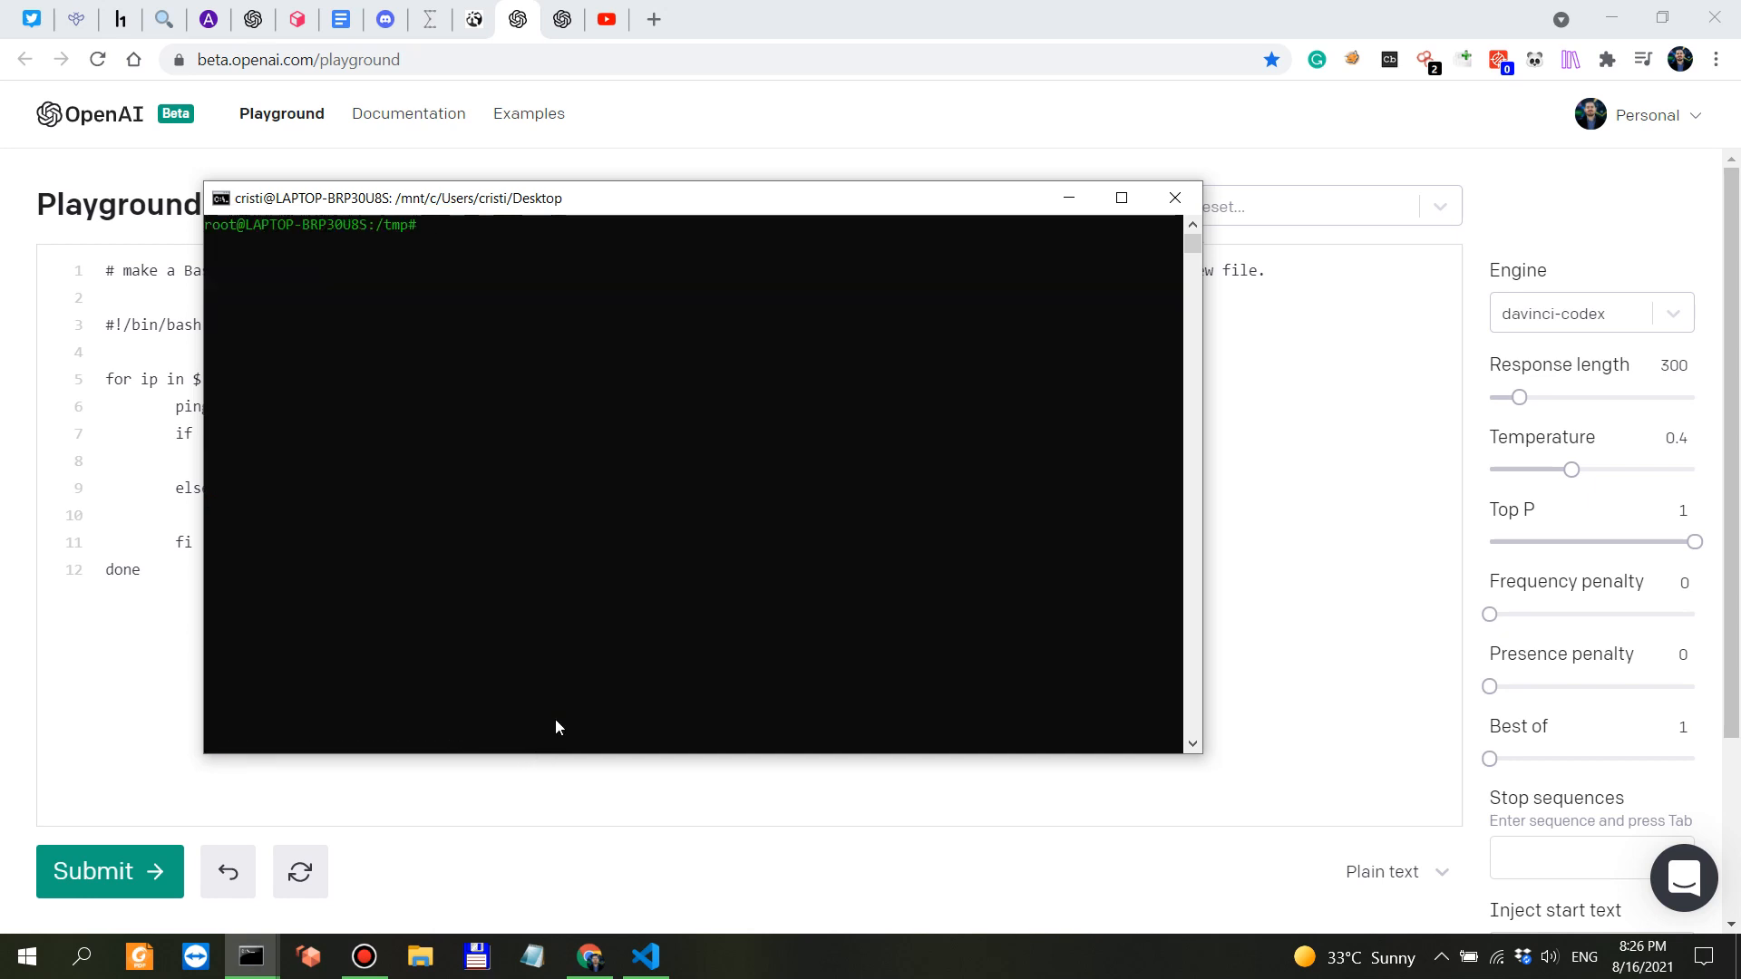
# Step: Enter './ipnew.sh ip.txt' at the WSL prompt to run the ping script
pyautogui.write('./ipnew.sh')
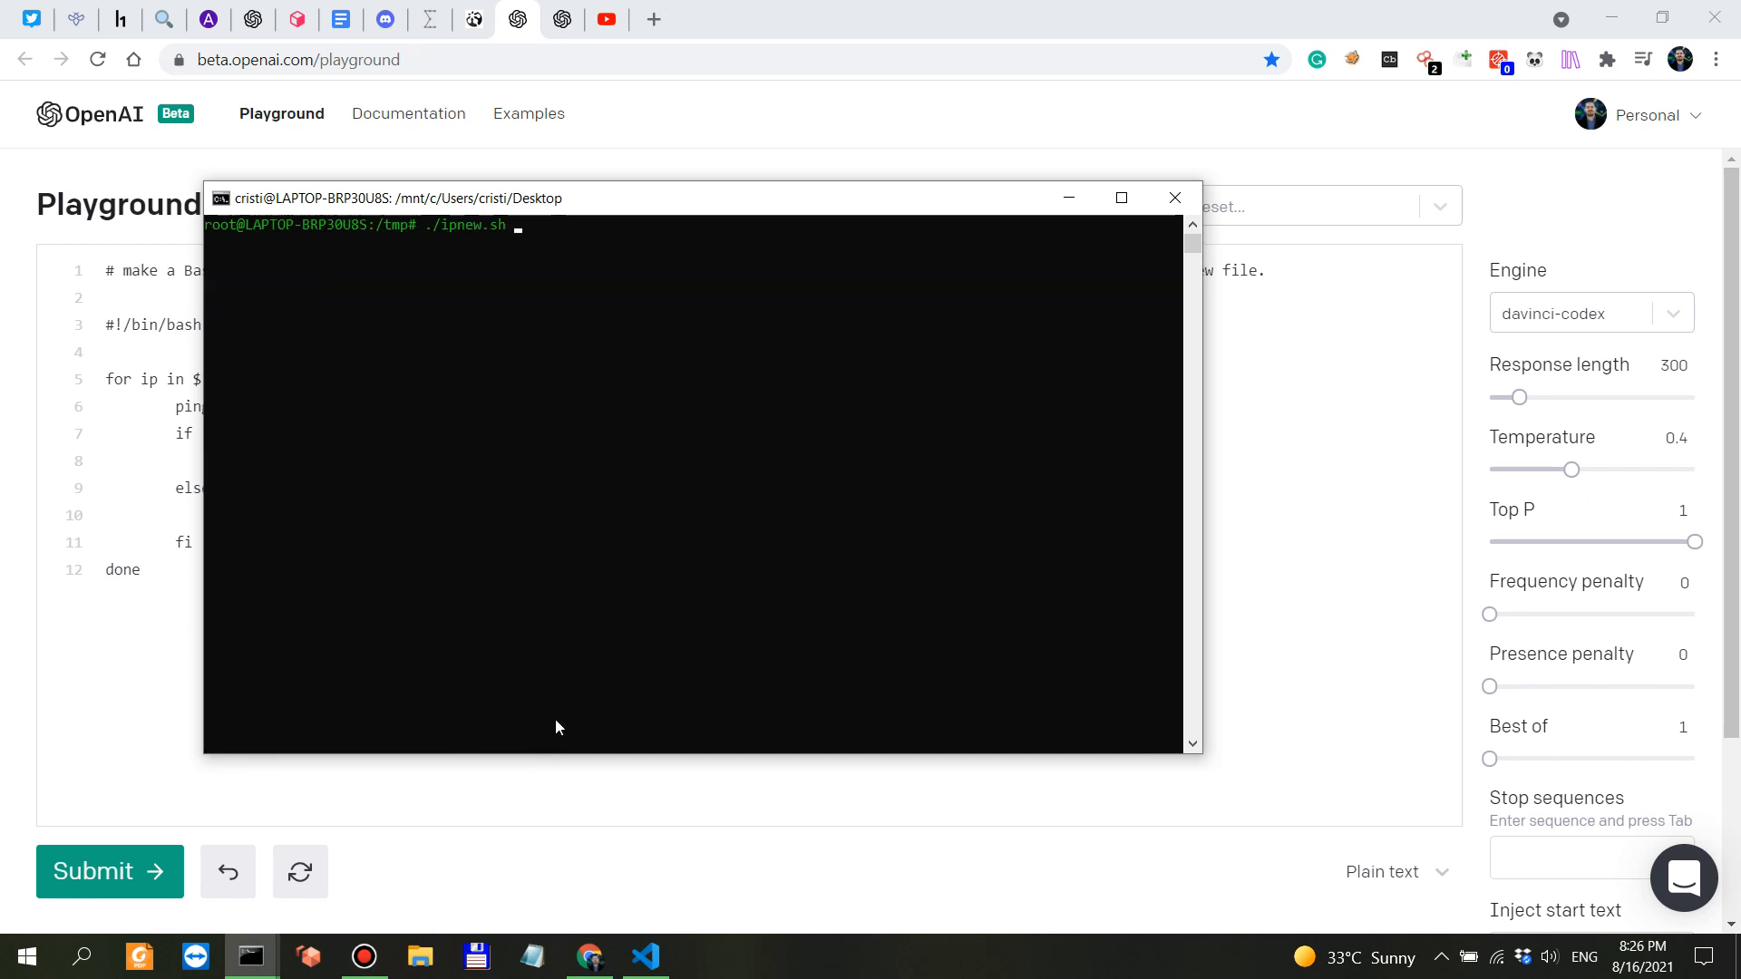
pyautogui.write('ip.txt')
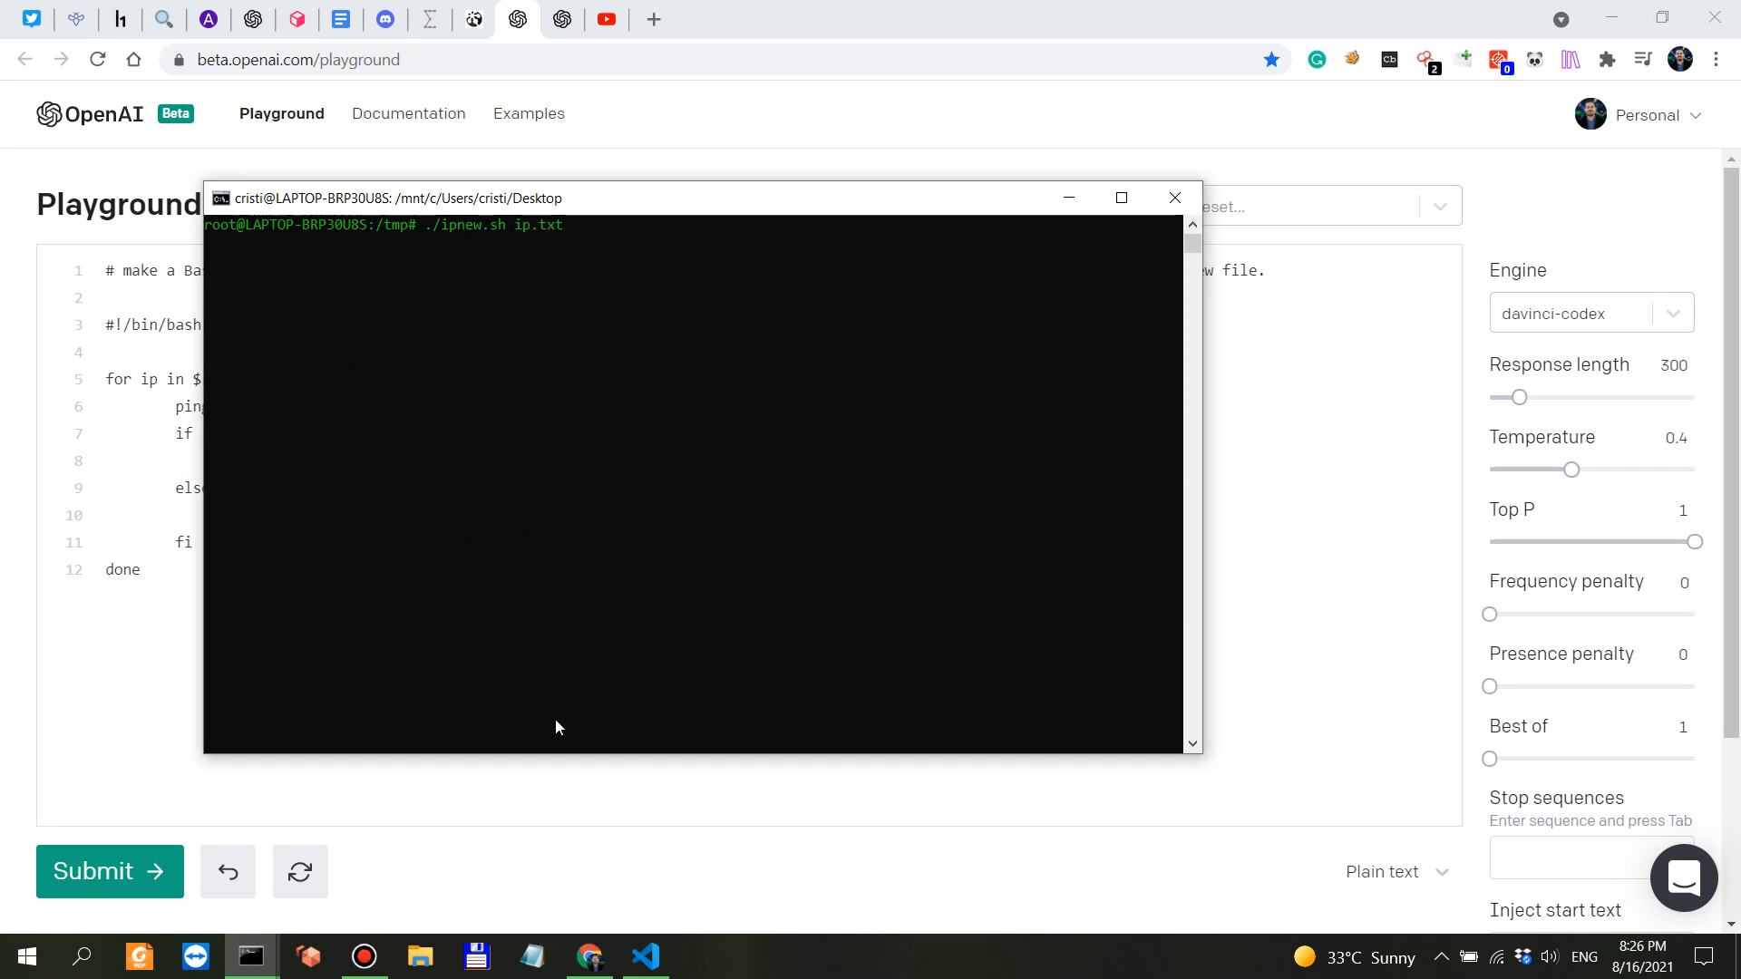
pyautogui.moveTo(540, 889)
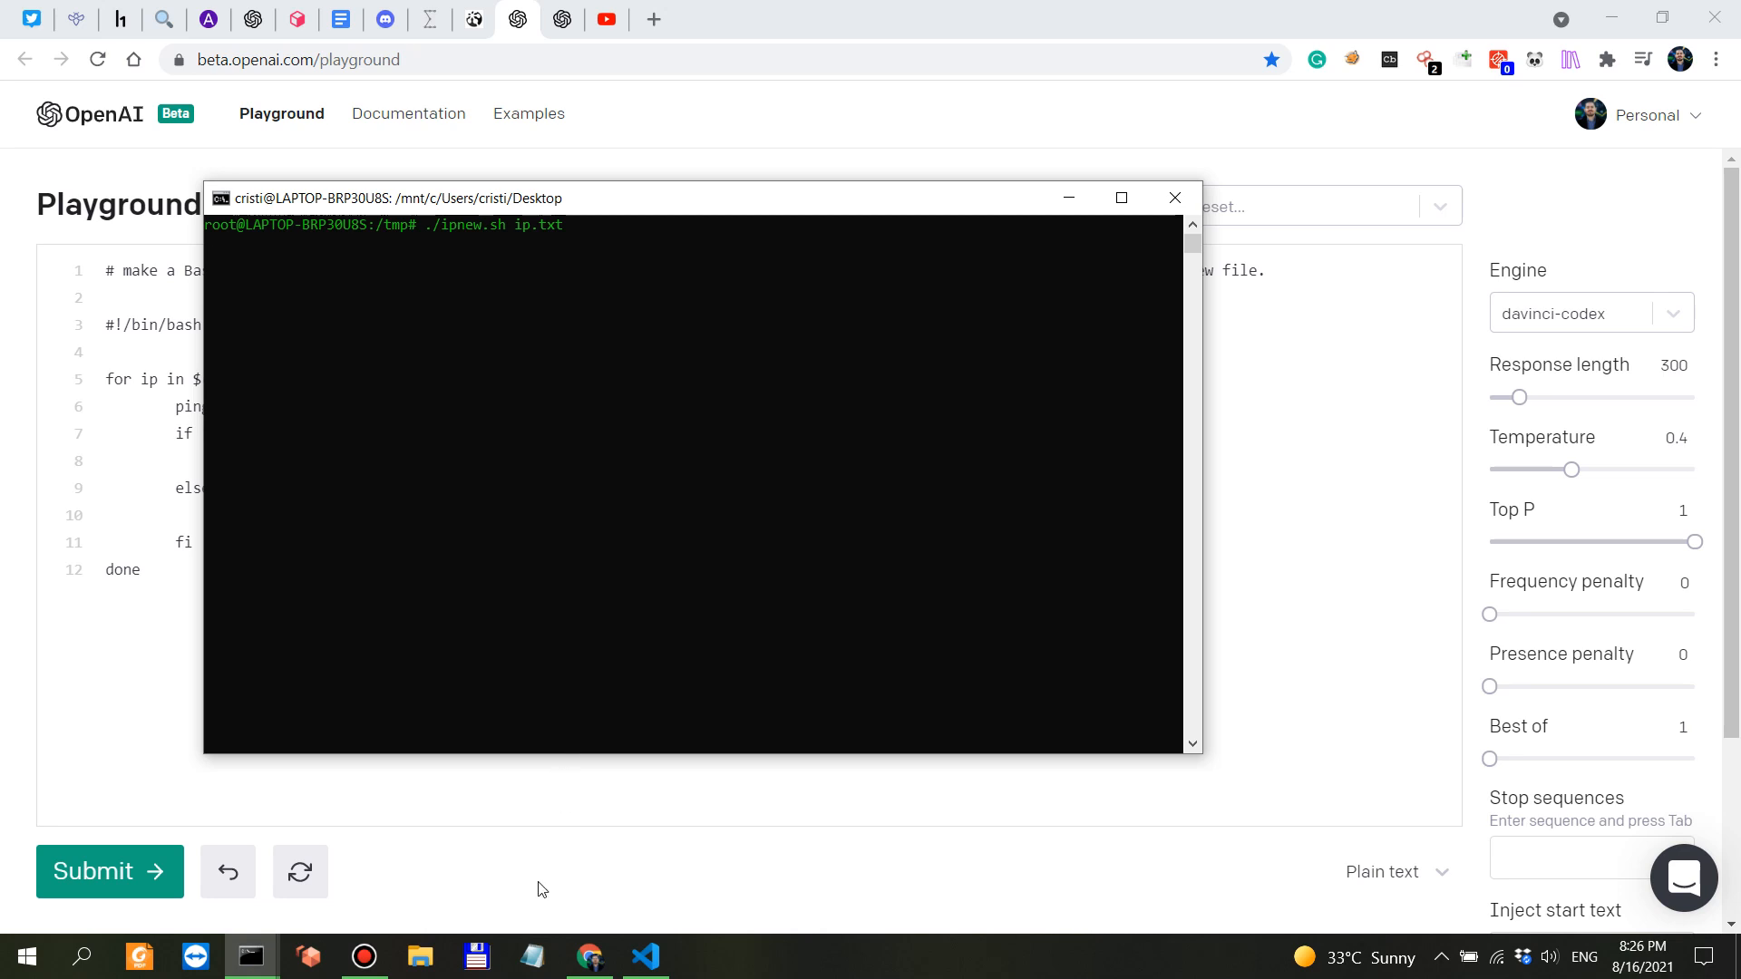
pyautogui.moveTo(723, 548)
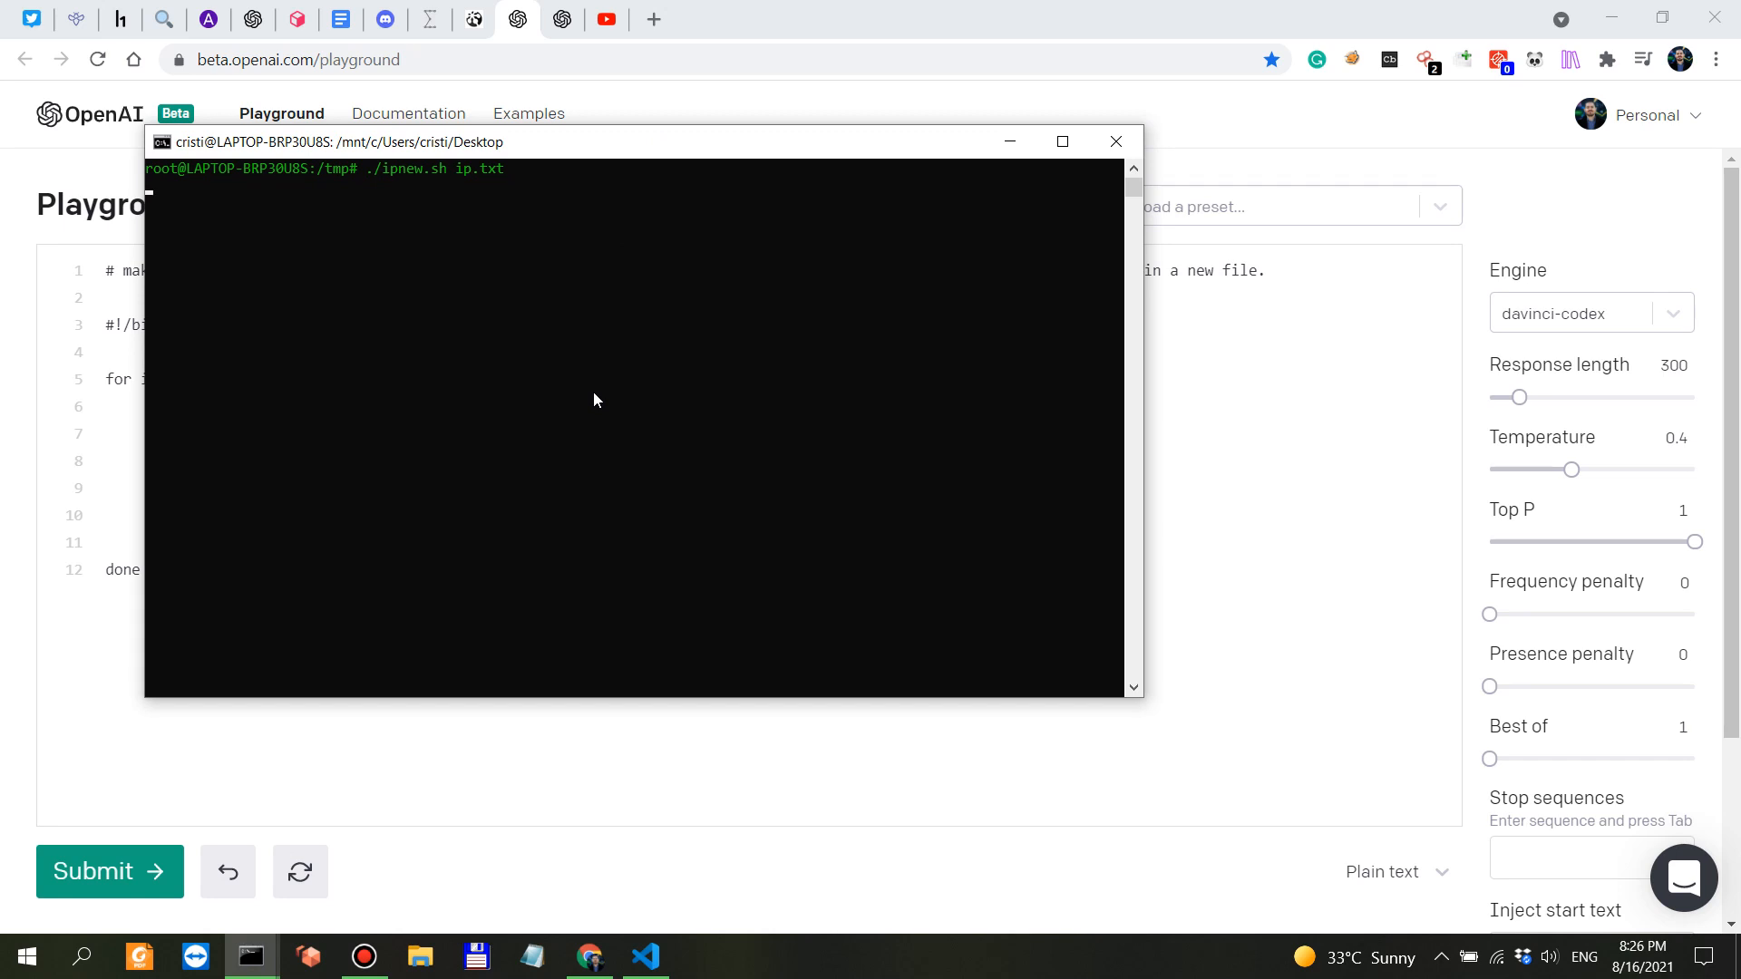
pyautogui.moveTo(466, 307)
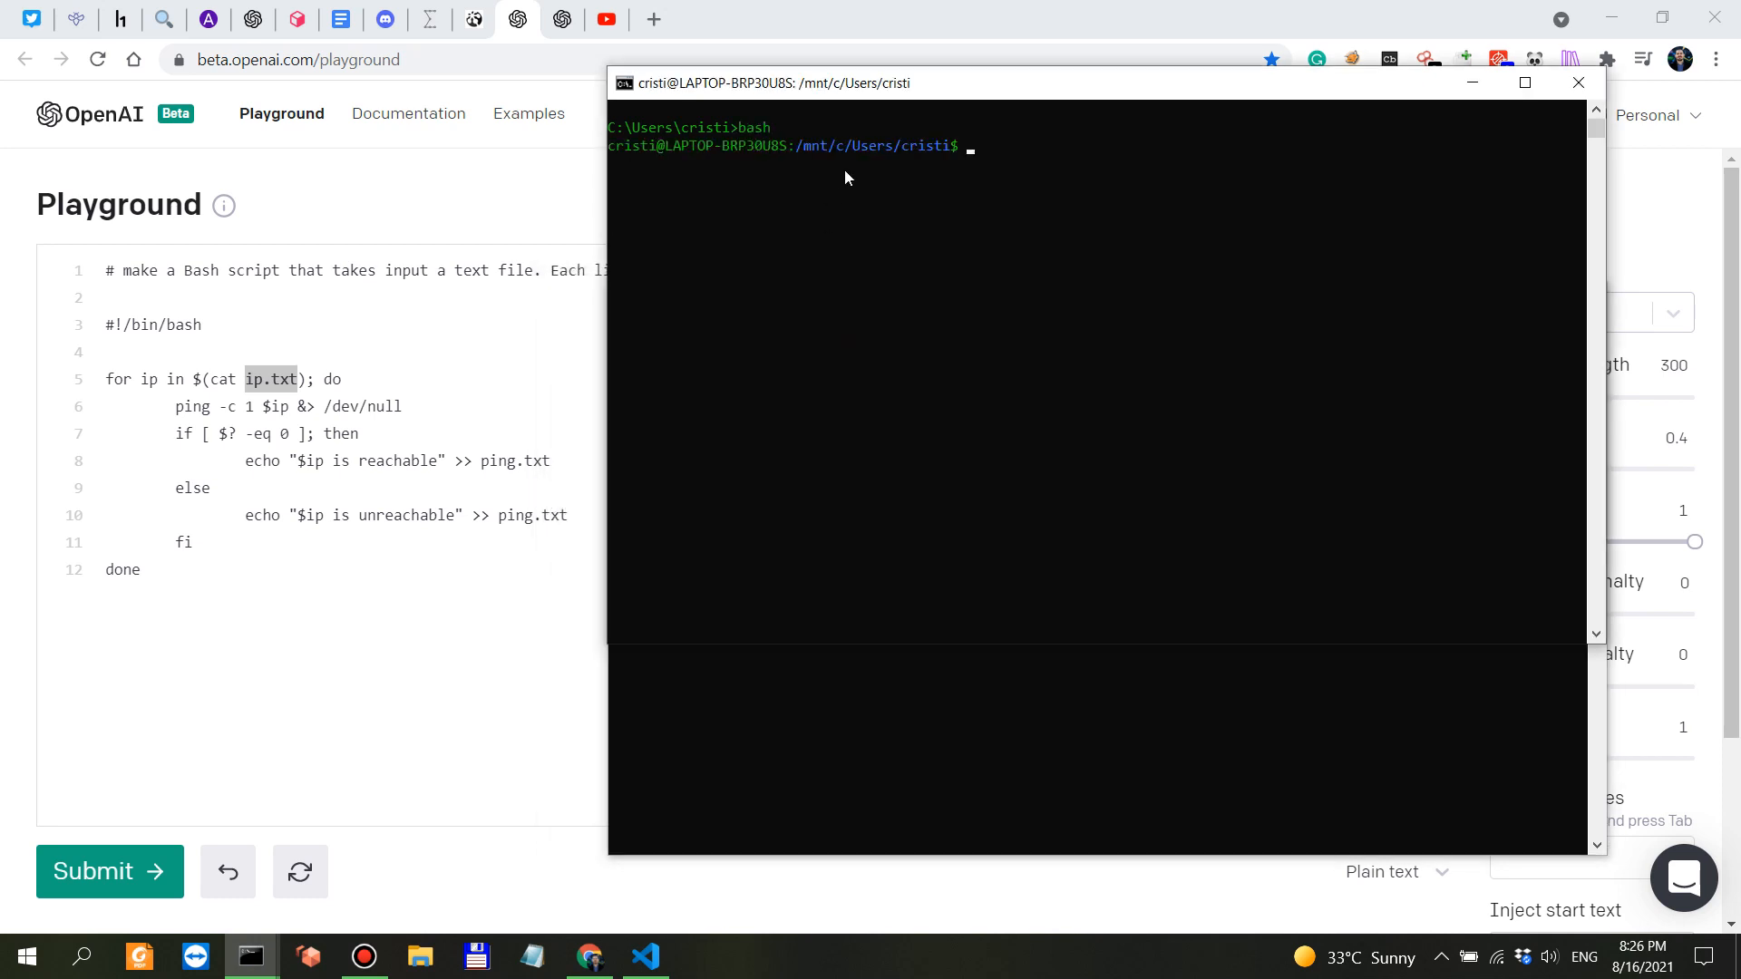
# Step: Switch to a root shell in a second terminal and move into /tmp
pyautogui.write('sudo su')
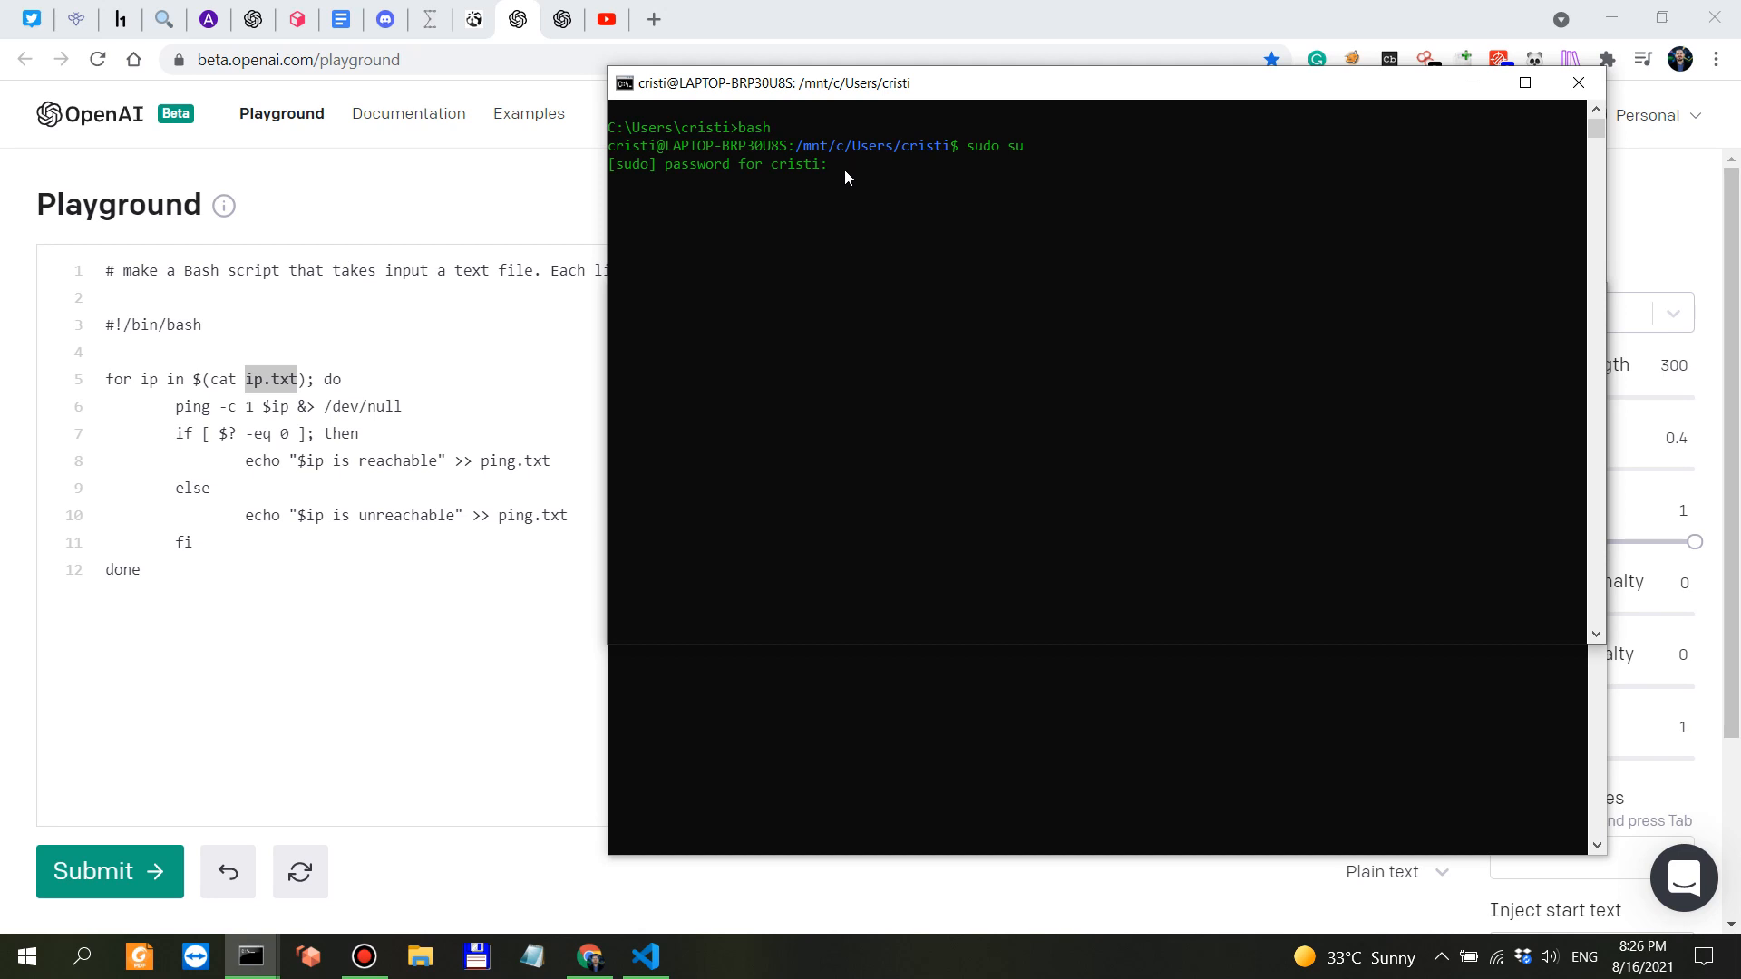
pyautogui.write('cd /tmp')
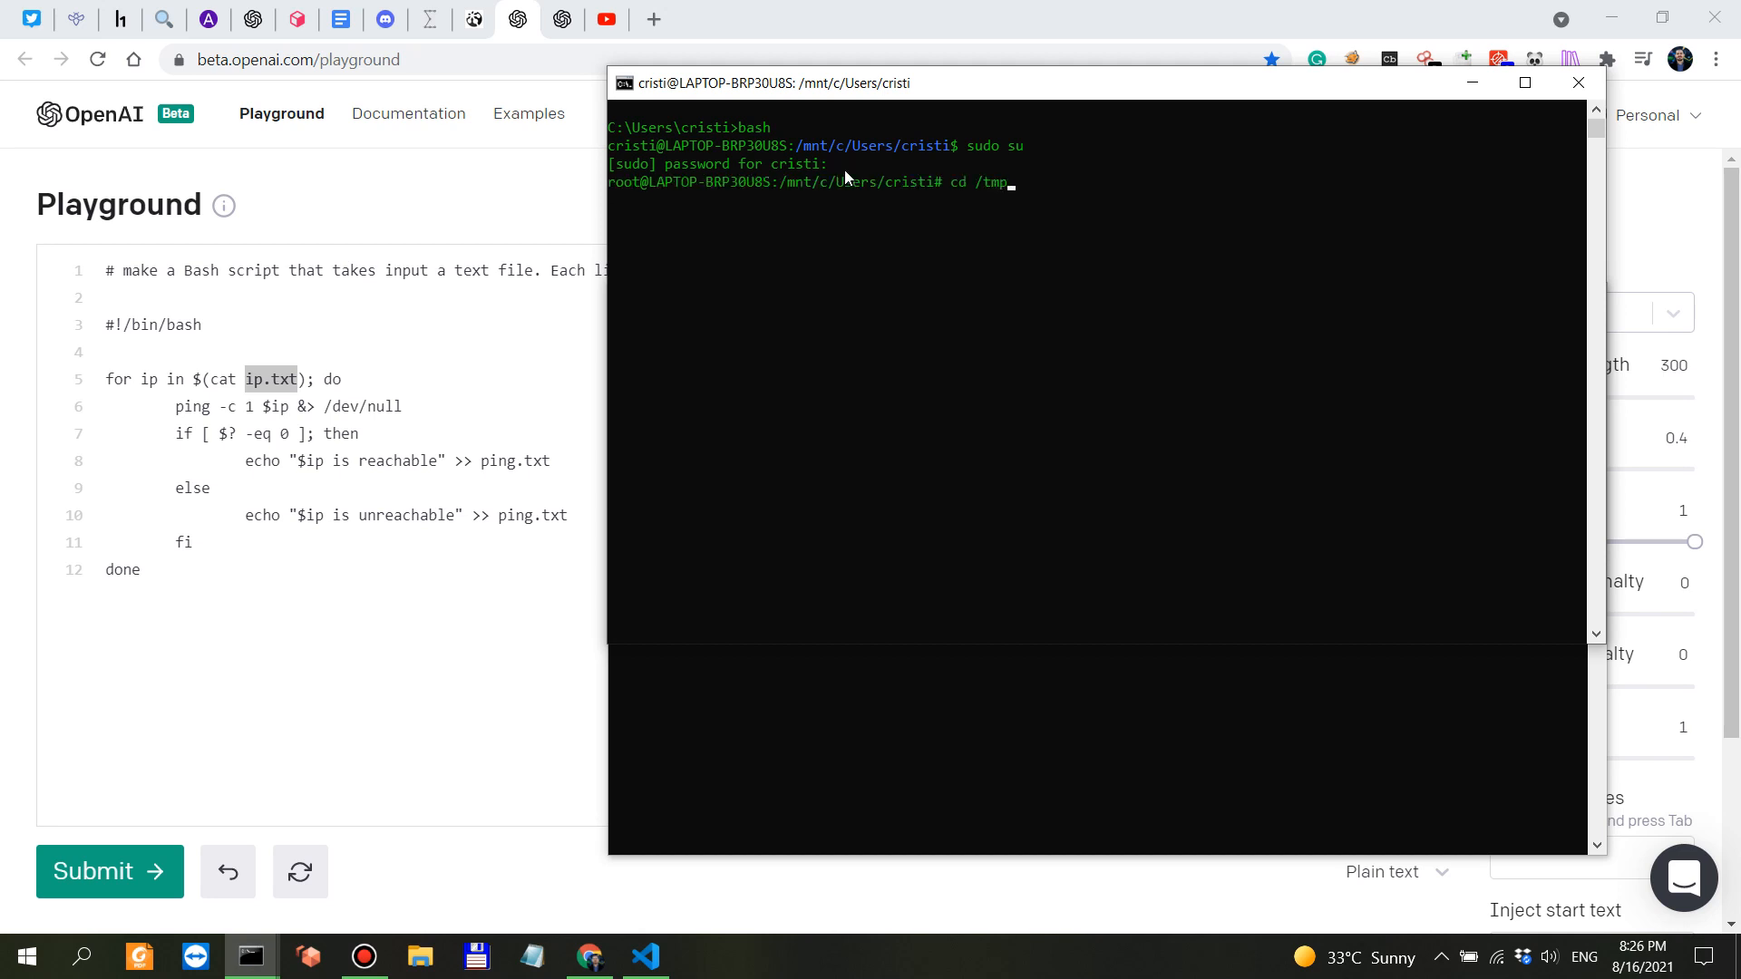
pyautogui.press('Return')
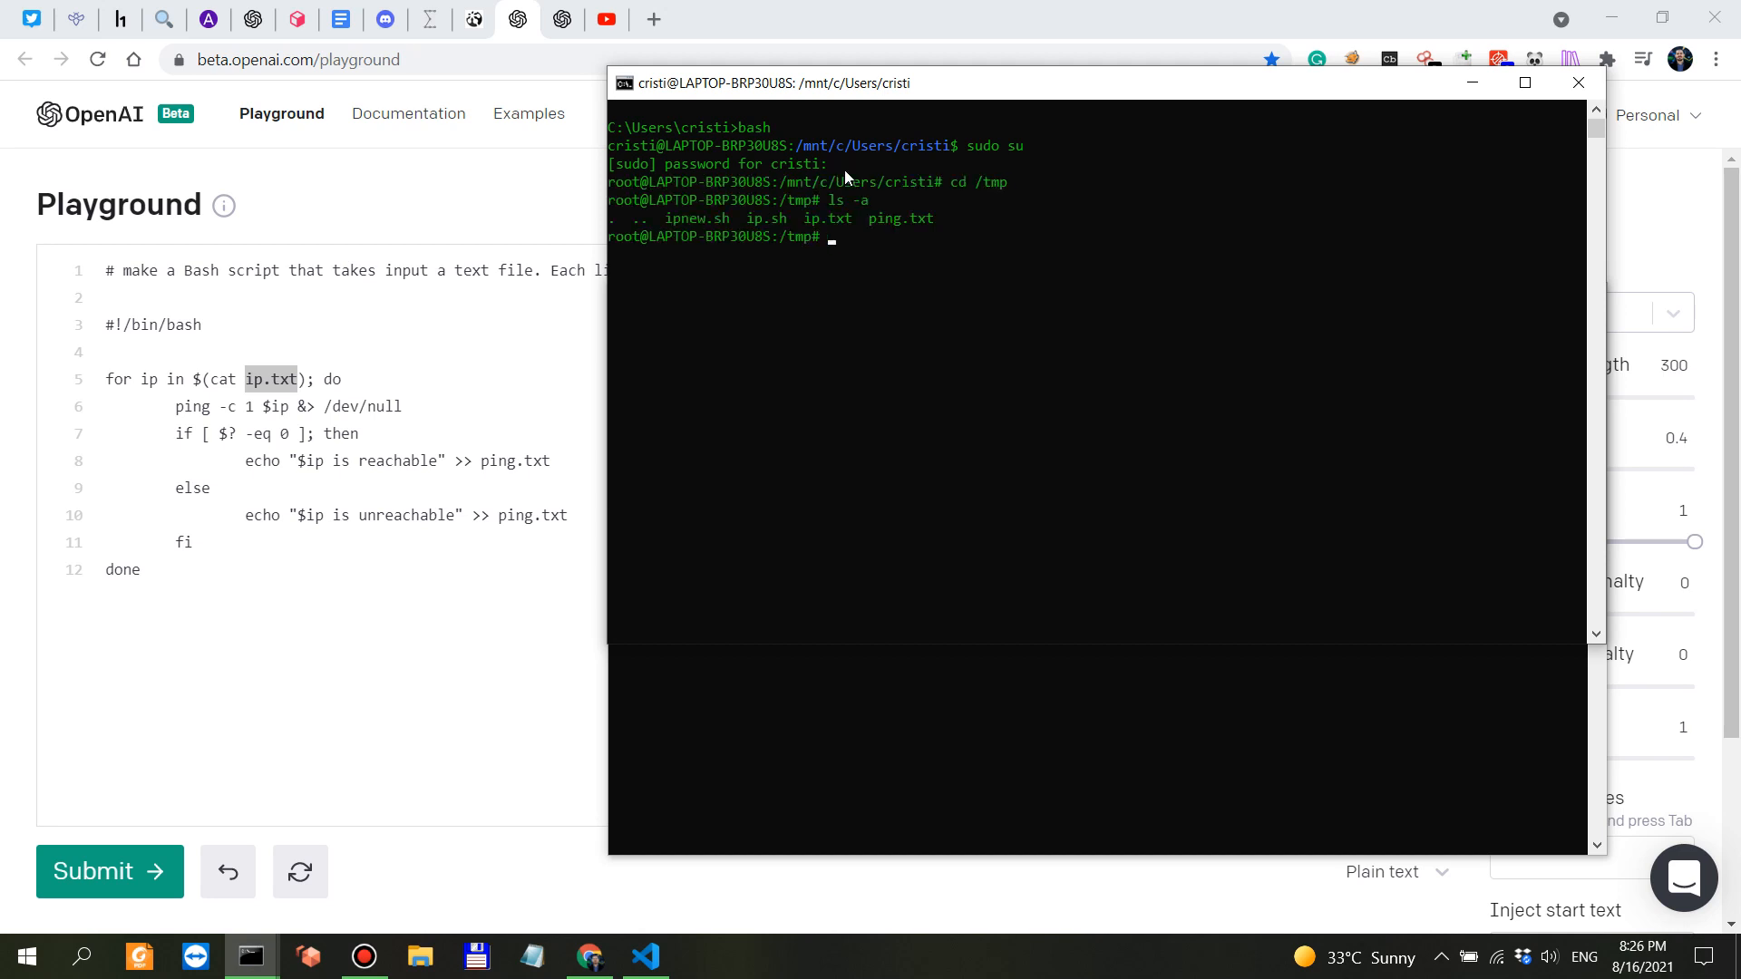
pyautogui.moveTo(960, 125)
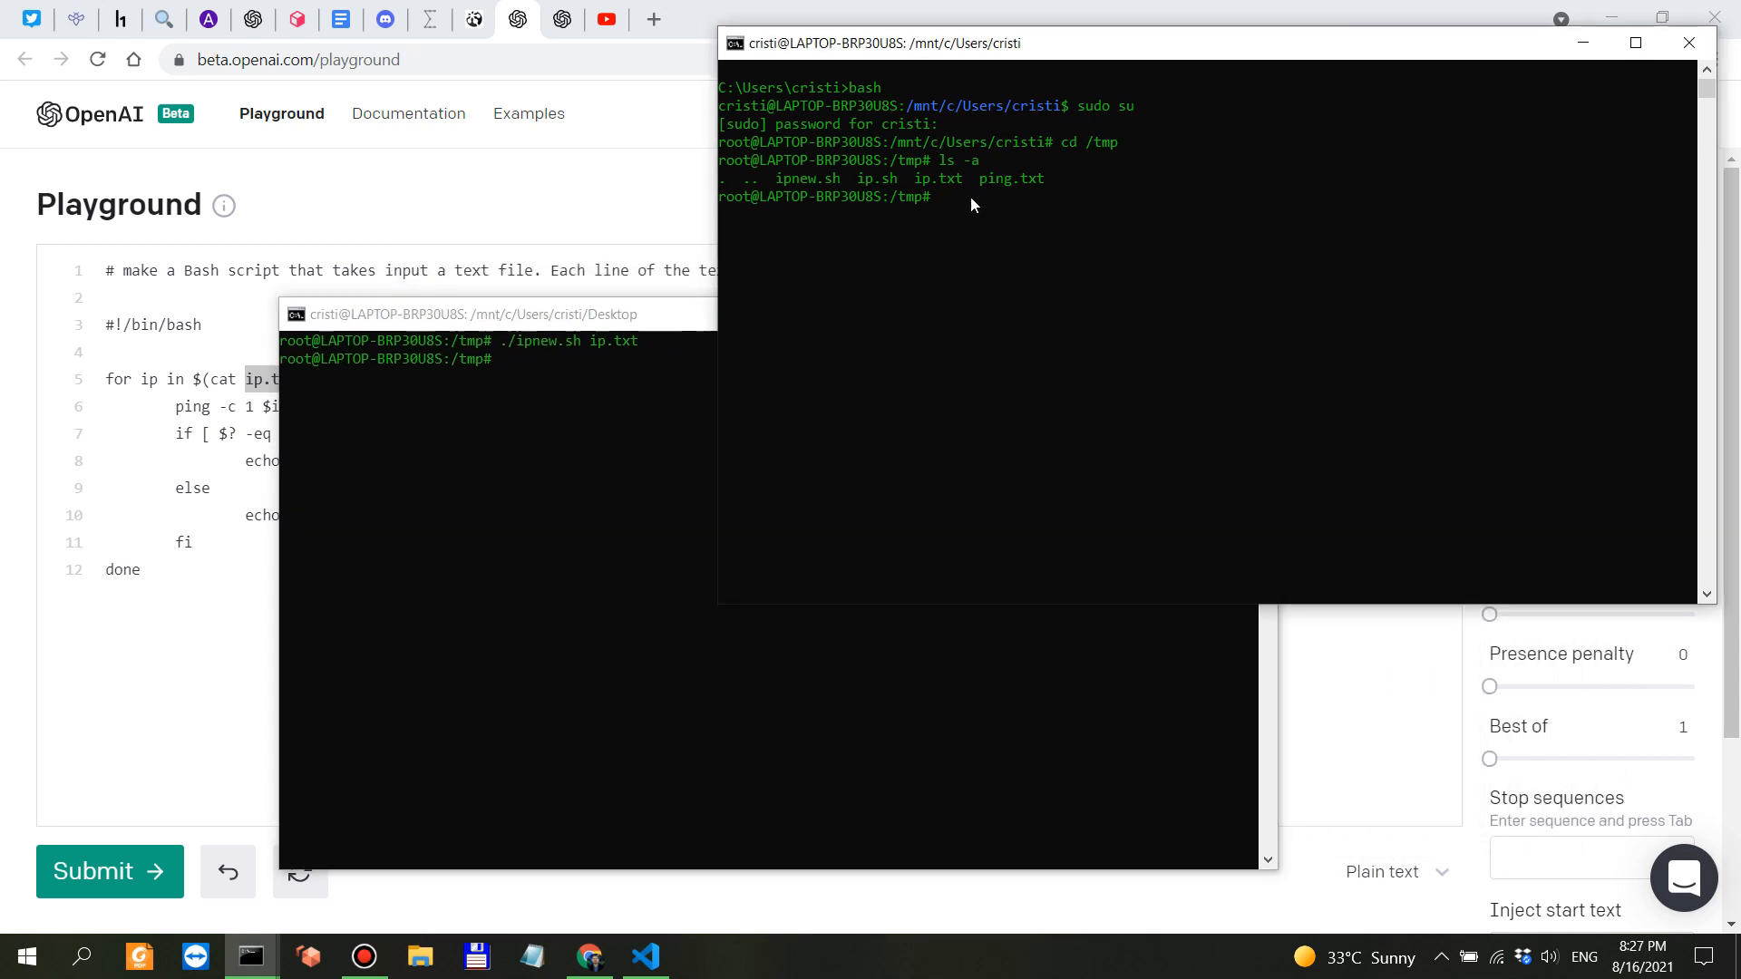
# Step: Type the expected-results note '1,2,3 == up; 100,10,8== down' at the prompt
pyautogui.write('1,')
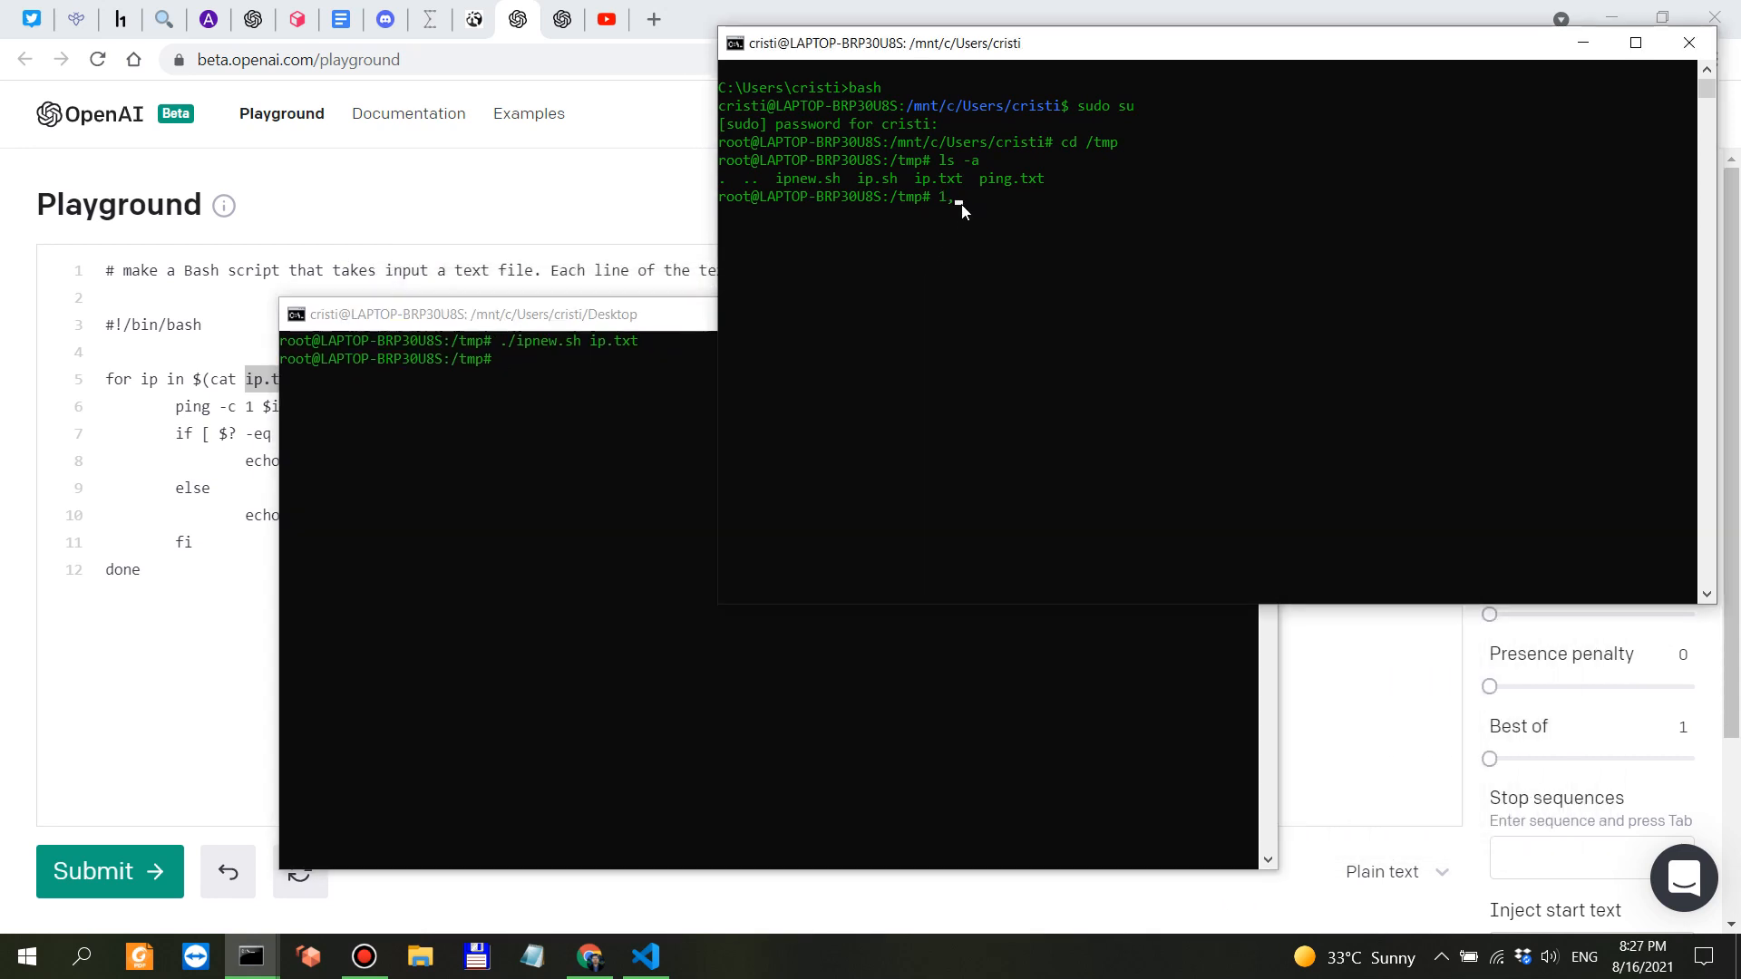
pyautogui.write(',2,3')
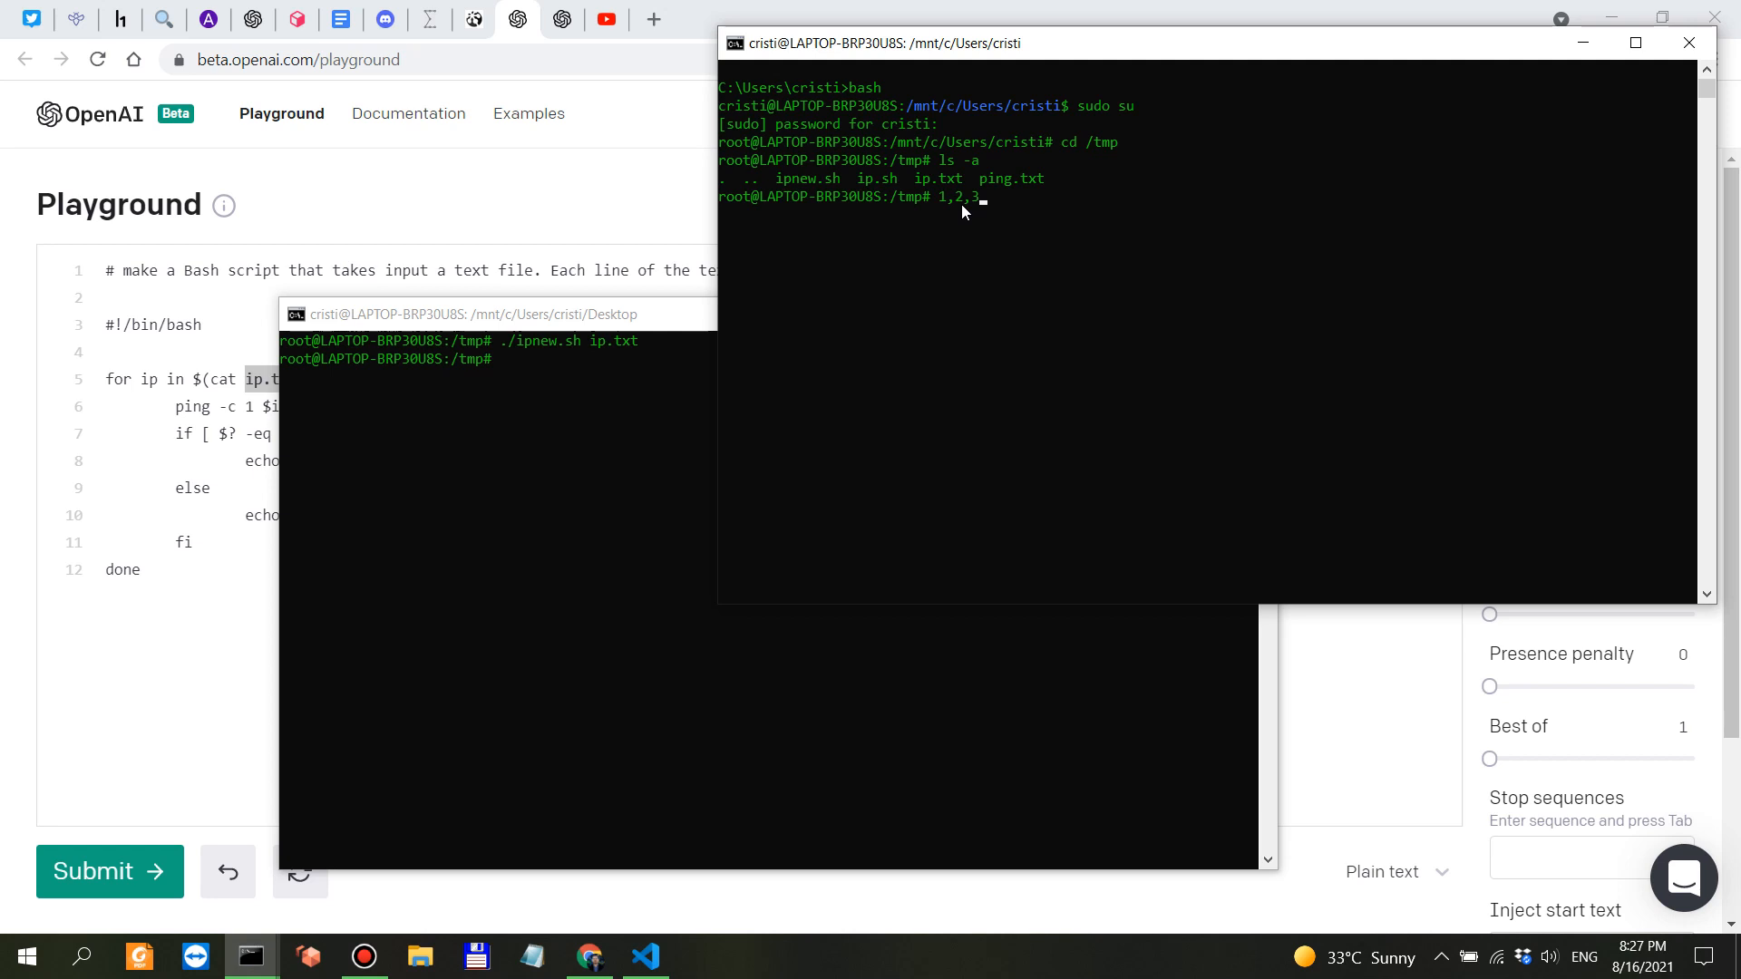
pyautogui.write('100,')
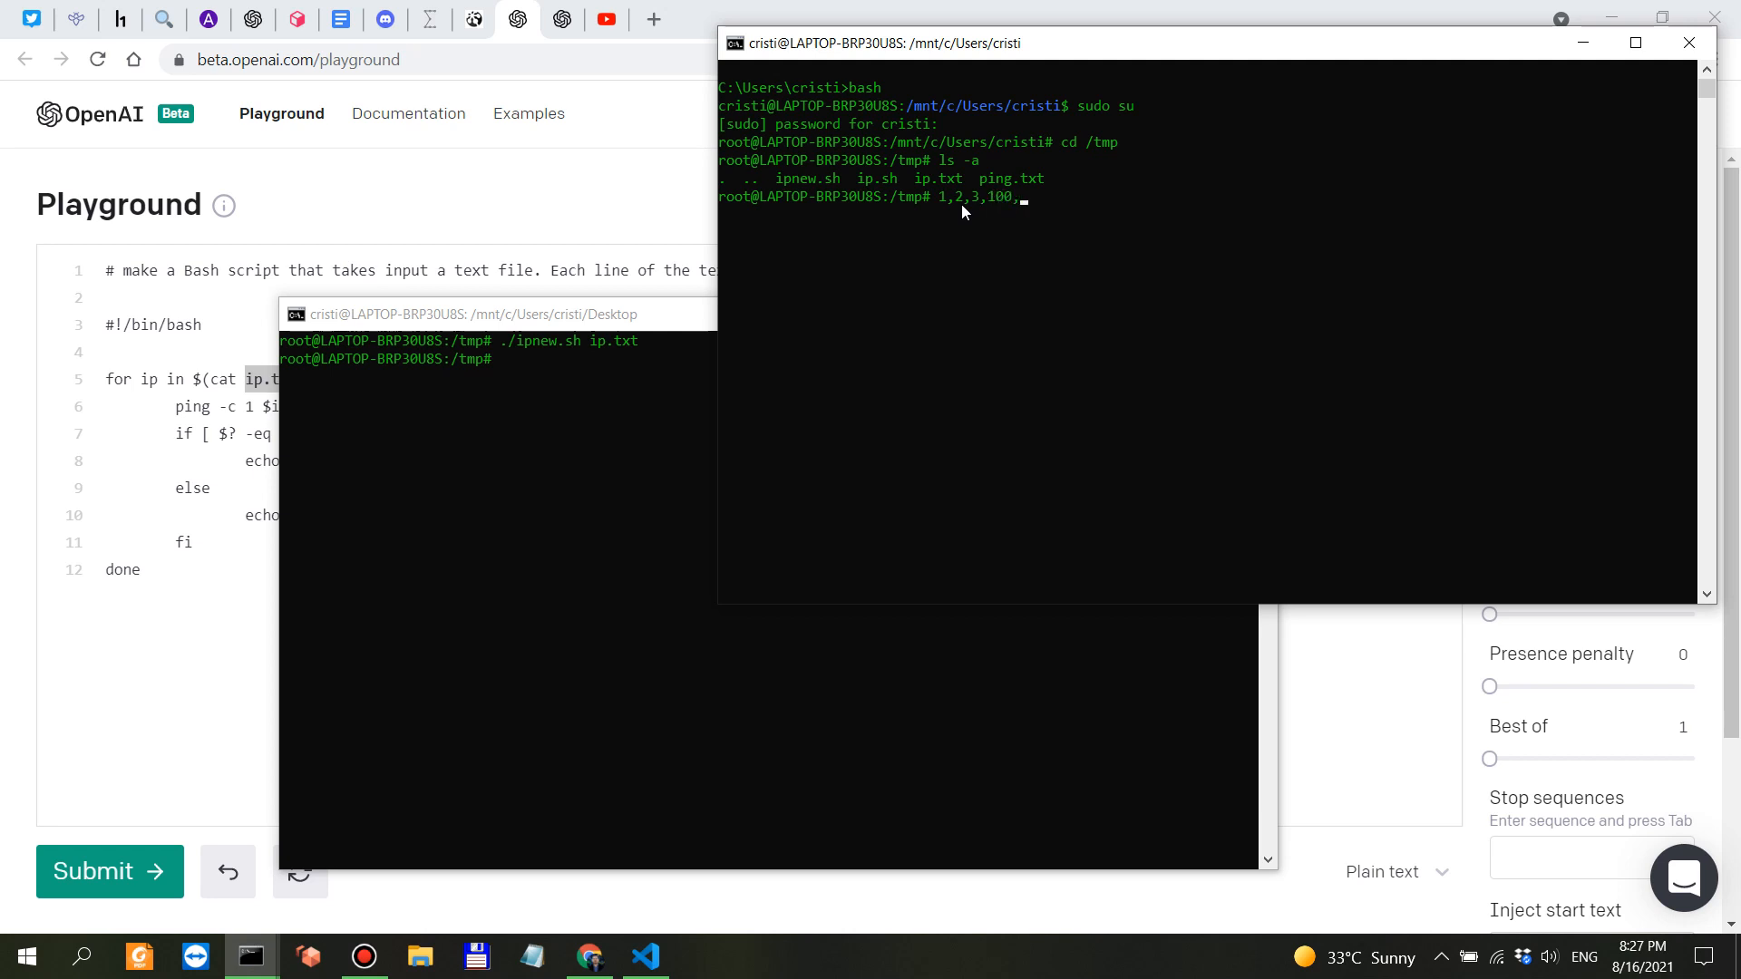
pyautogui.write('10,8')
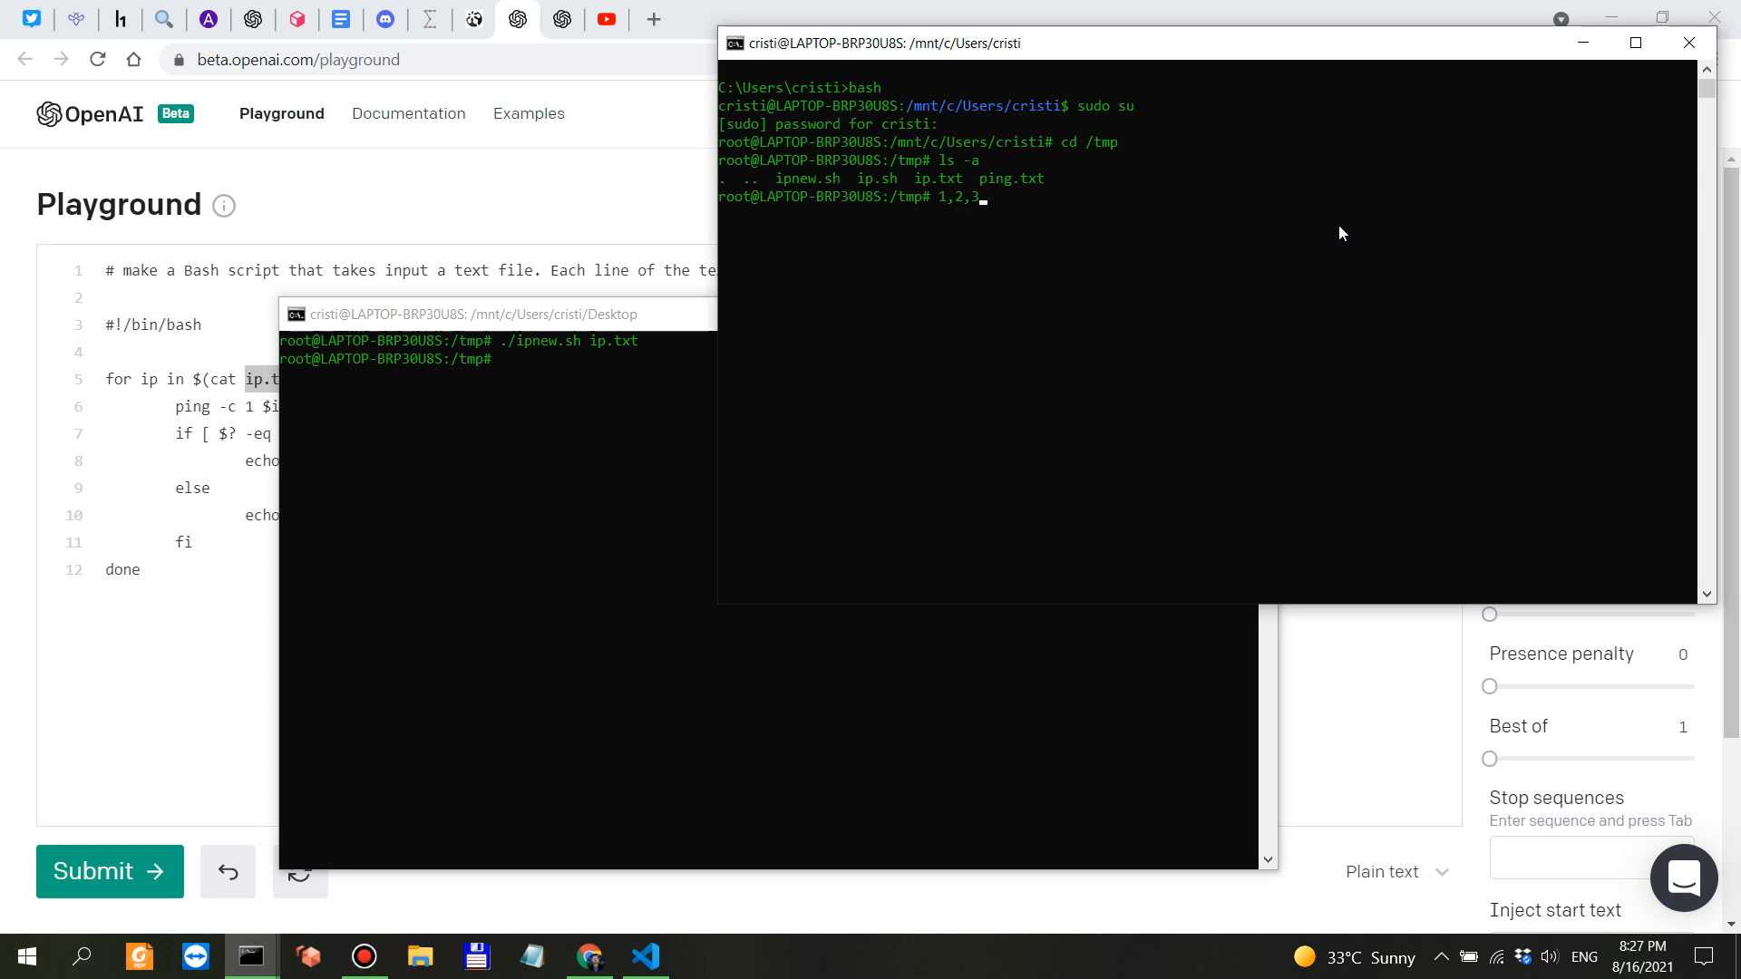
pyautogui.write('== up')
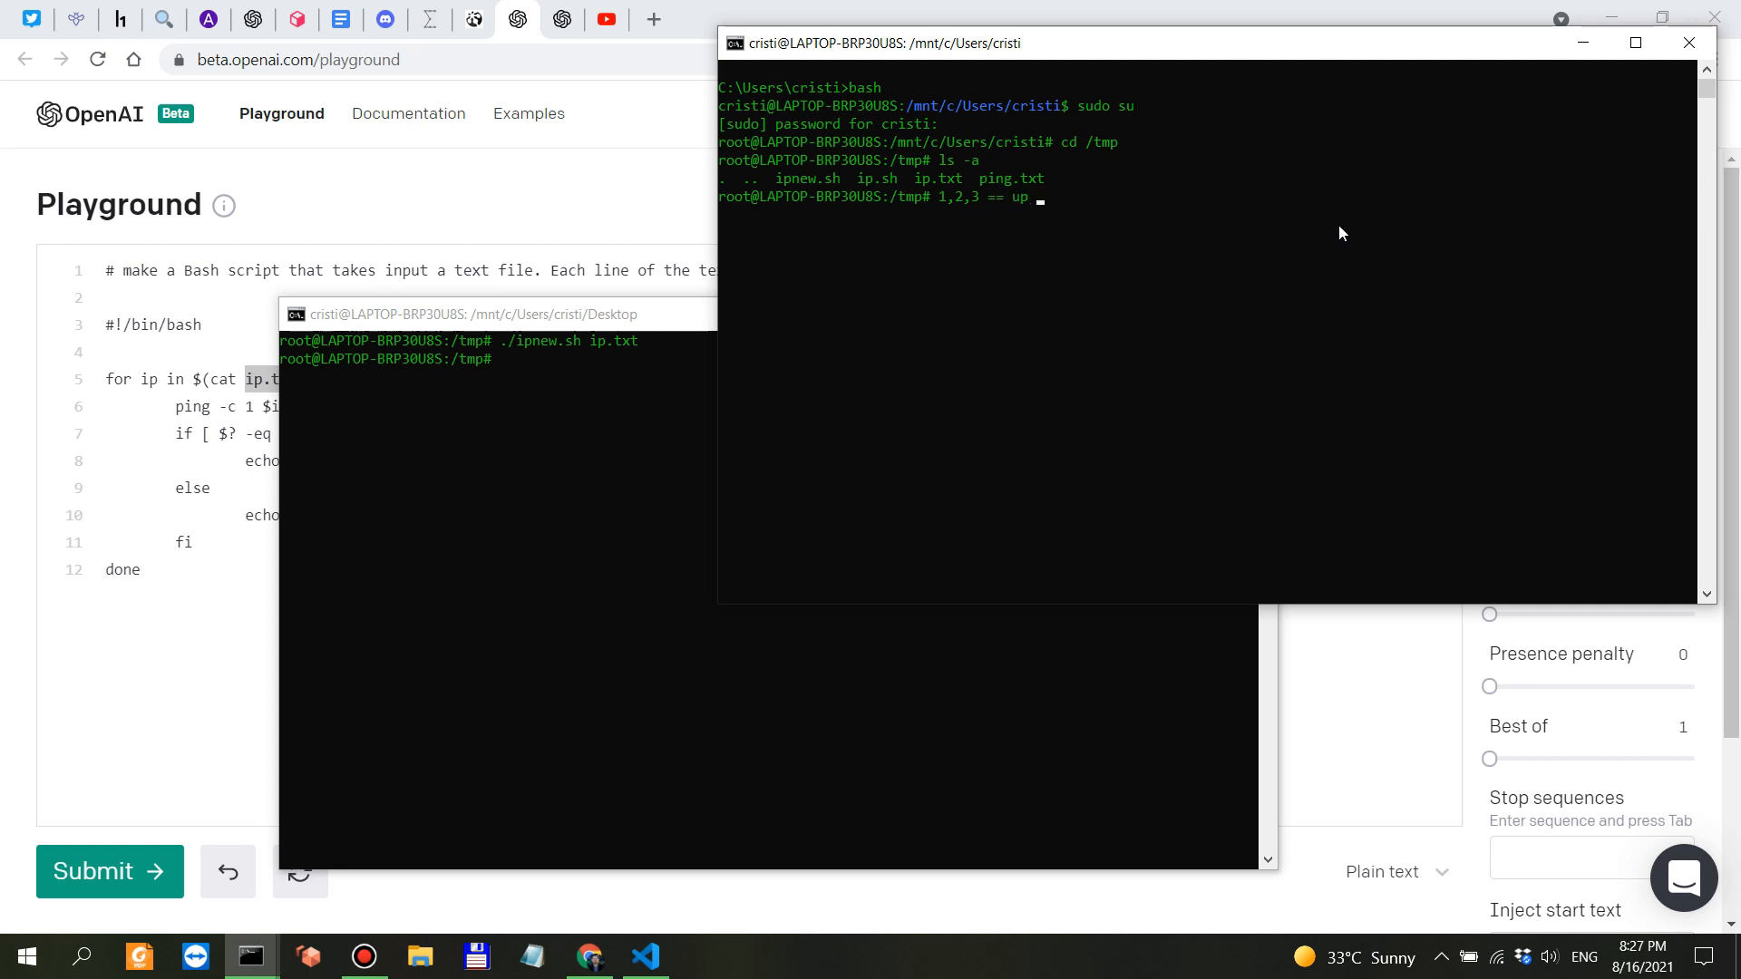
pyautogui.write('; 100')
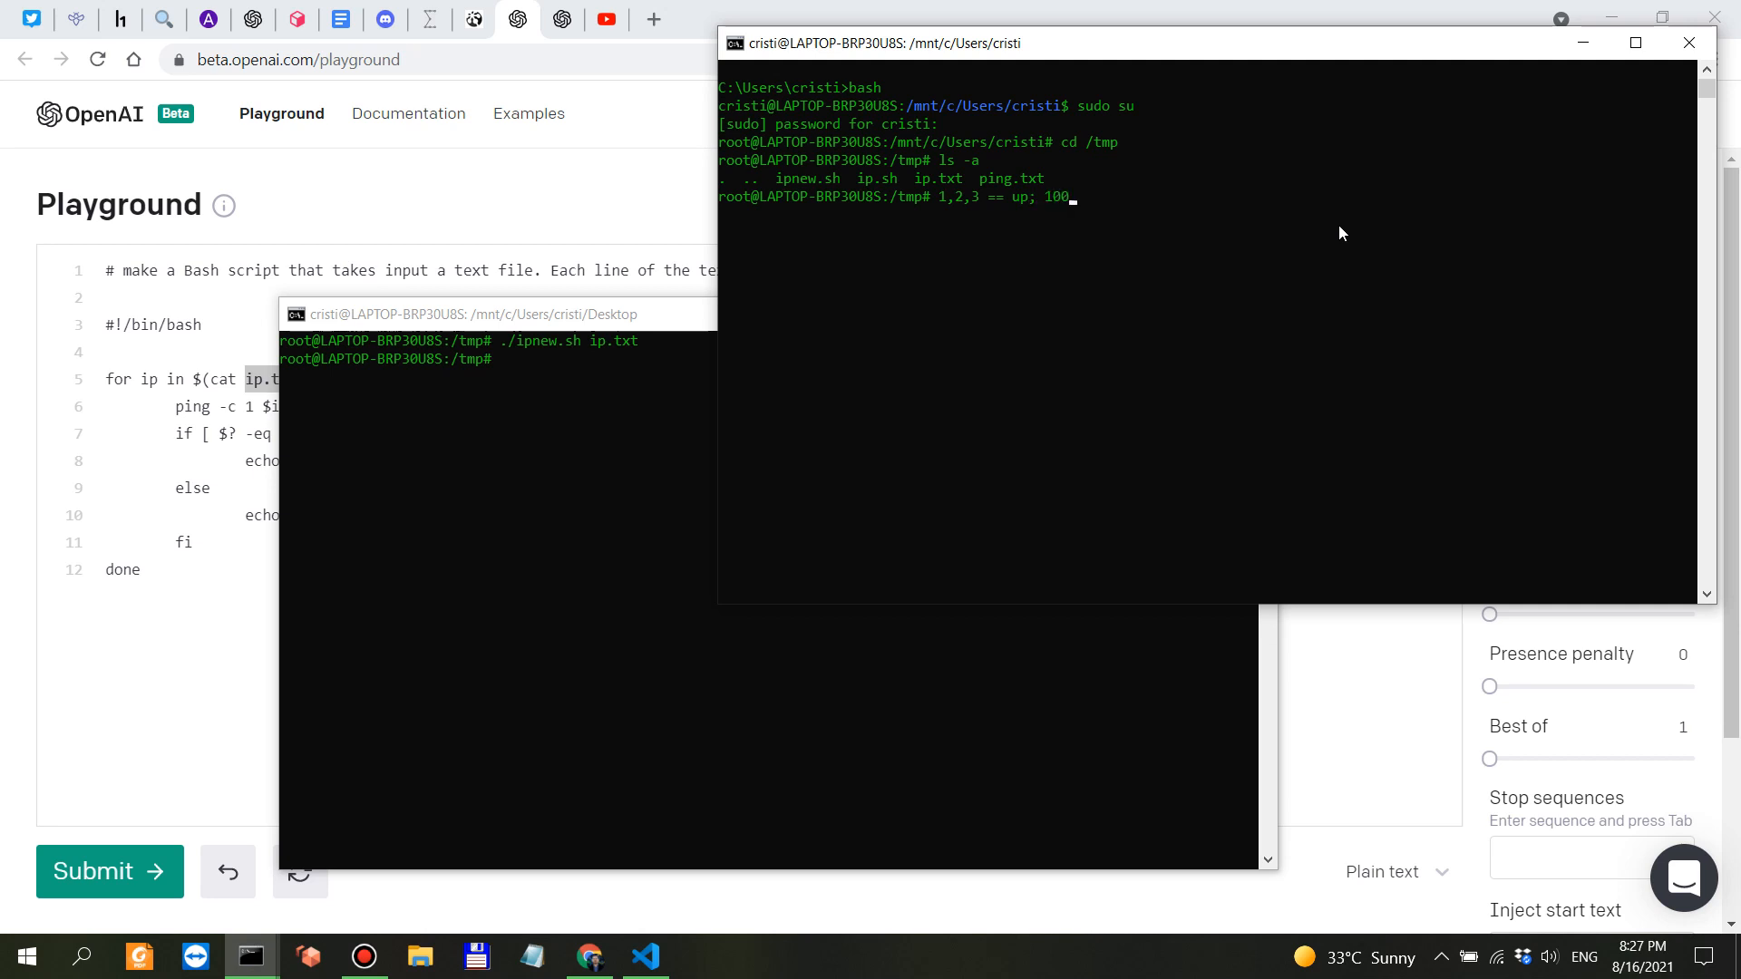
pyautogui.write(',10,8==')
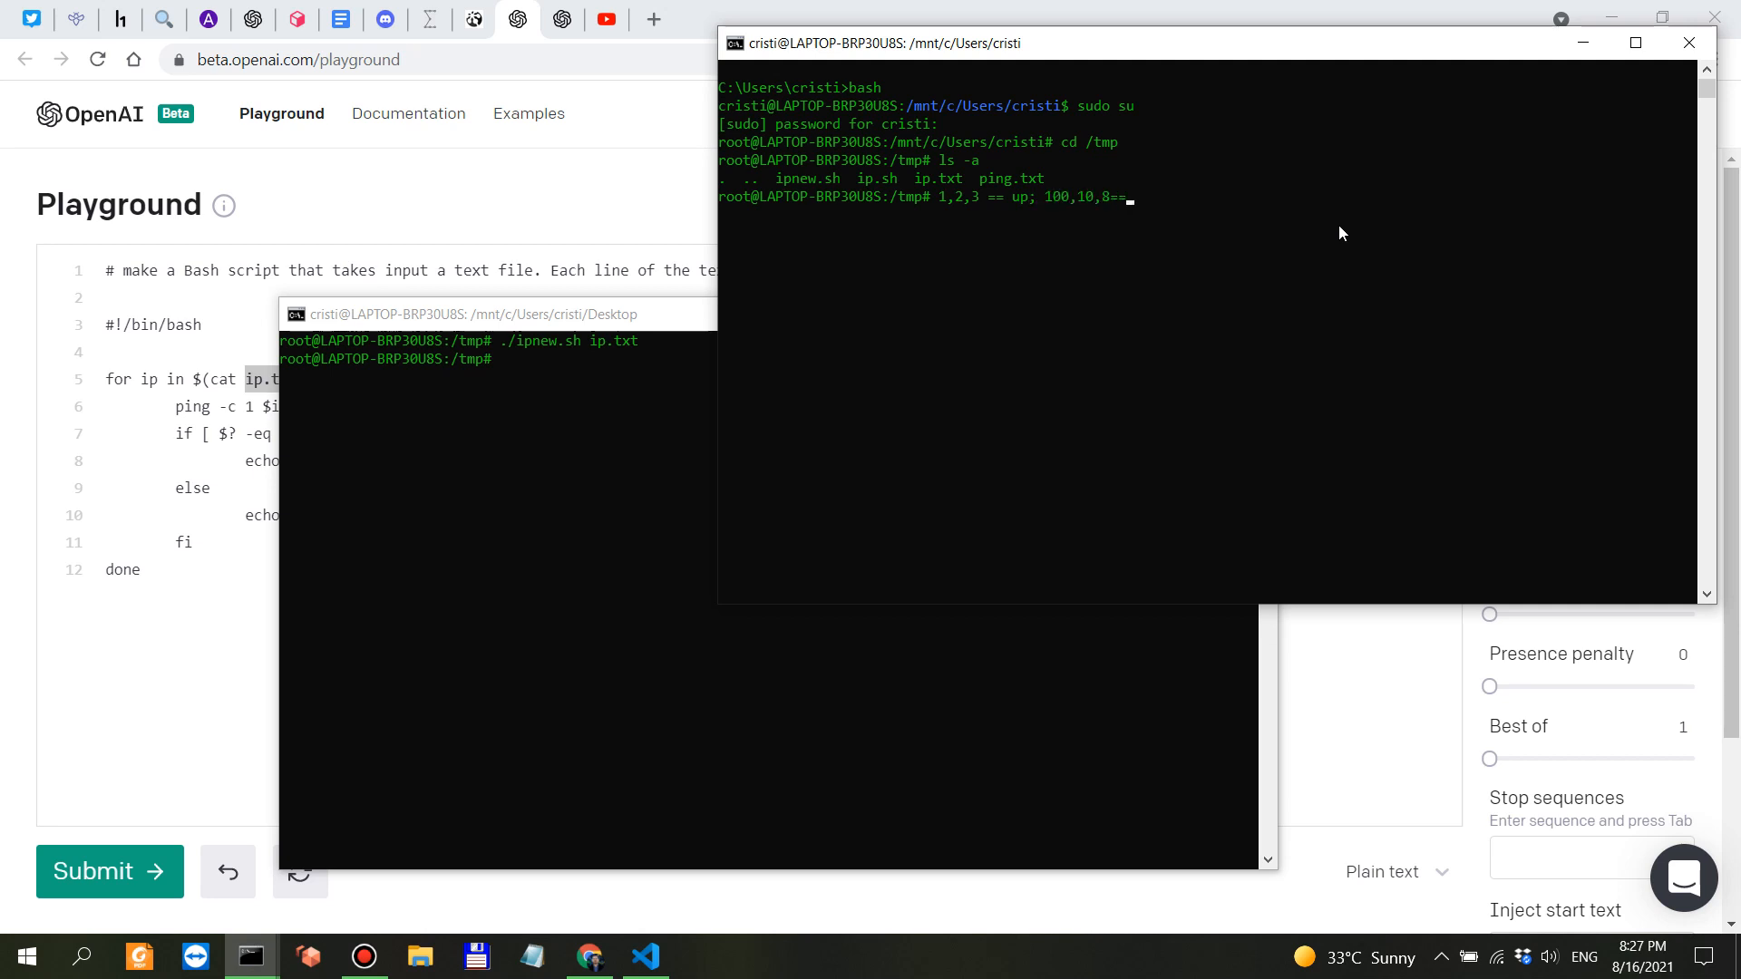
pyautogui.write('down')
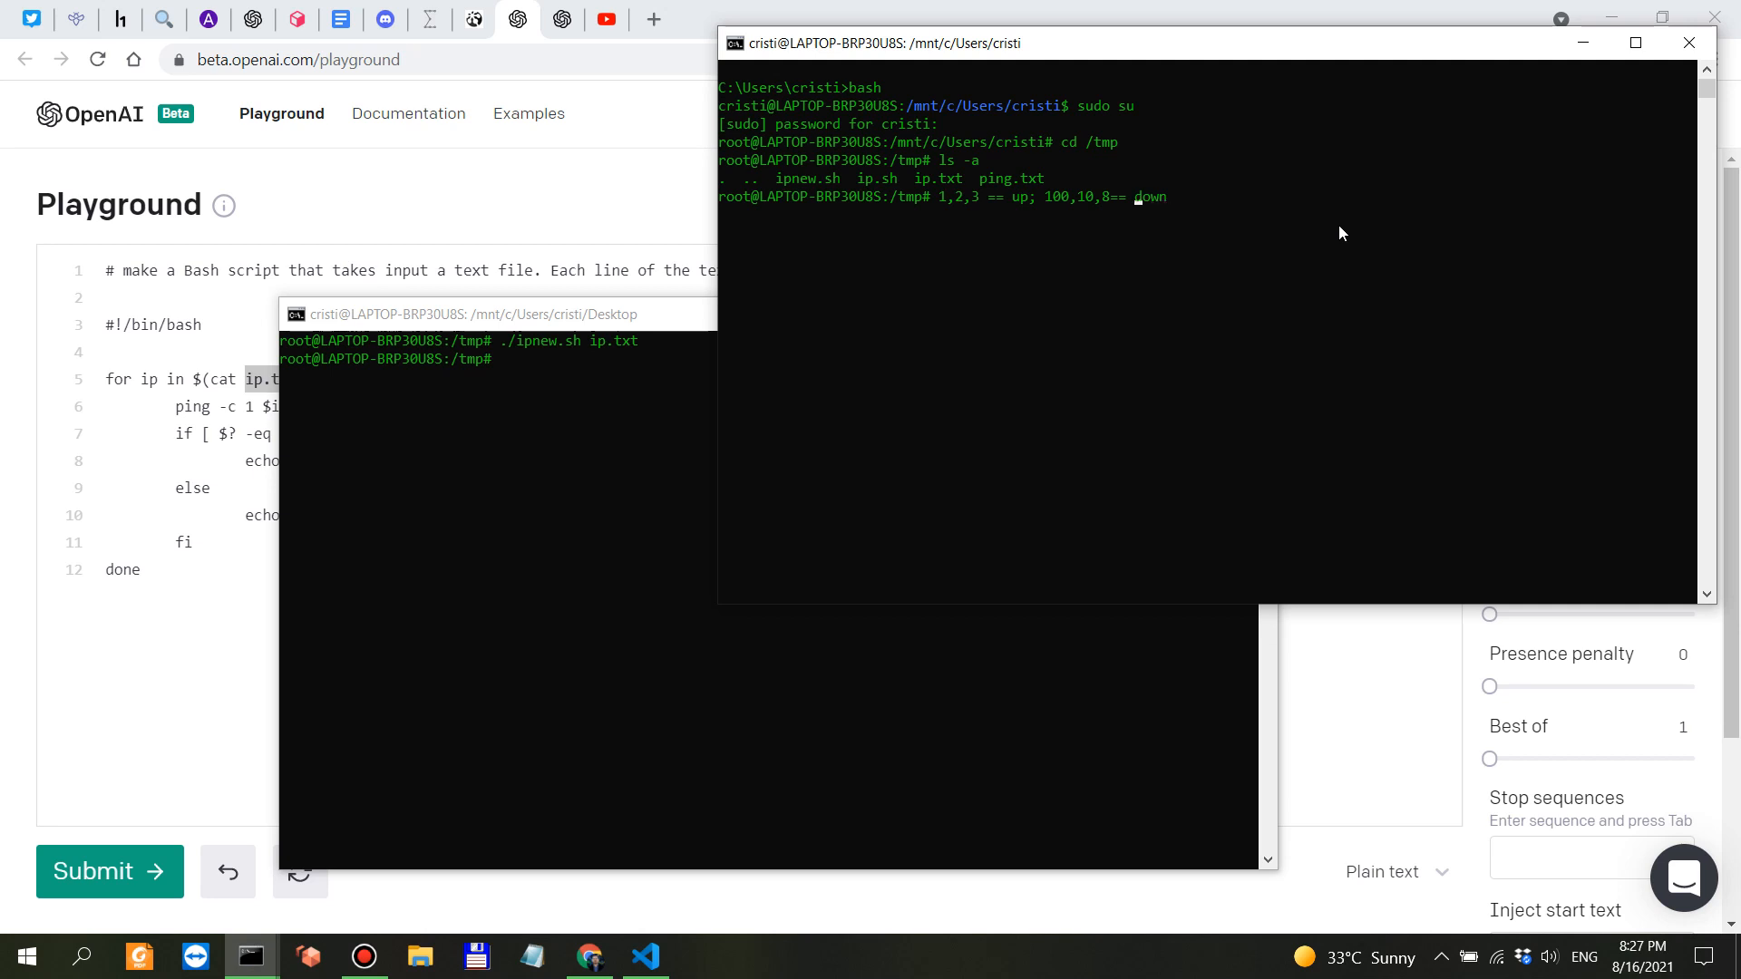
pyautogui.moveTo(628, 430)
pyautogui.write('cat ping.txt')
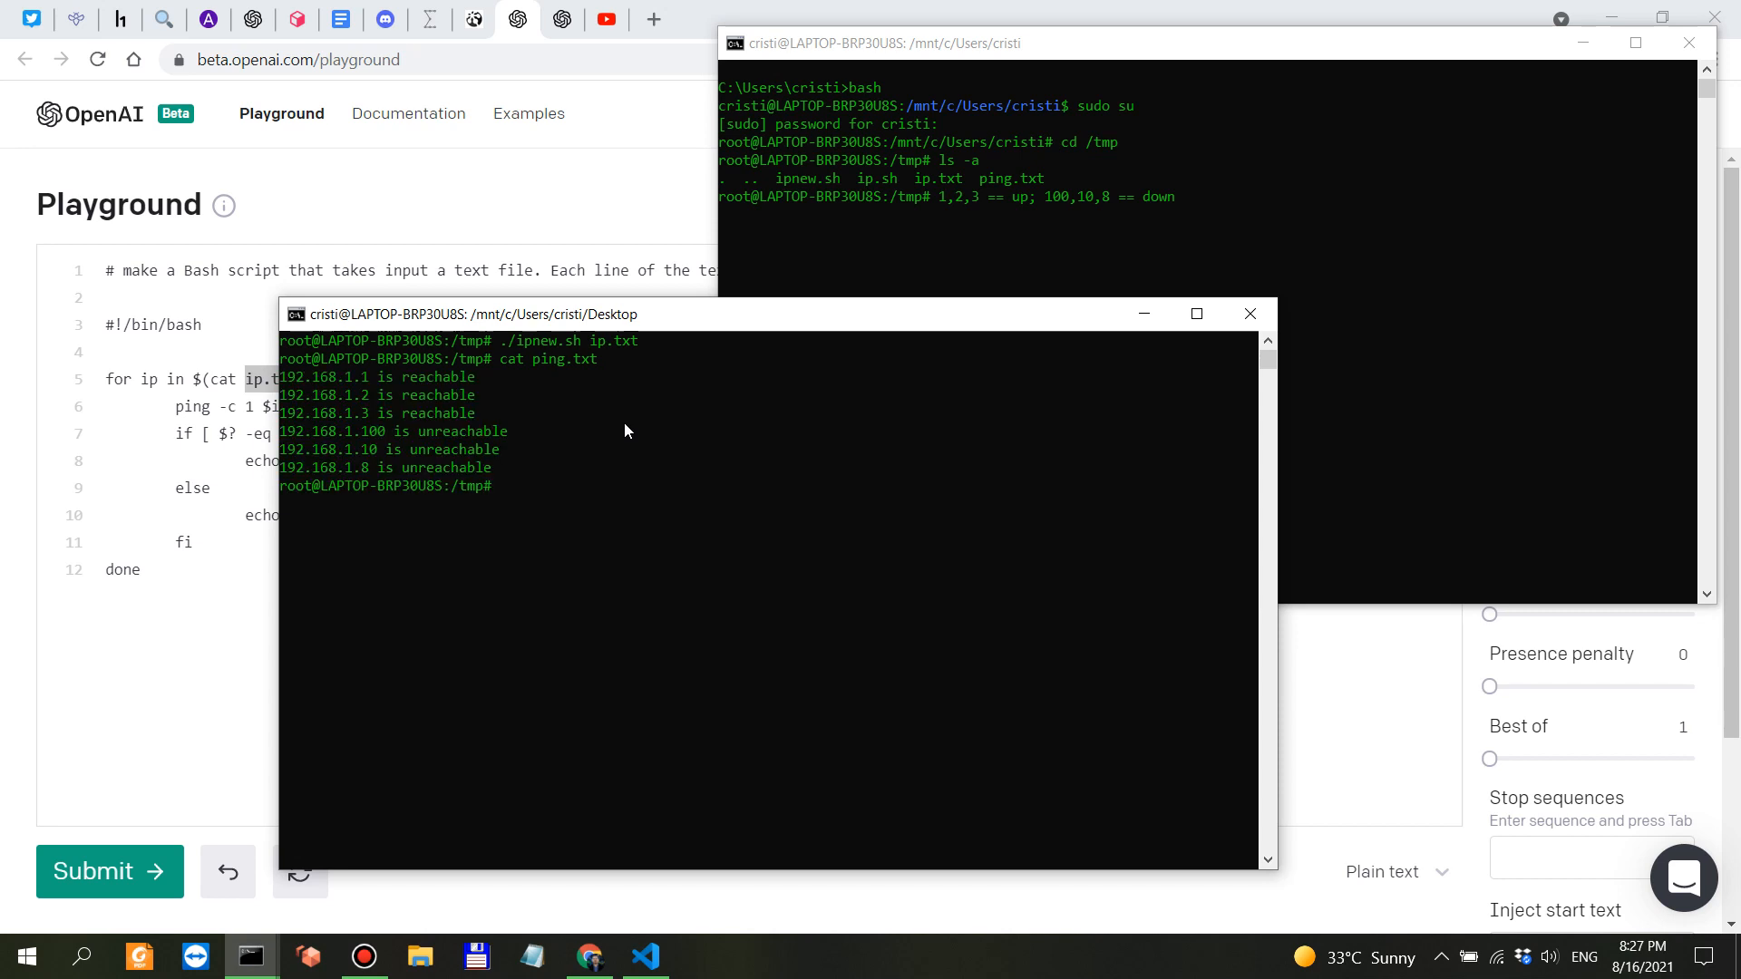
pyautogui.moveTo(600, 470)
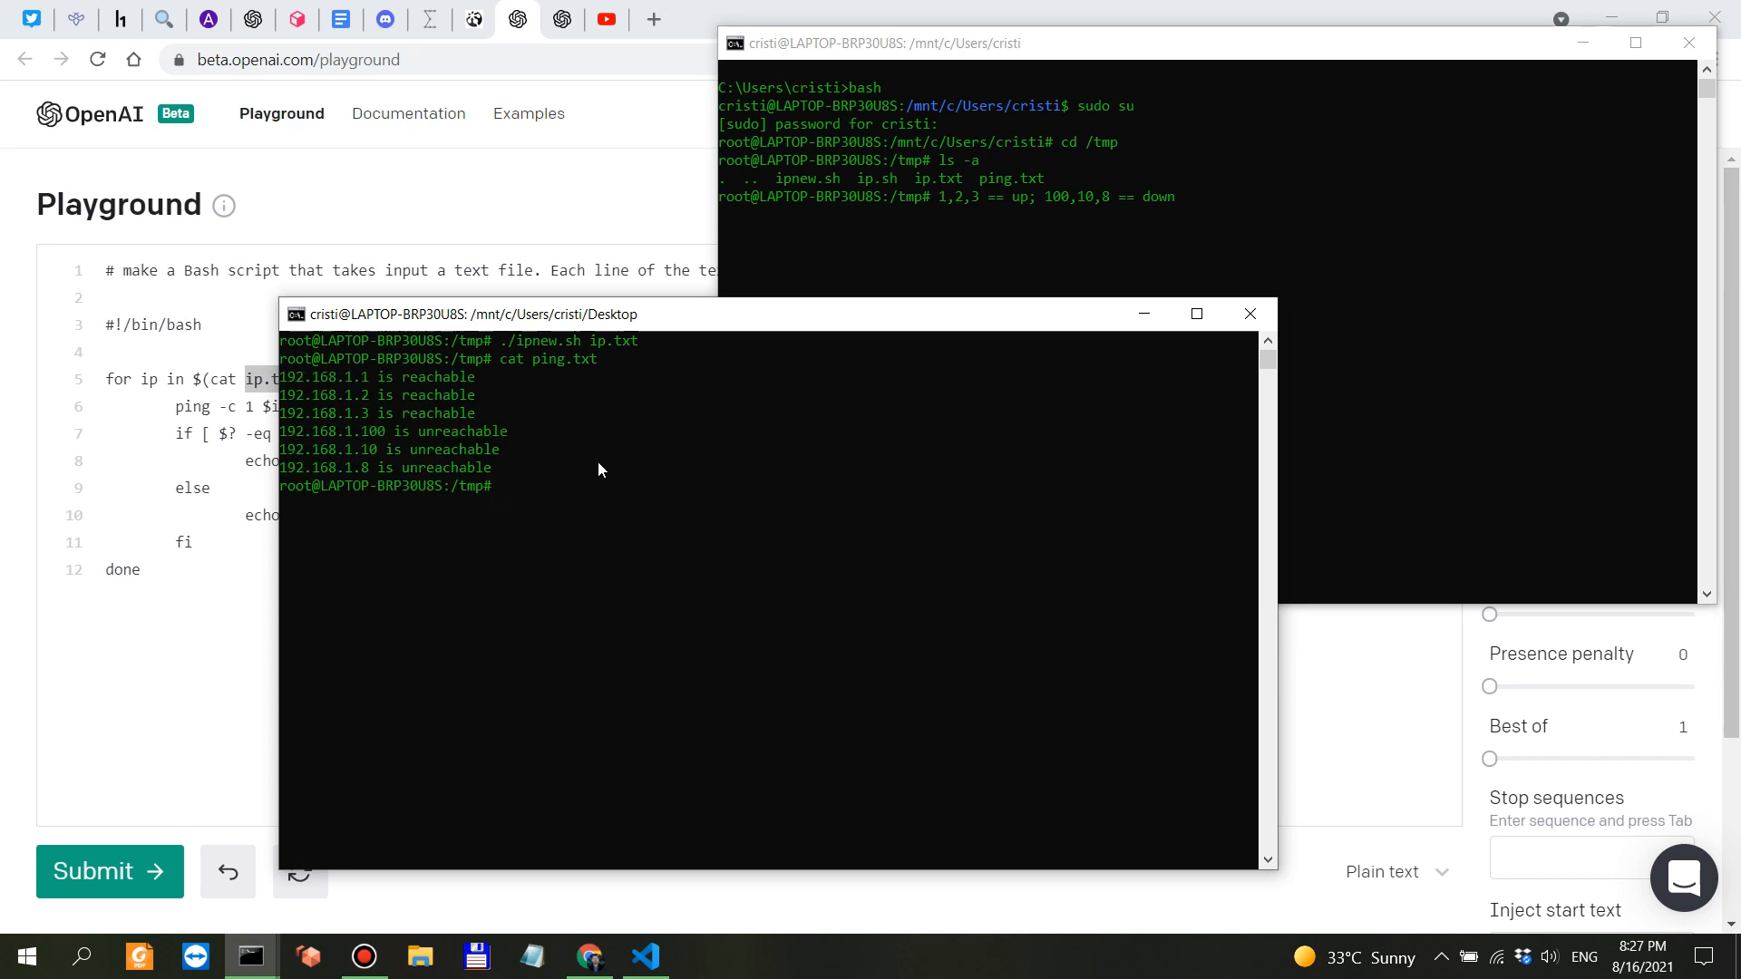
pyautogui.moveTo(348, 396)
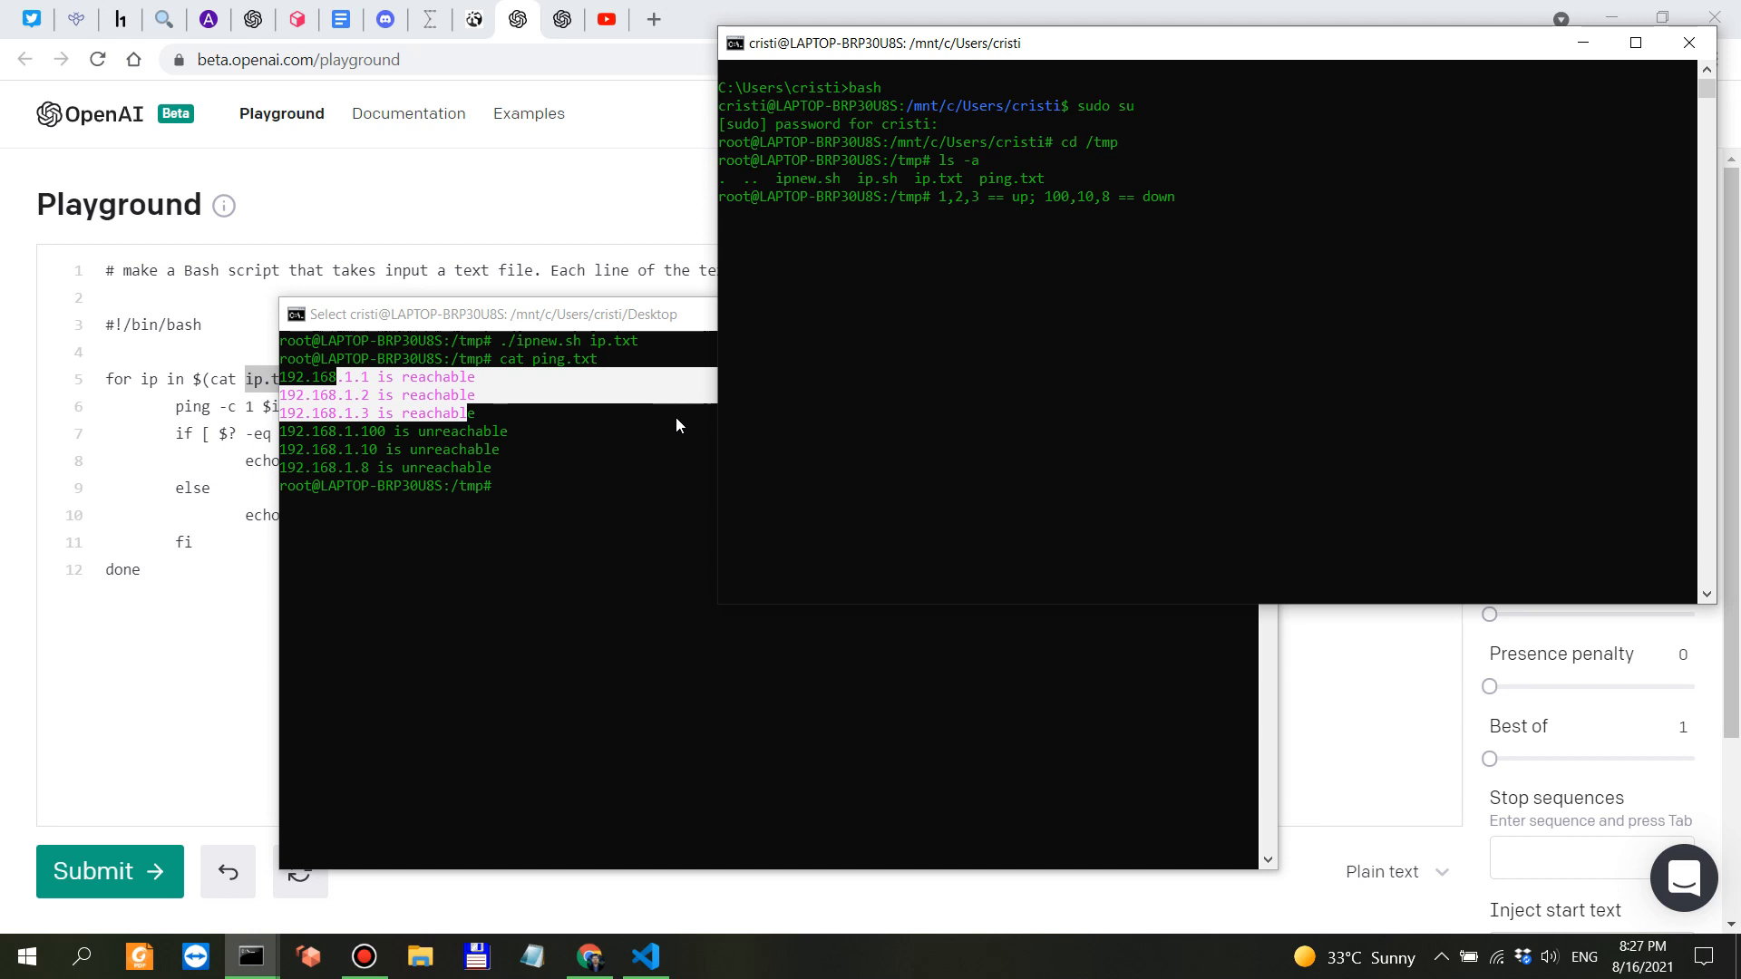
pyautogui.moveTo(449, 643)
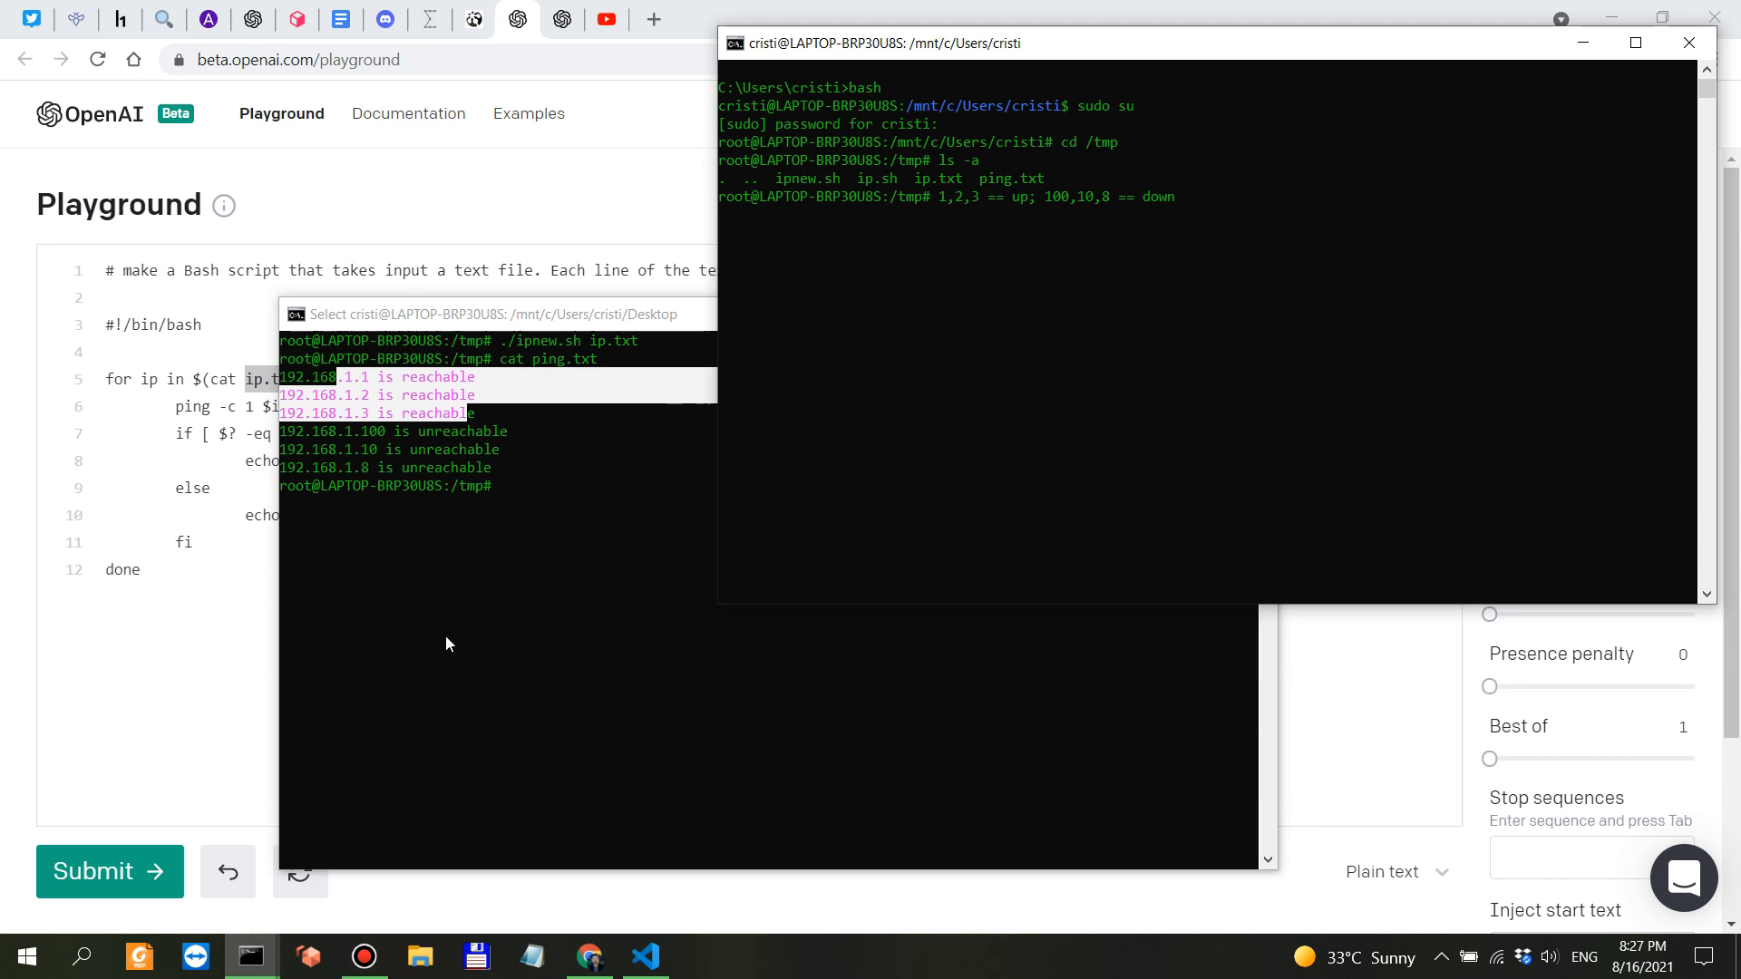
# Step: Return to the first terminal to compare ping.txt's reachable and unreachable hosts
pyautogui.click(363, 956)
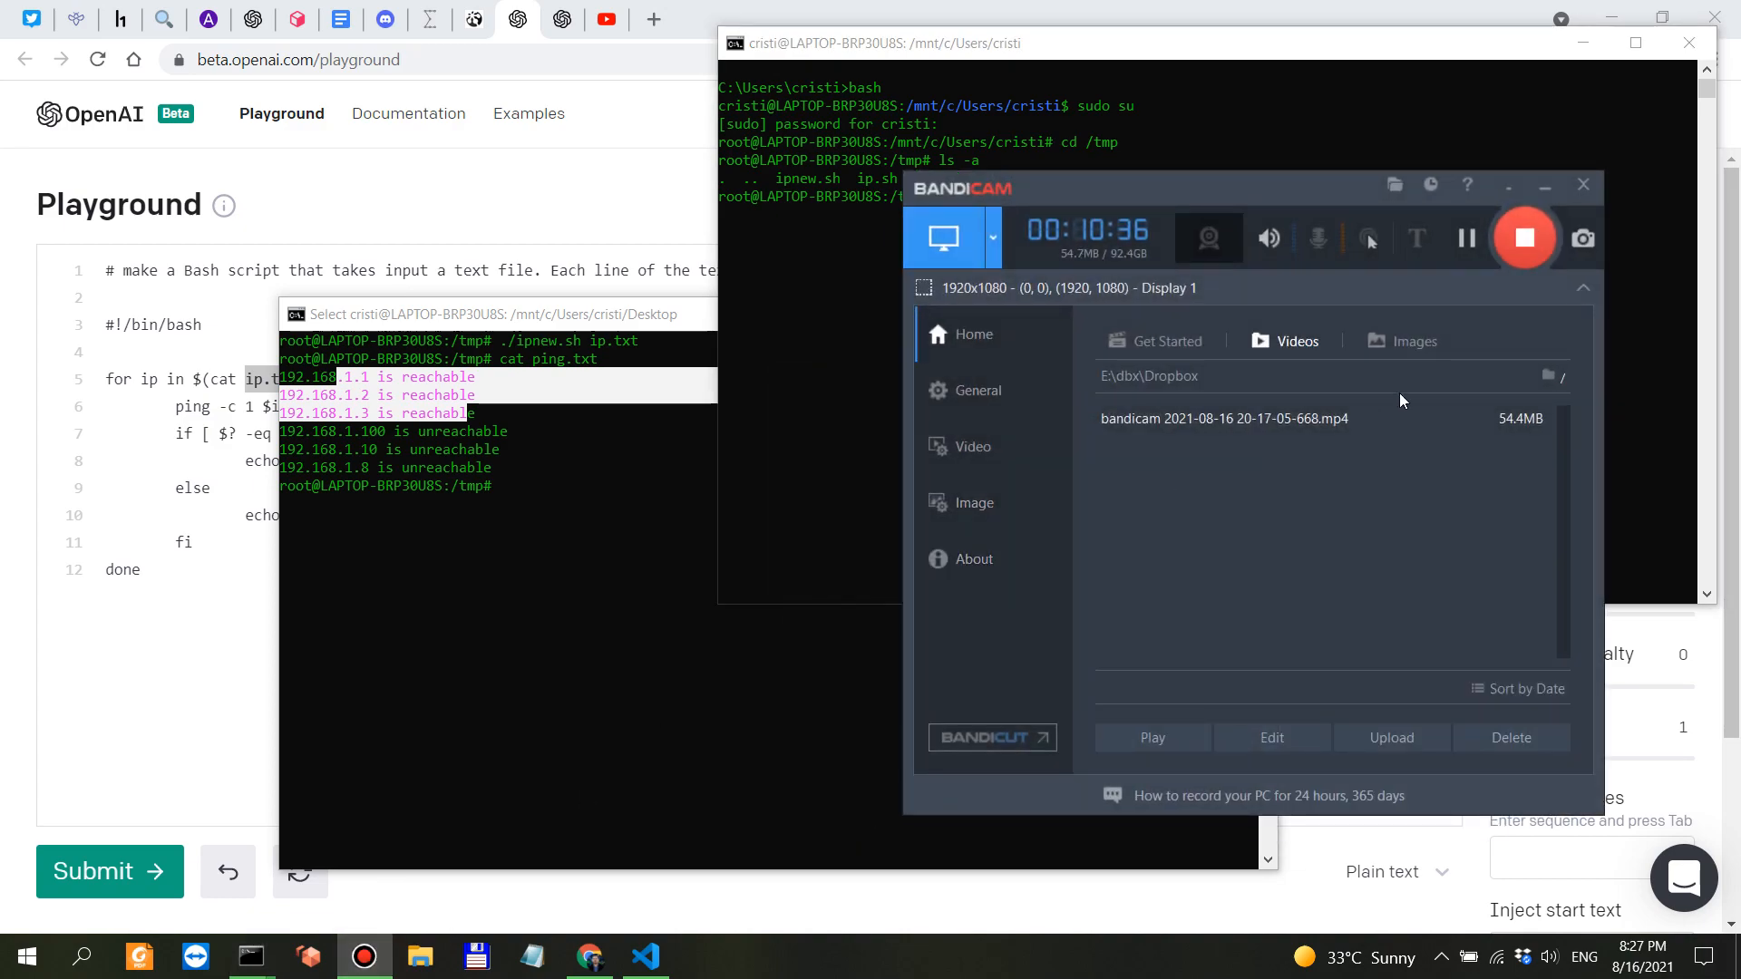